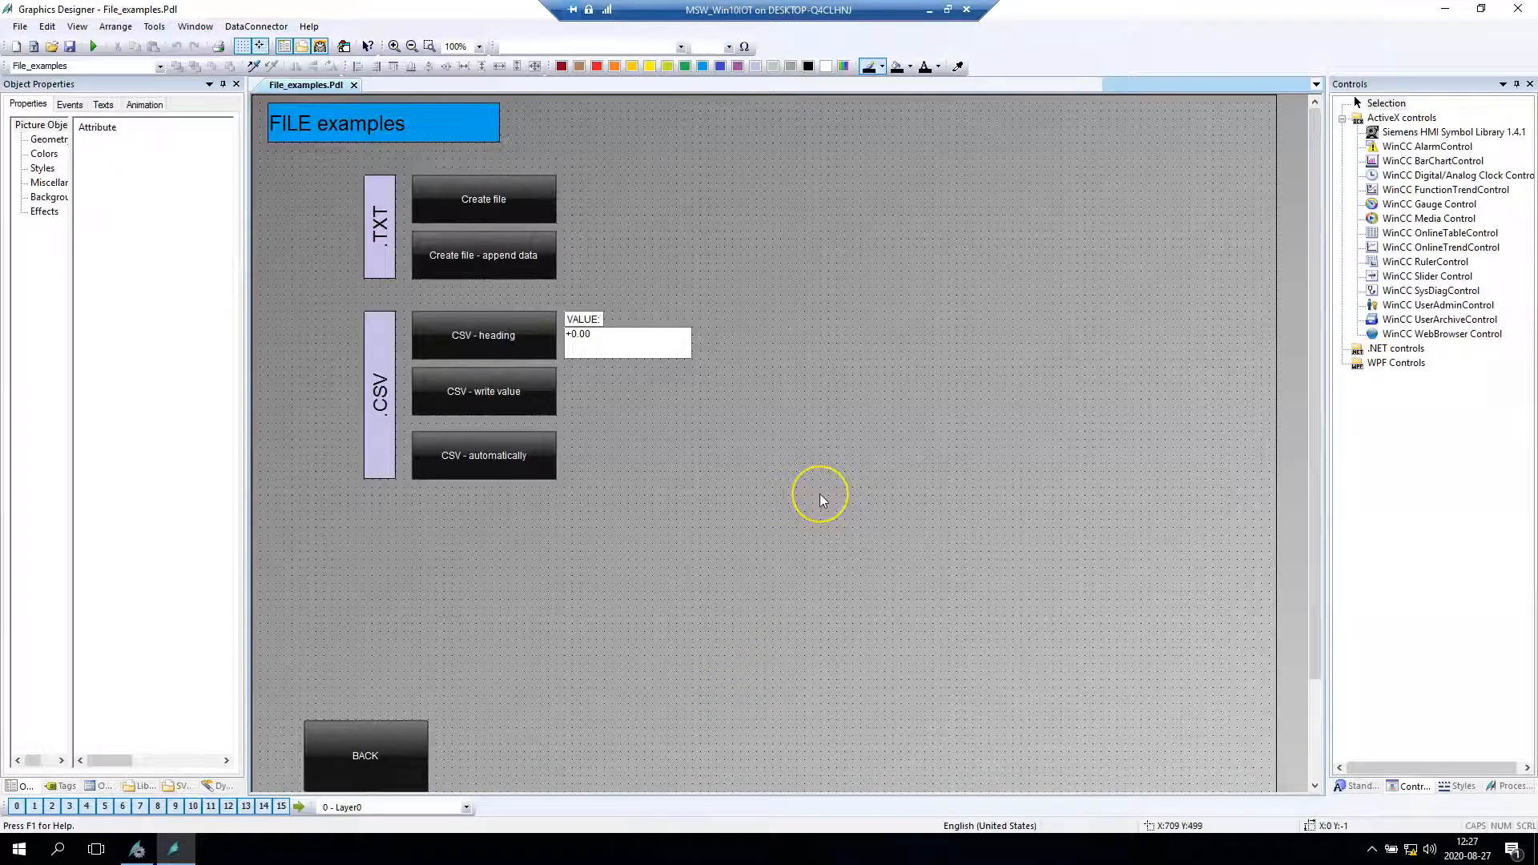
mouse_move(821, 498)
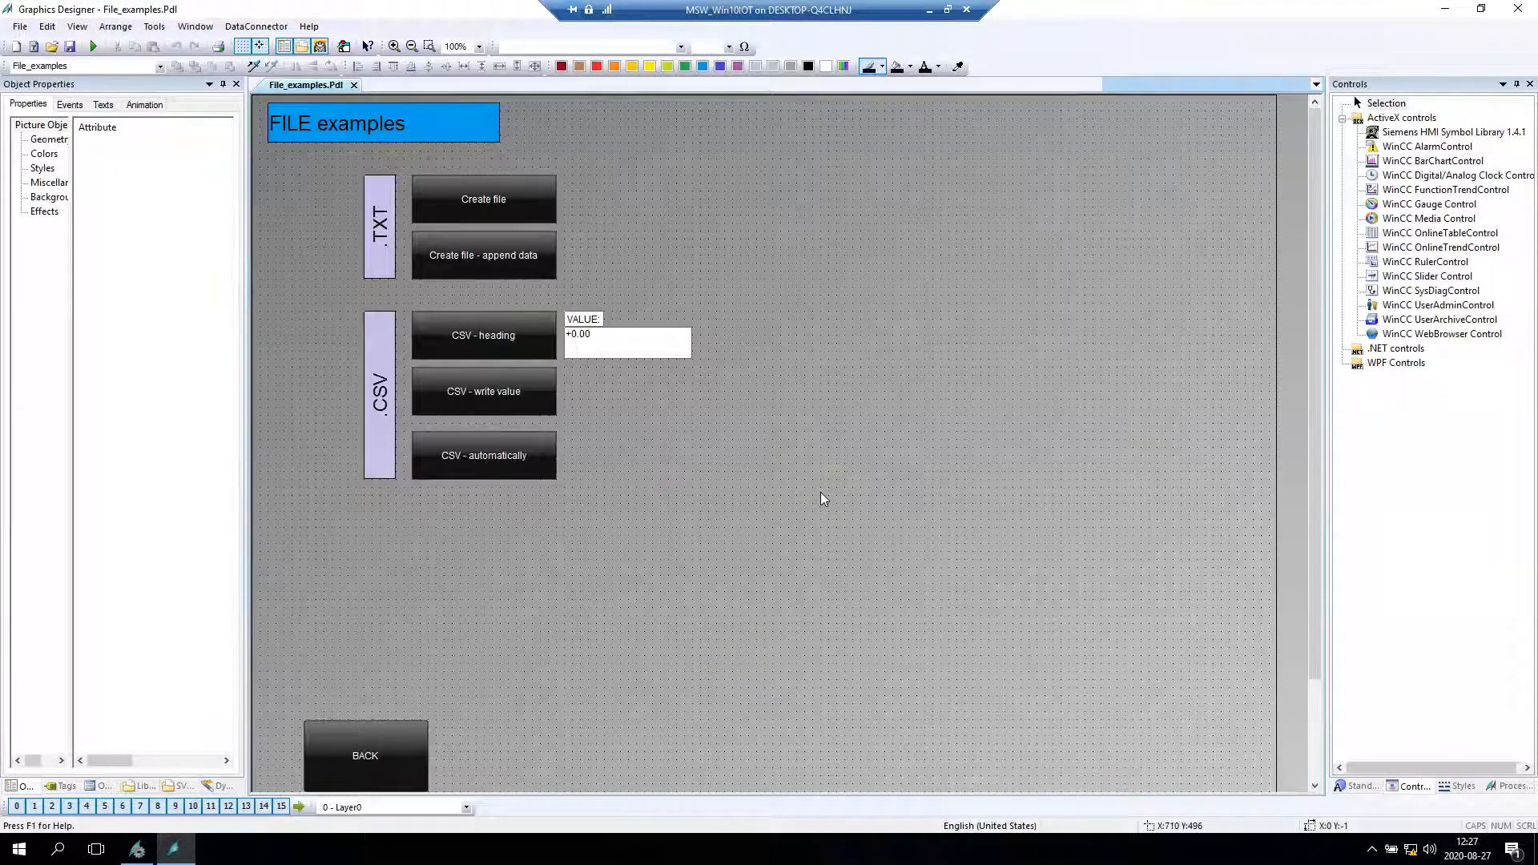
mouse_move(836, 402)
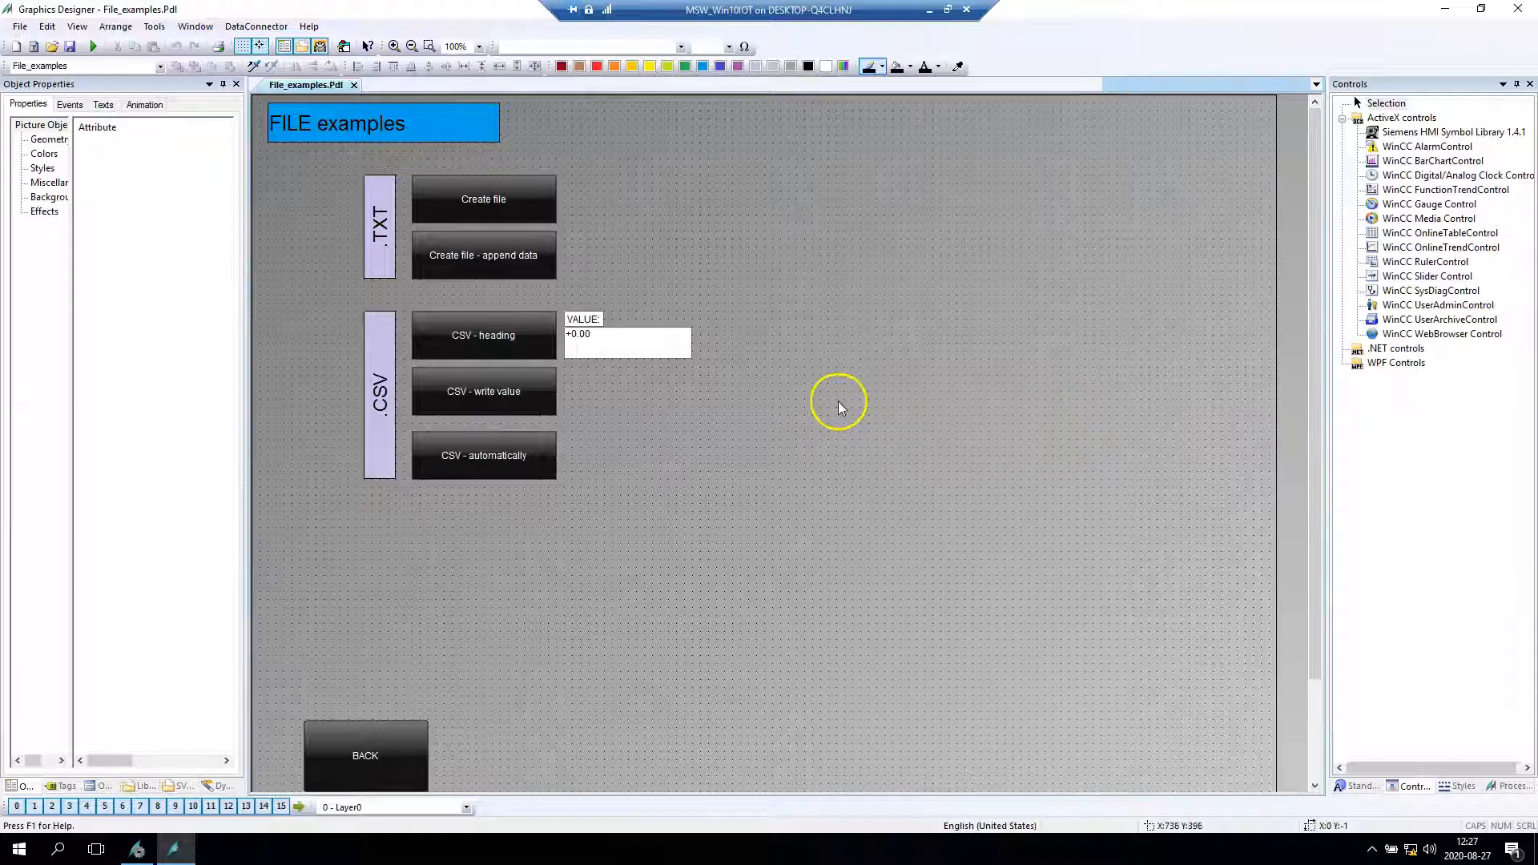
mouse_move(839, 350)
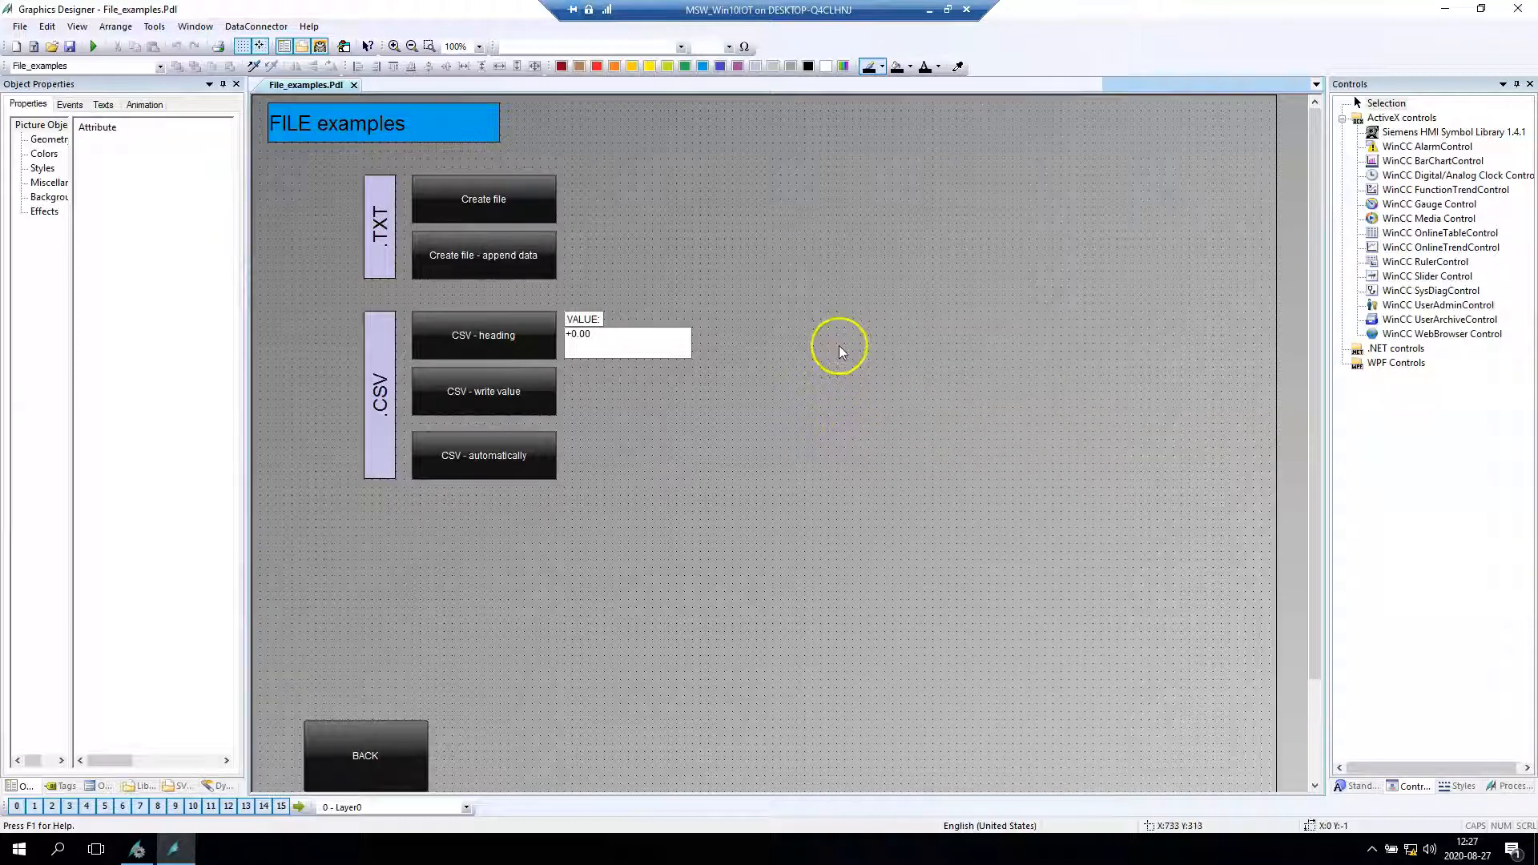
mouse_move(842, 311)
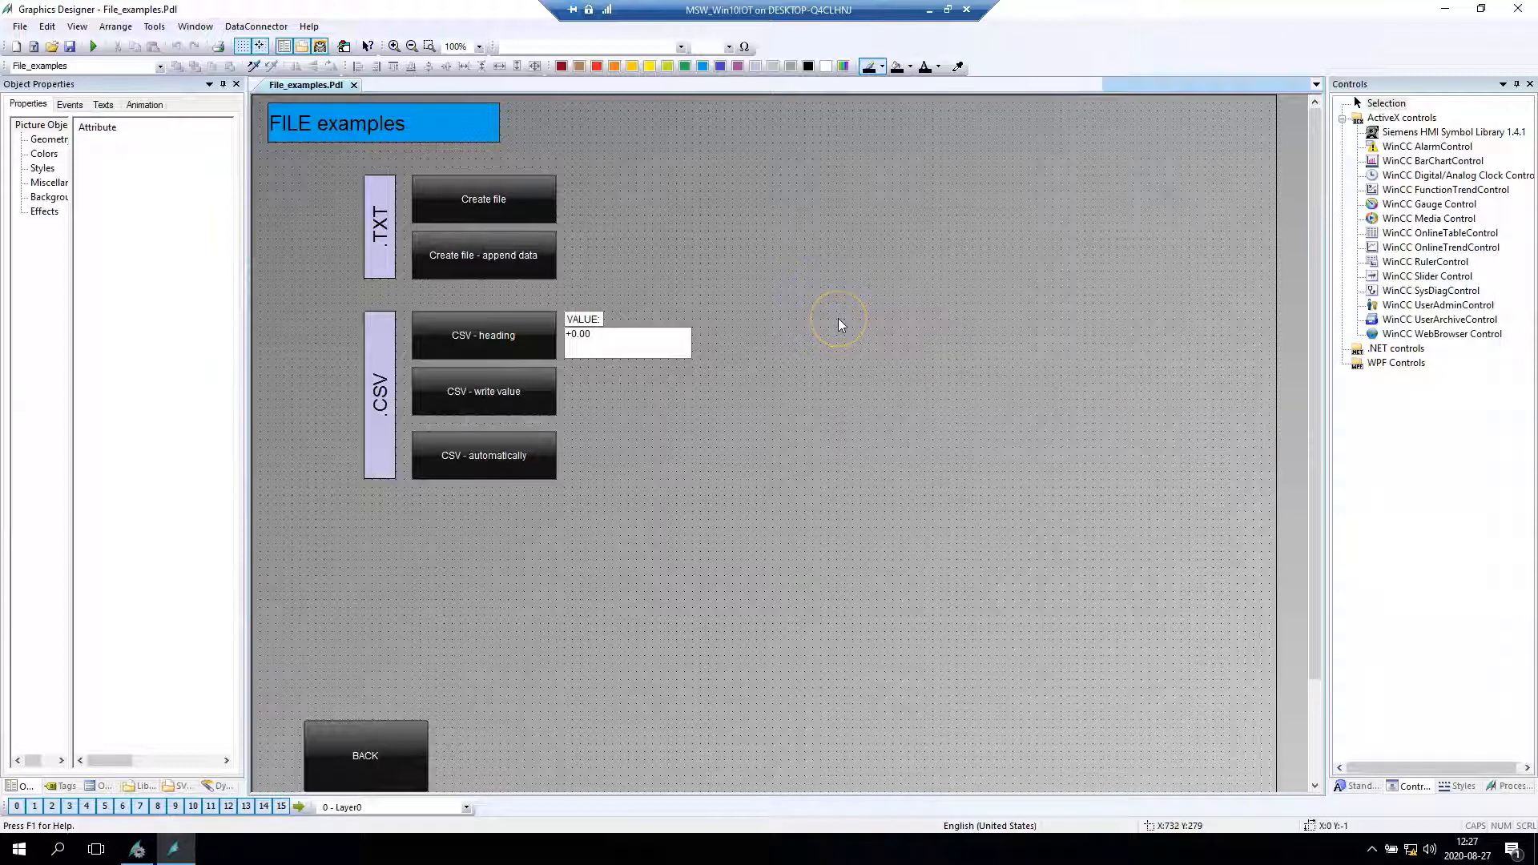
mouse_move(847, 333)
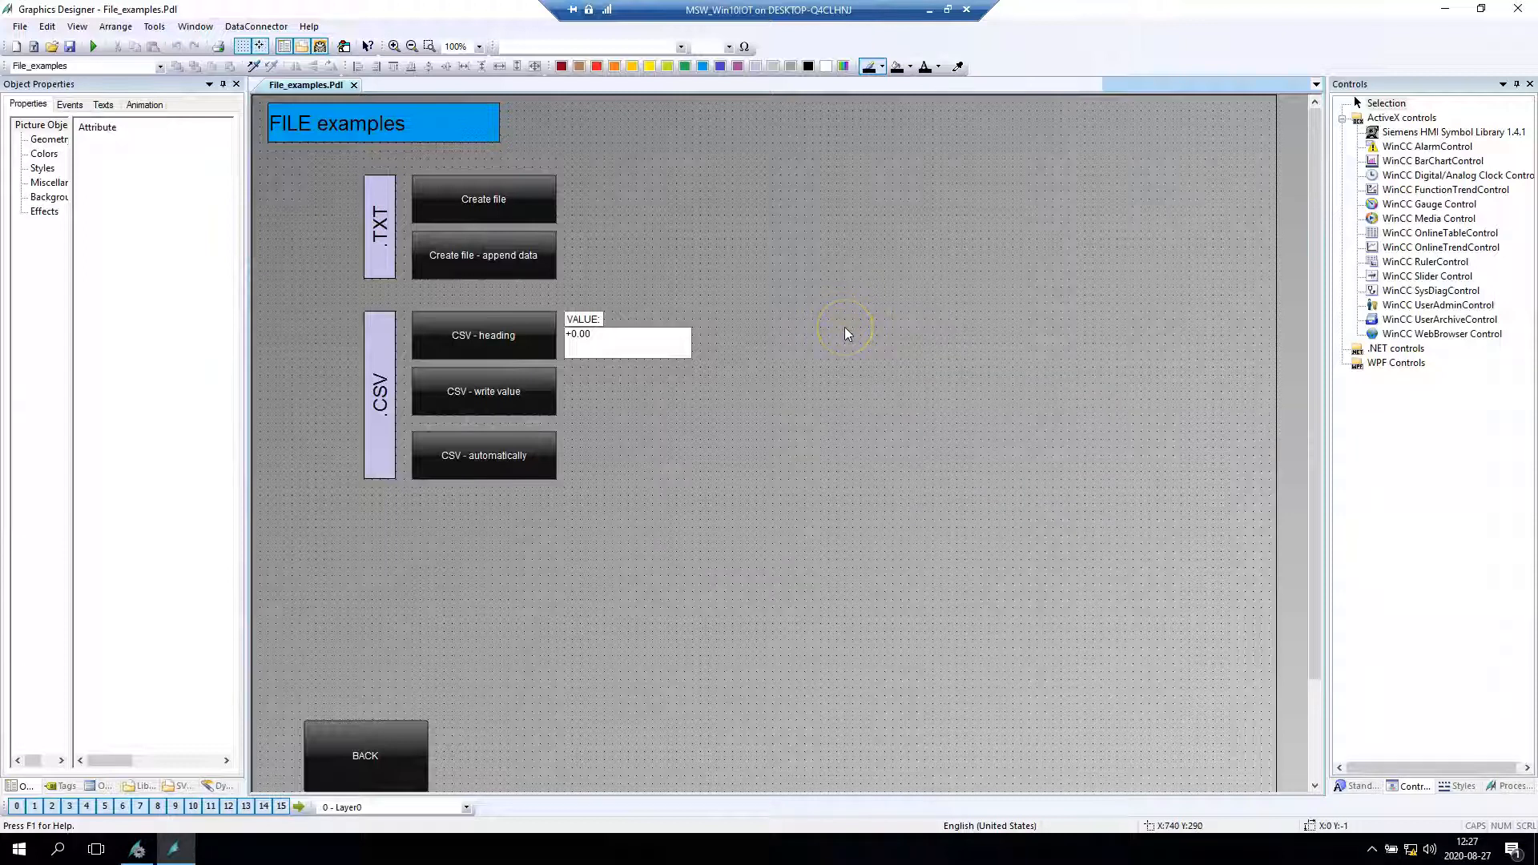
mouse_move(847, 333)
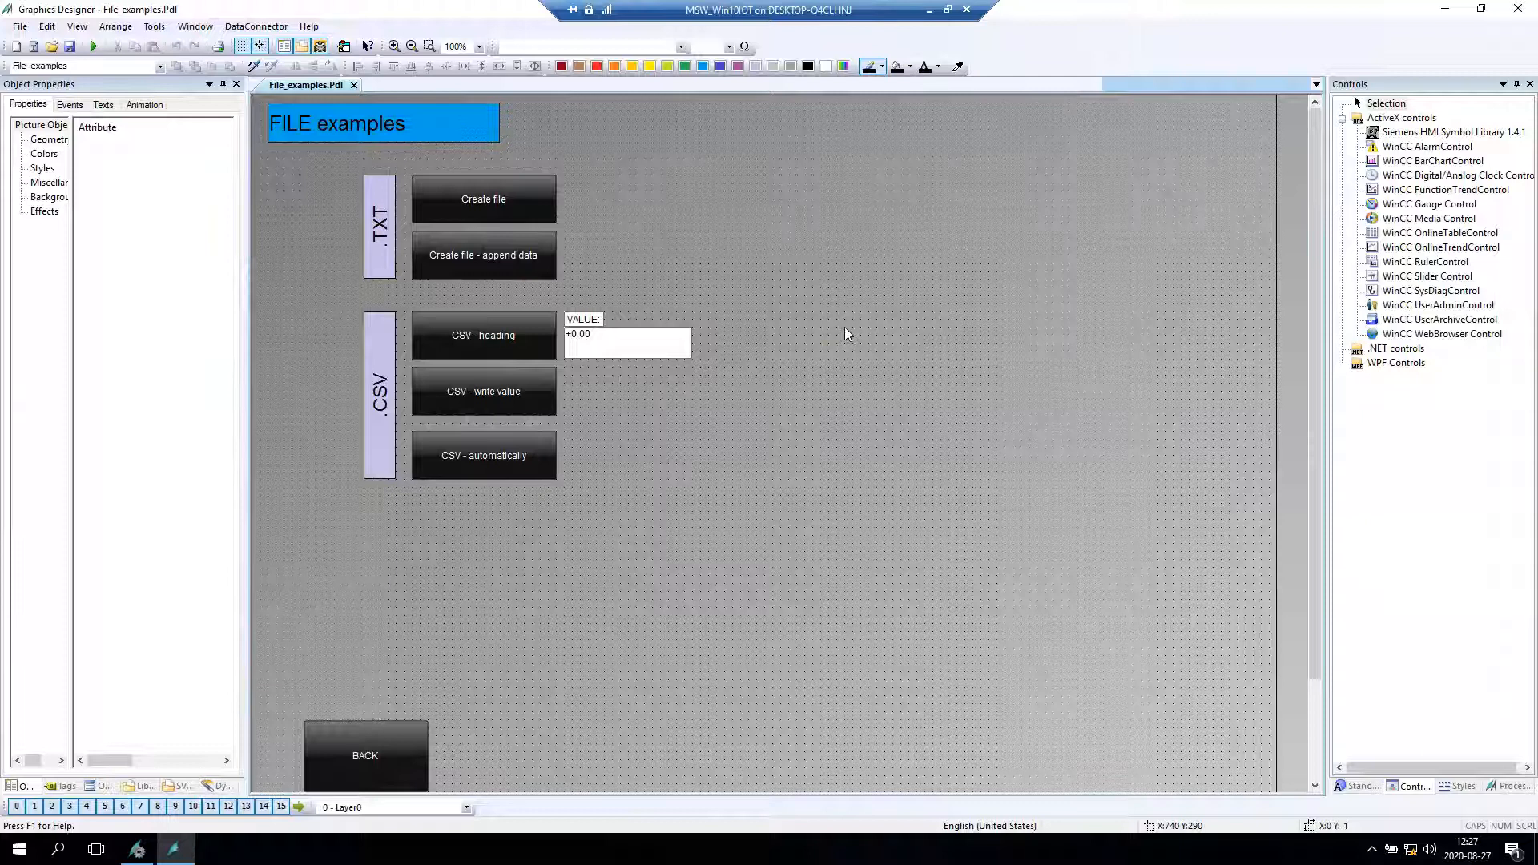
mouse_move(938, 322)
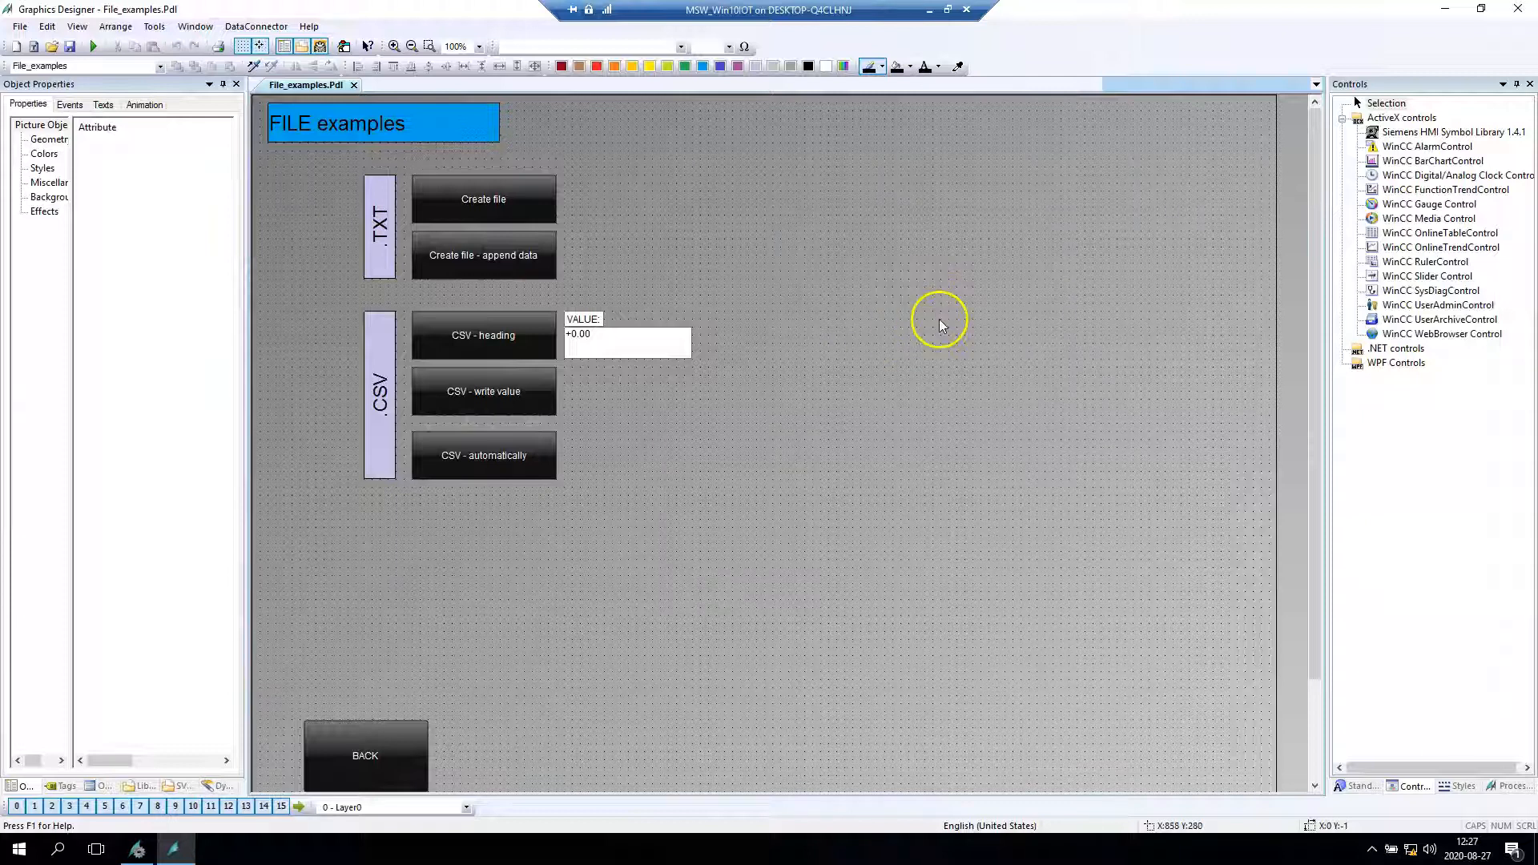
- Open the Windows Start menu to confirm Foxit Reader is installed
click(17, 848)
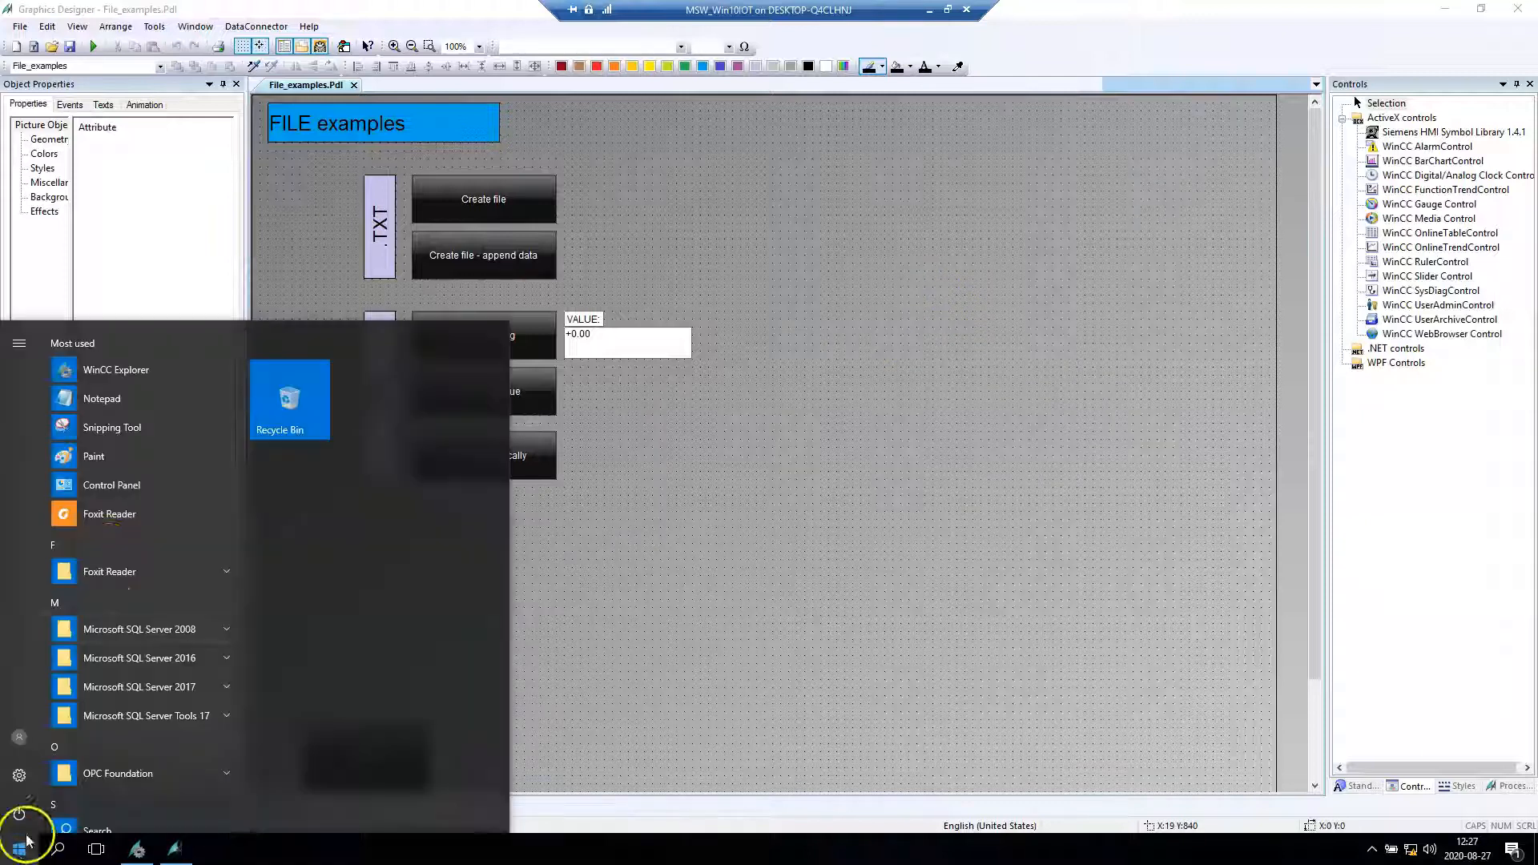
mouse_move(109, 512)
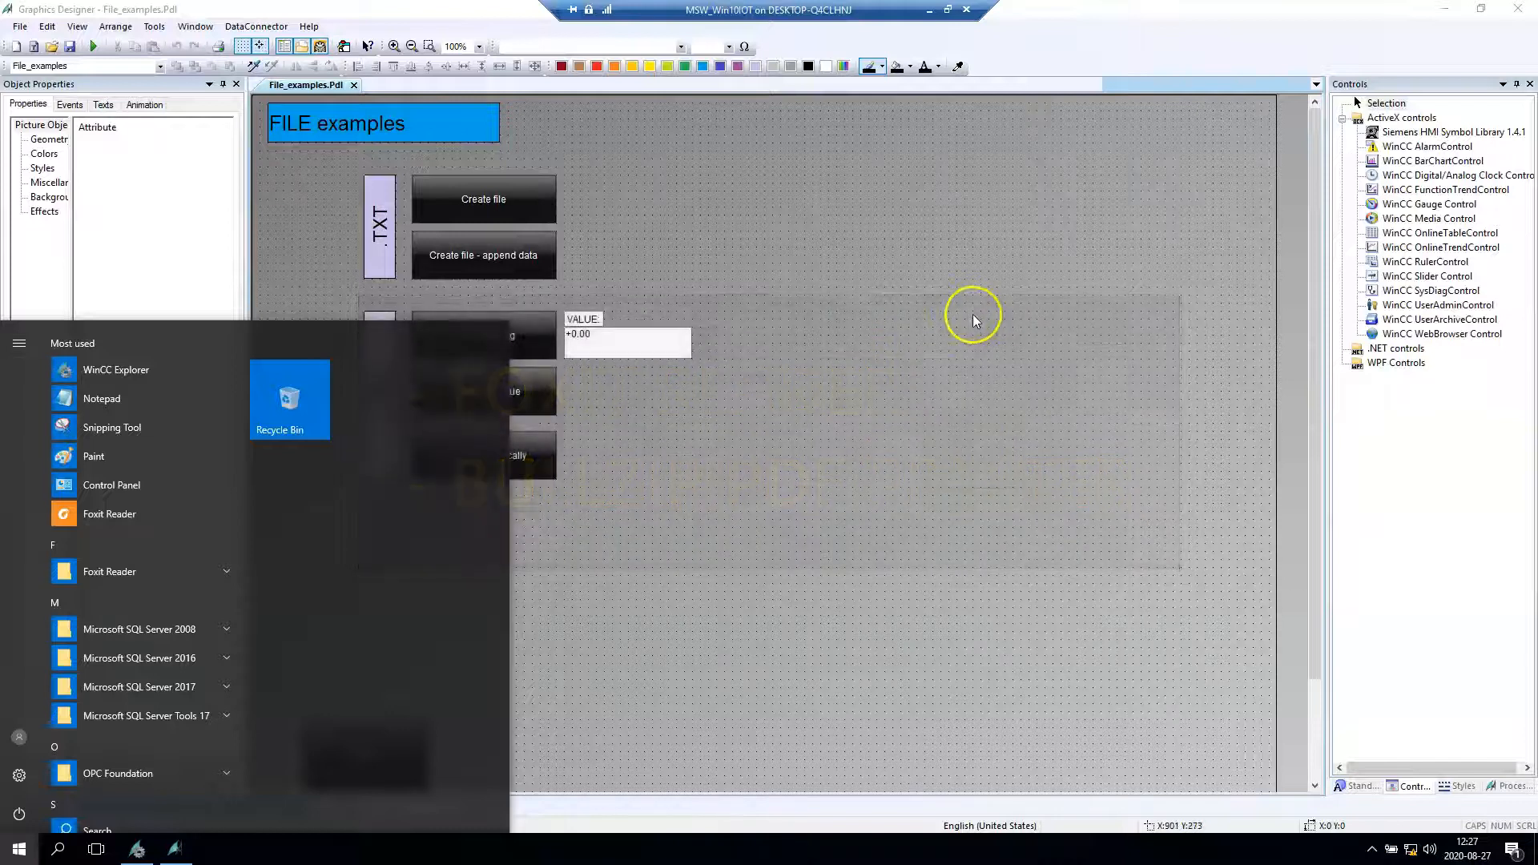
mouse_move(959, 380)
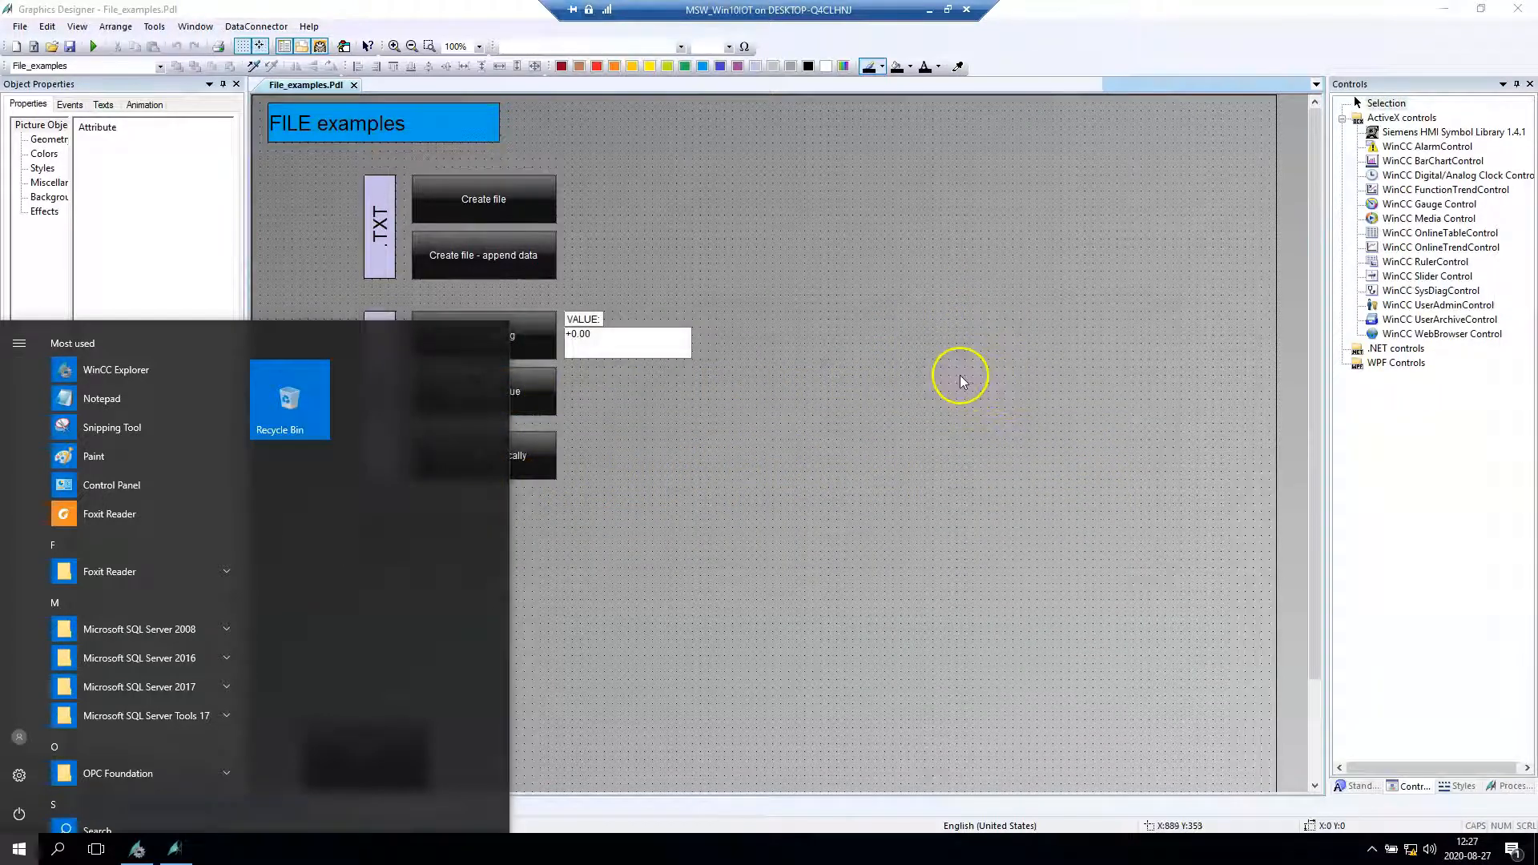
- Tick FoxitReader Control in Select OCX Controls to add it to the ActiveX palette
click(949, 381)
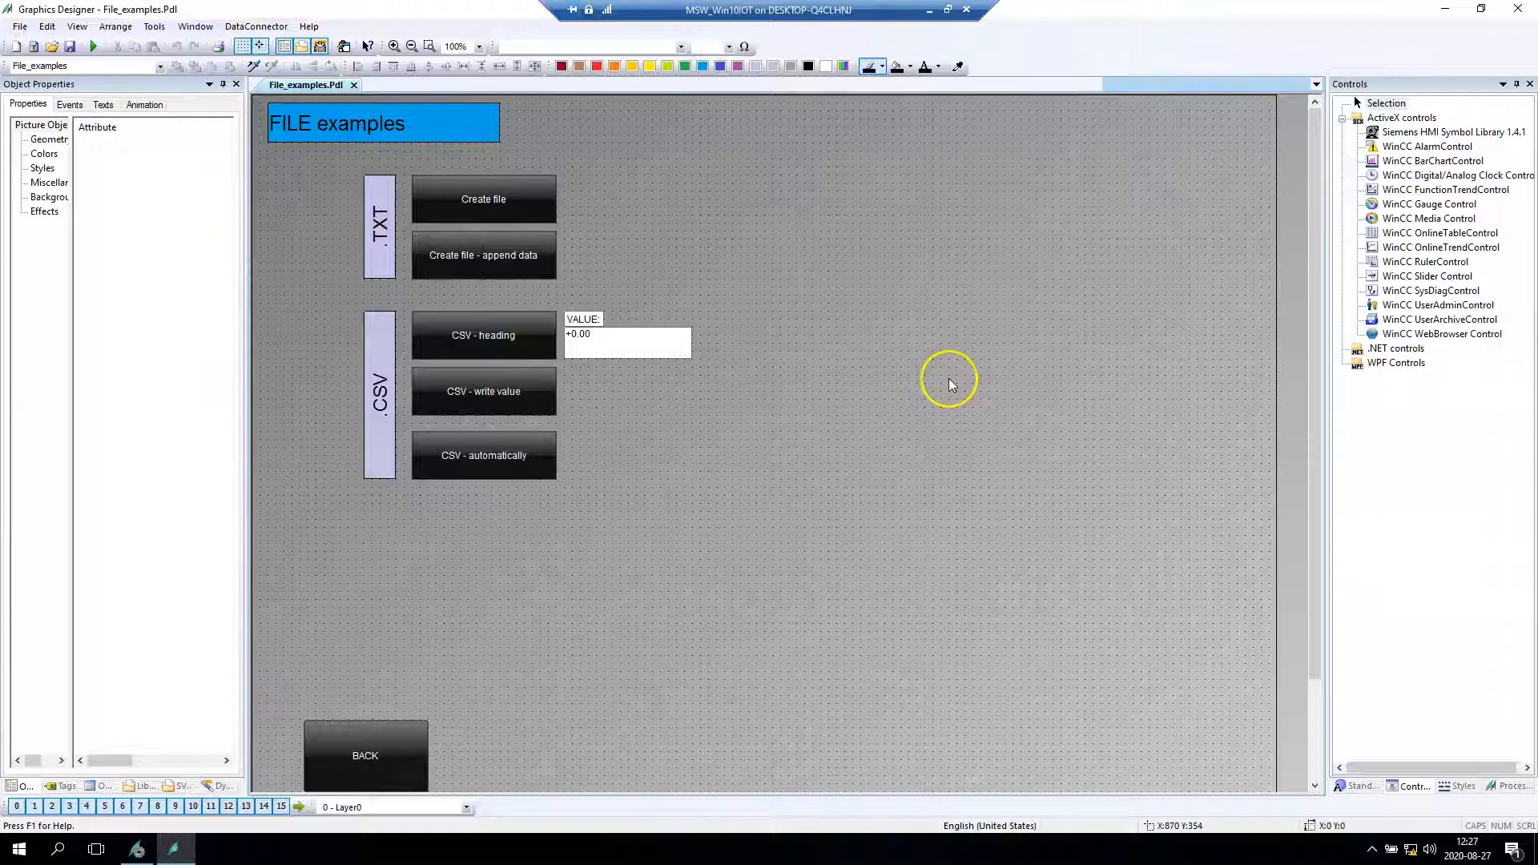
mouse_move(956, 263)
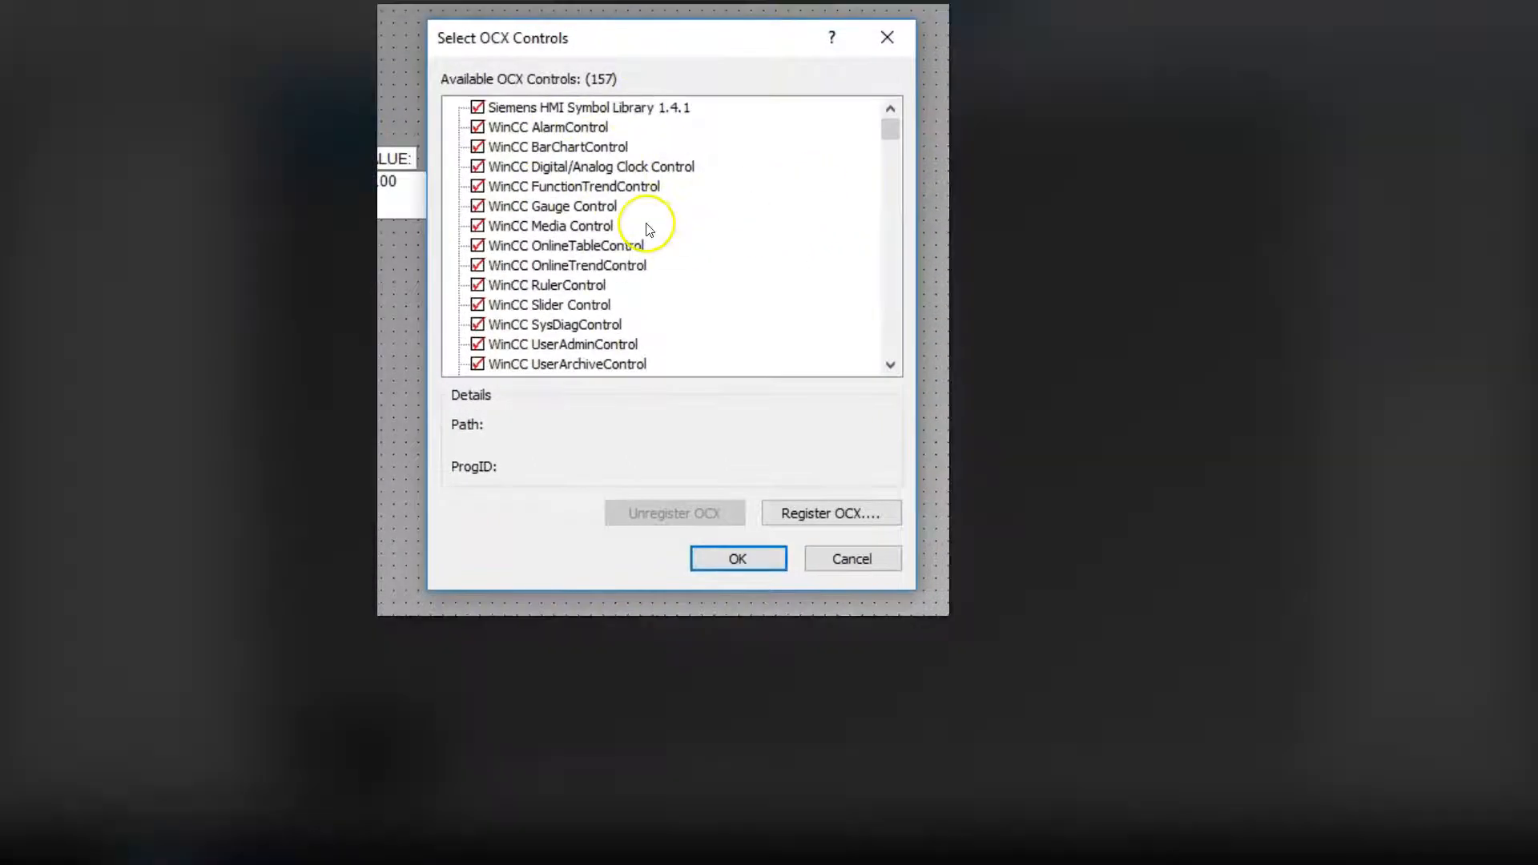
scroll(down, 3)
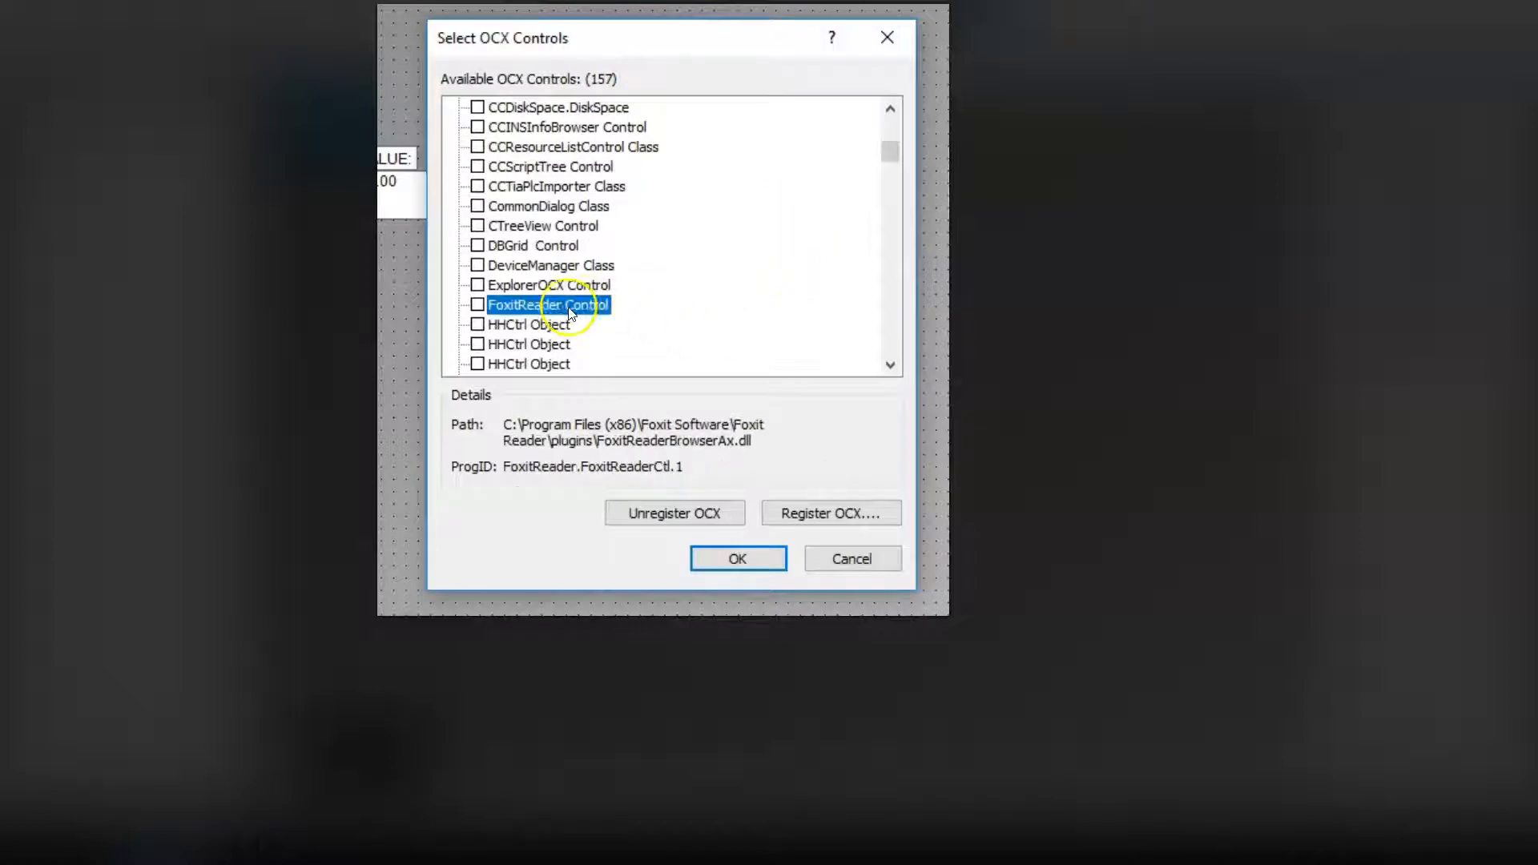
click(477, 304)
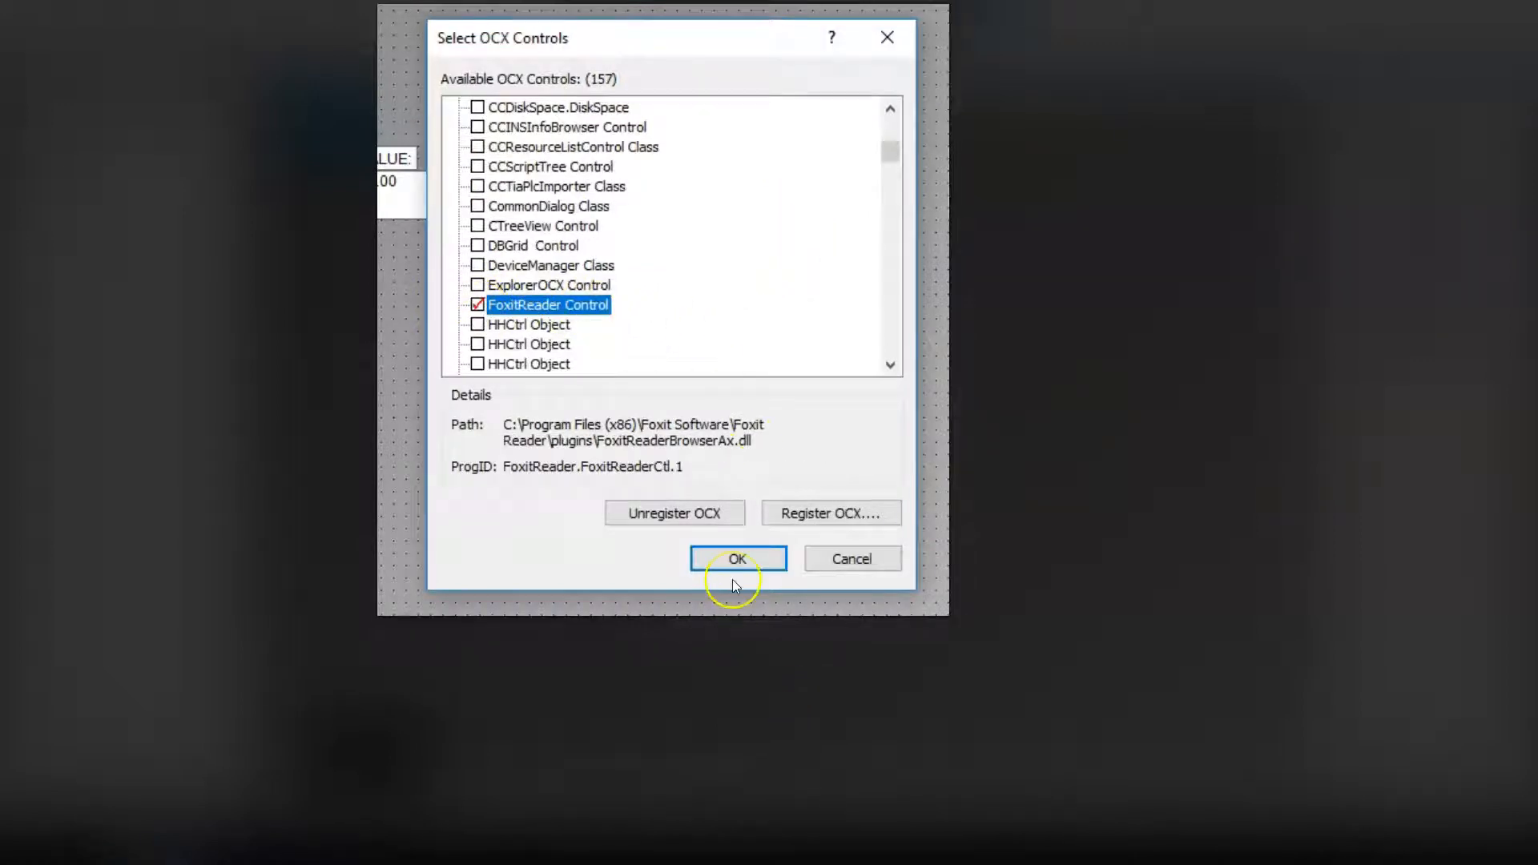
click(737, 558)
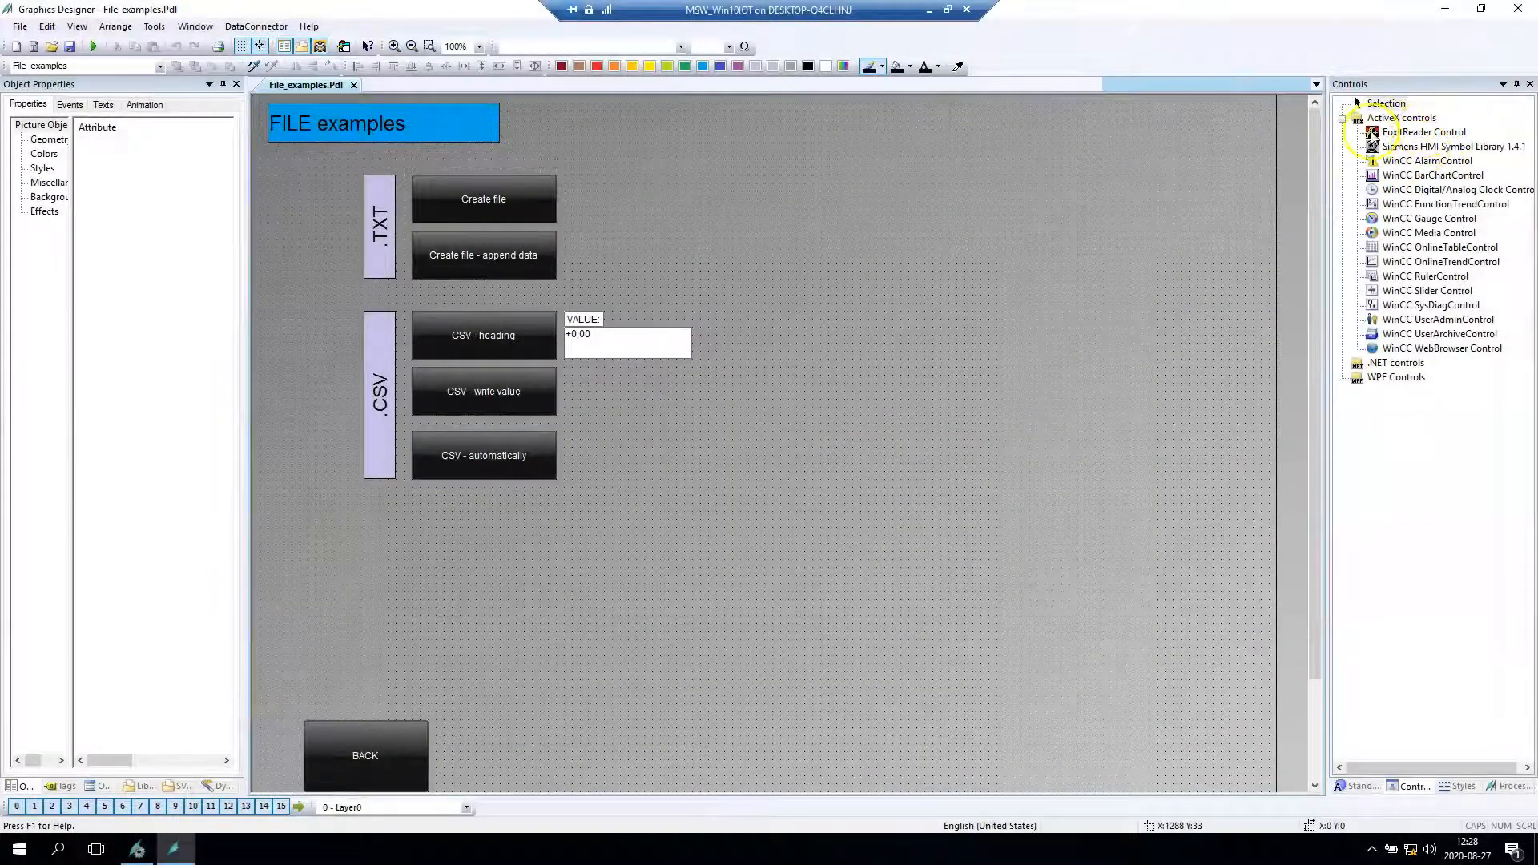
- Place a FoxitReader Control viewer in the upper right of the FILE examples picture
click(1427, 132)
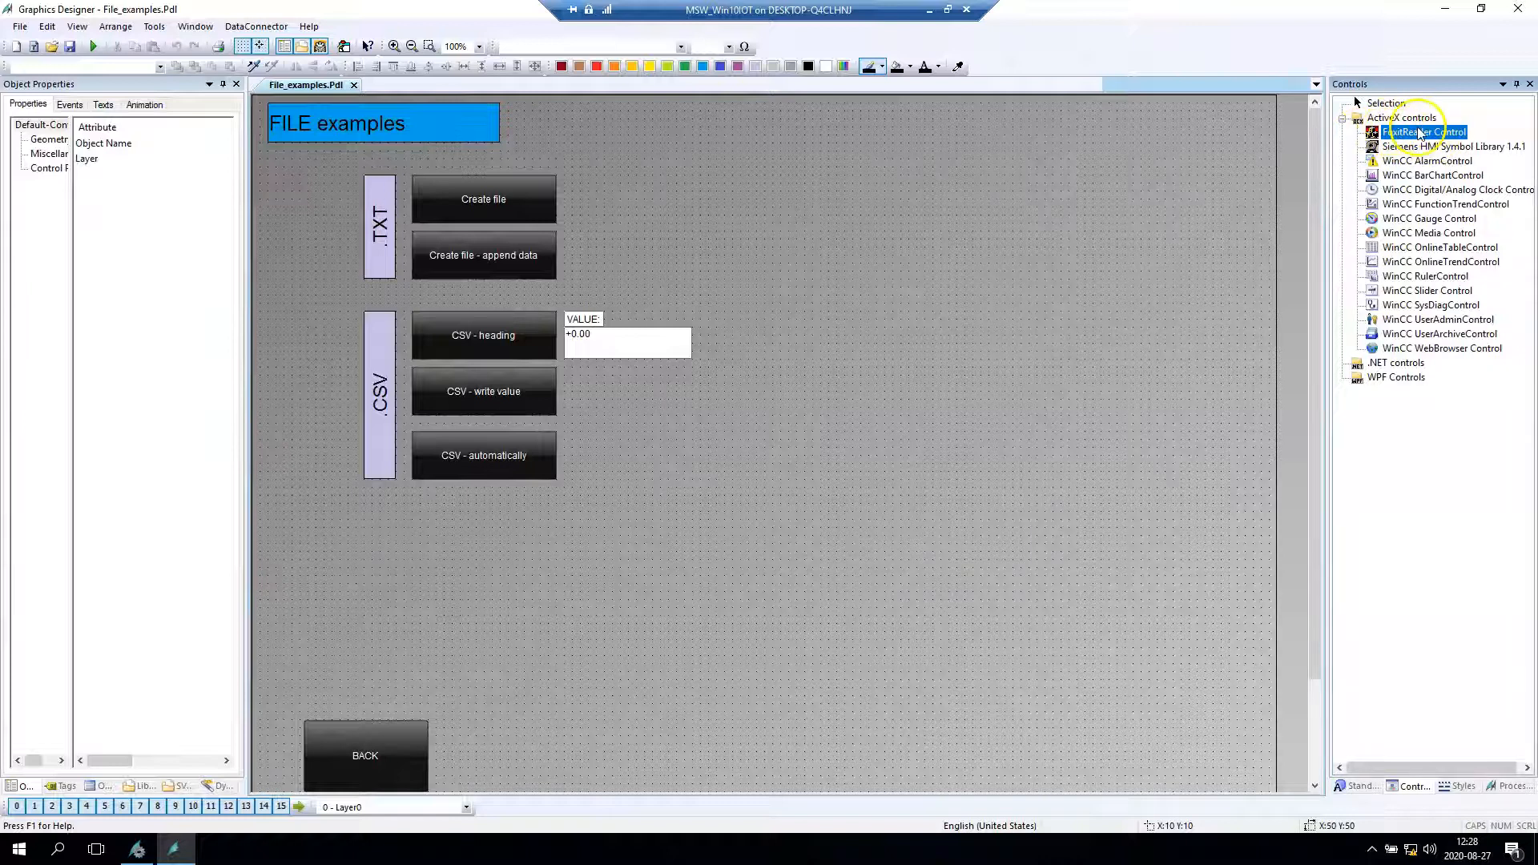
mouse_move(1422, 132)
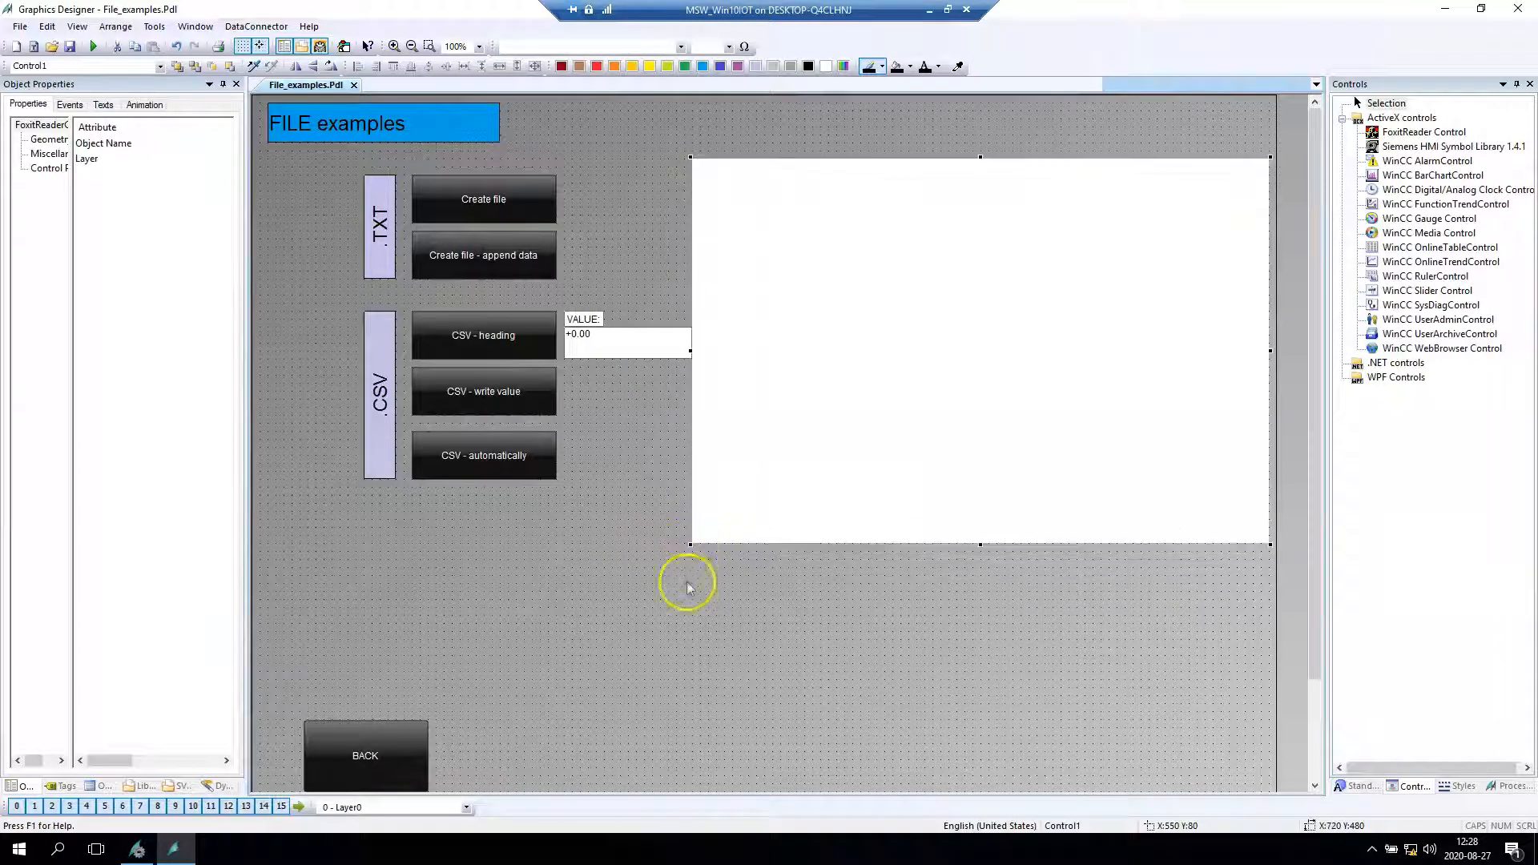
click(794, 245)
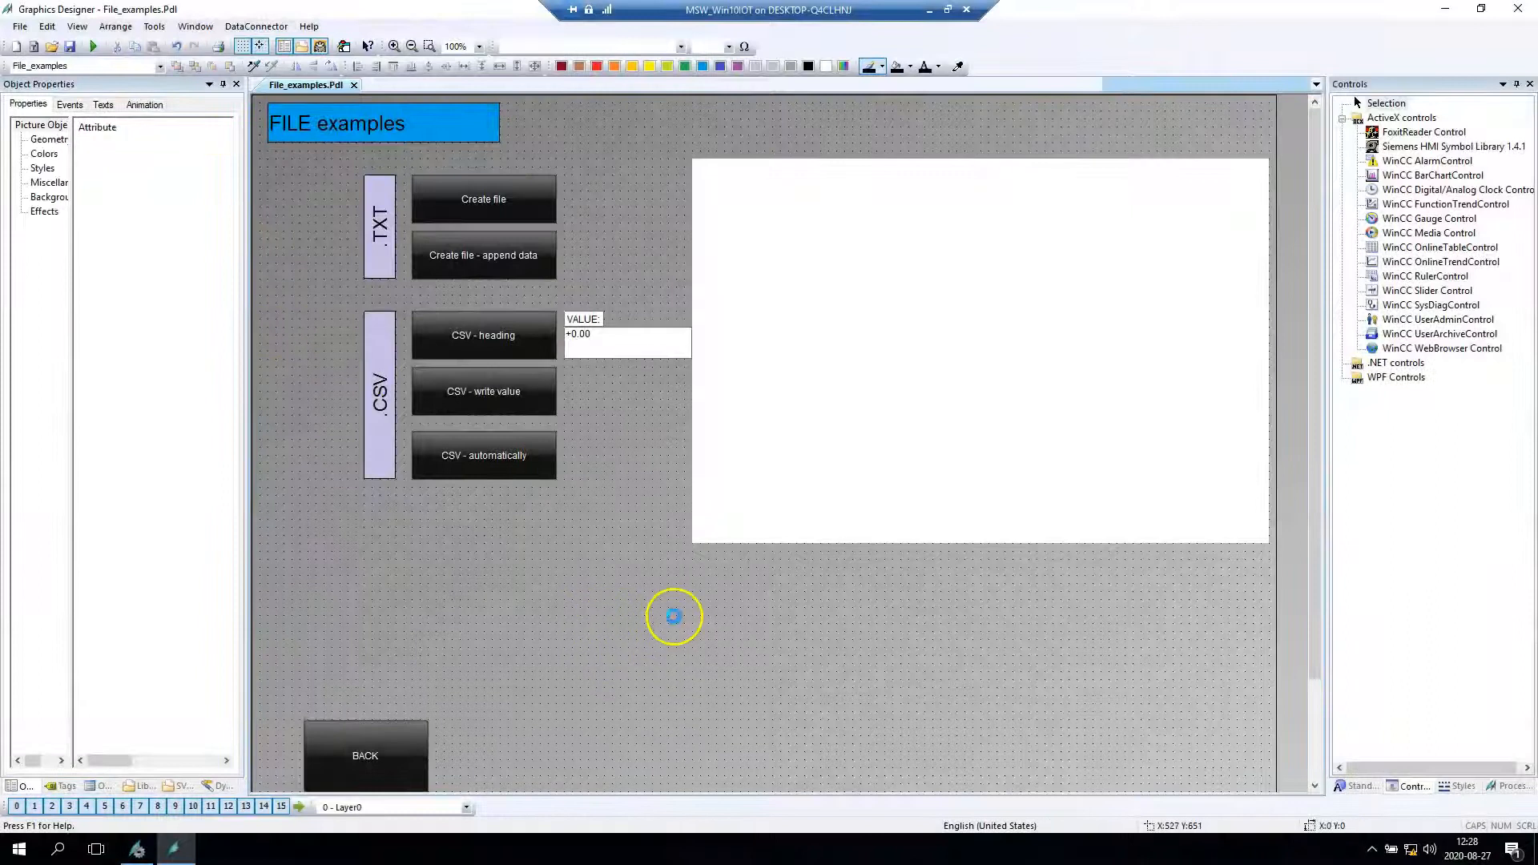
mouse_move(891, 655)
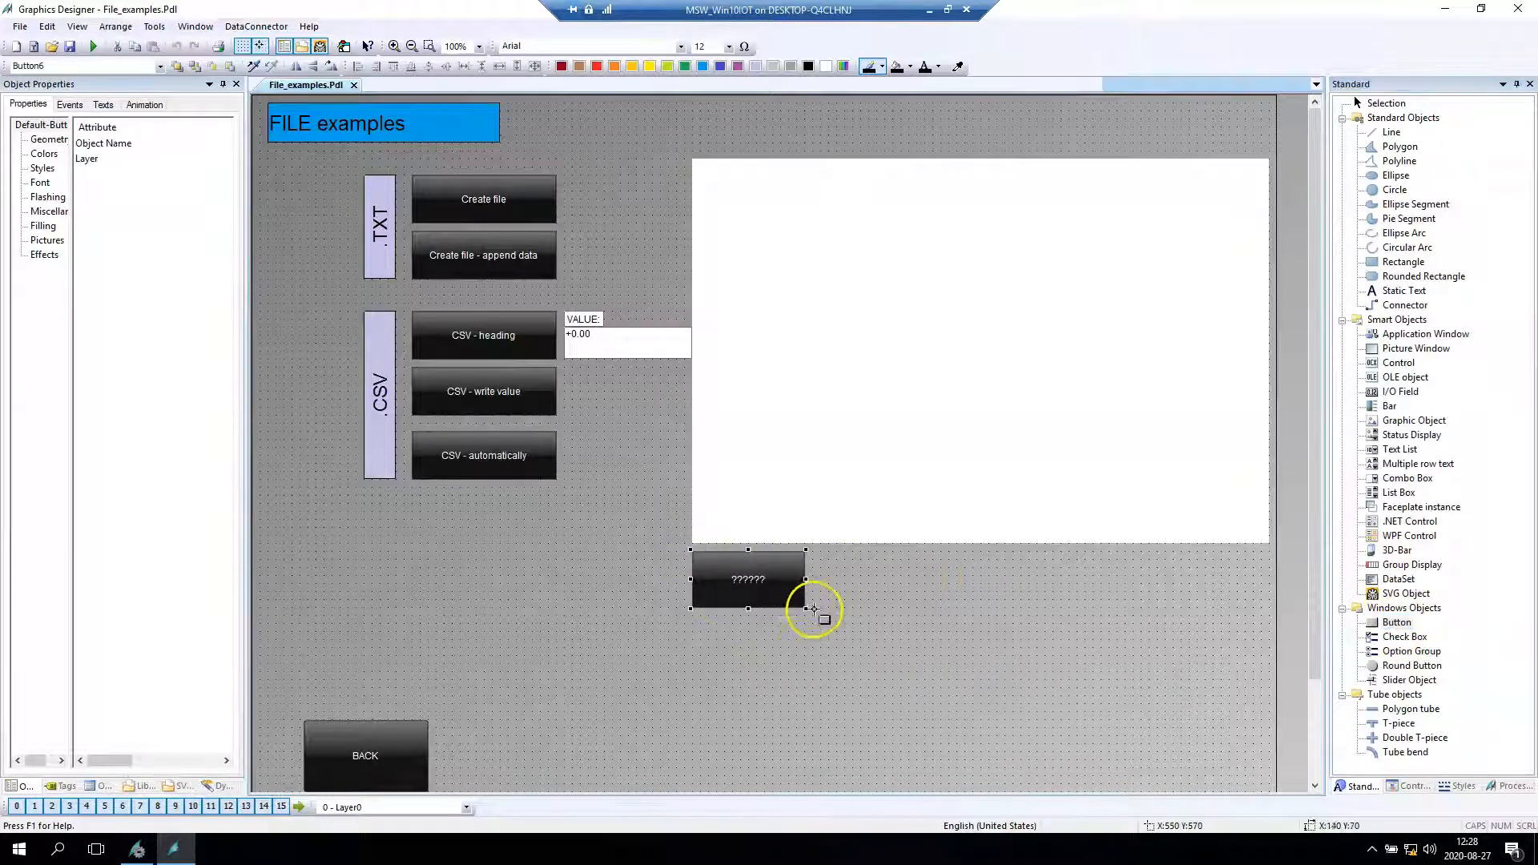
- Label the new button below the viewer 'LOAD PDF'
double_click(747, 578)
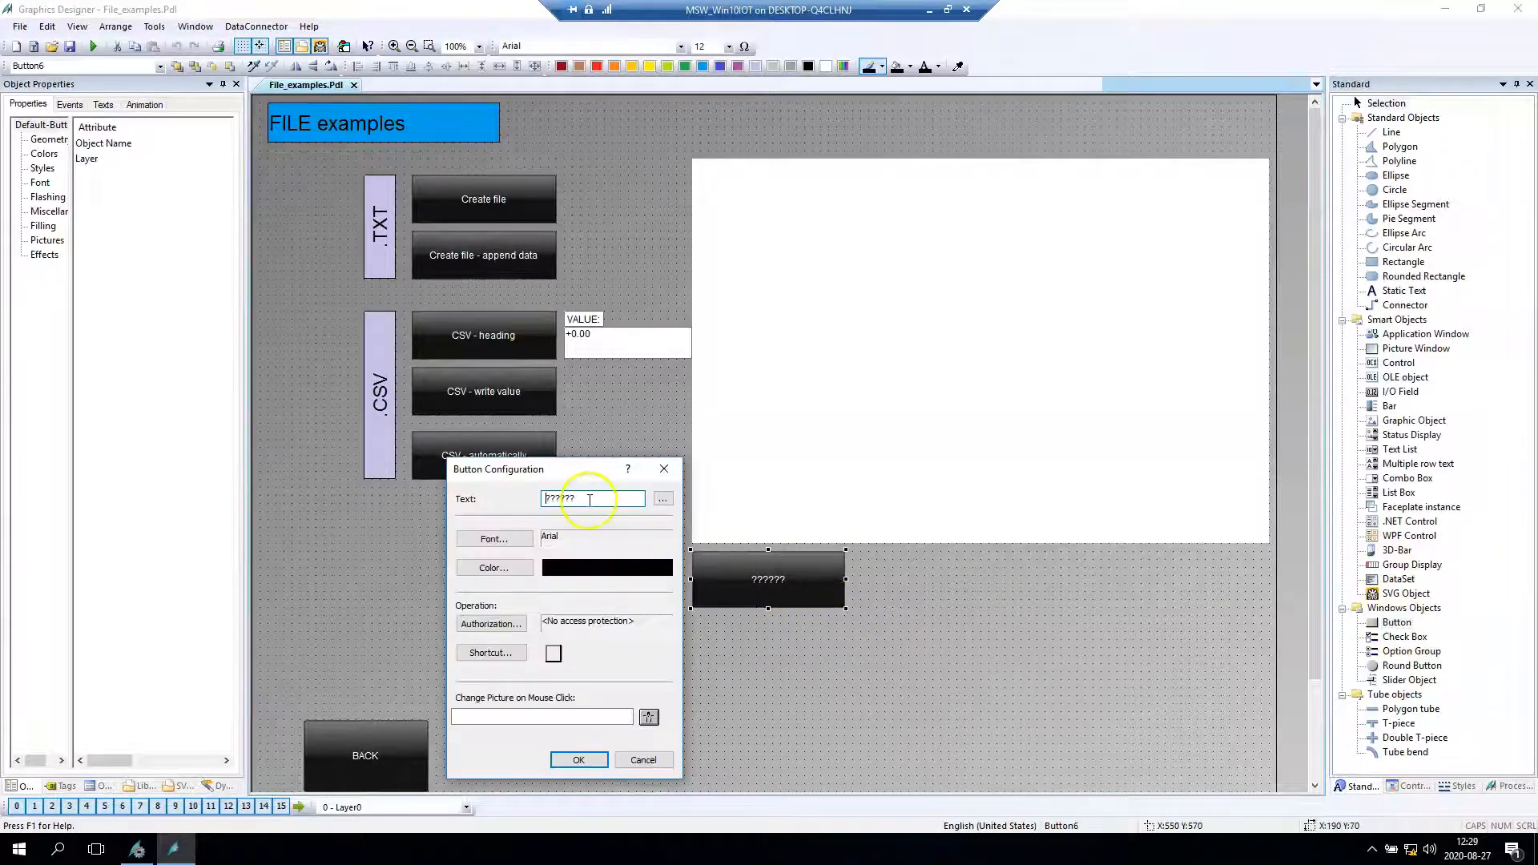
text(LOAD)
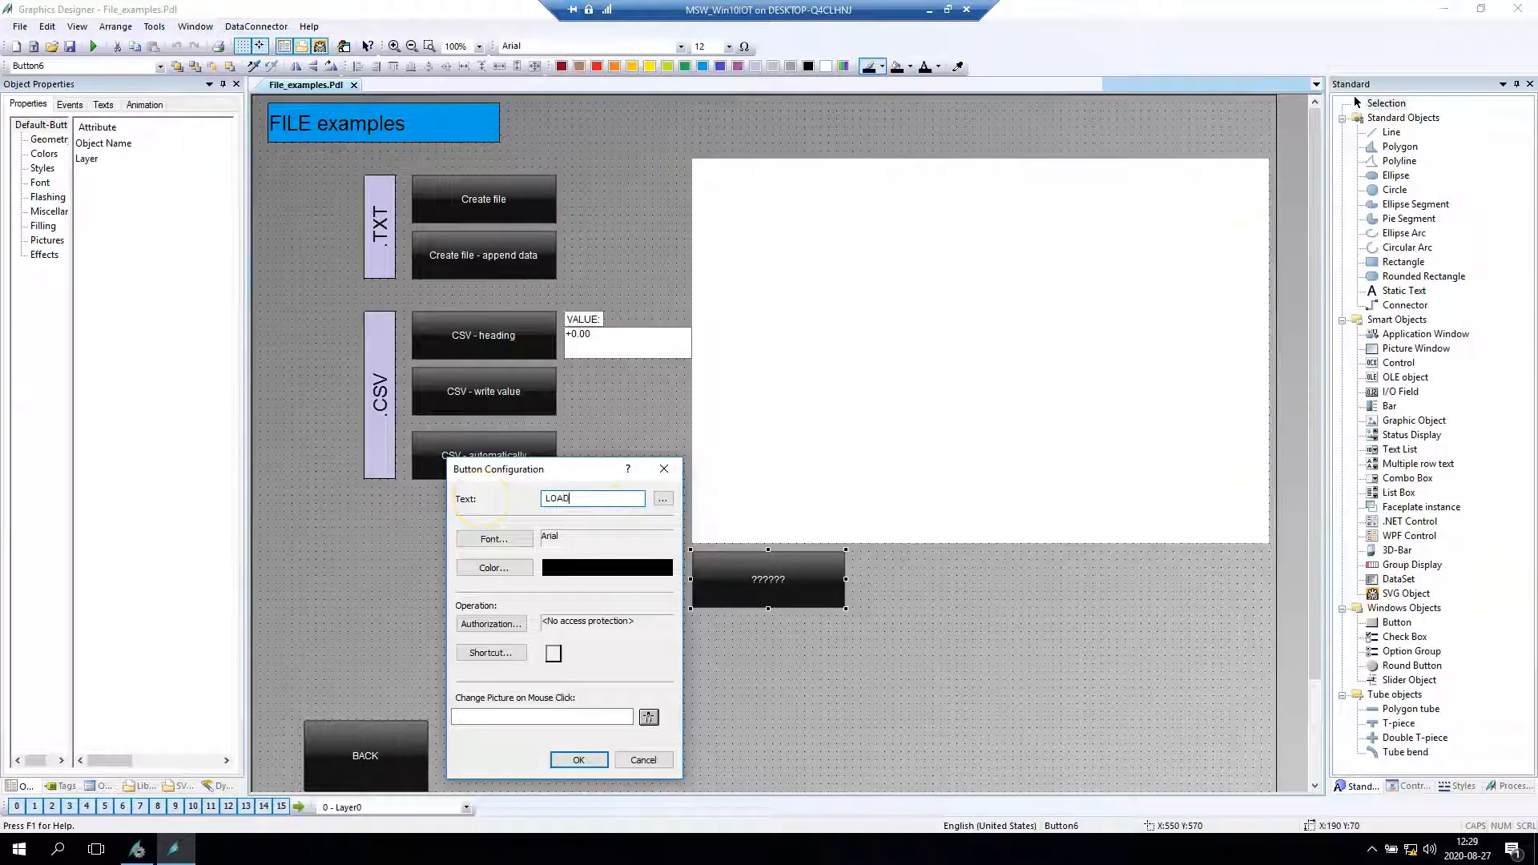
click(577, 759)
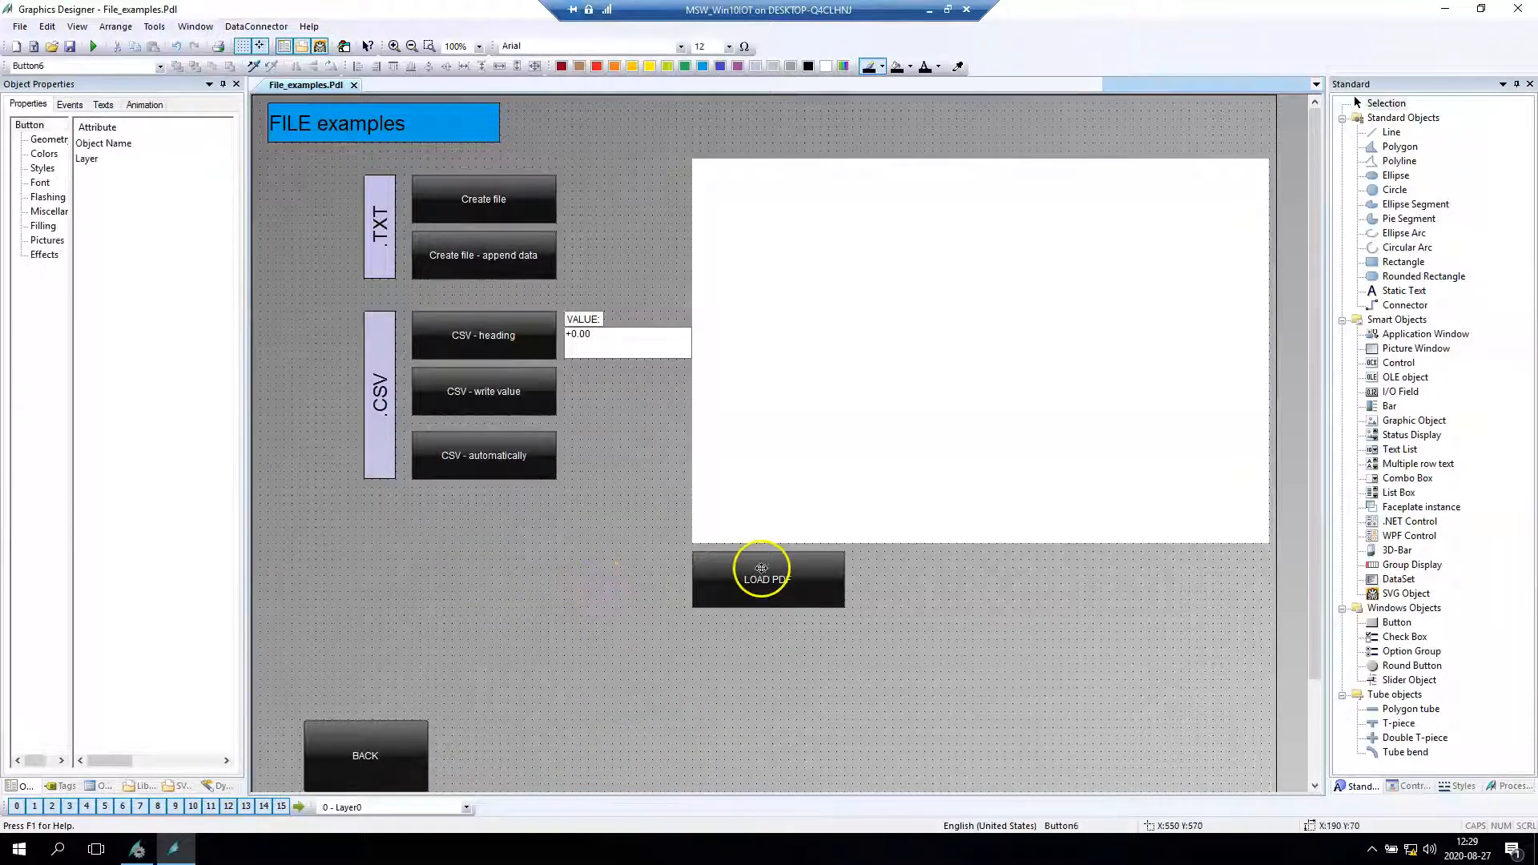
click(69, 105)
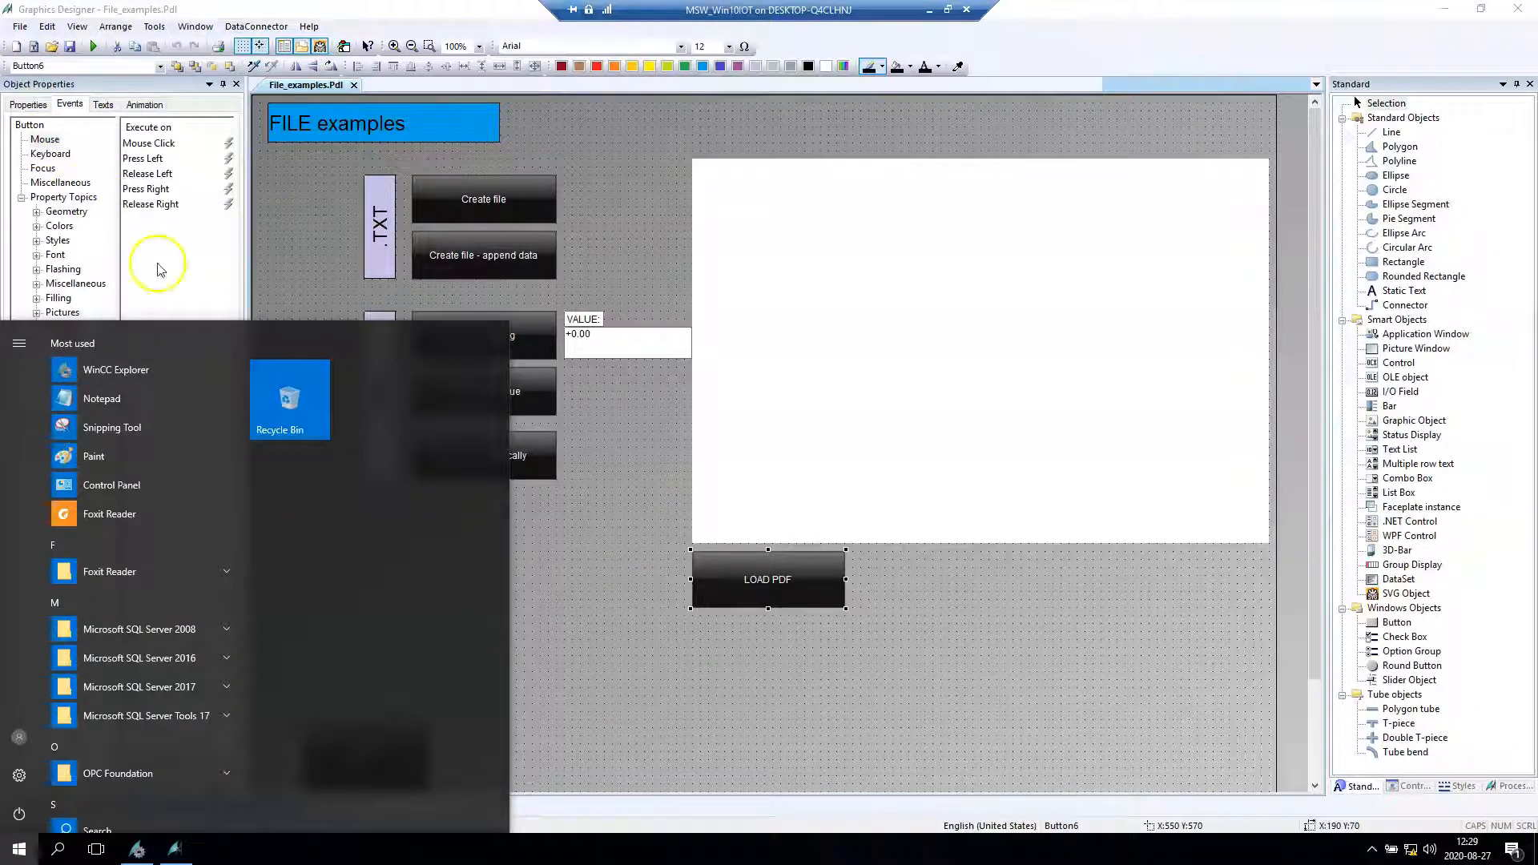
- Copy the Desktop location of Trends.pdf, then create a VBS action for the Mouse Click event
double_click(289, 397)
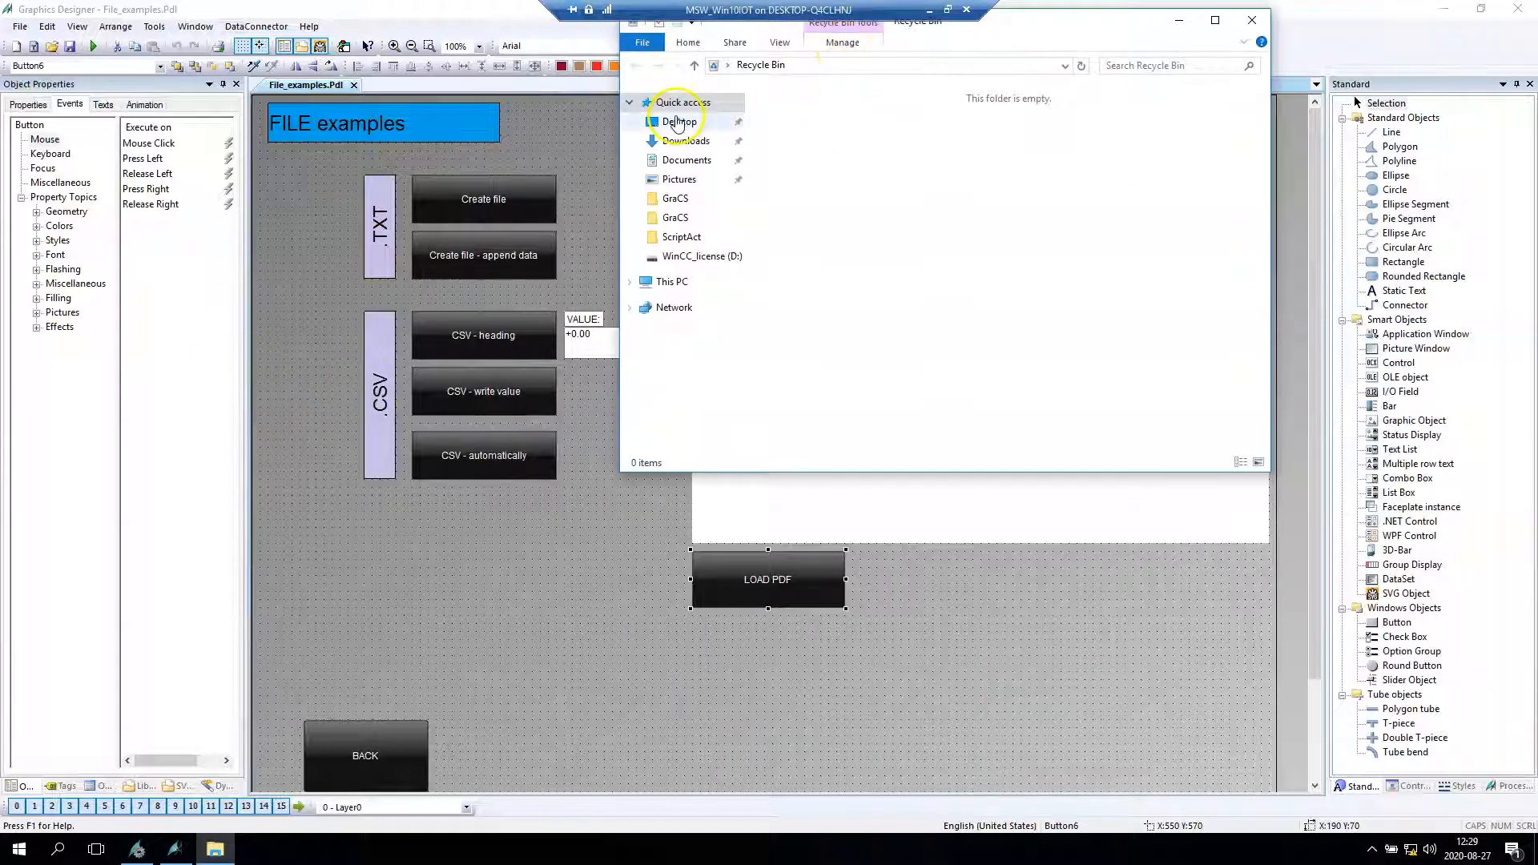
click(678, 121)
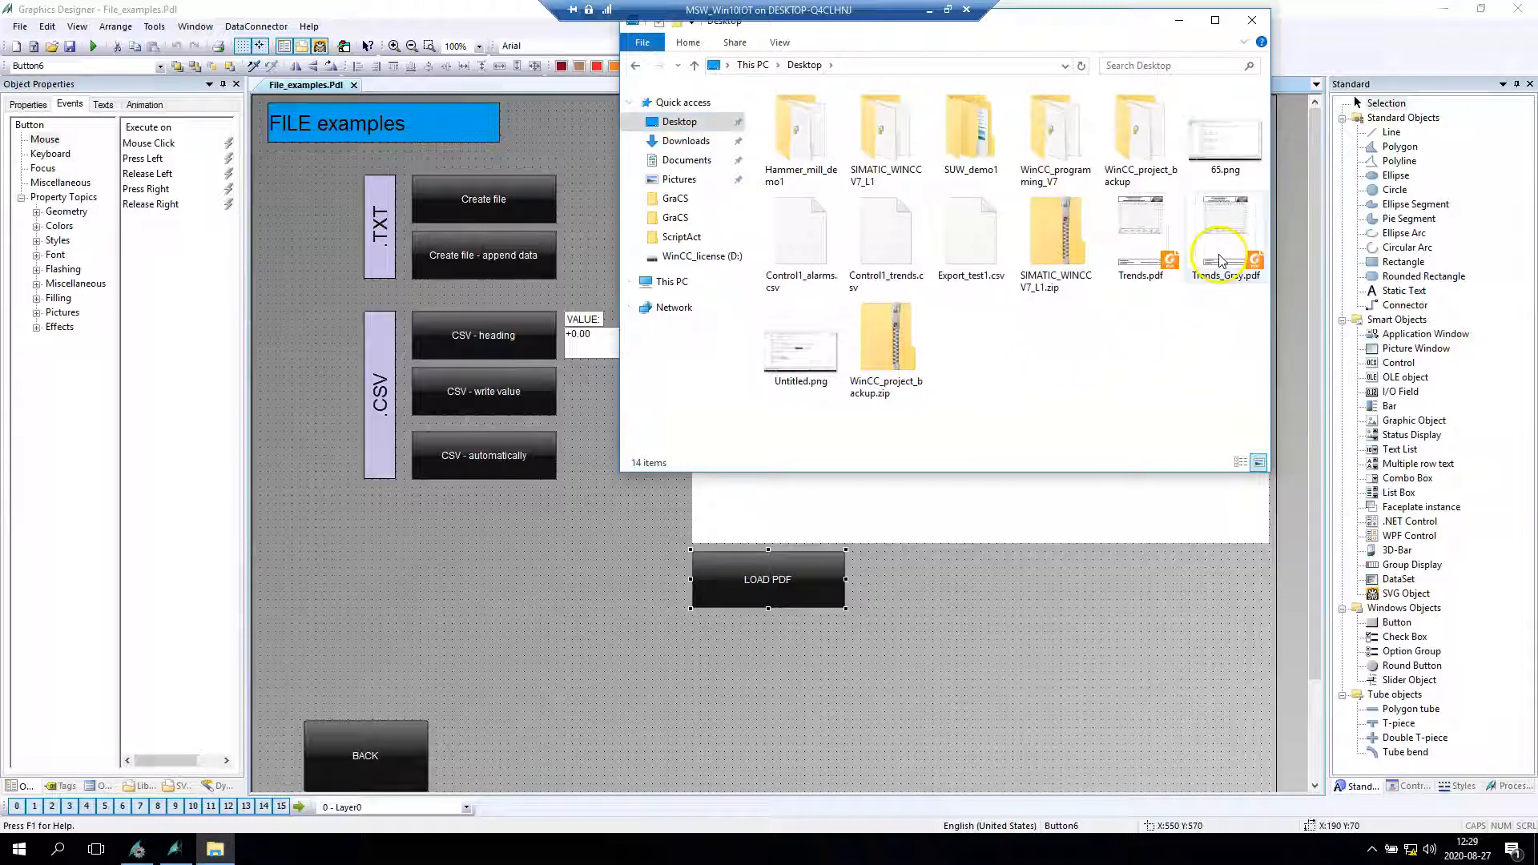
click(1140, 235)
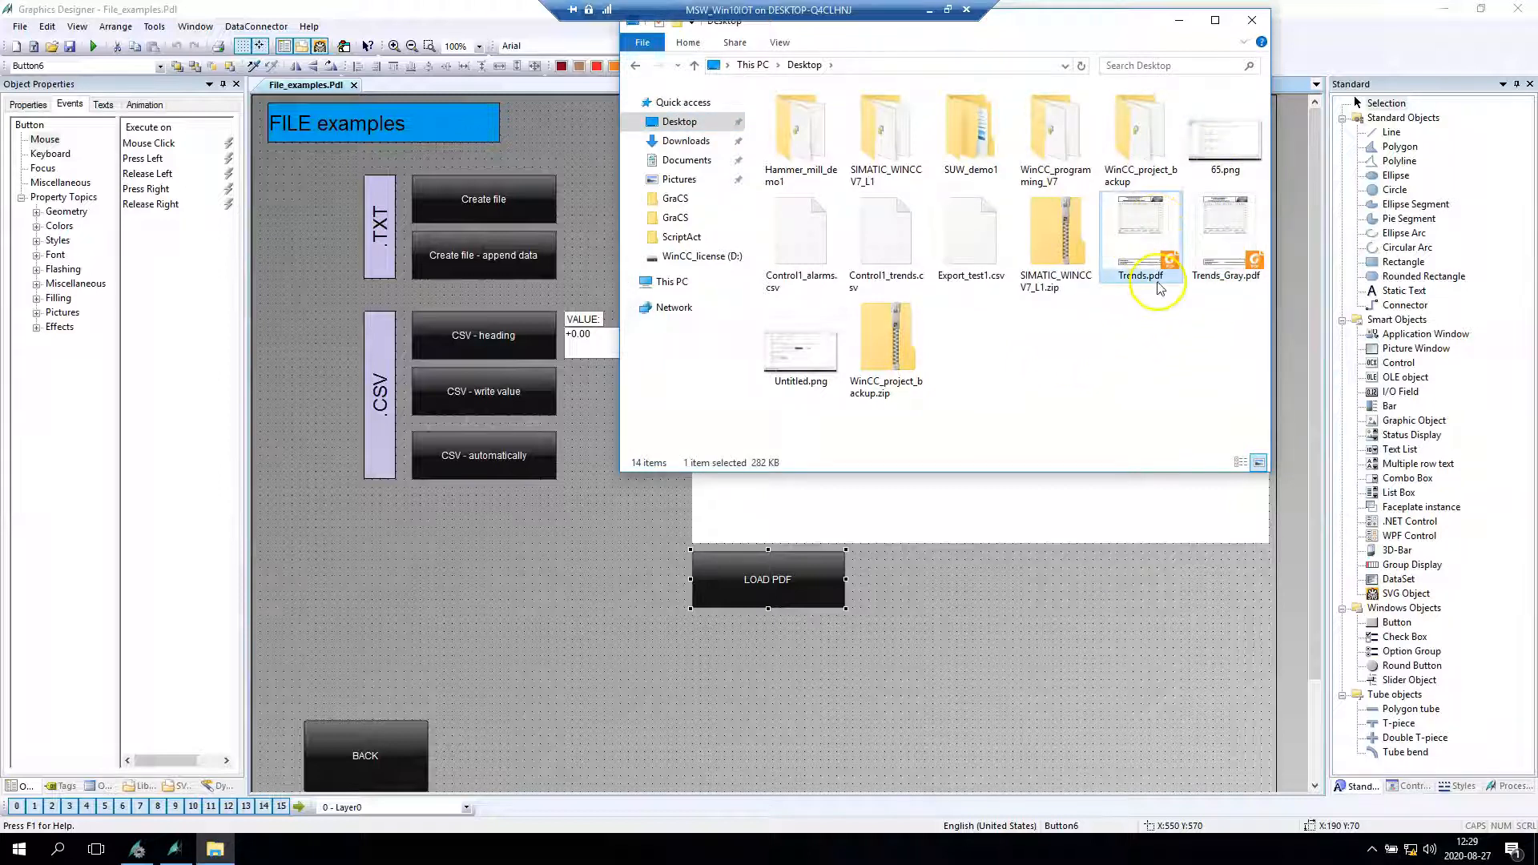
mouse_move(869, 78)
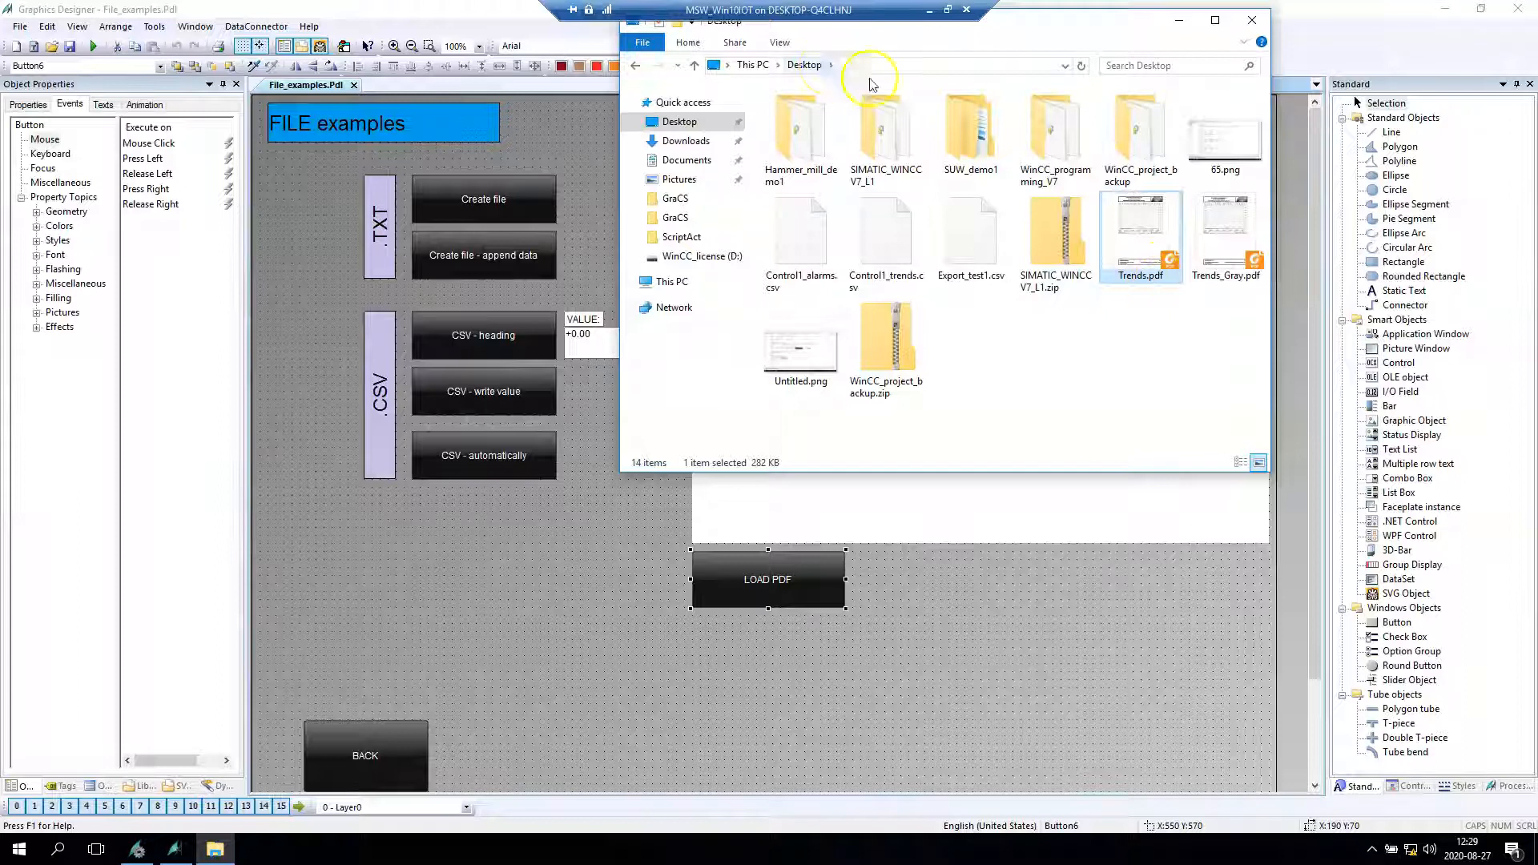
right_click(1140, 236)
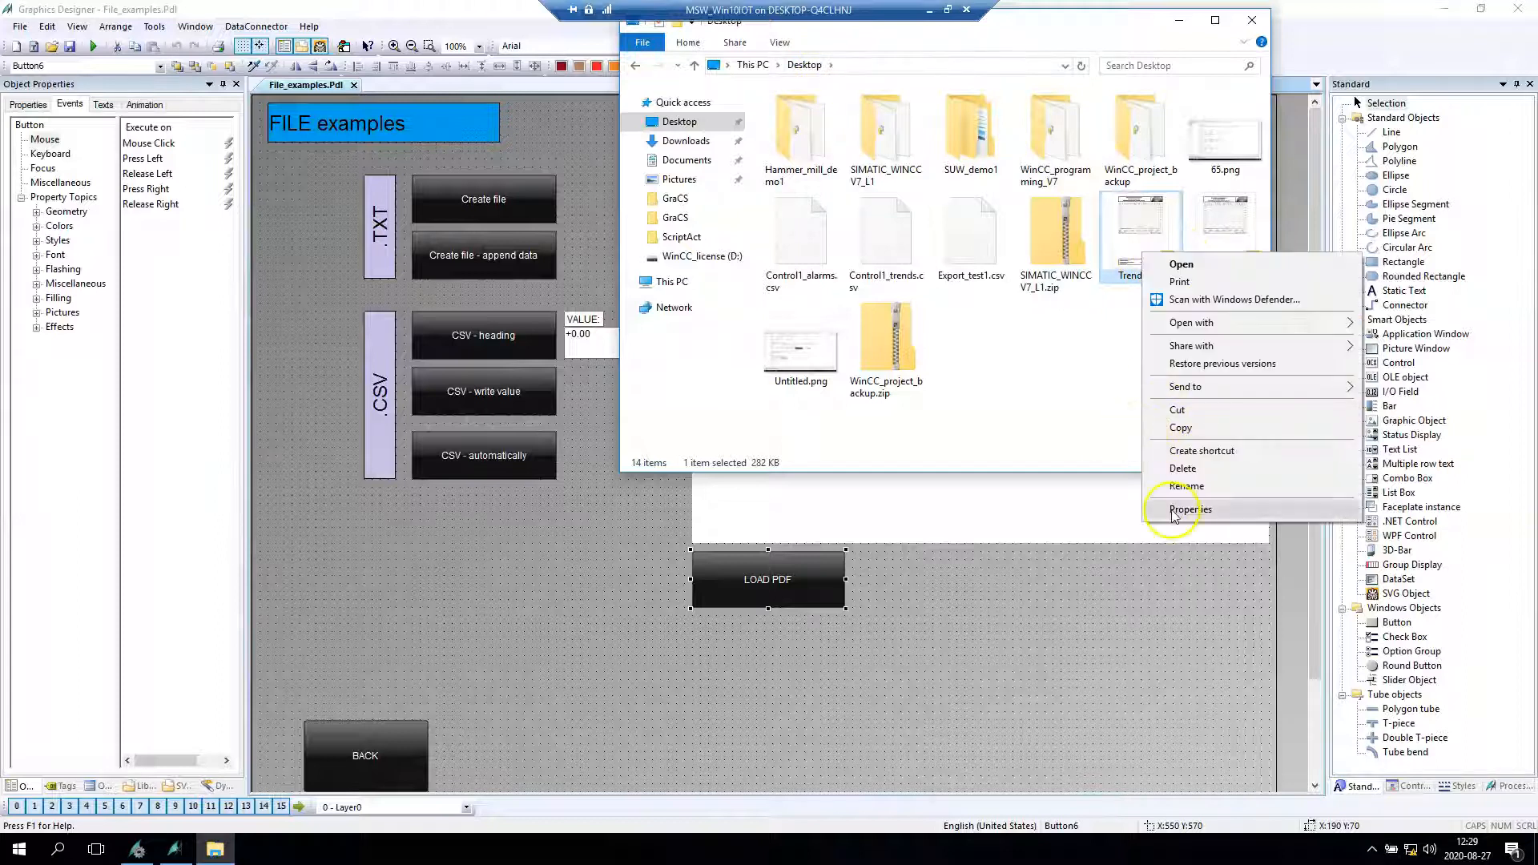
click(1189, 509)
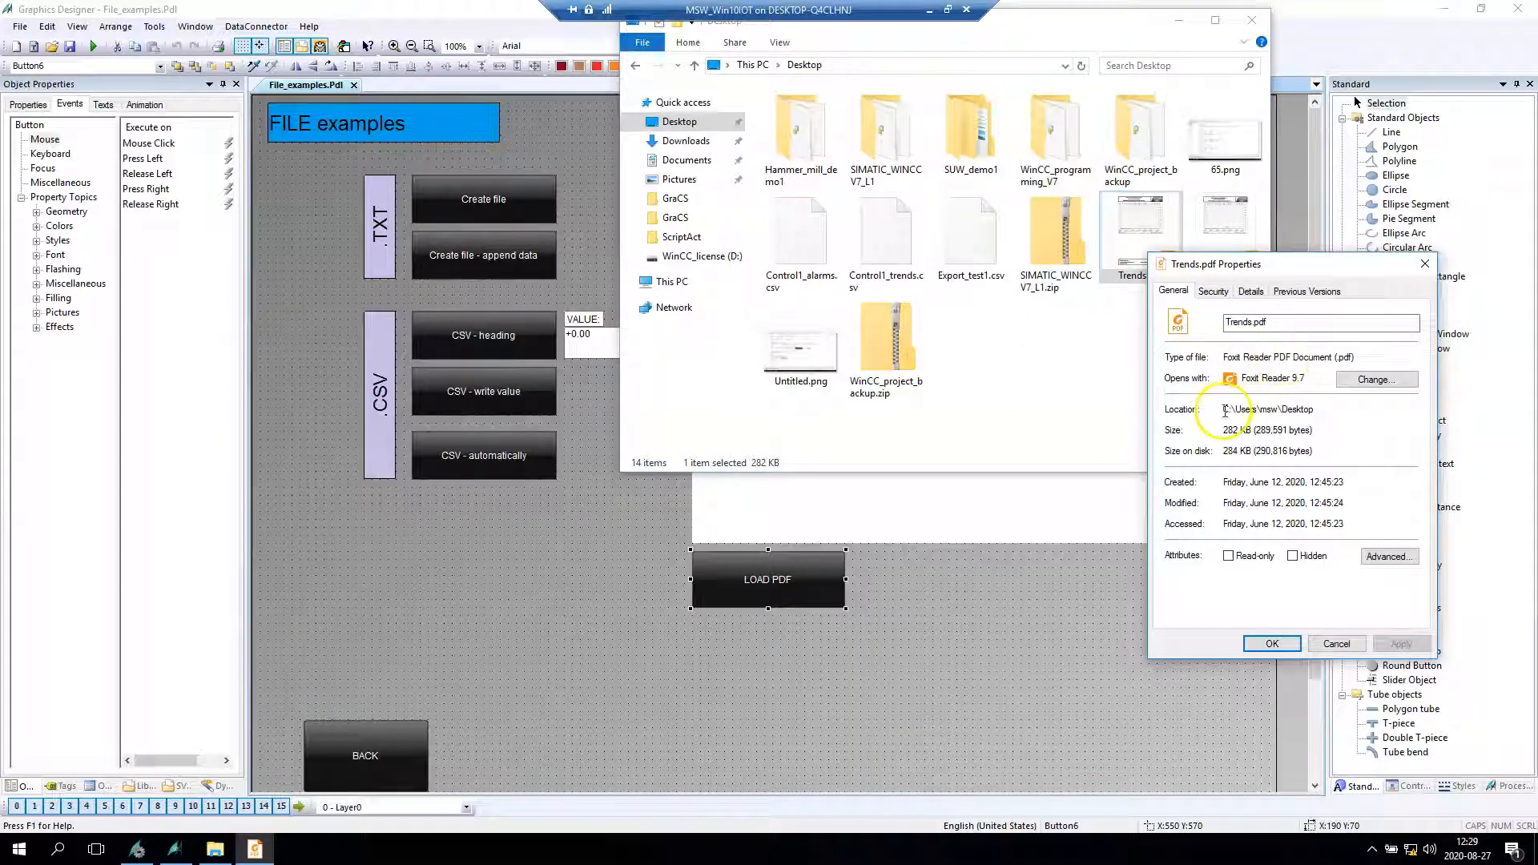
double_click(1270, 409)
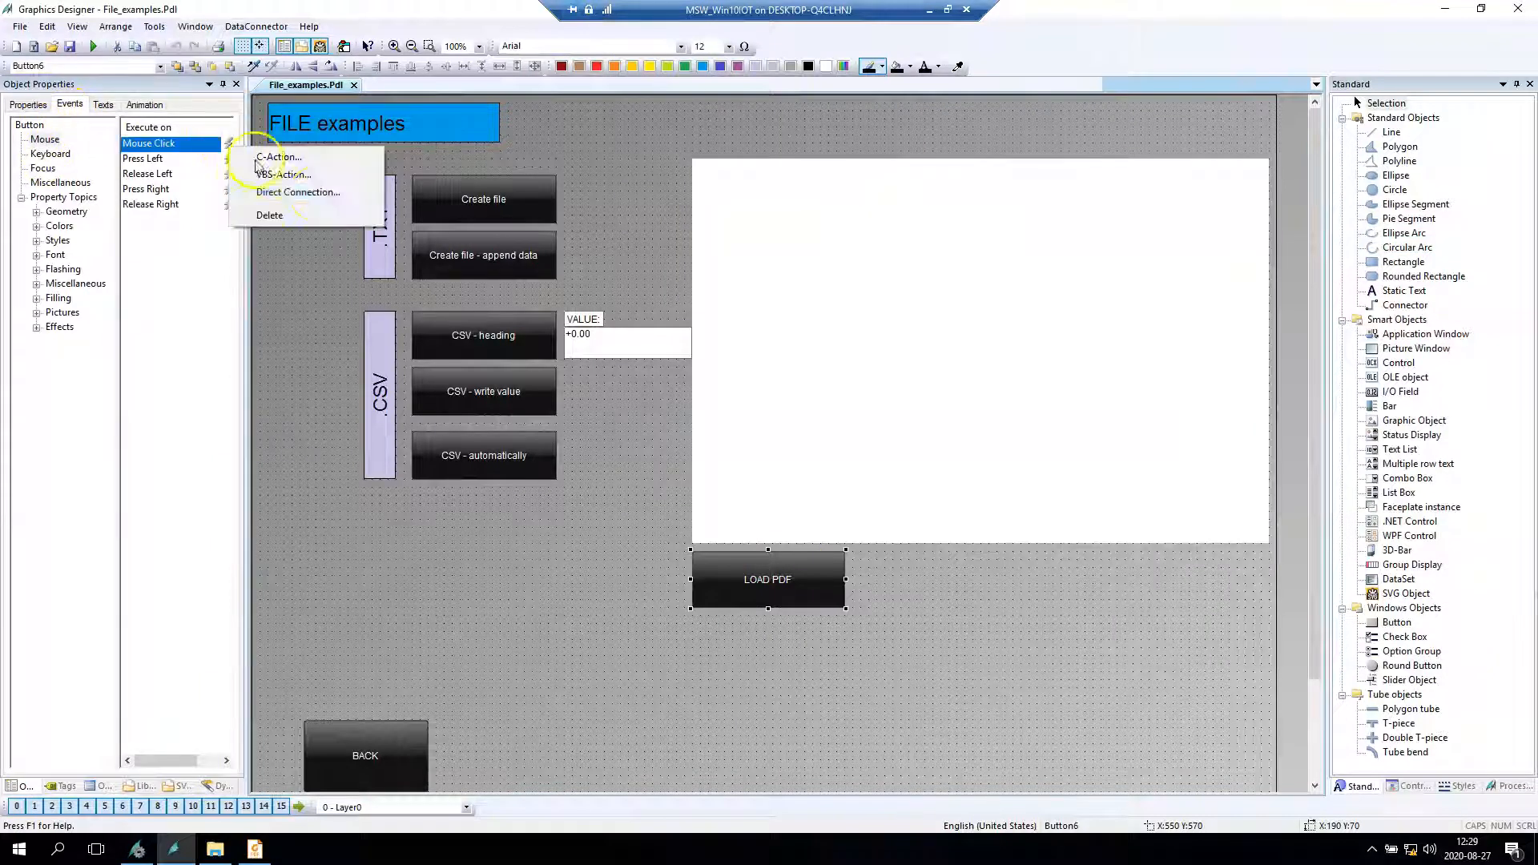
mouse_move(283, 175)
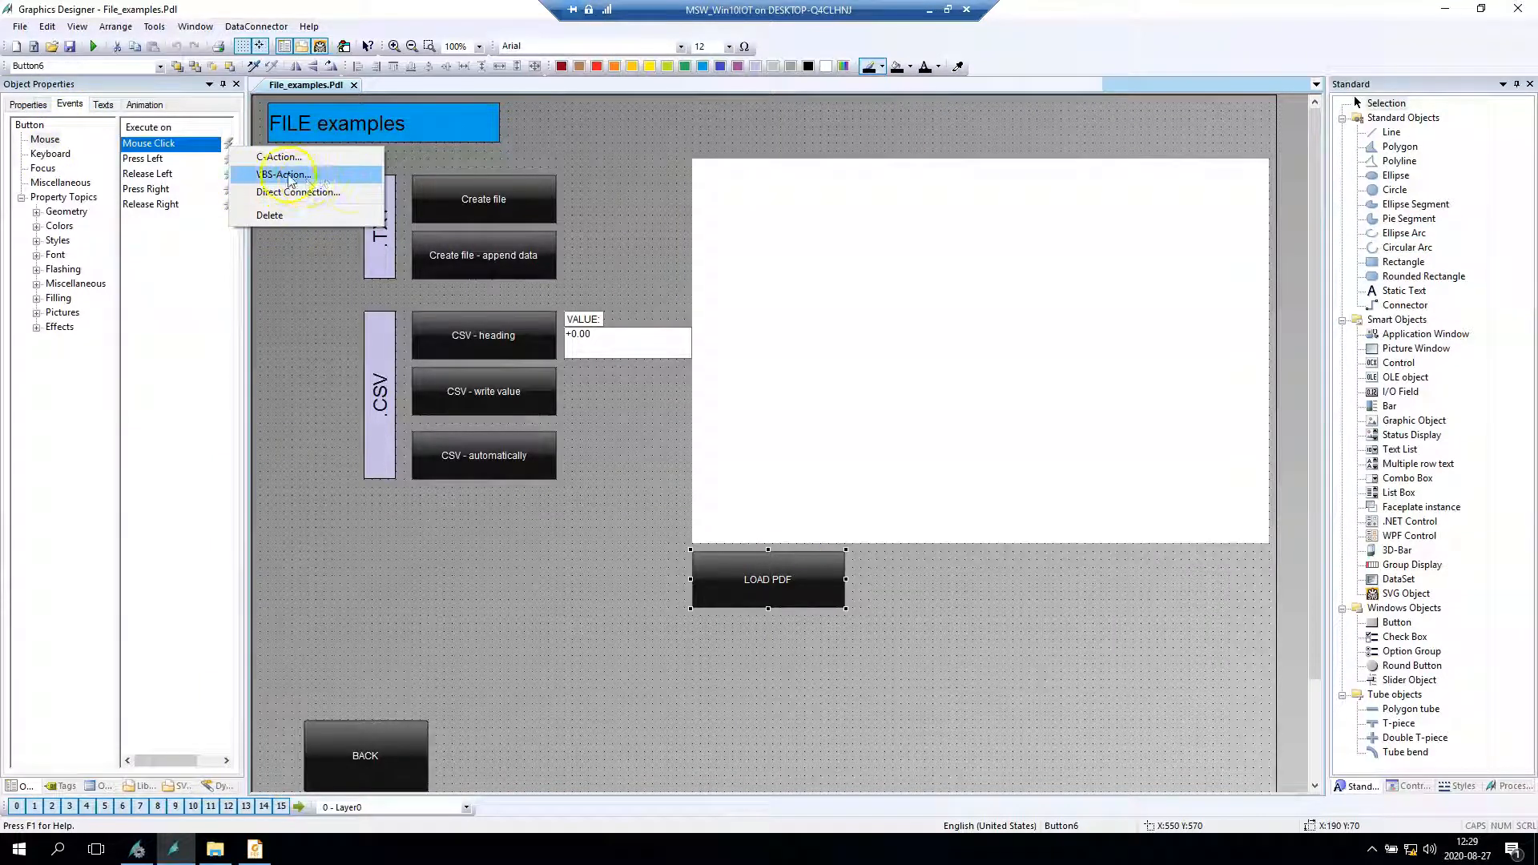
click(284, 174)
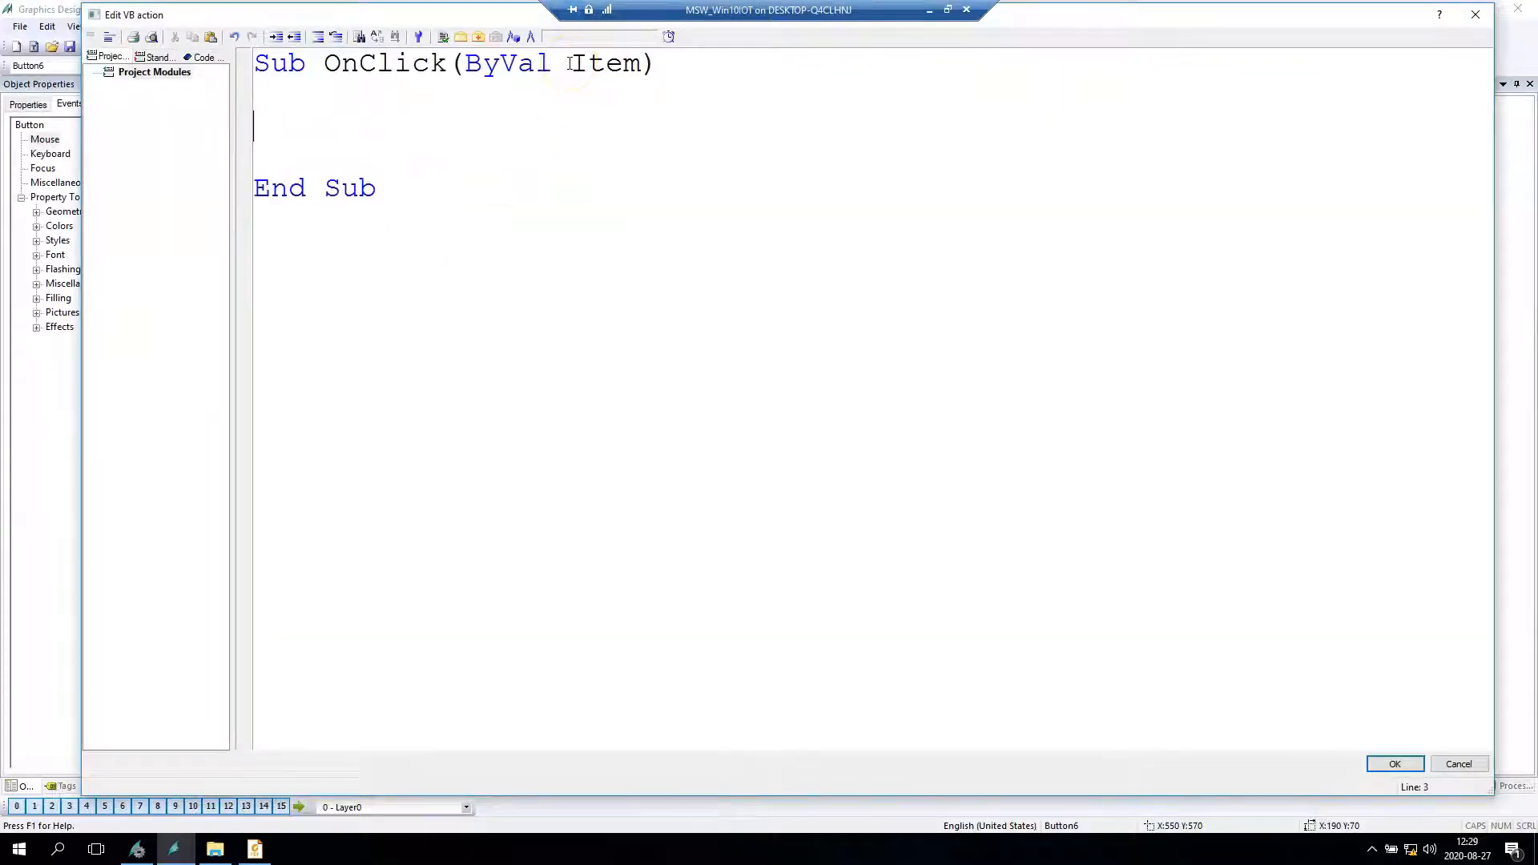
- Declare abc and set it to ScreenItems("PDF1") in the click script
text(Dim abc)
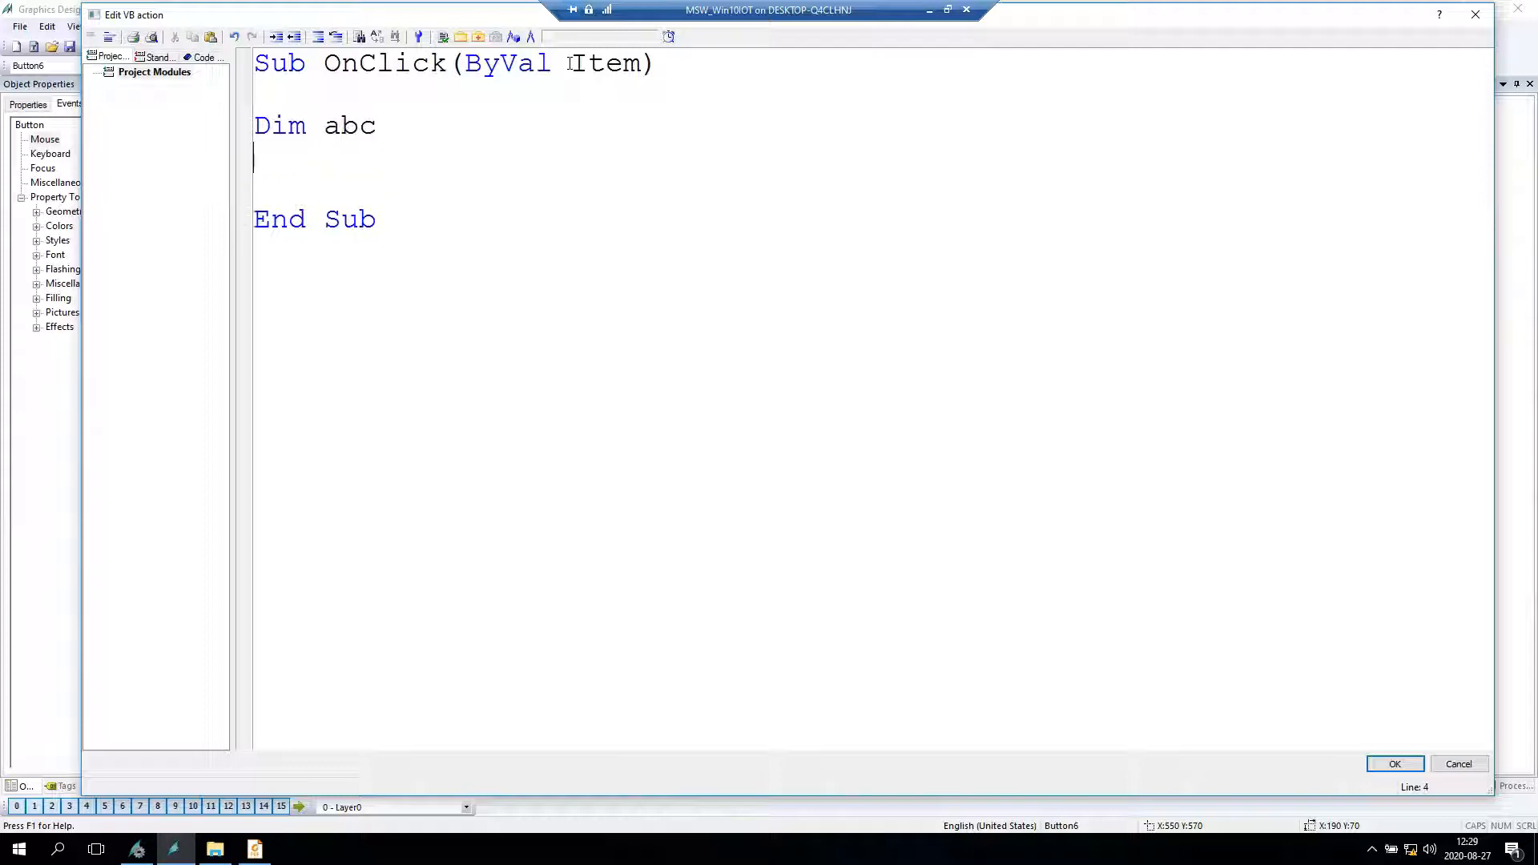
text(Set a)
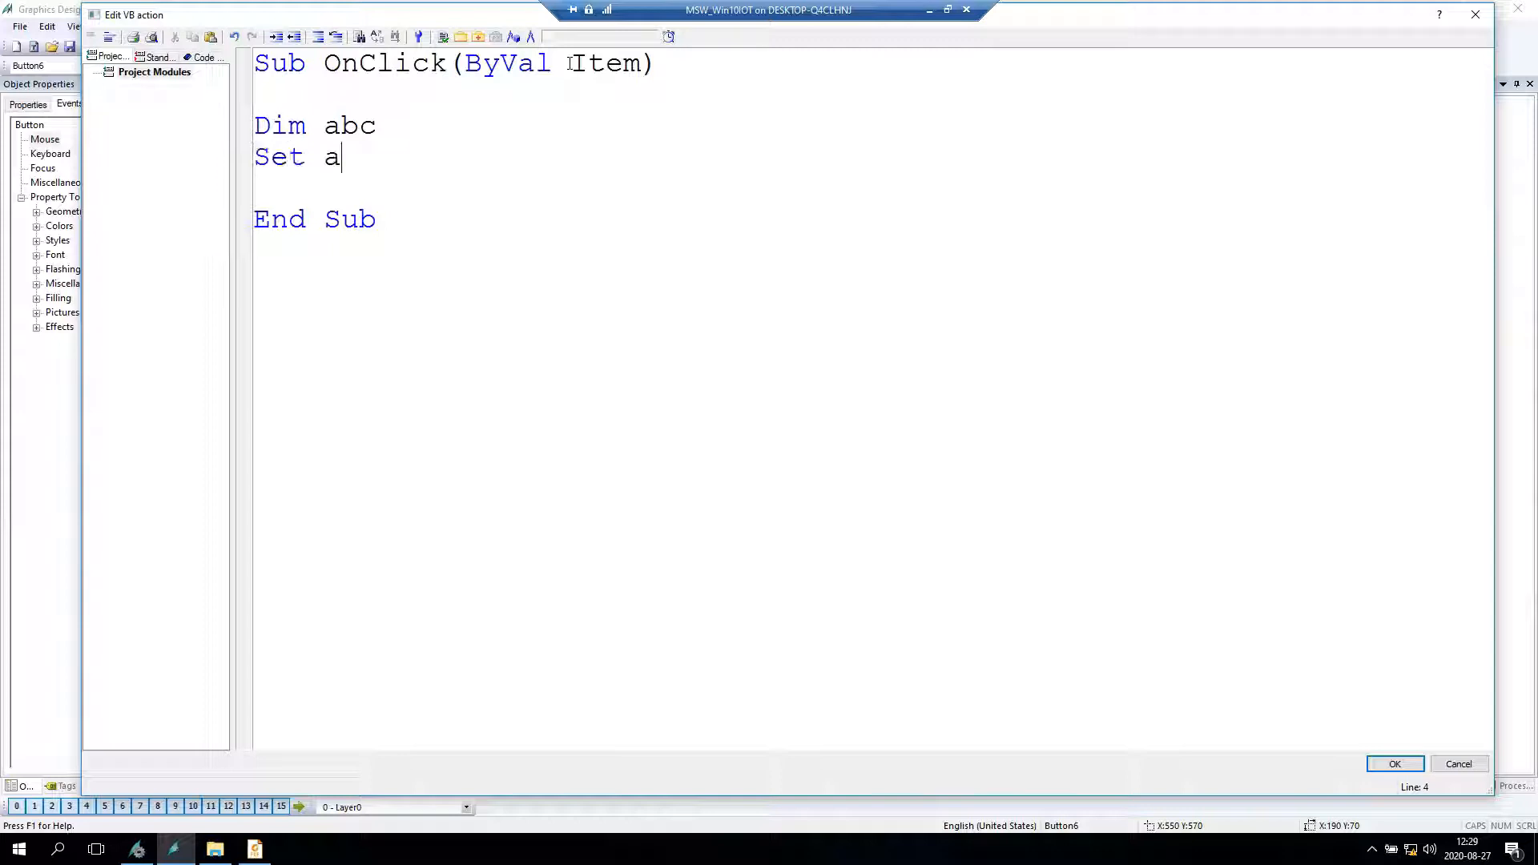
text(bc = s)
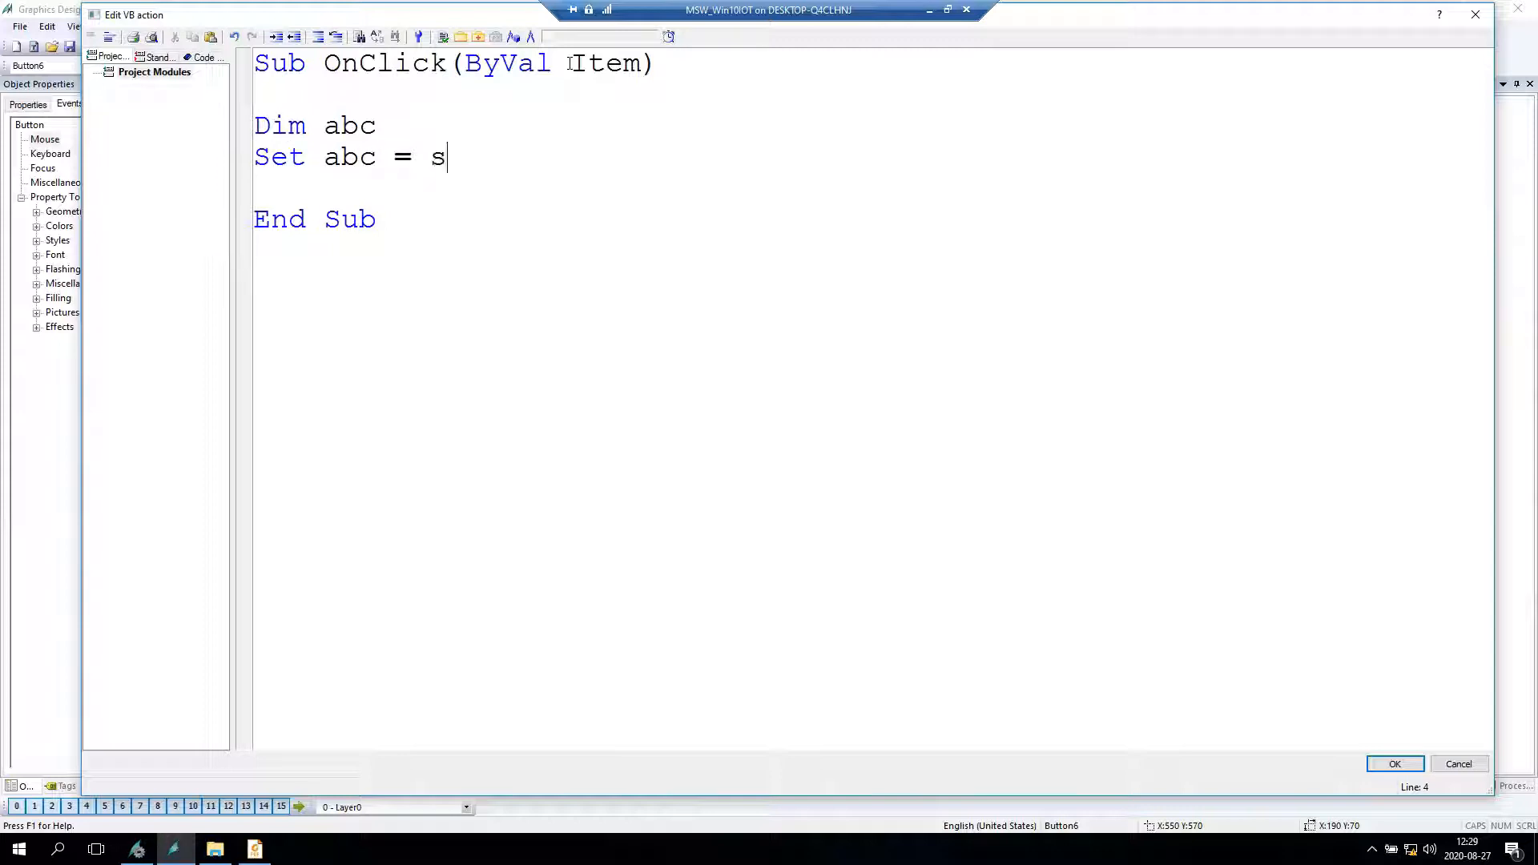
text(creenite)
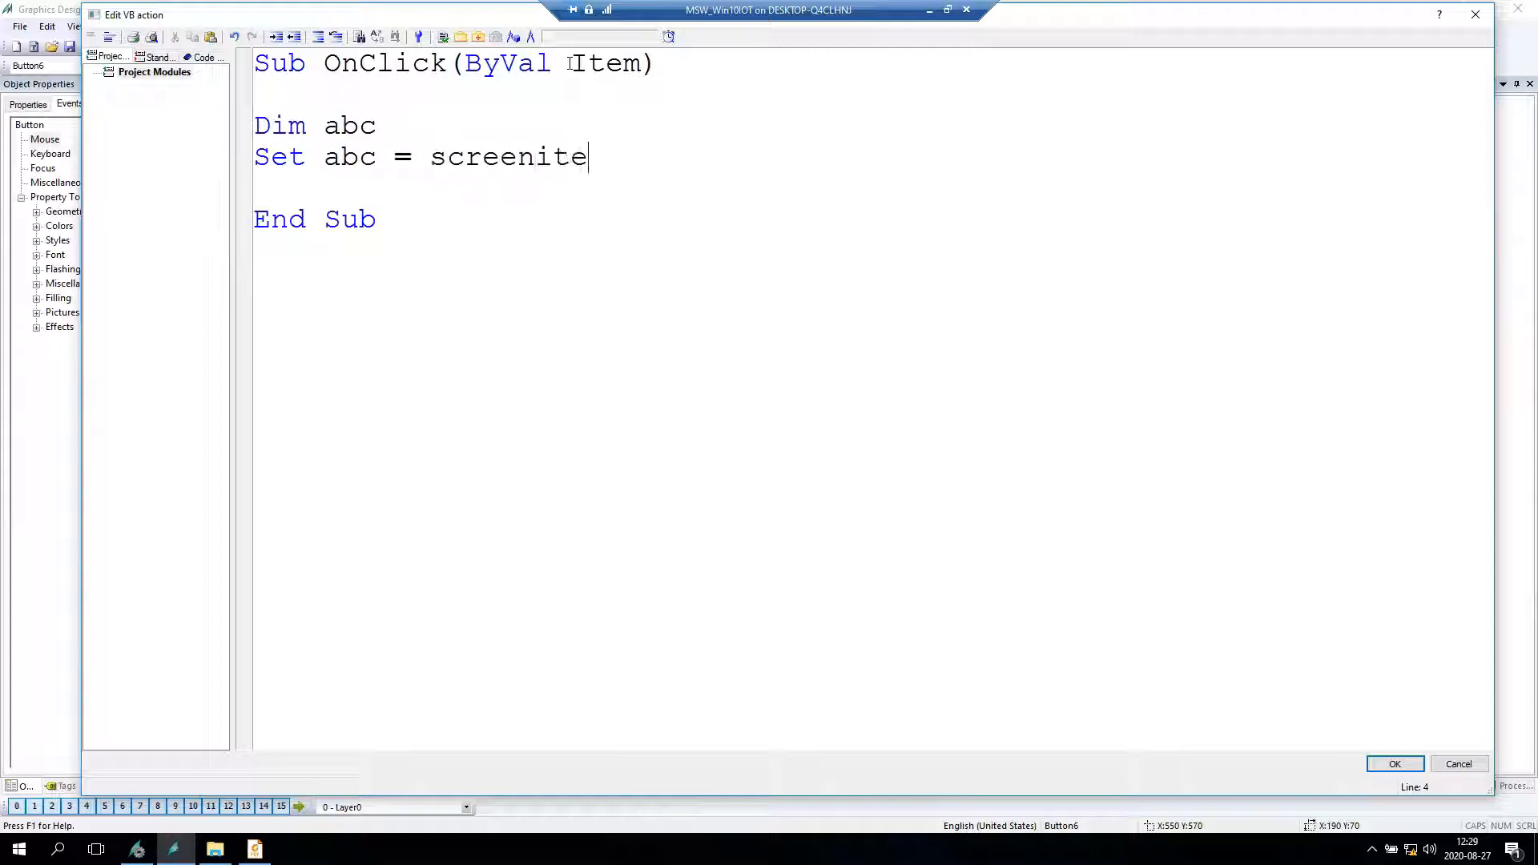
text(ms()
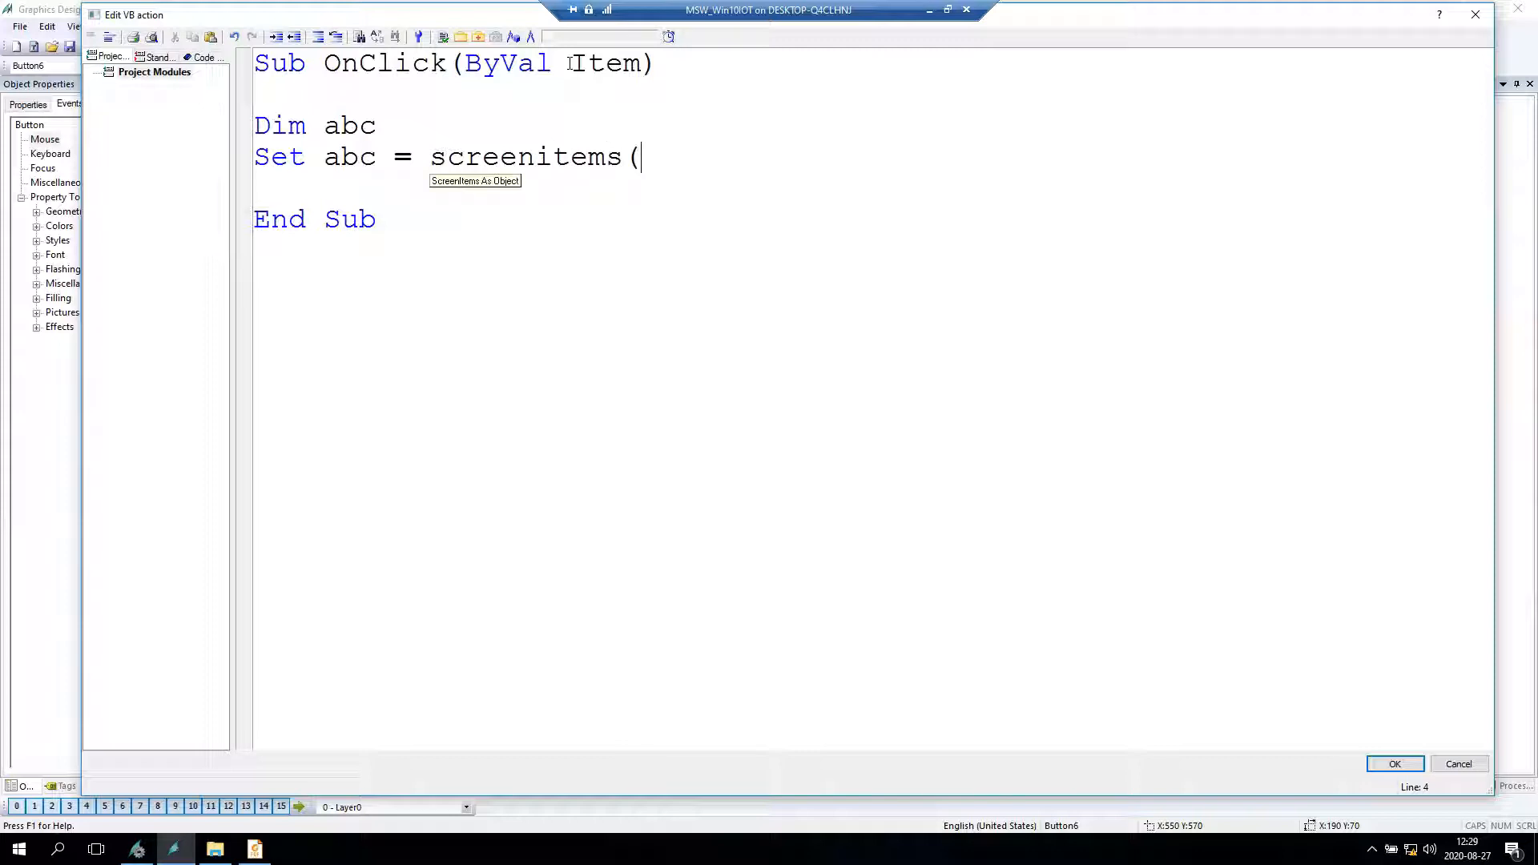
text(")
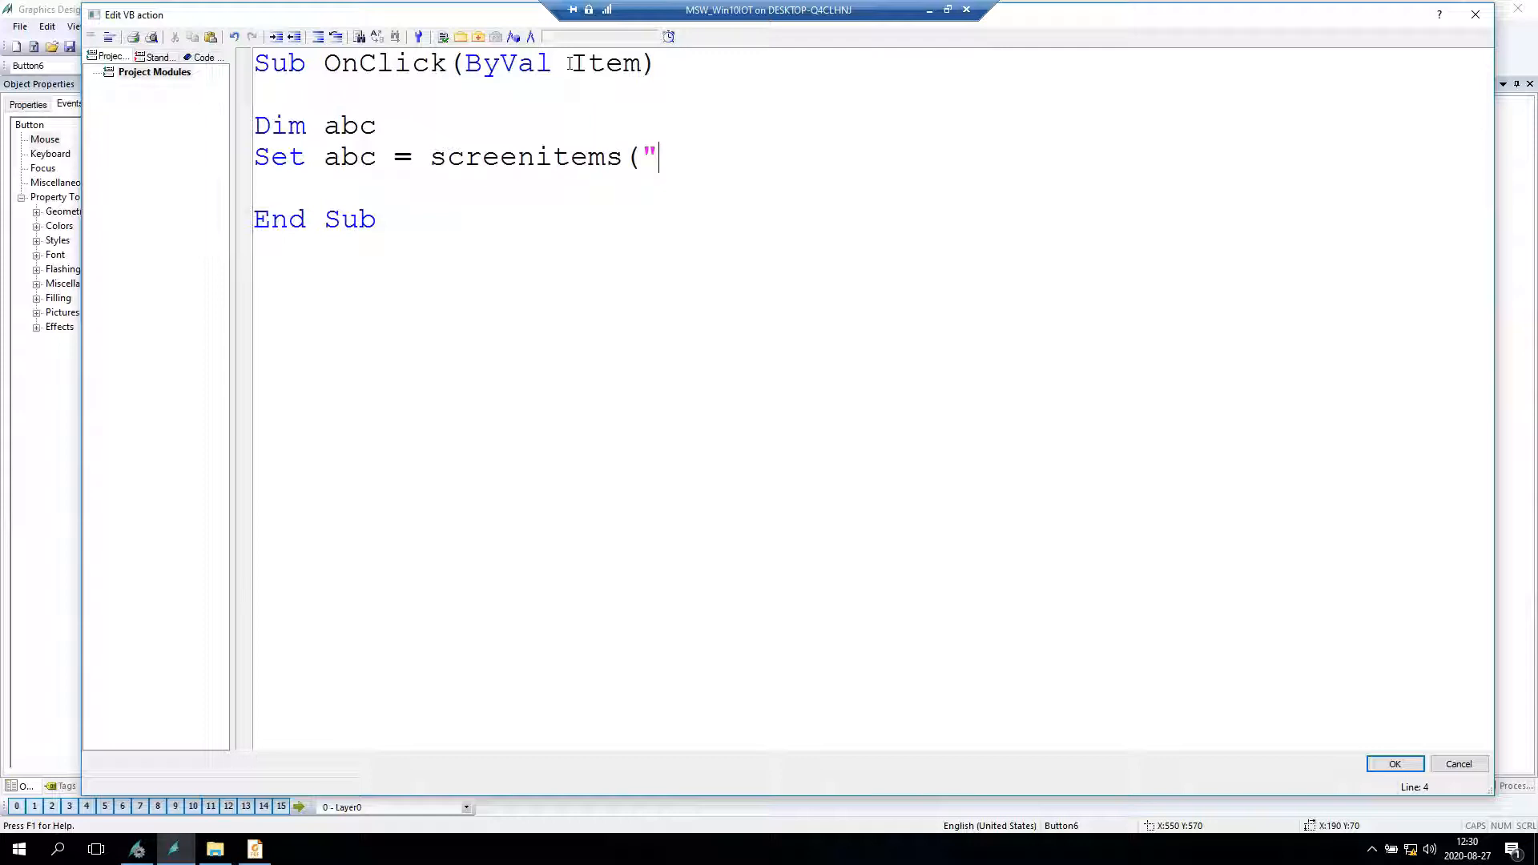
text(PDF)
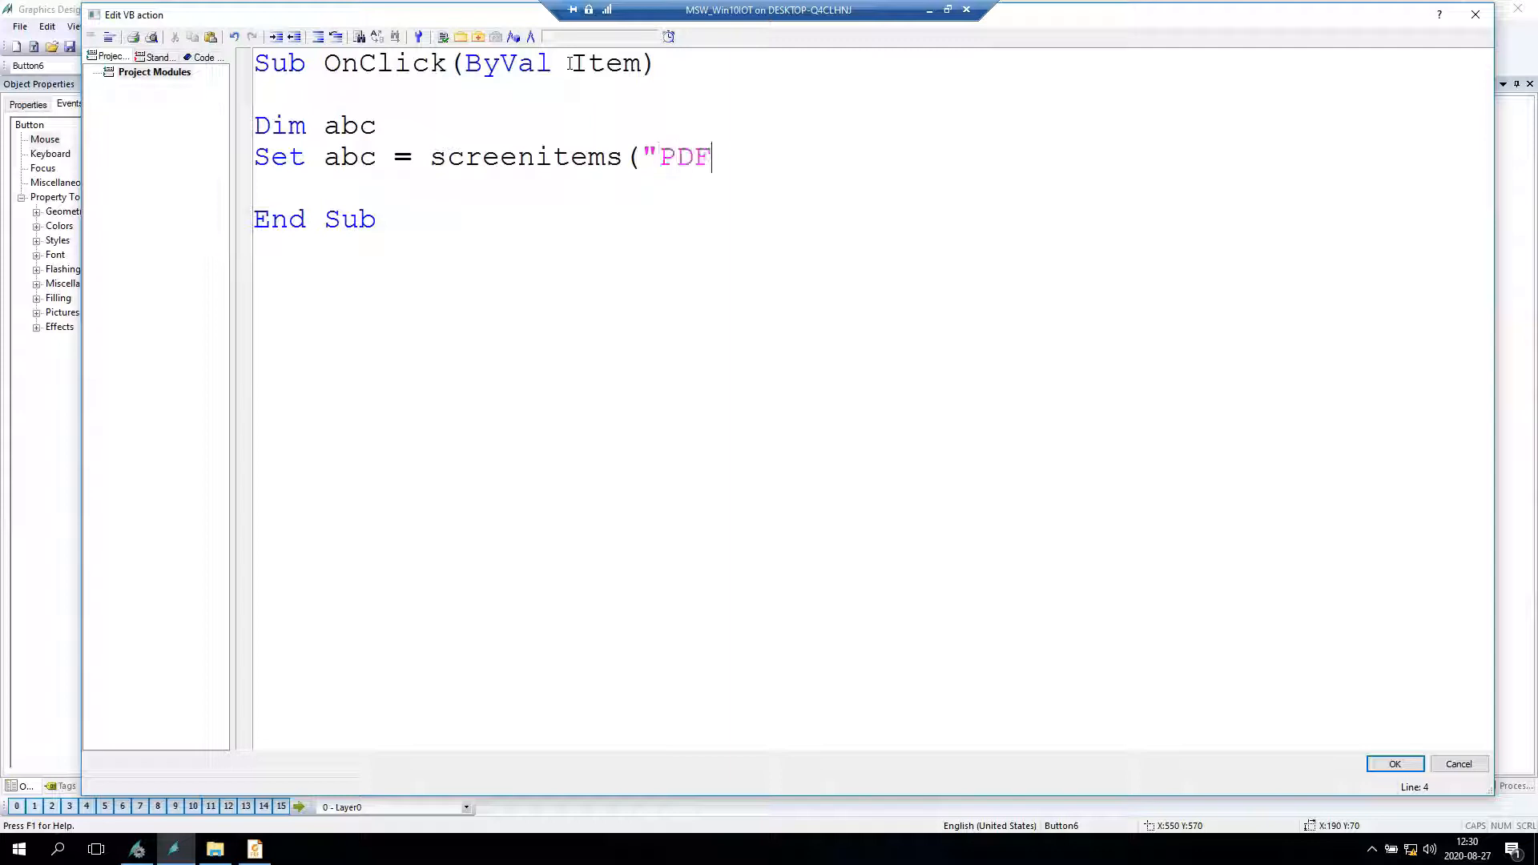
text(1"))
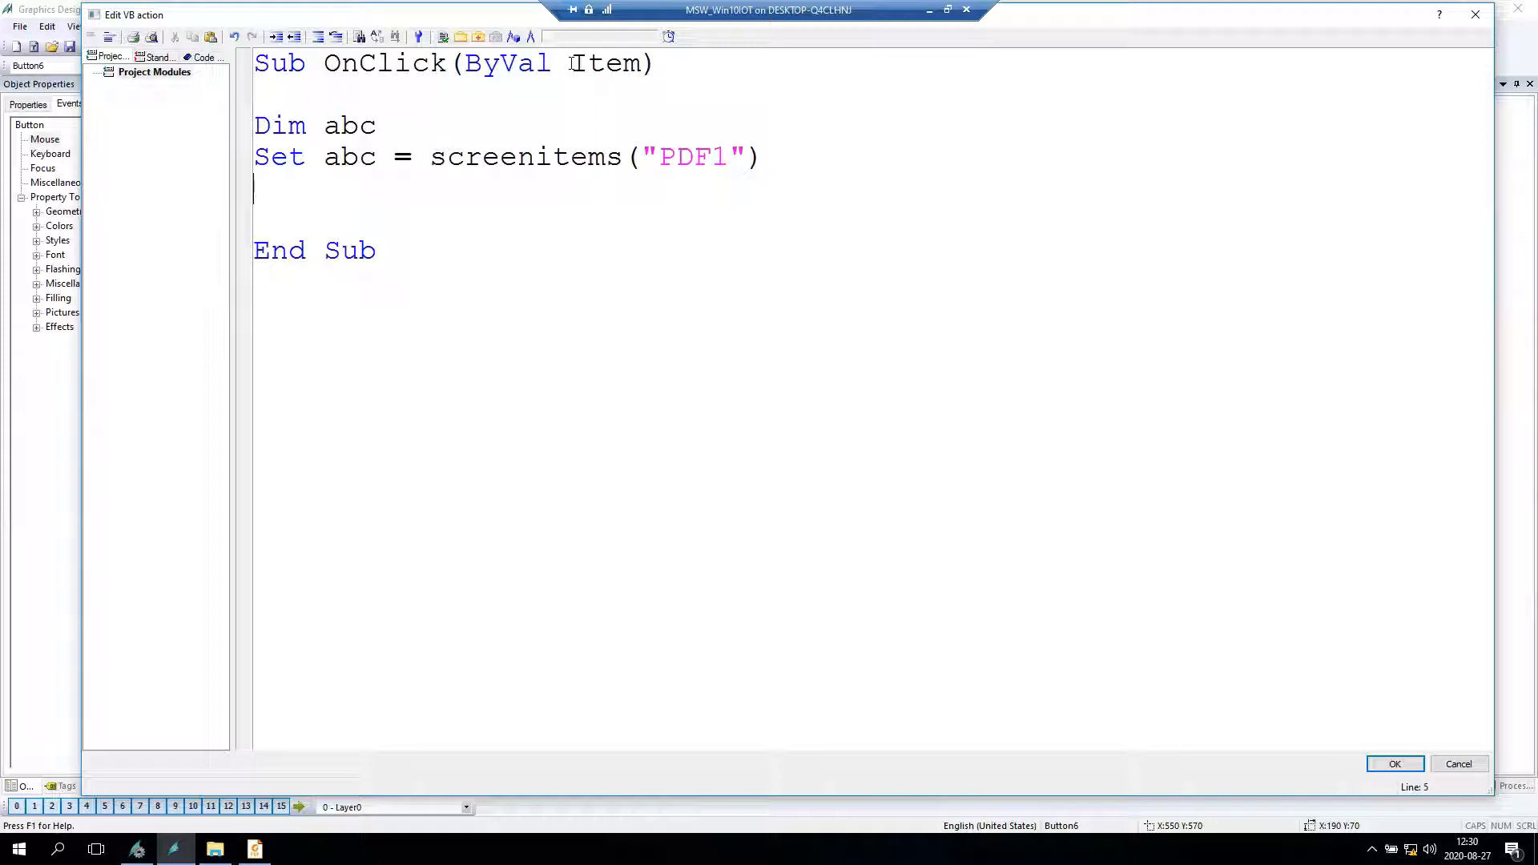
mouse_move(385, 191)
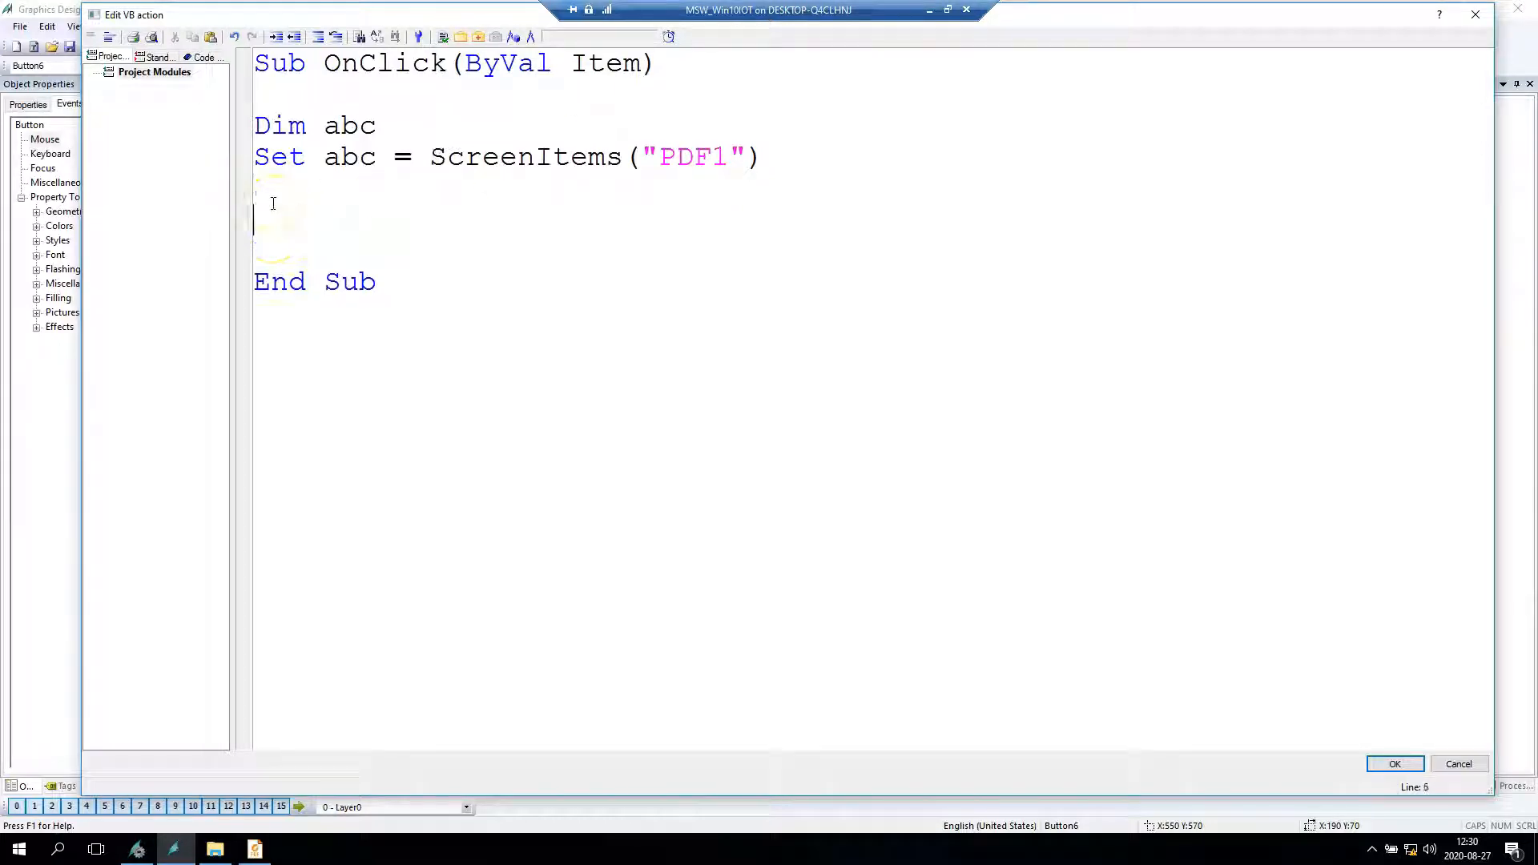
- Call the OpenFile method on abc, chosen from the IntelliSense list
text(abc.)
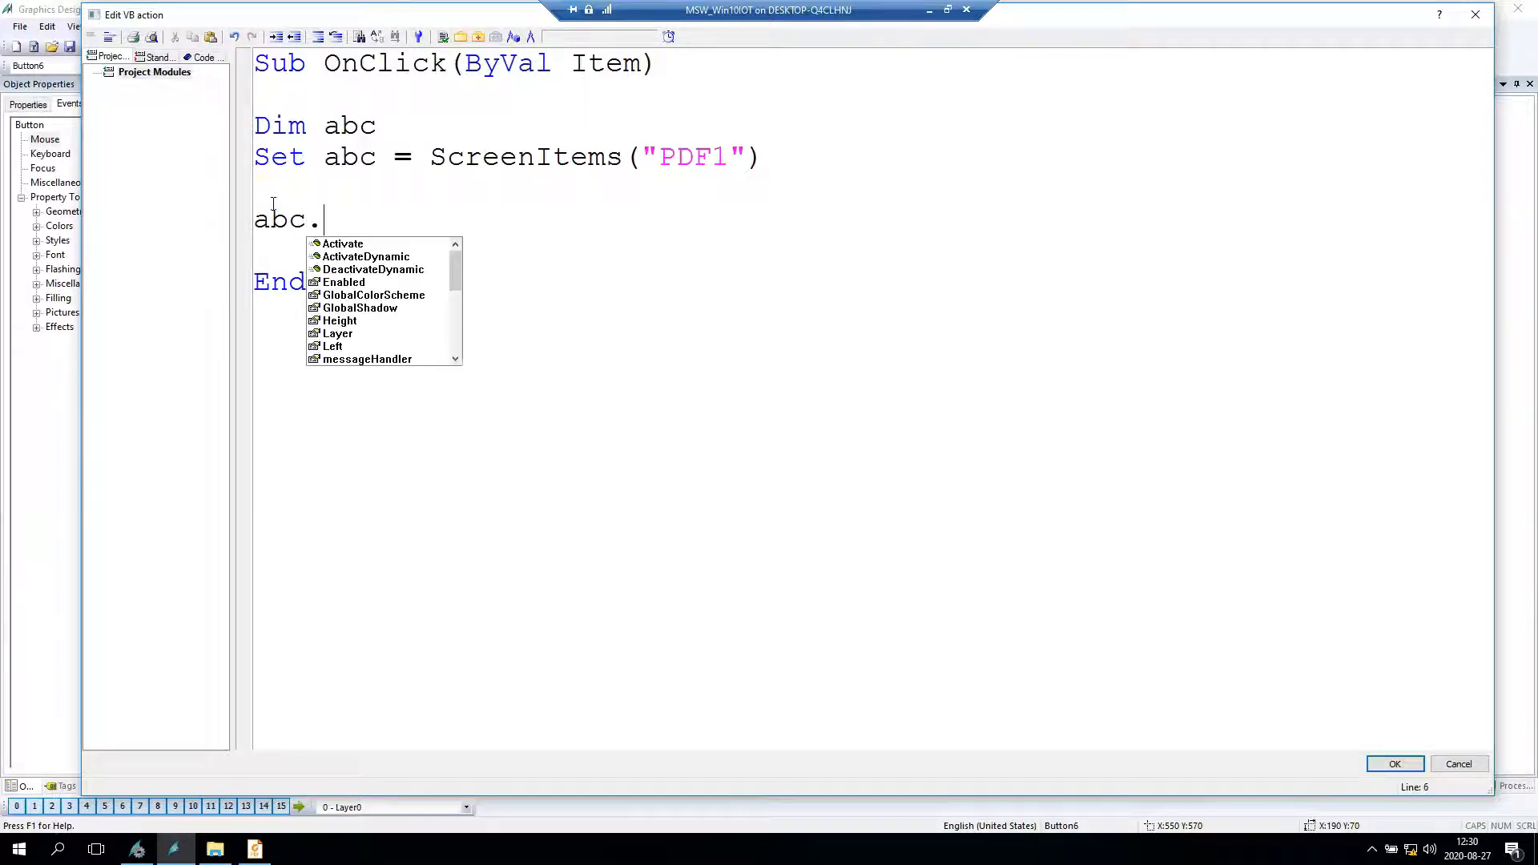
mouse_move(455, 270)
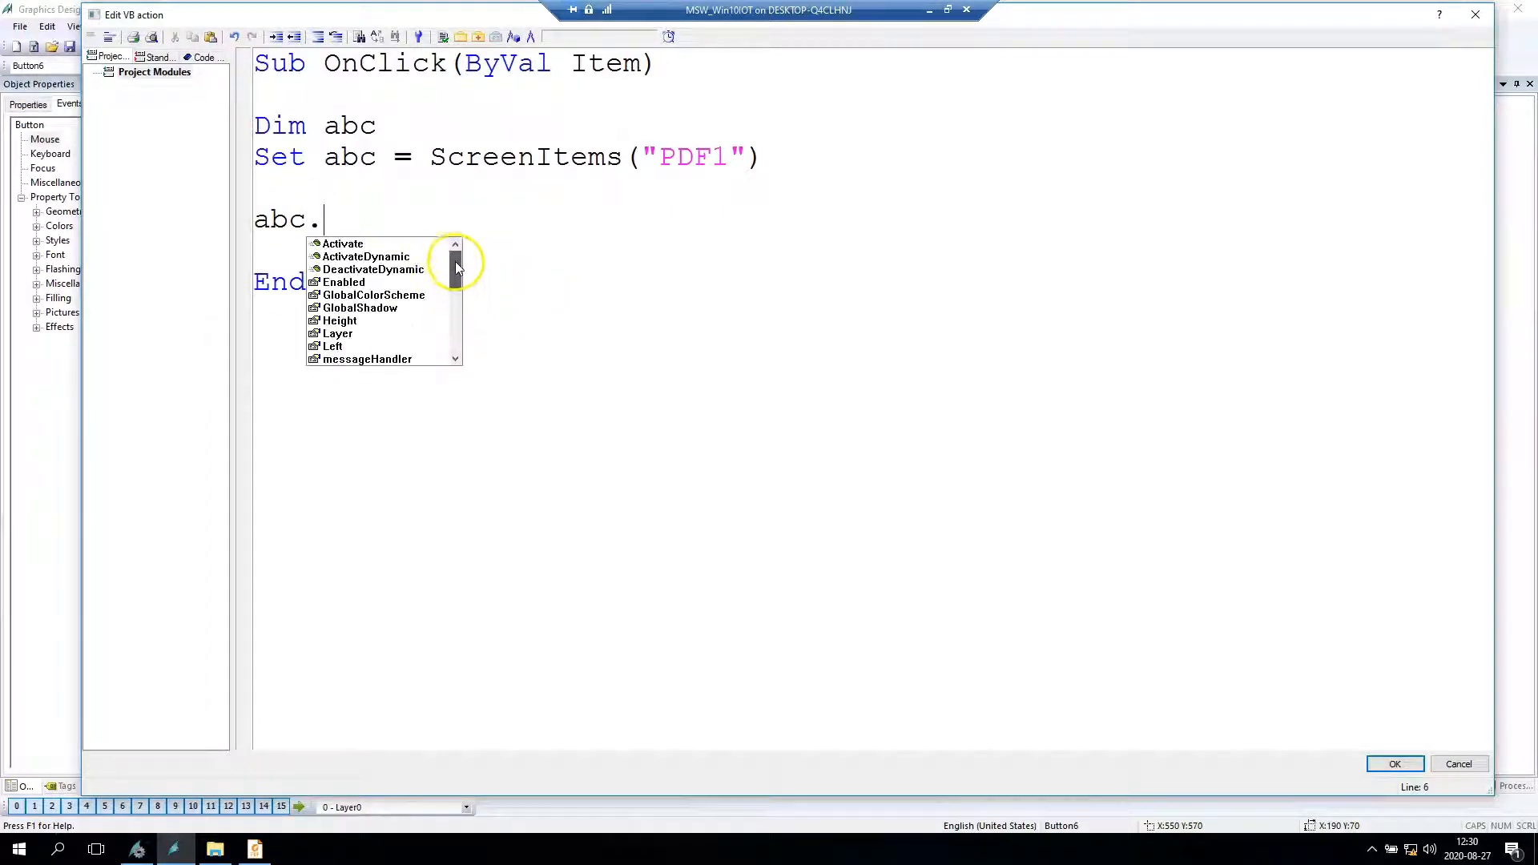
scroll(down, 3)
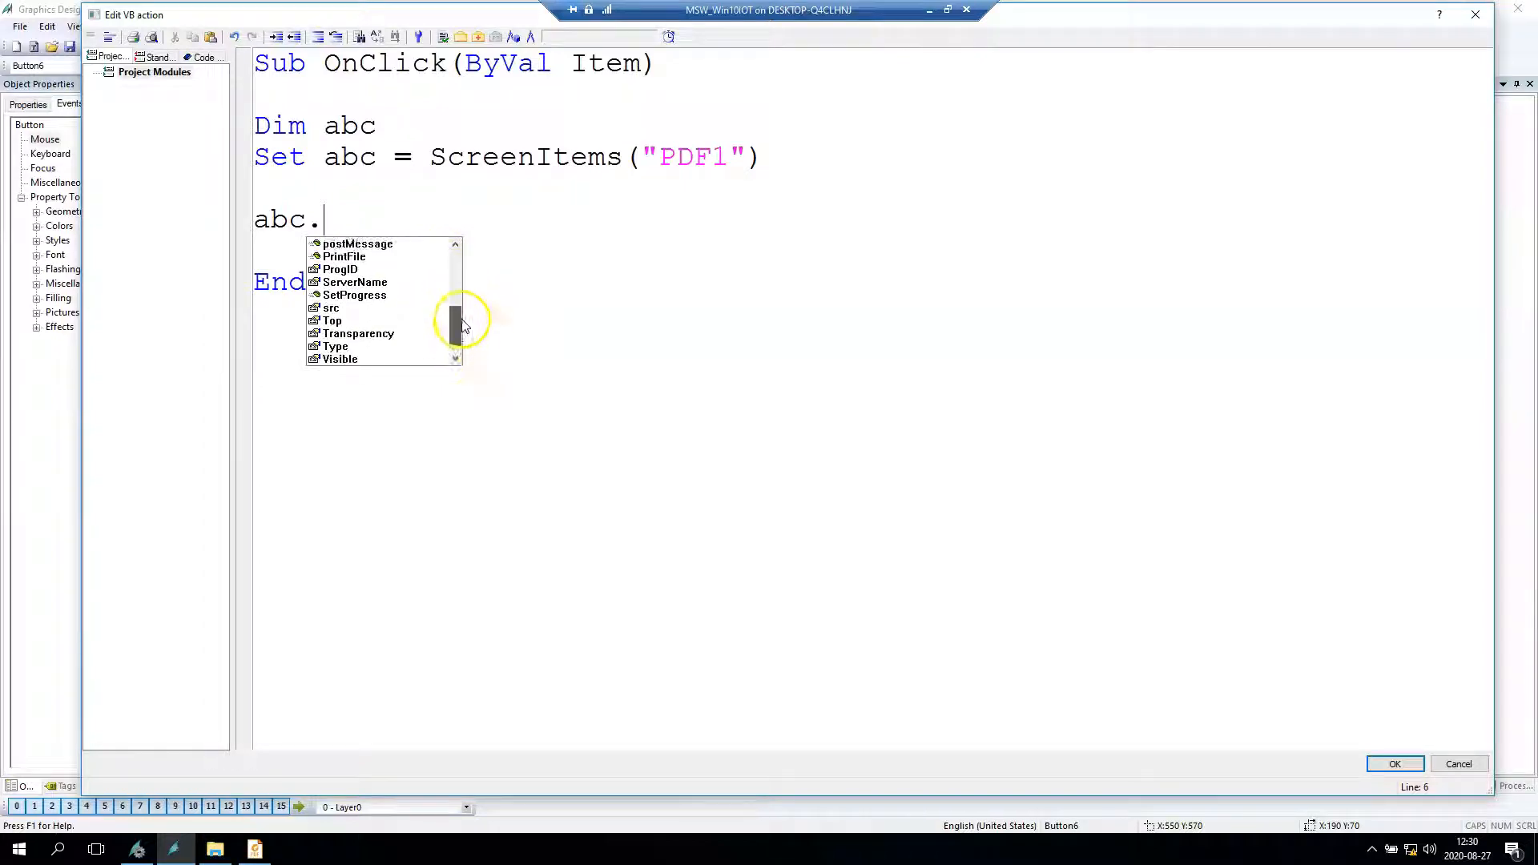
scroll(up, 3)
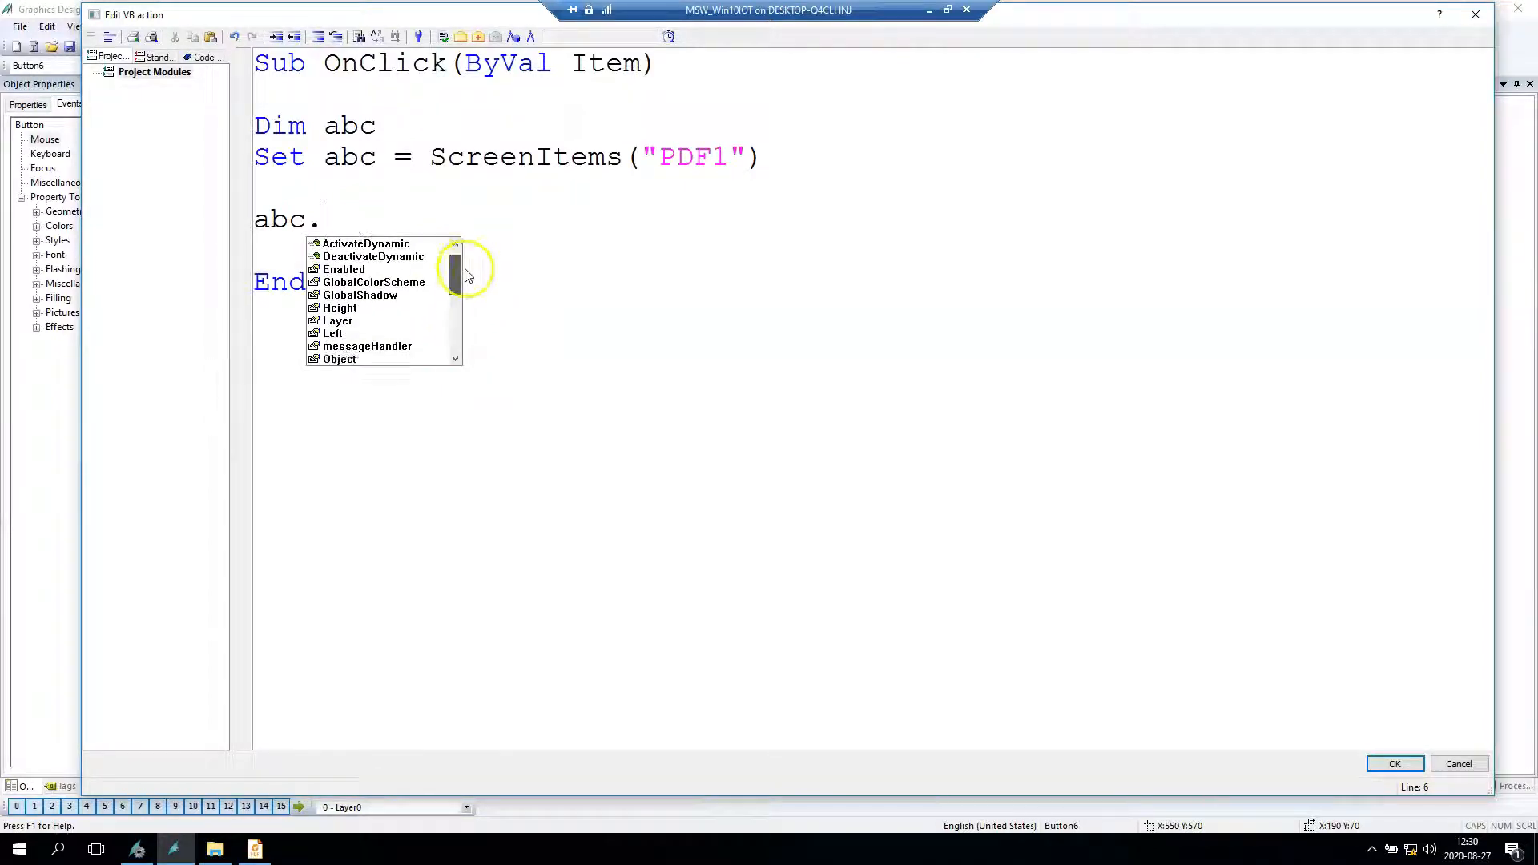
scroll(down, 3)
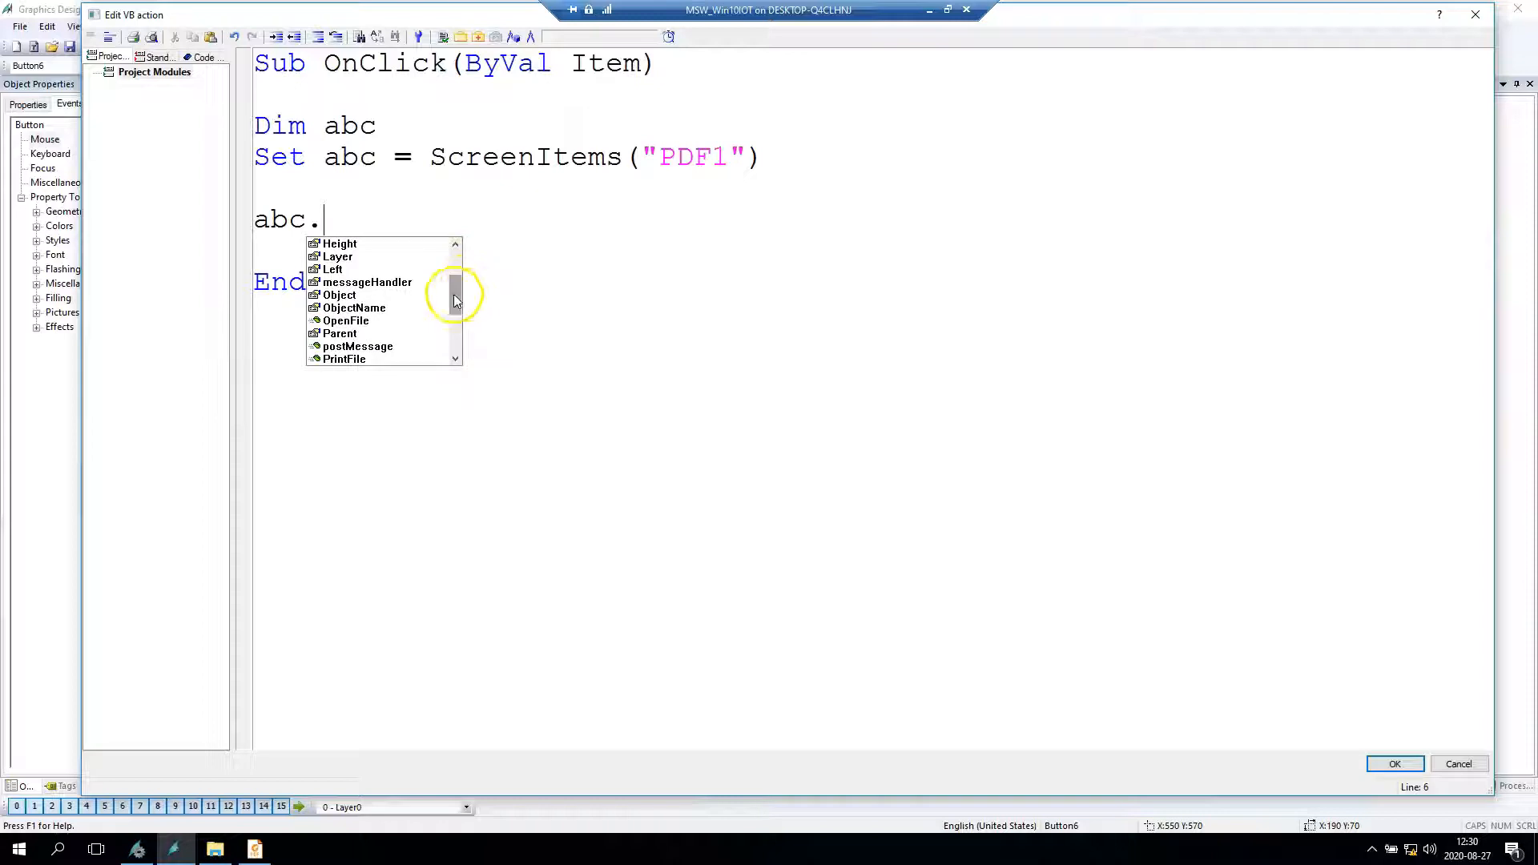
click(345, 320)
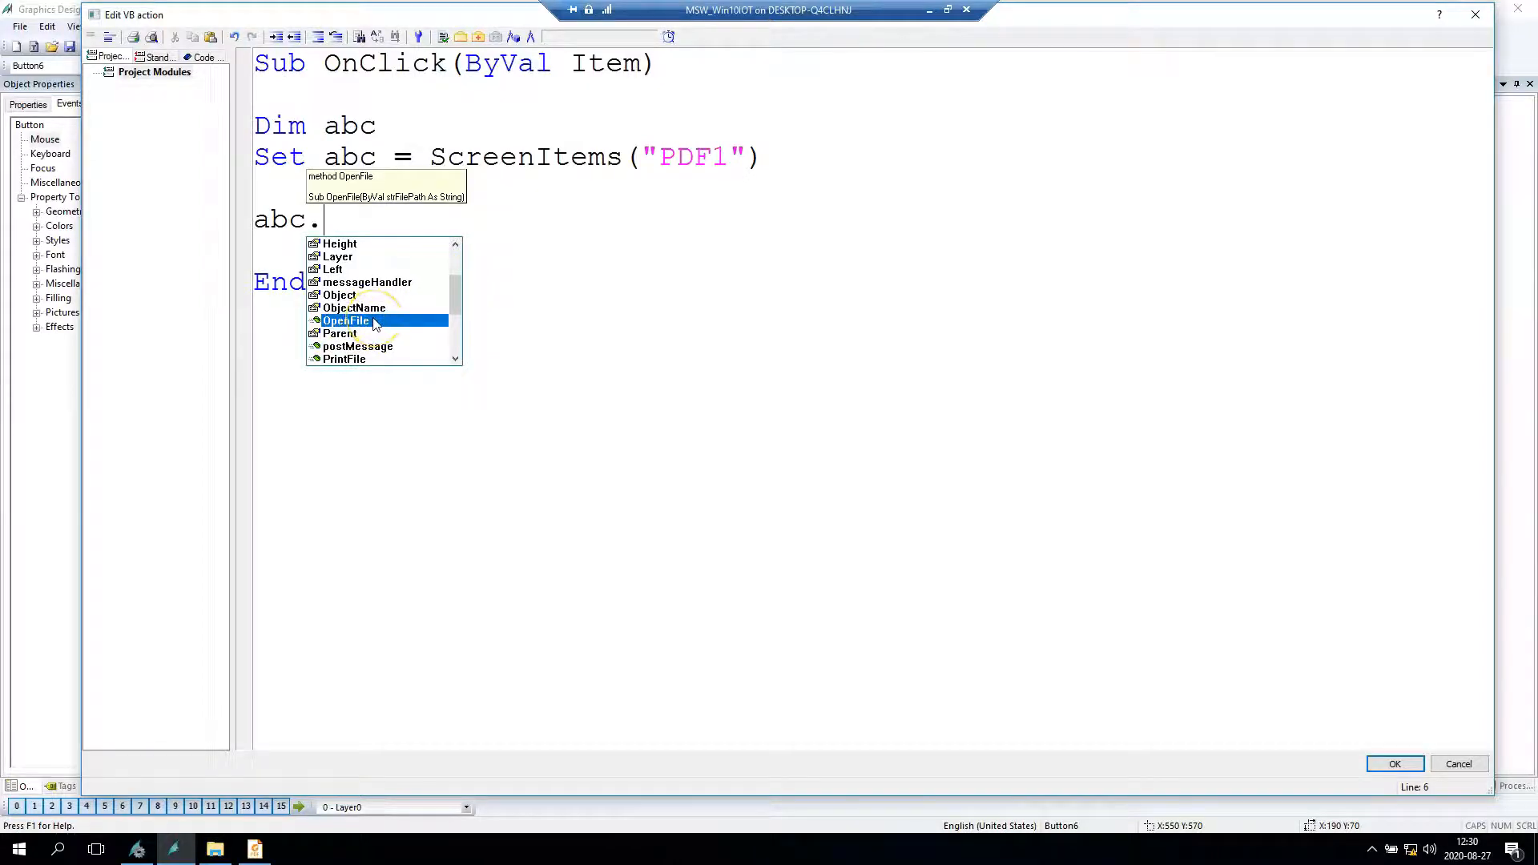
mouse_move(390, 206)
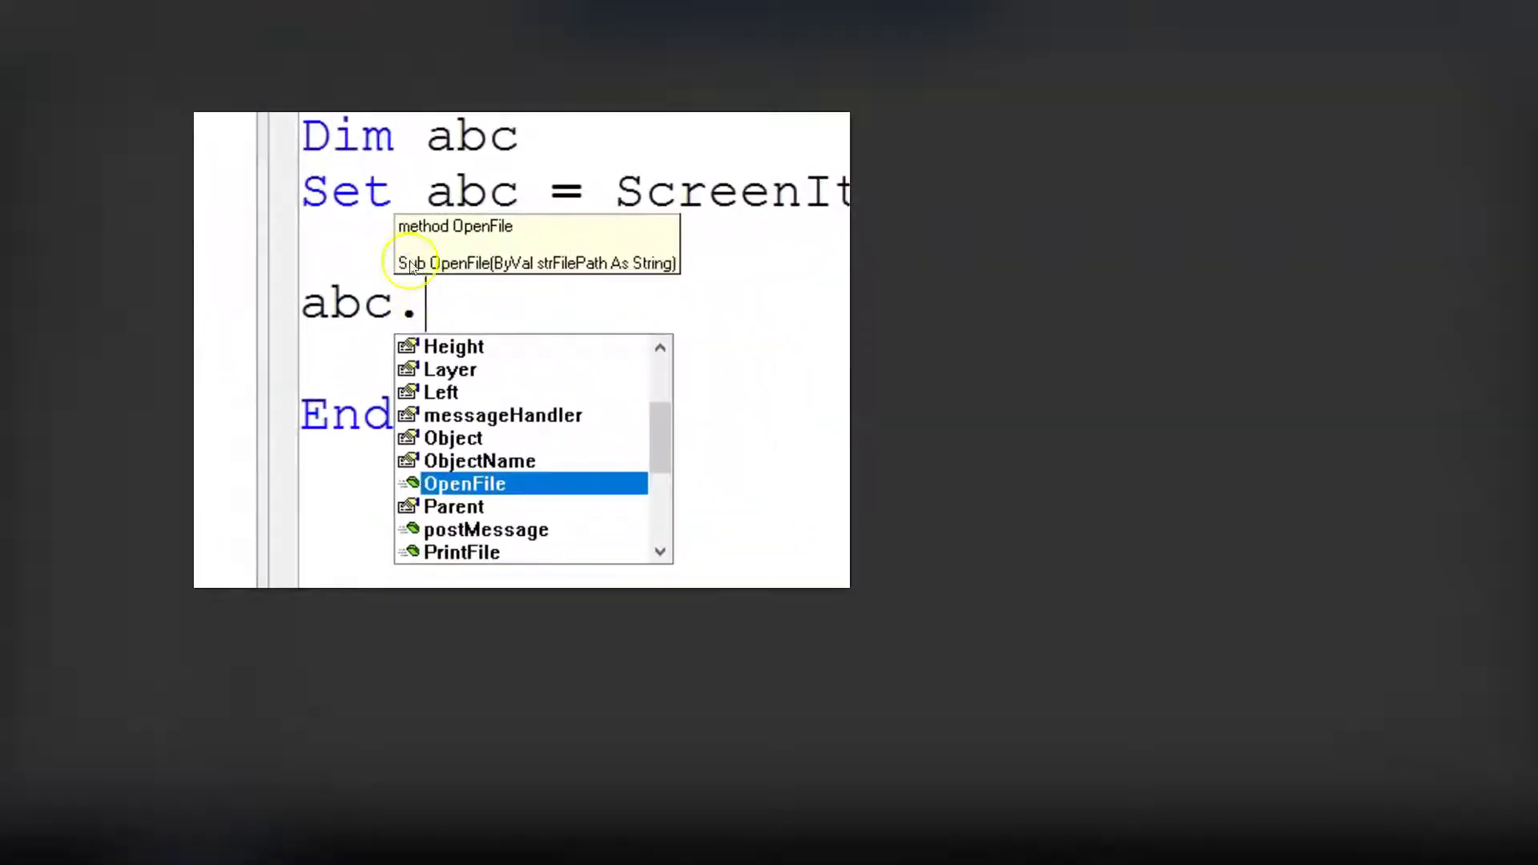
mouse_move(455, 262)
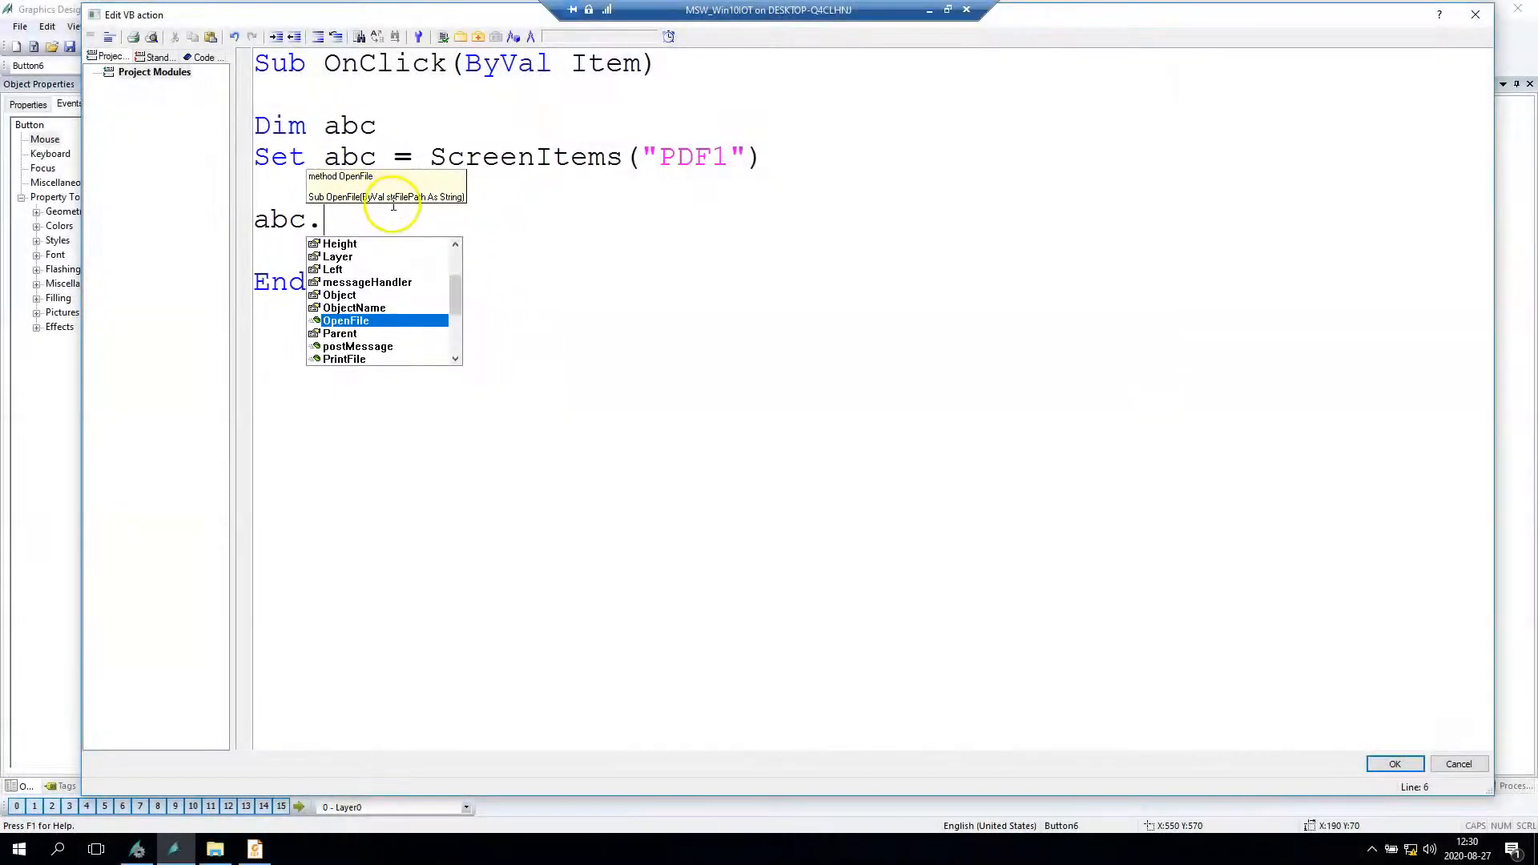
mouse_move(456, 196)
text(OpenFile)
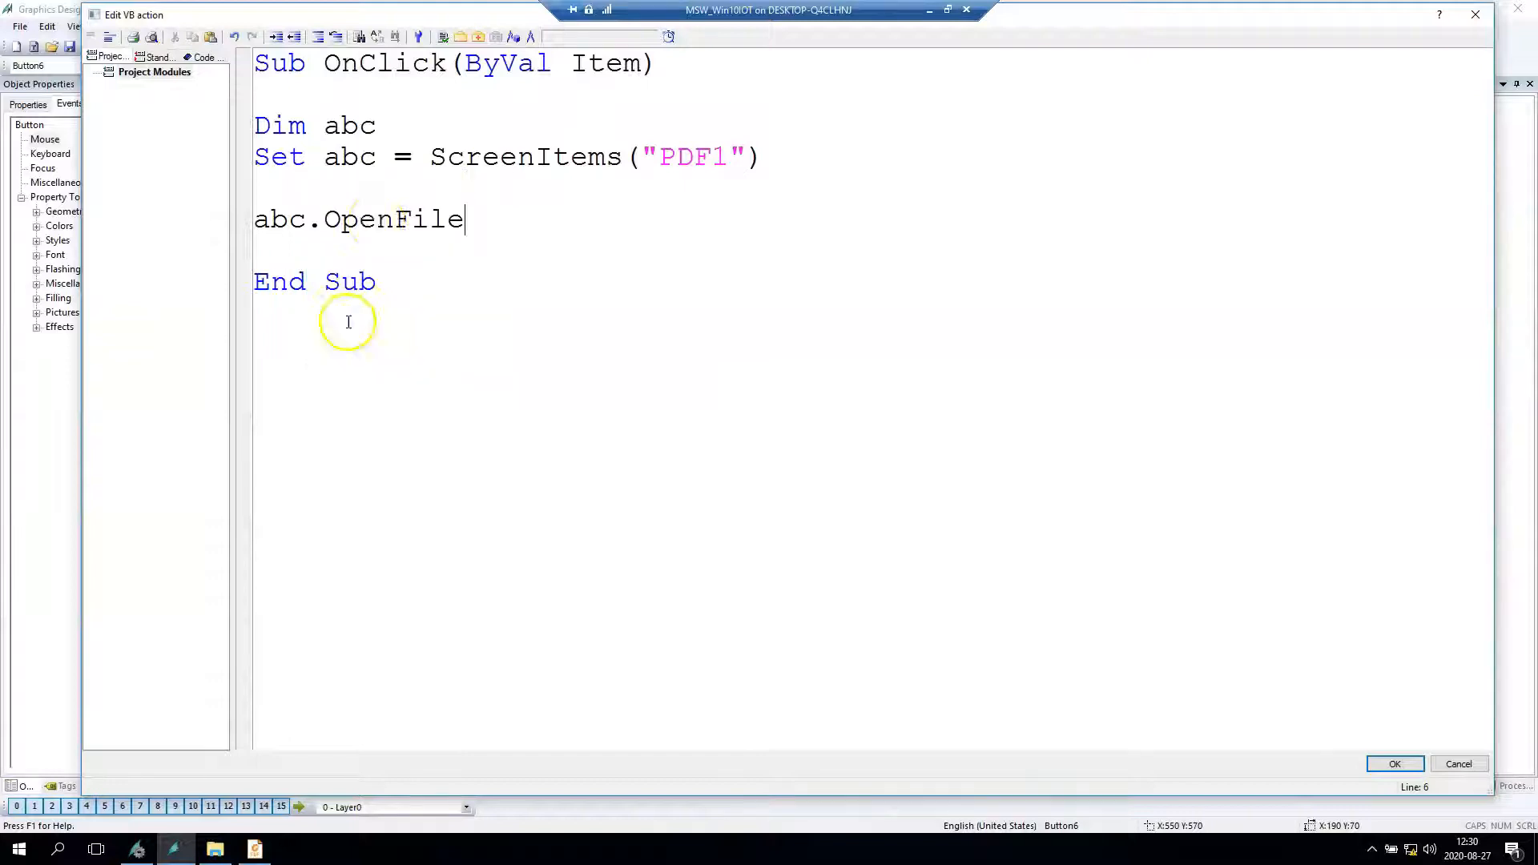
mouse_move(485, 219)
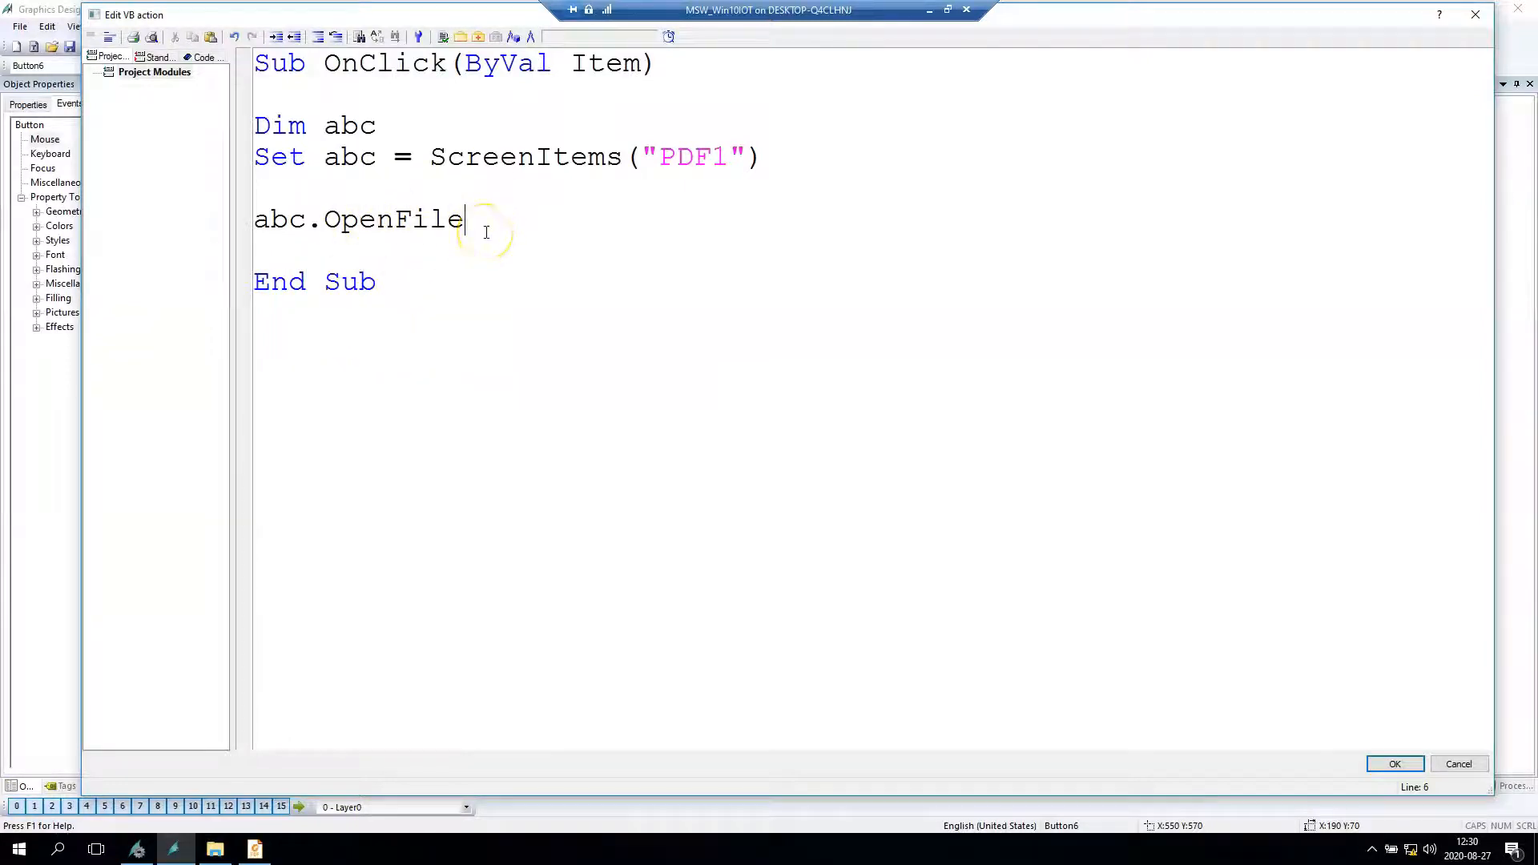
- Pass "C:\Users\msw\Desktop\Trends.pdf" to abc.OpenFile and run the syntax check
text(())
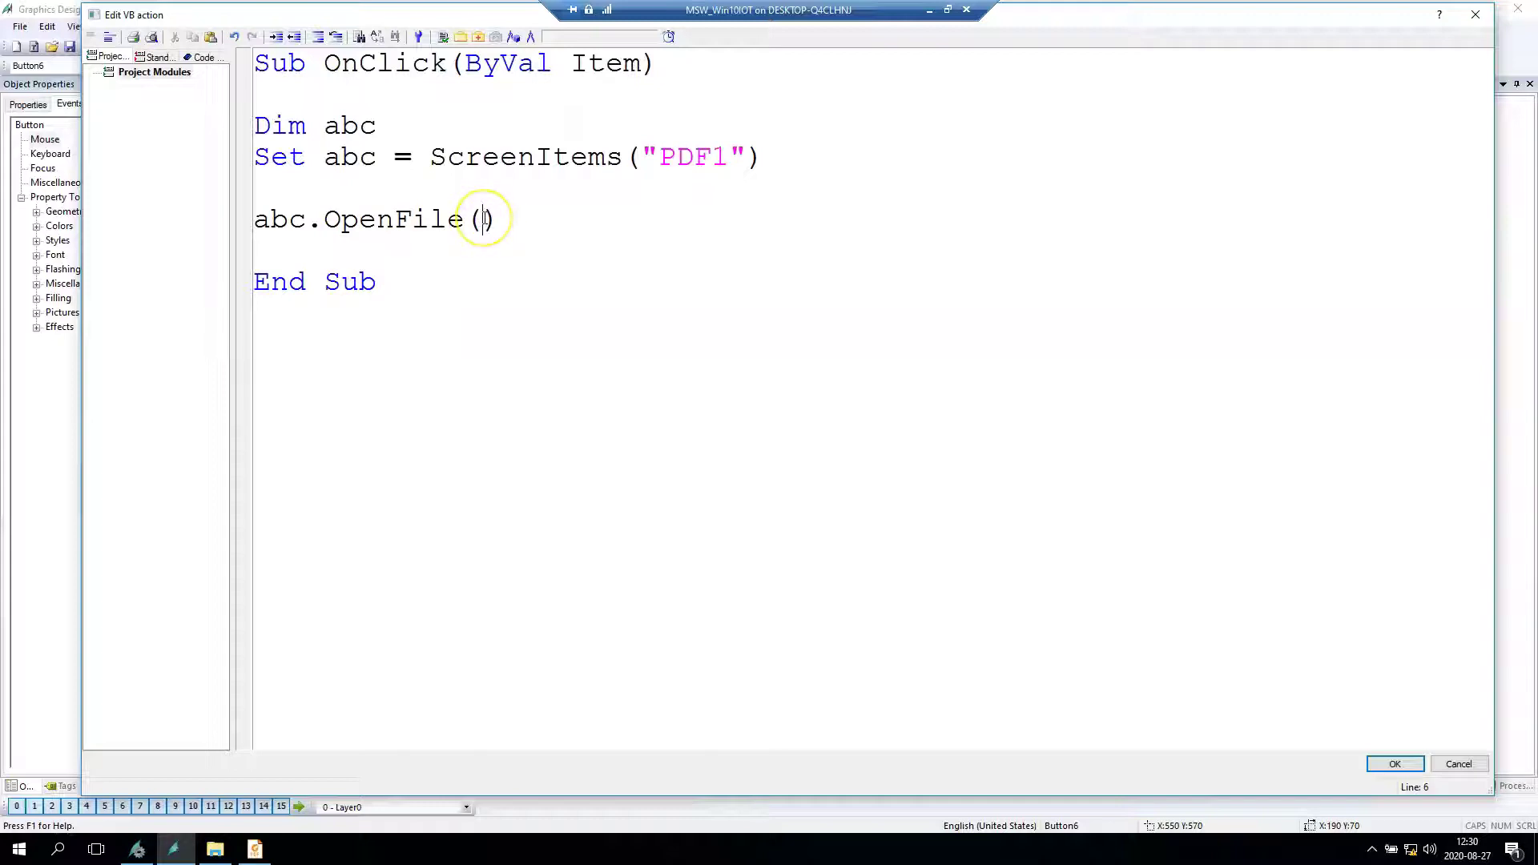
text("")
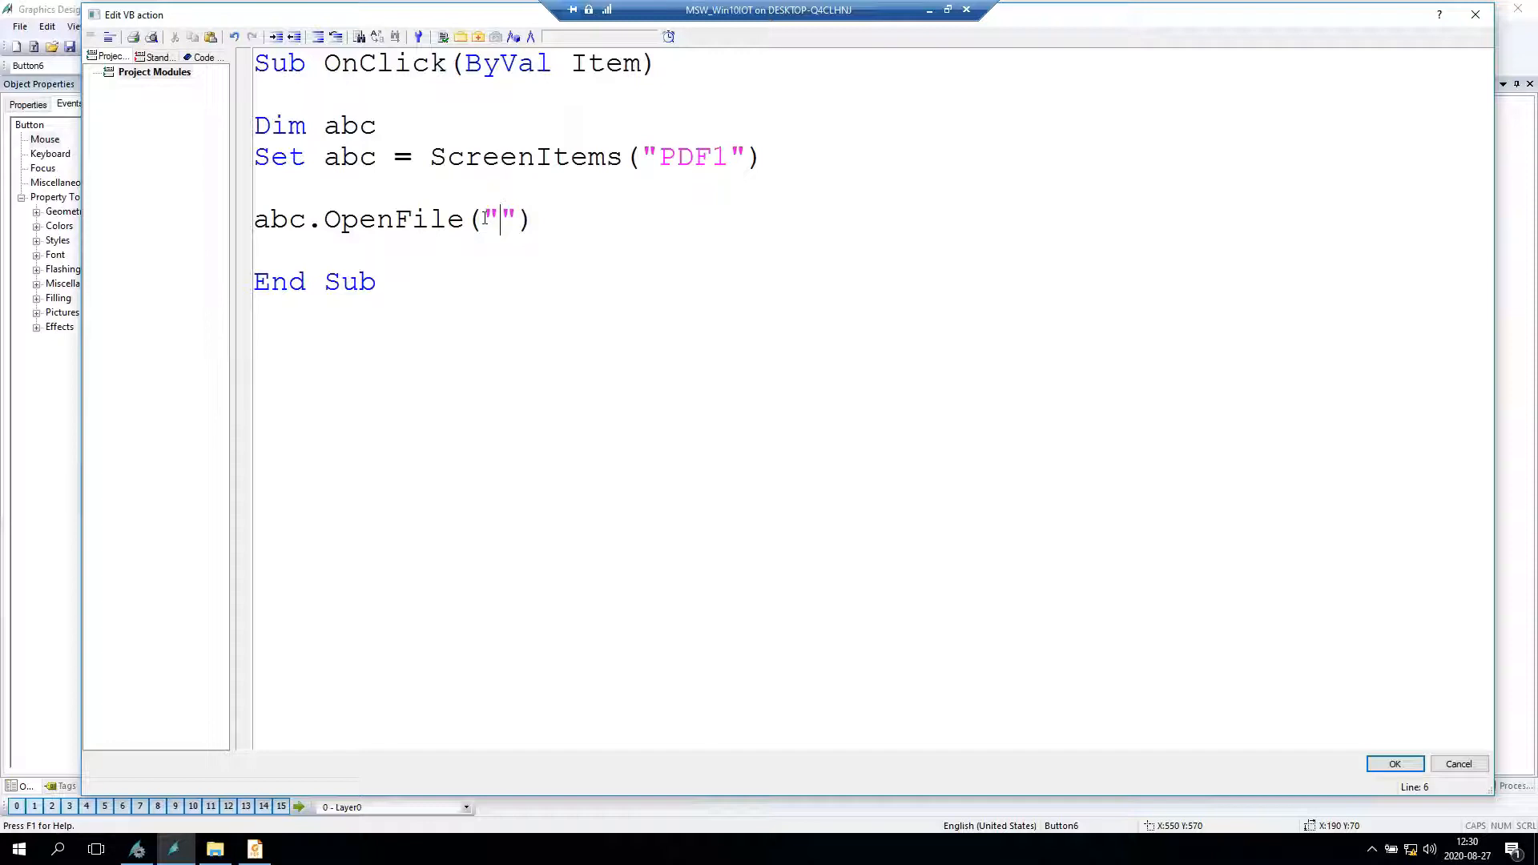
text(C:\Users\msw\Desktop)
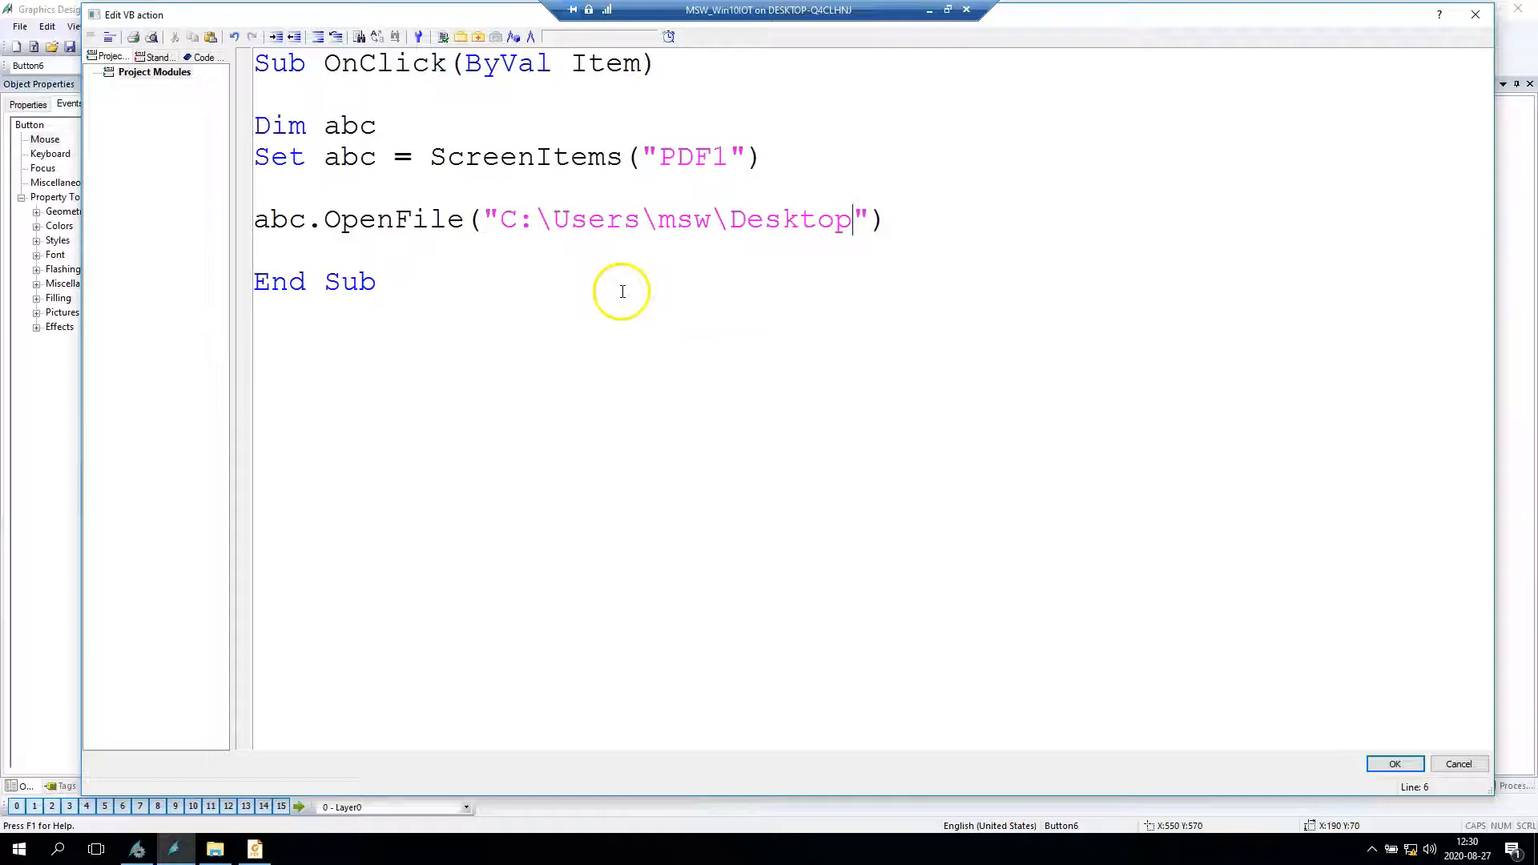
mouse_move(751, 218)
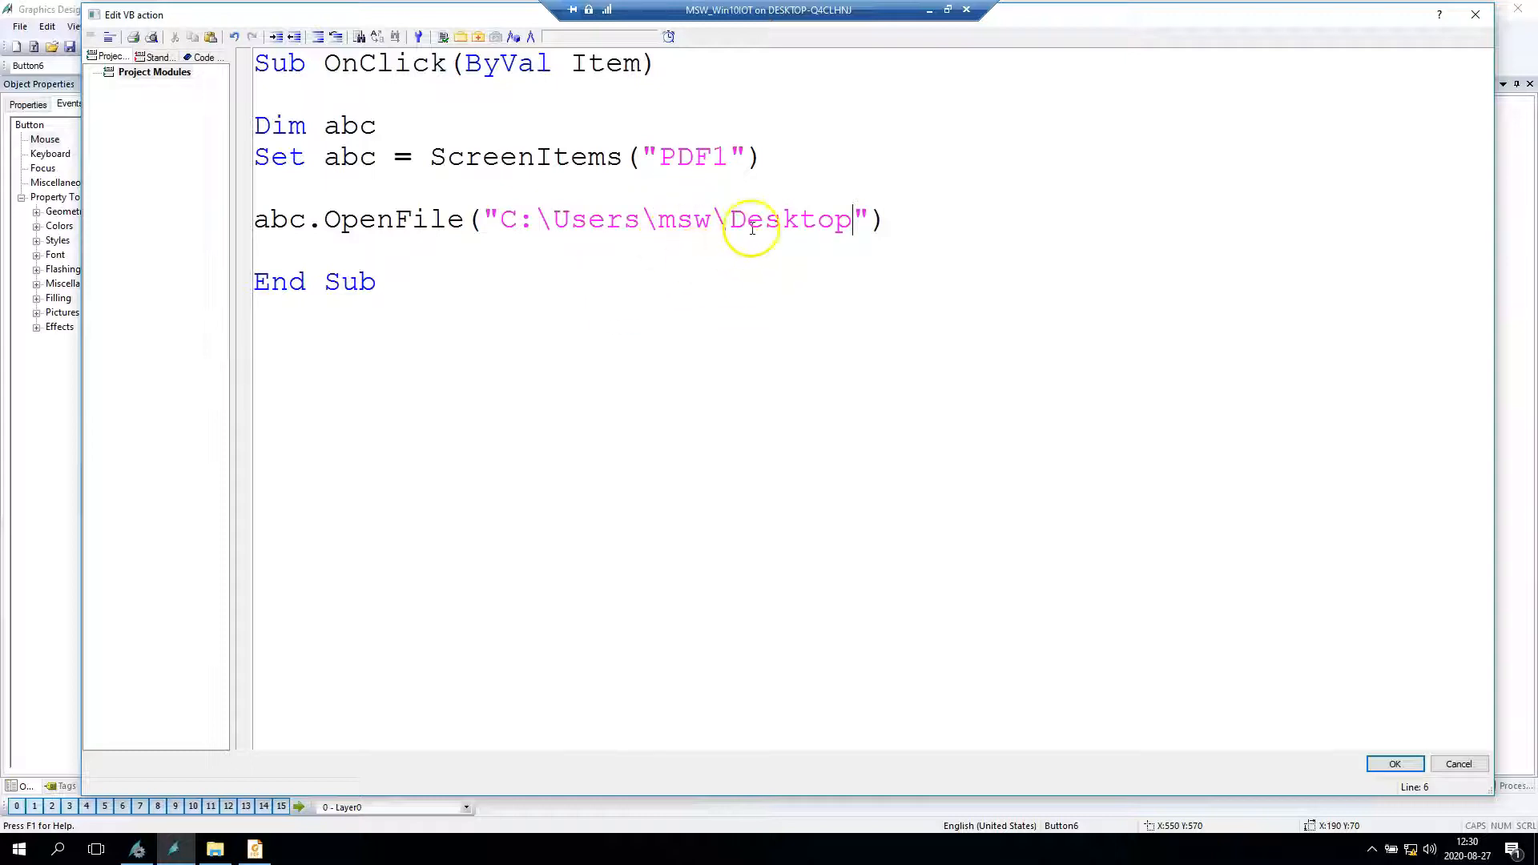
text(\)
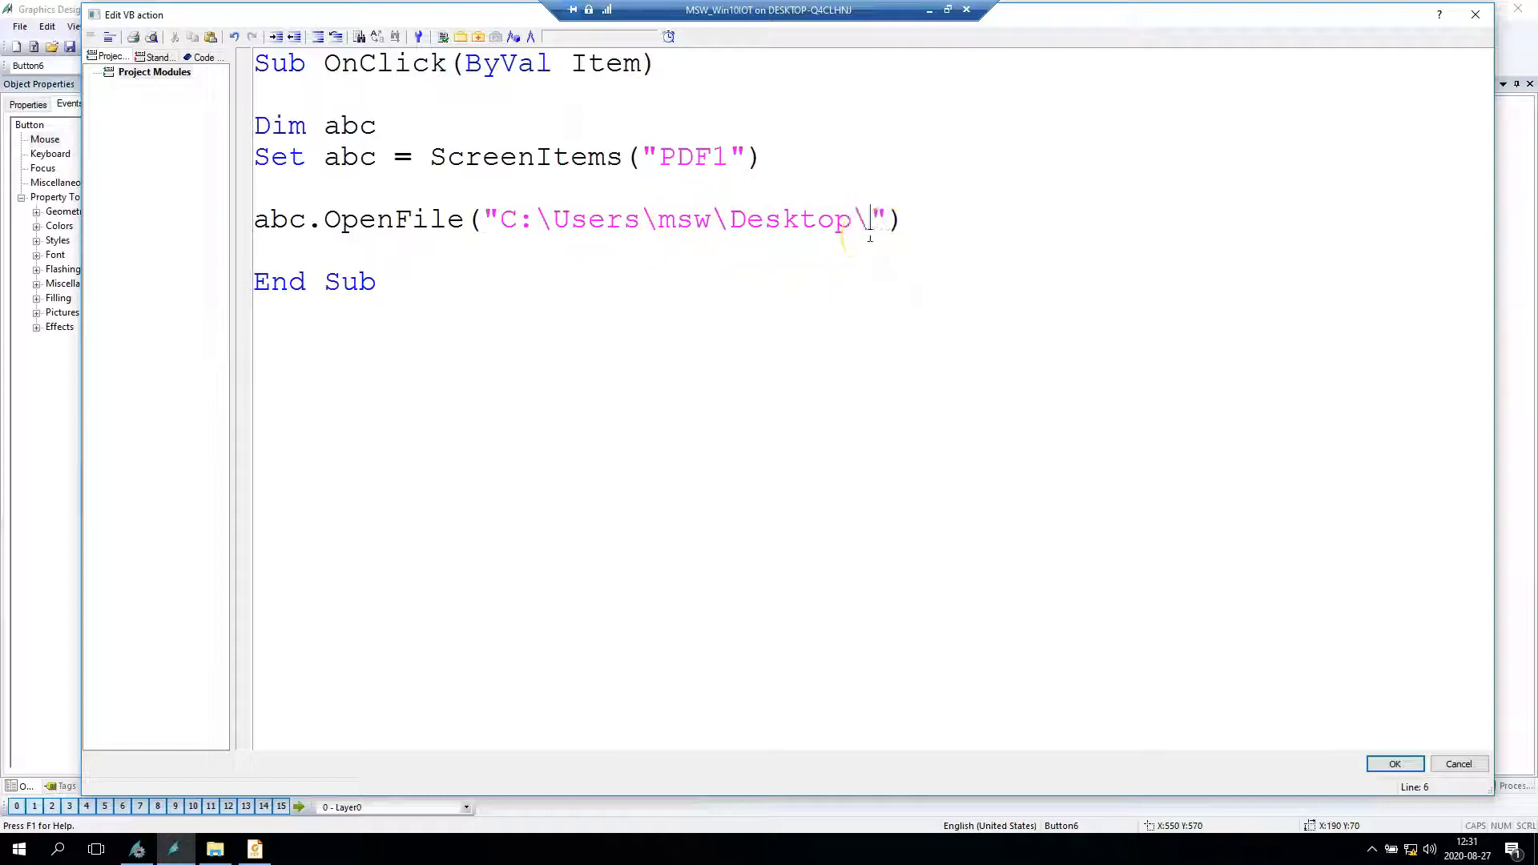
text(Trend)
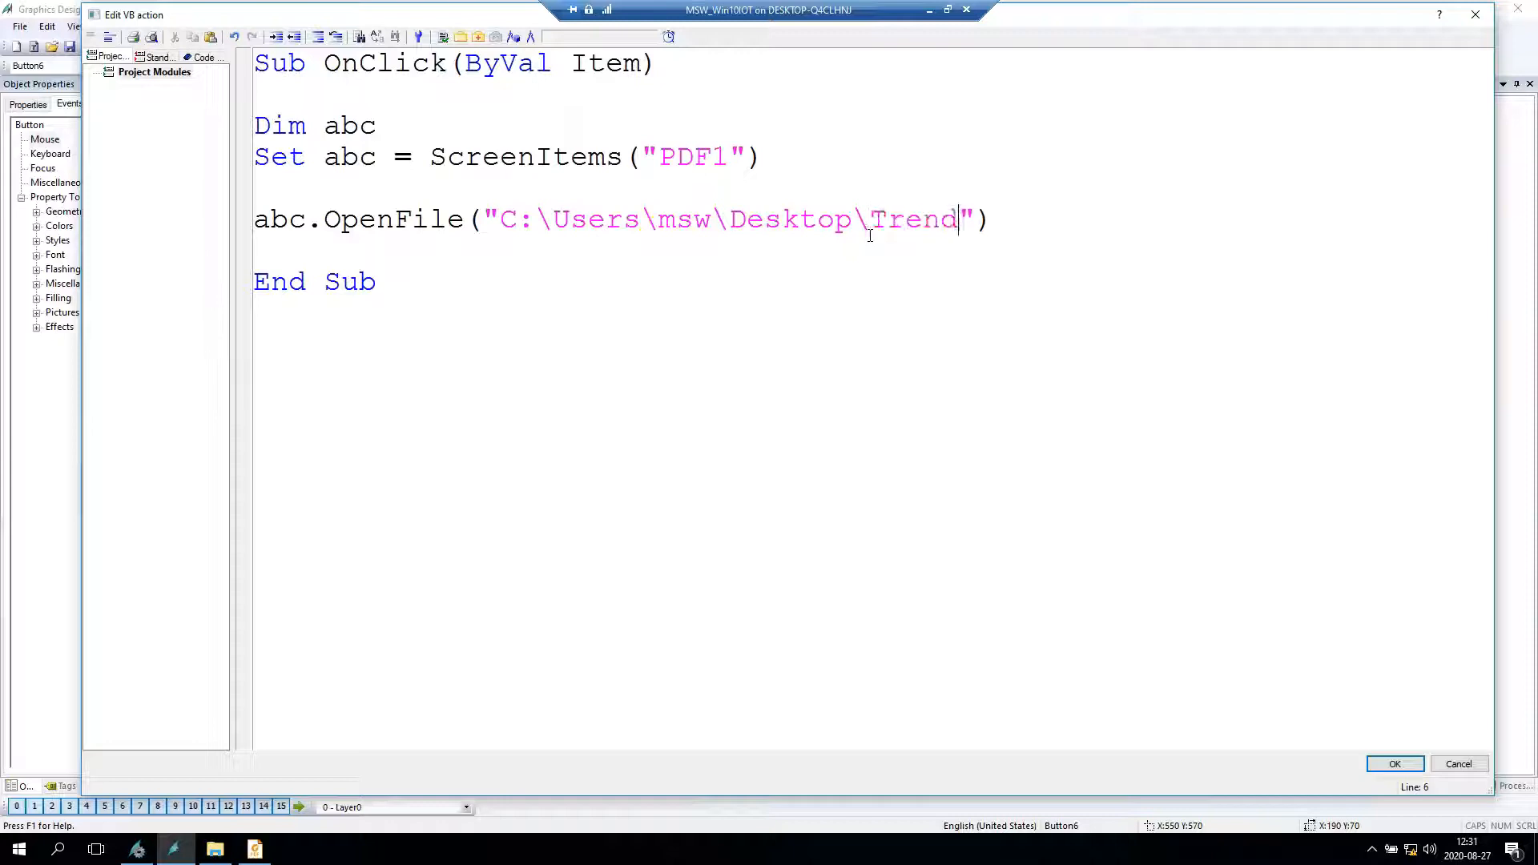
text(s.pdf)
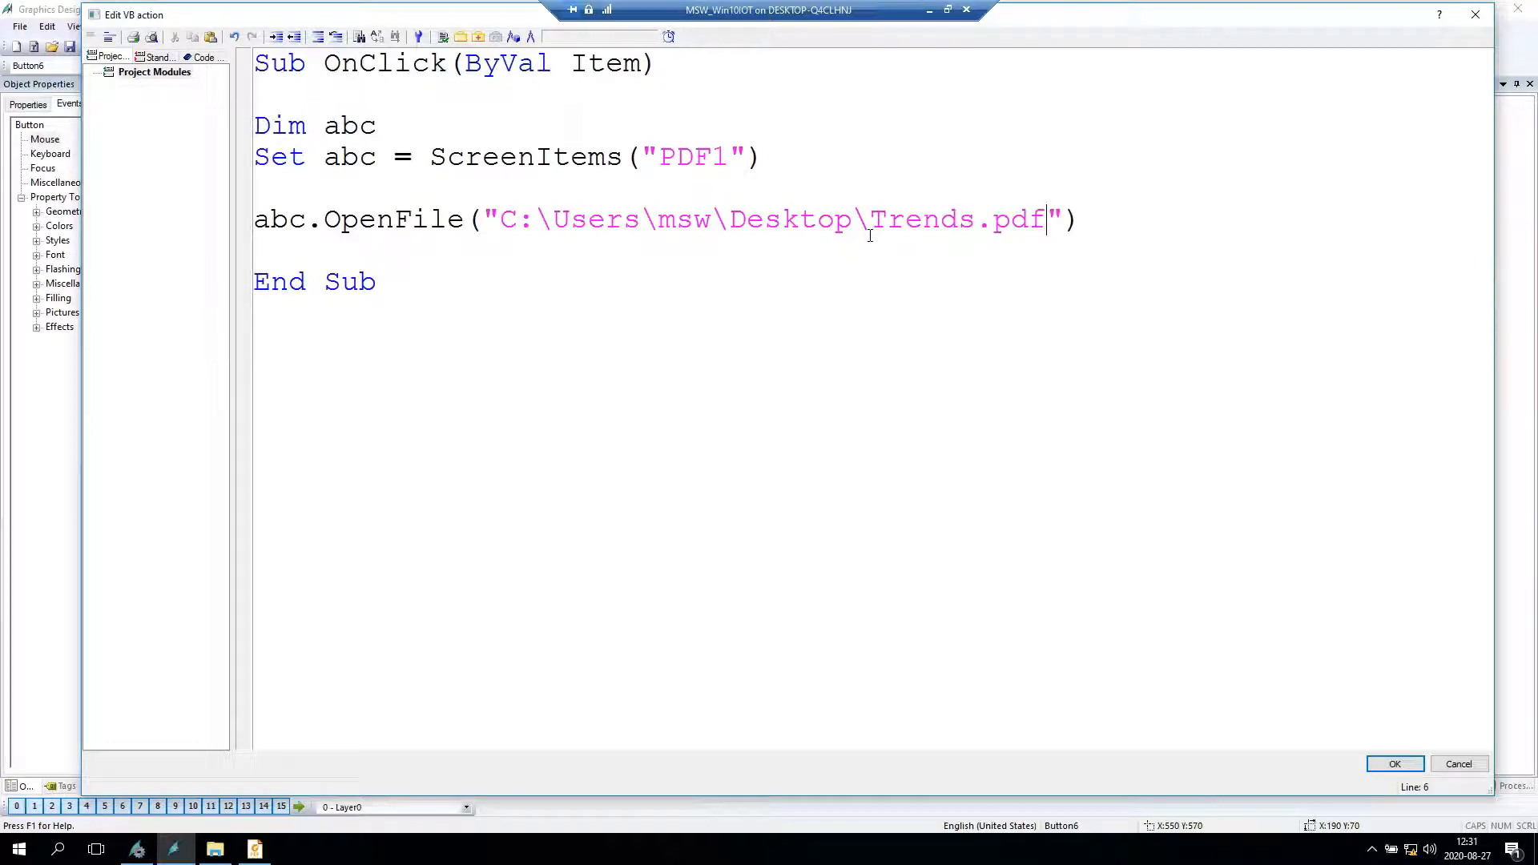
mouse_move(458, 63)
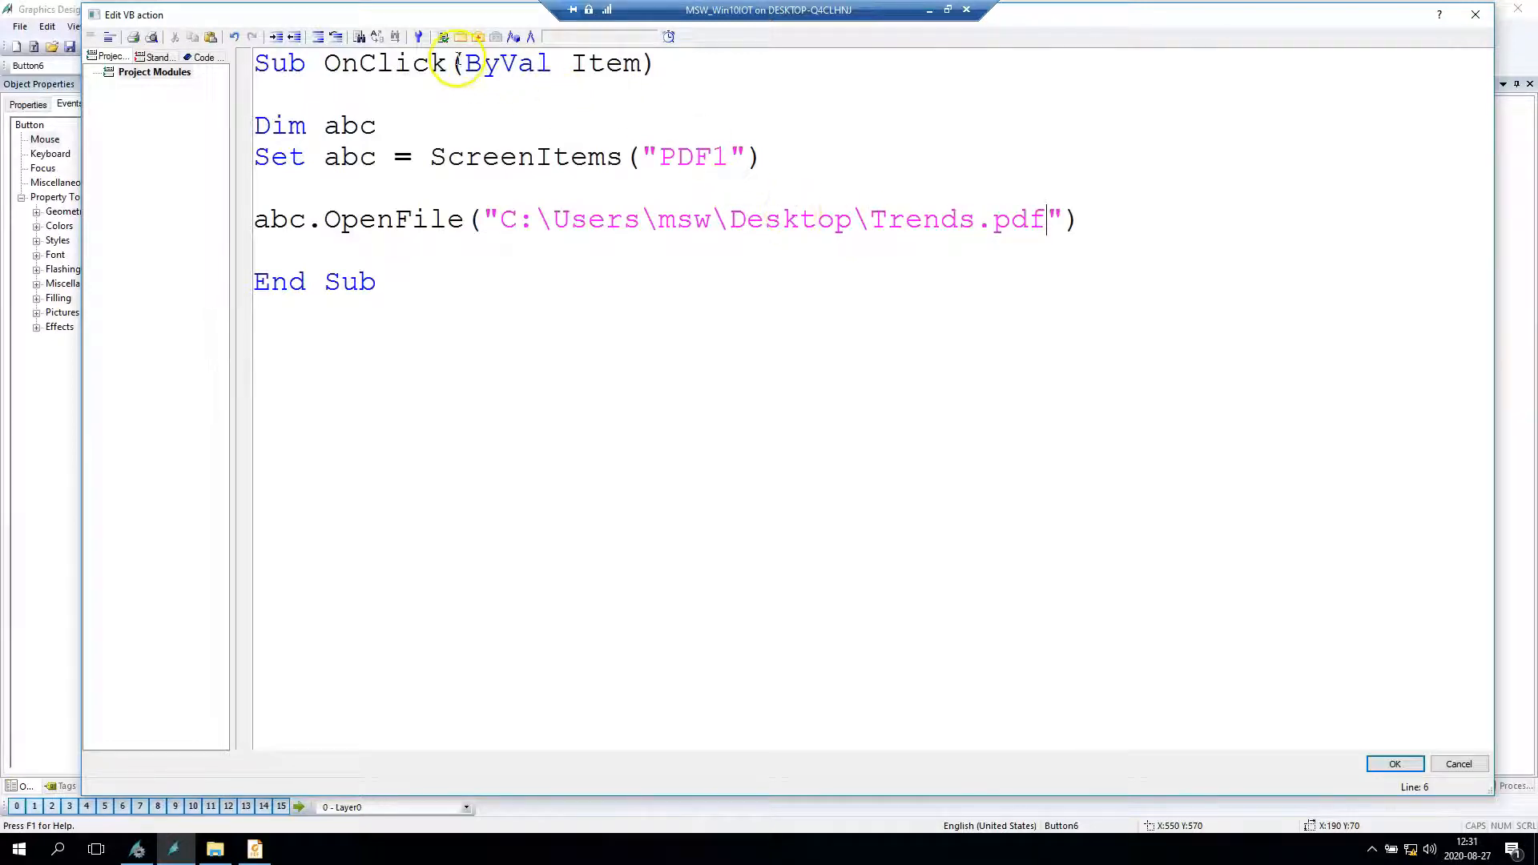
click(442, 36)
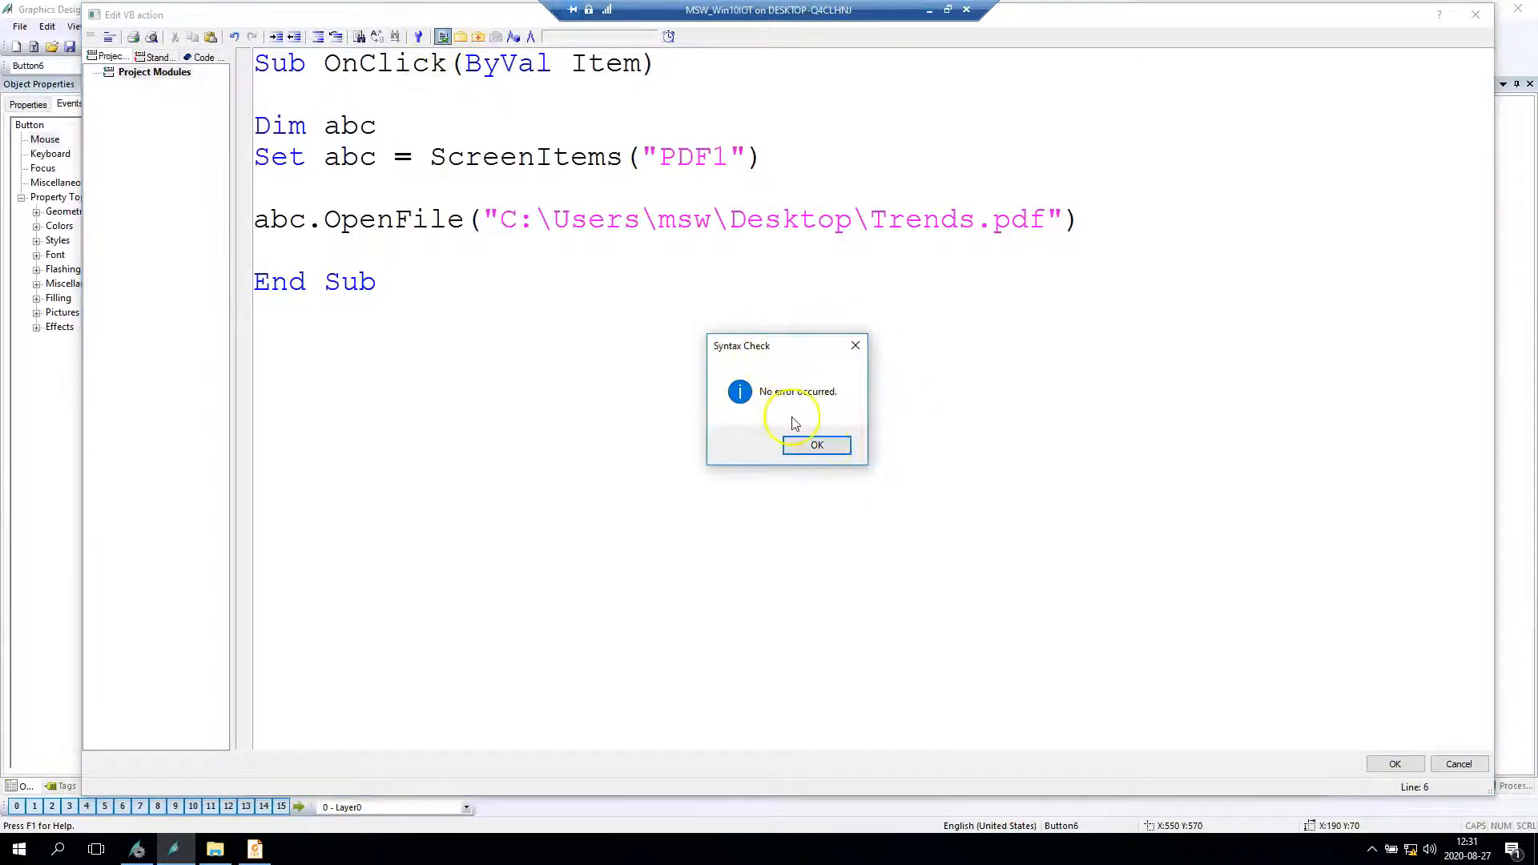
- Accept the error-free syntax check and save the LOAD PDF click script
click(817, 444)
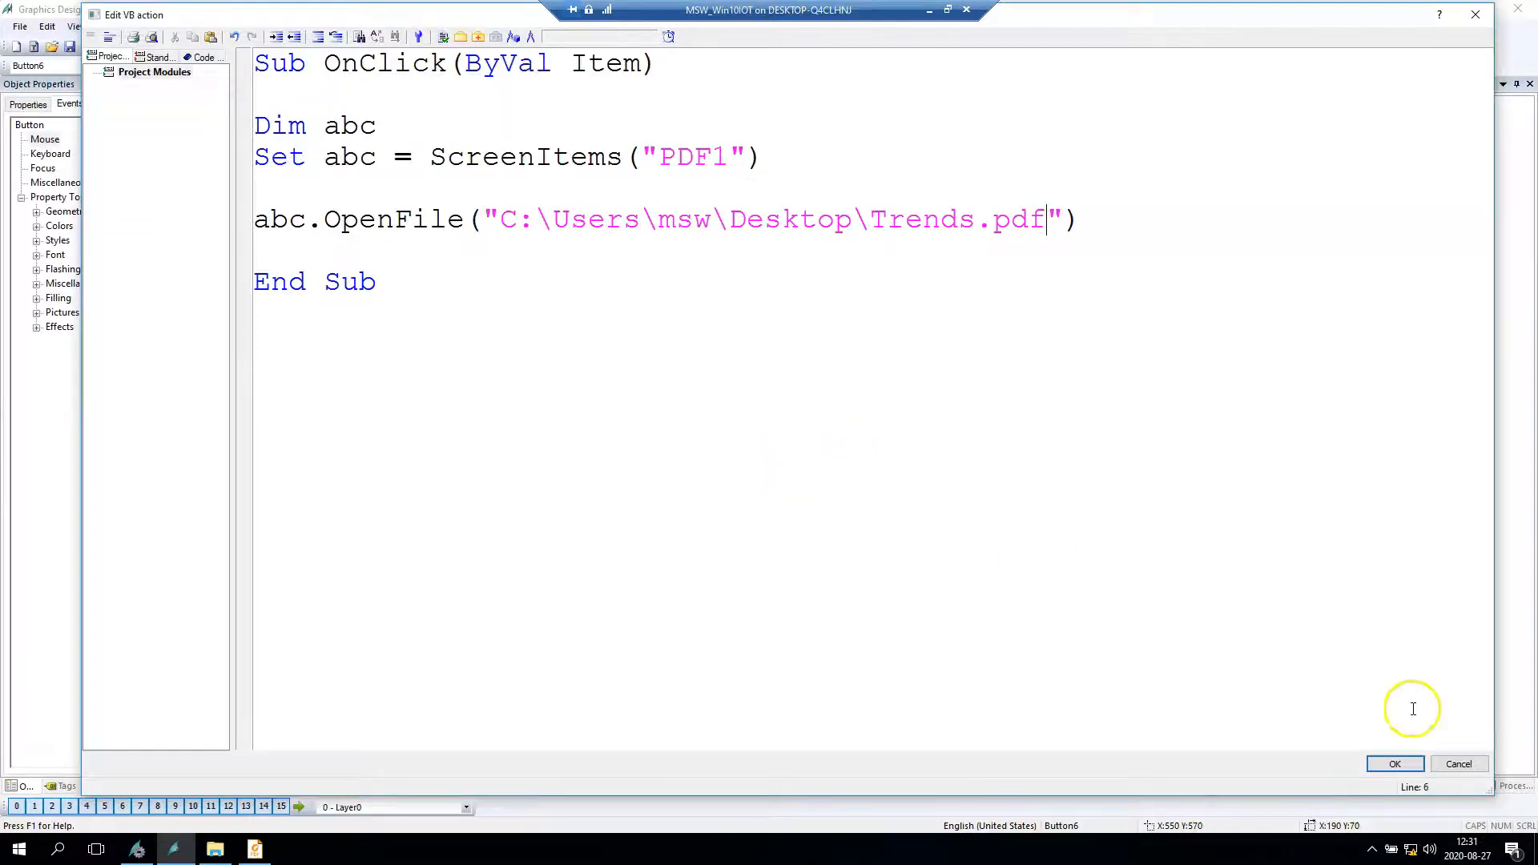
click(1394, 764)
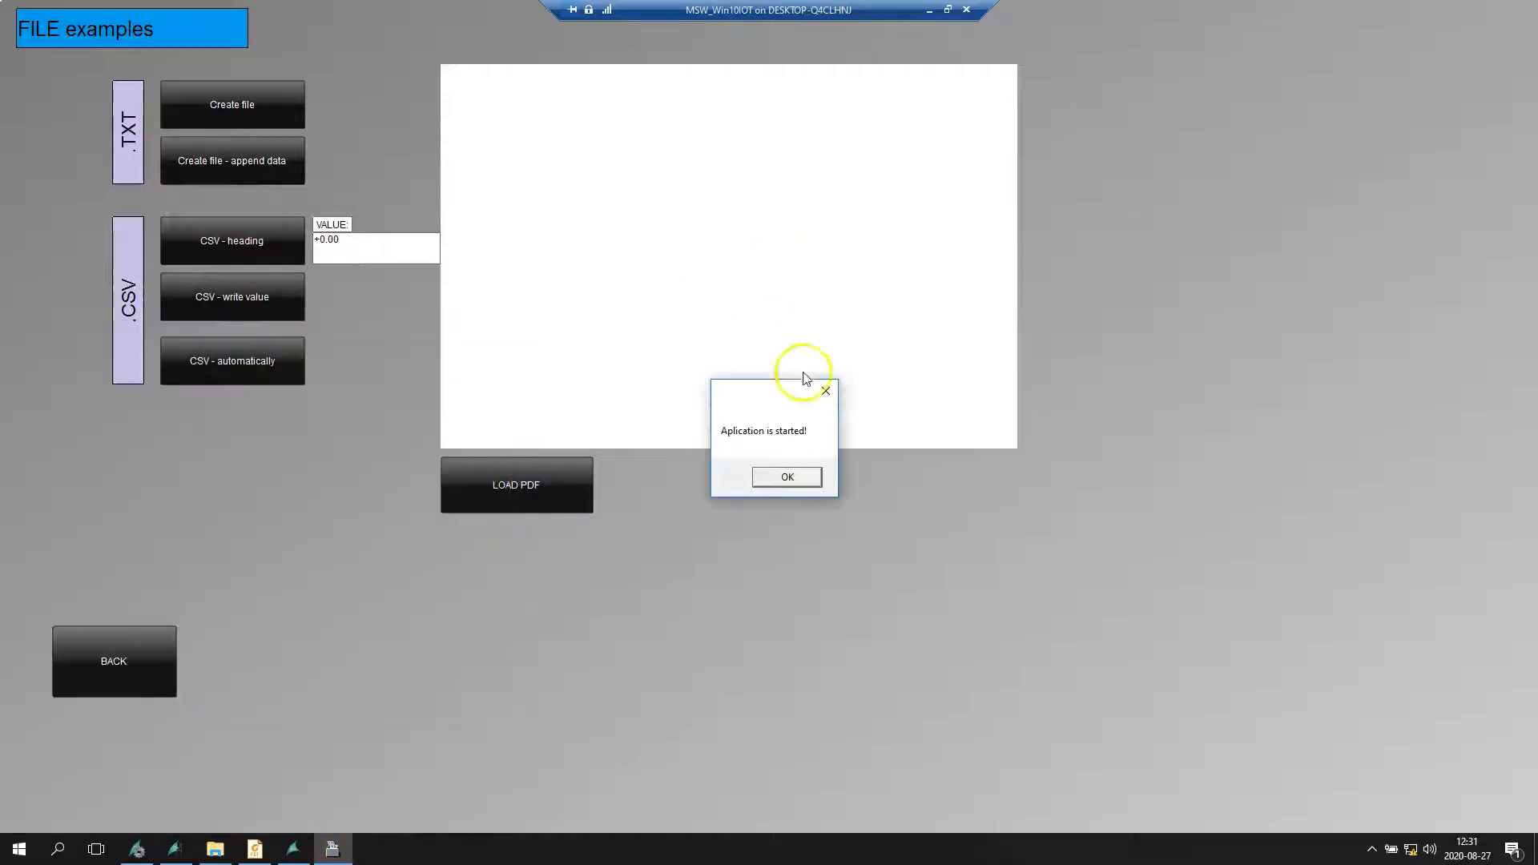
- Dismiss the startup message and navigate through Overview and Trends to FILE EXAMPL
click(785, 477)
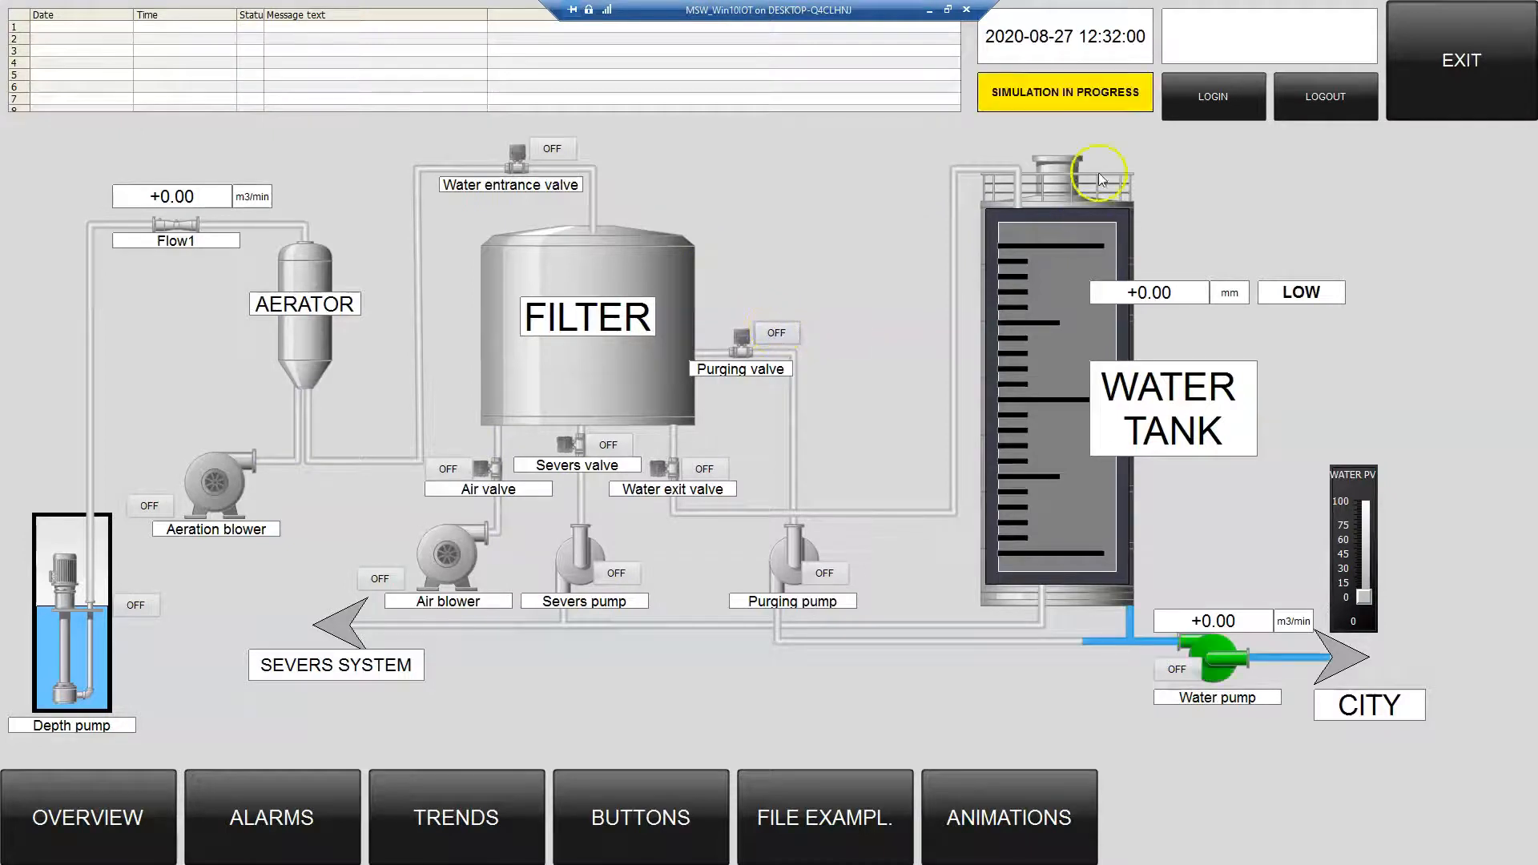
click(774, 332)
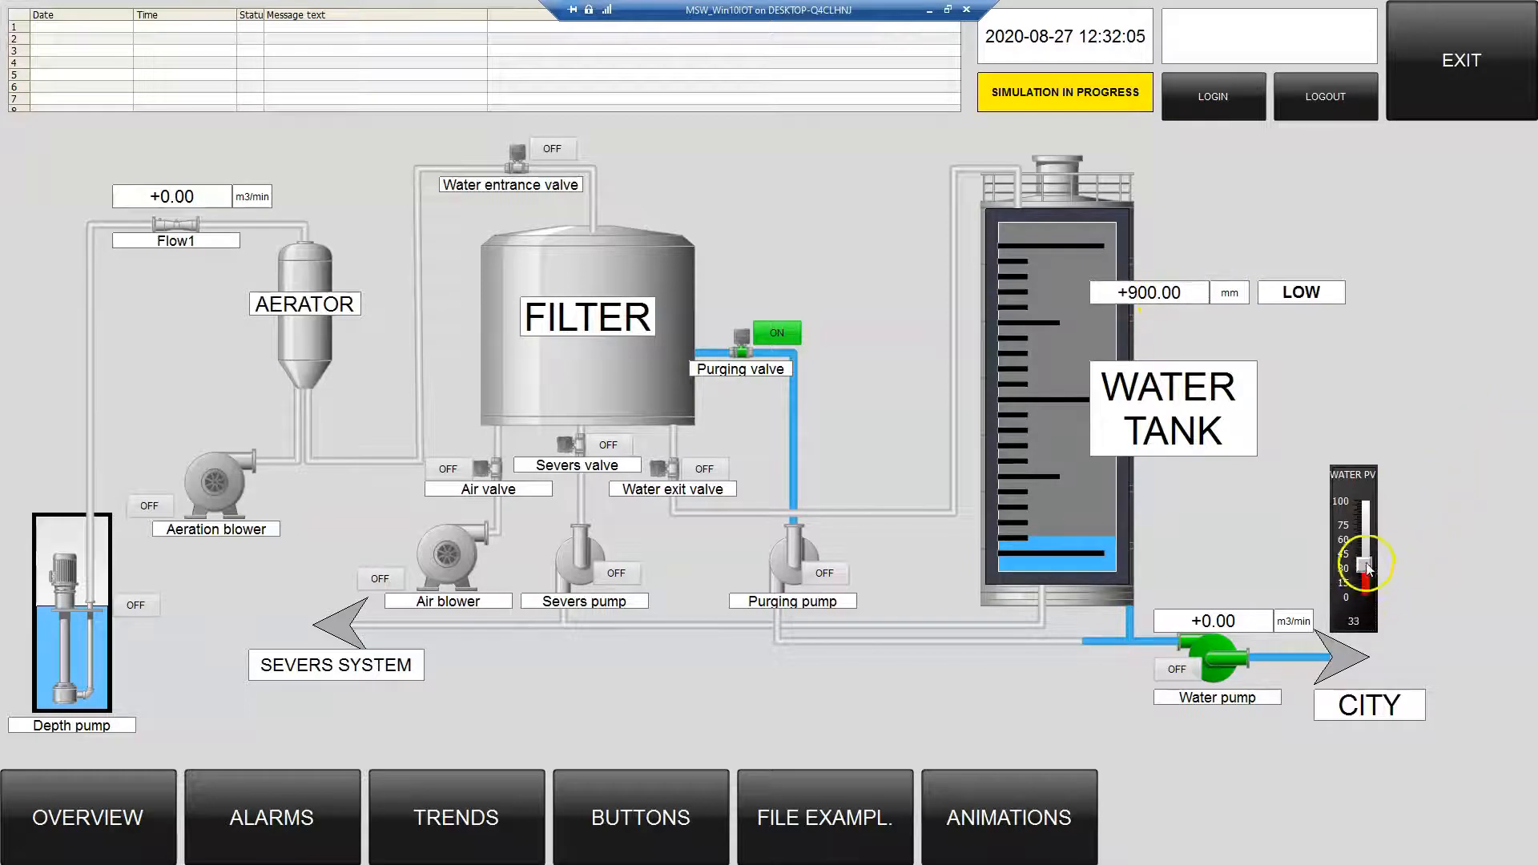
mouse_move(183, 416)
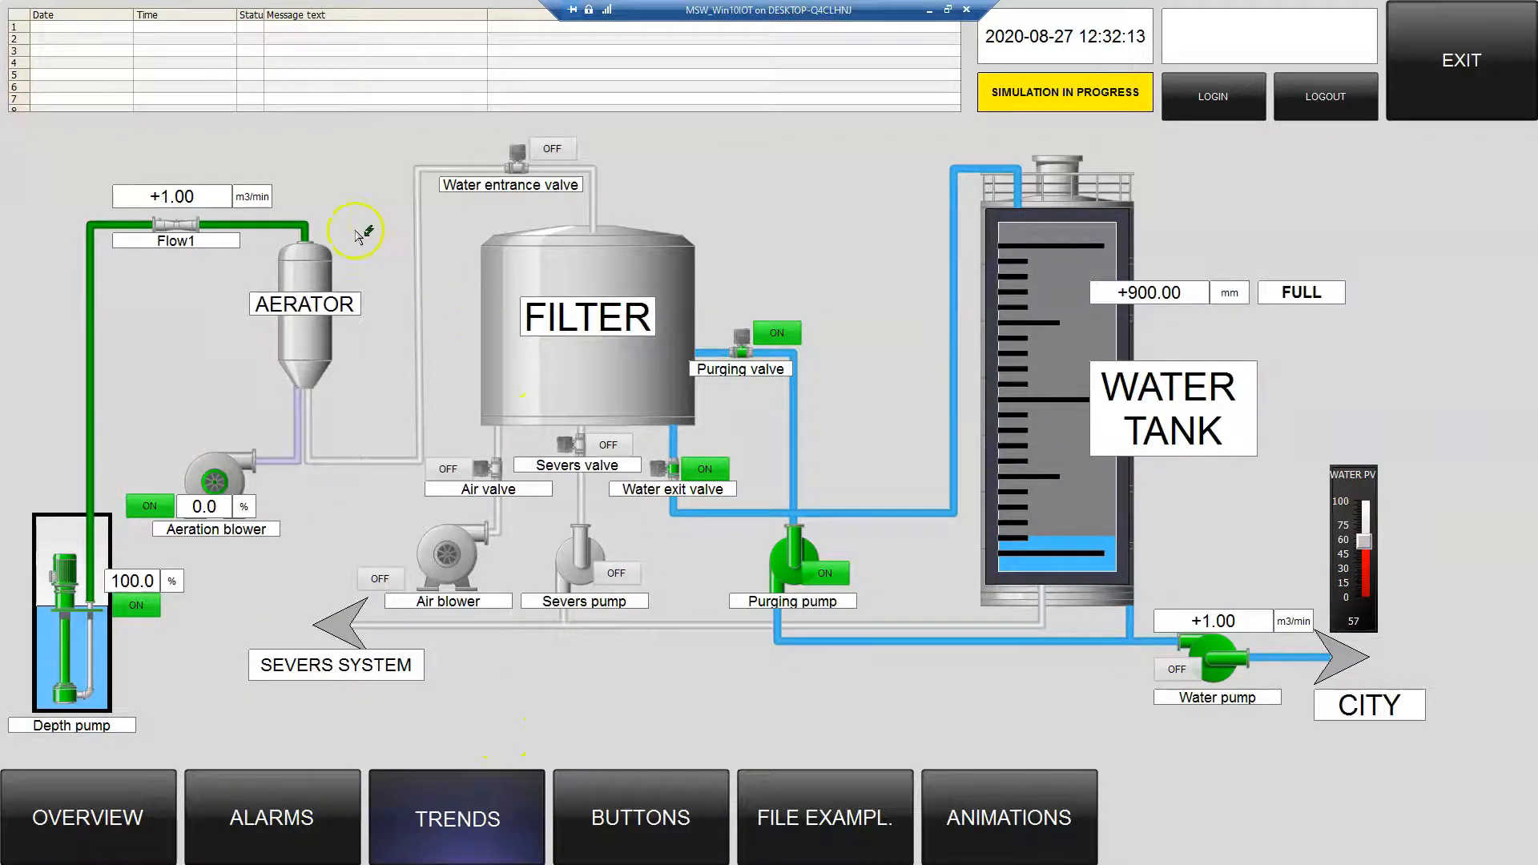
click(455, 816)
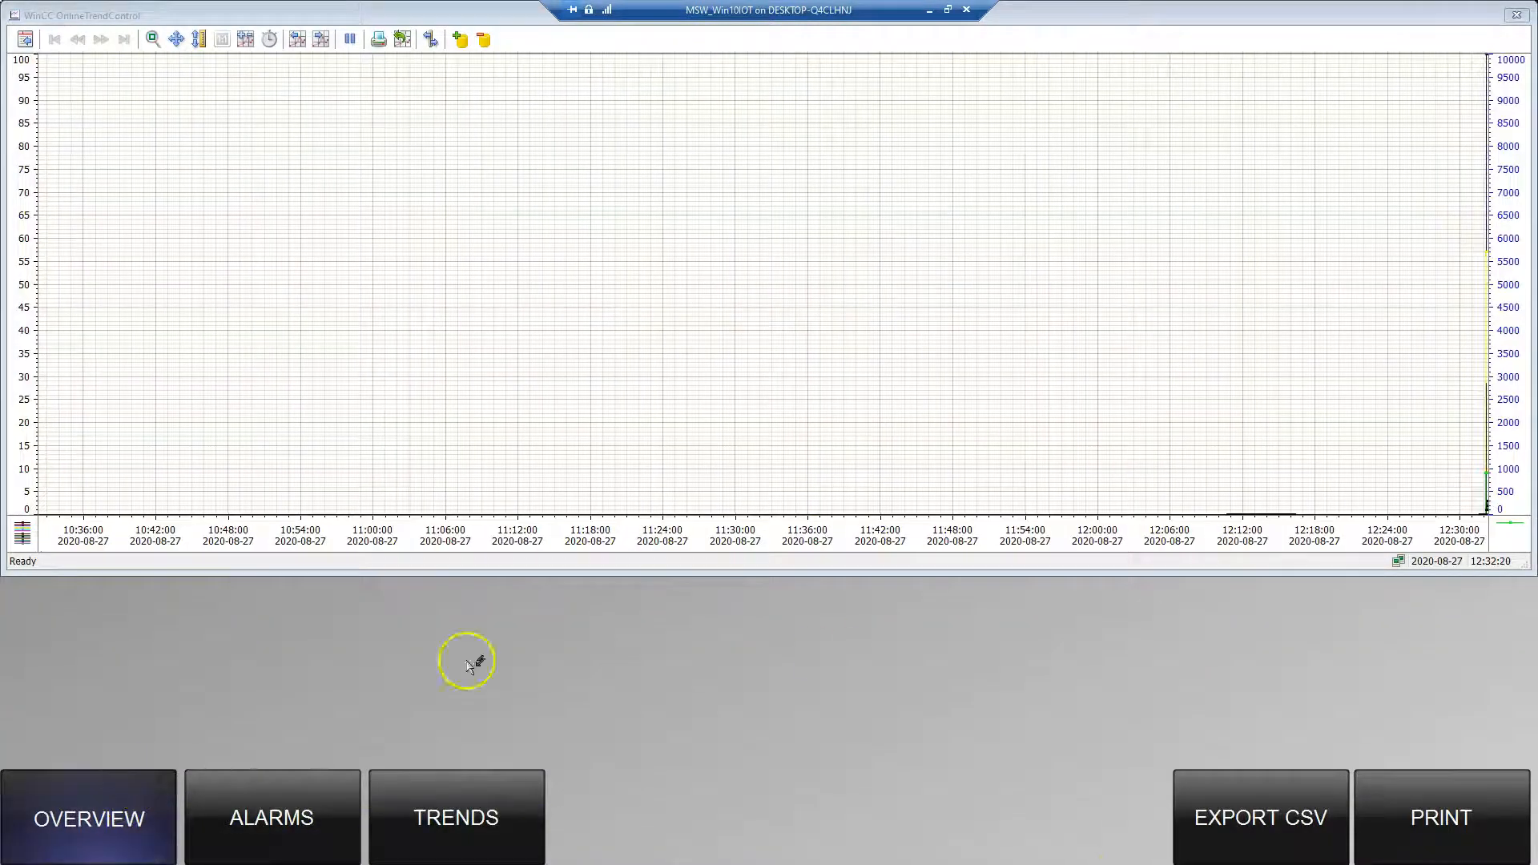
click(88, 817)
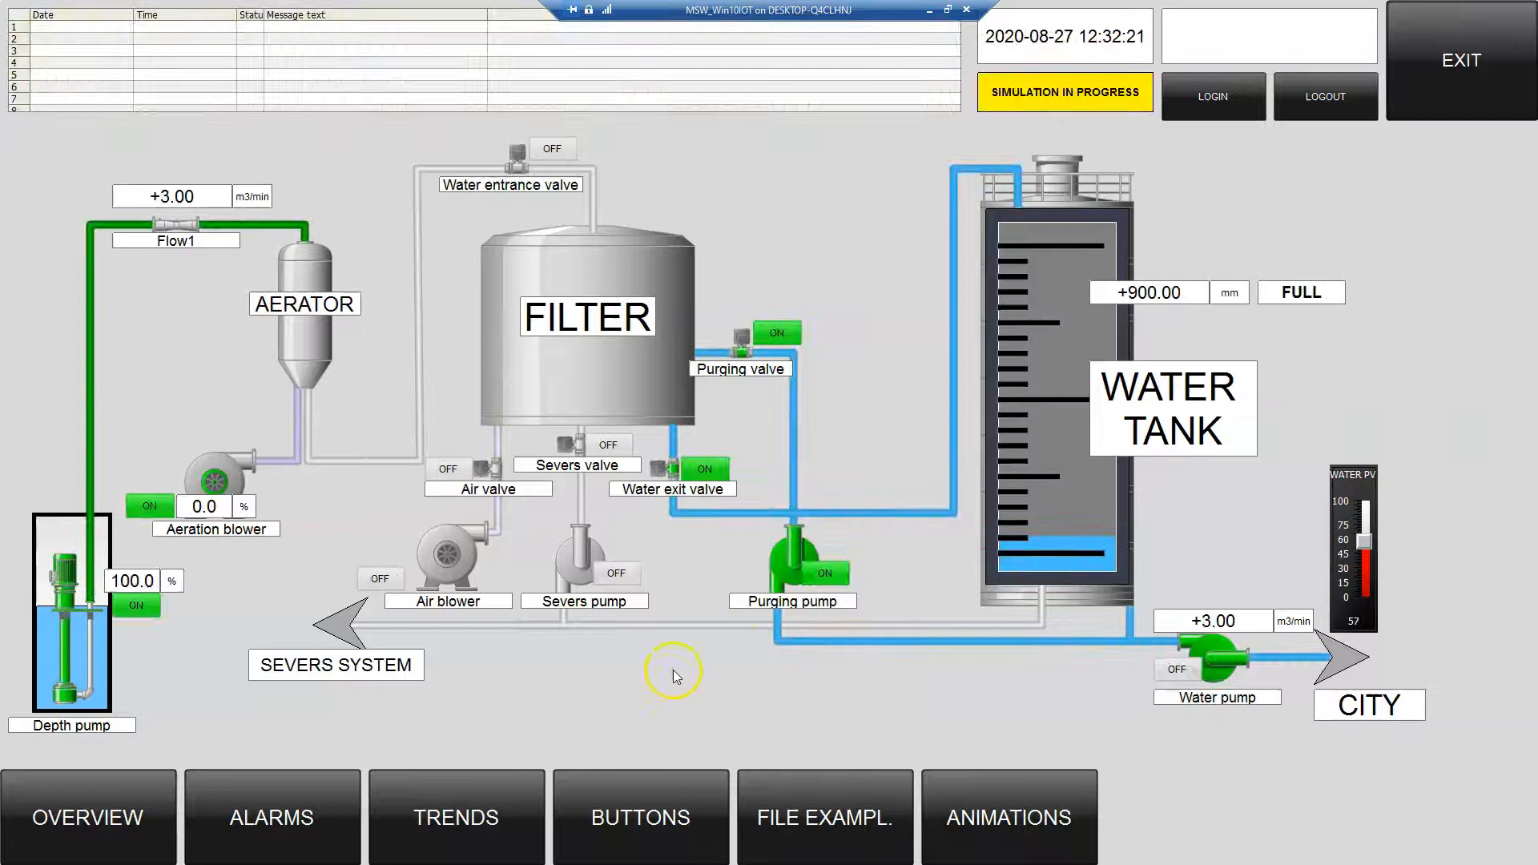
click(823, 817)
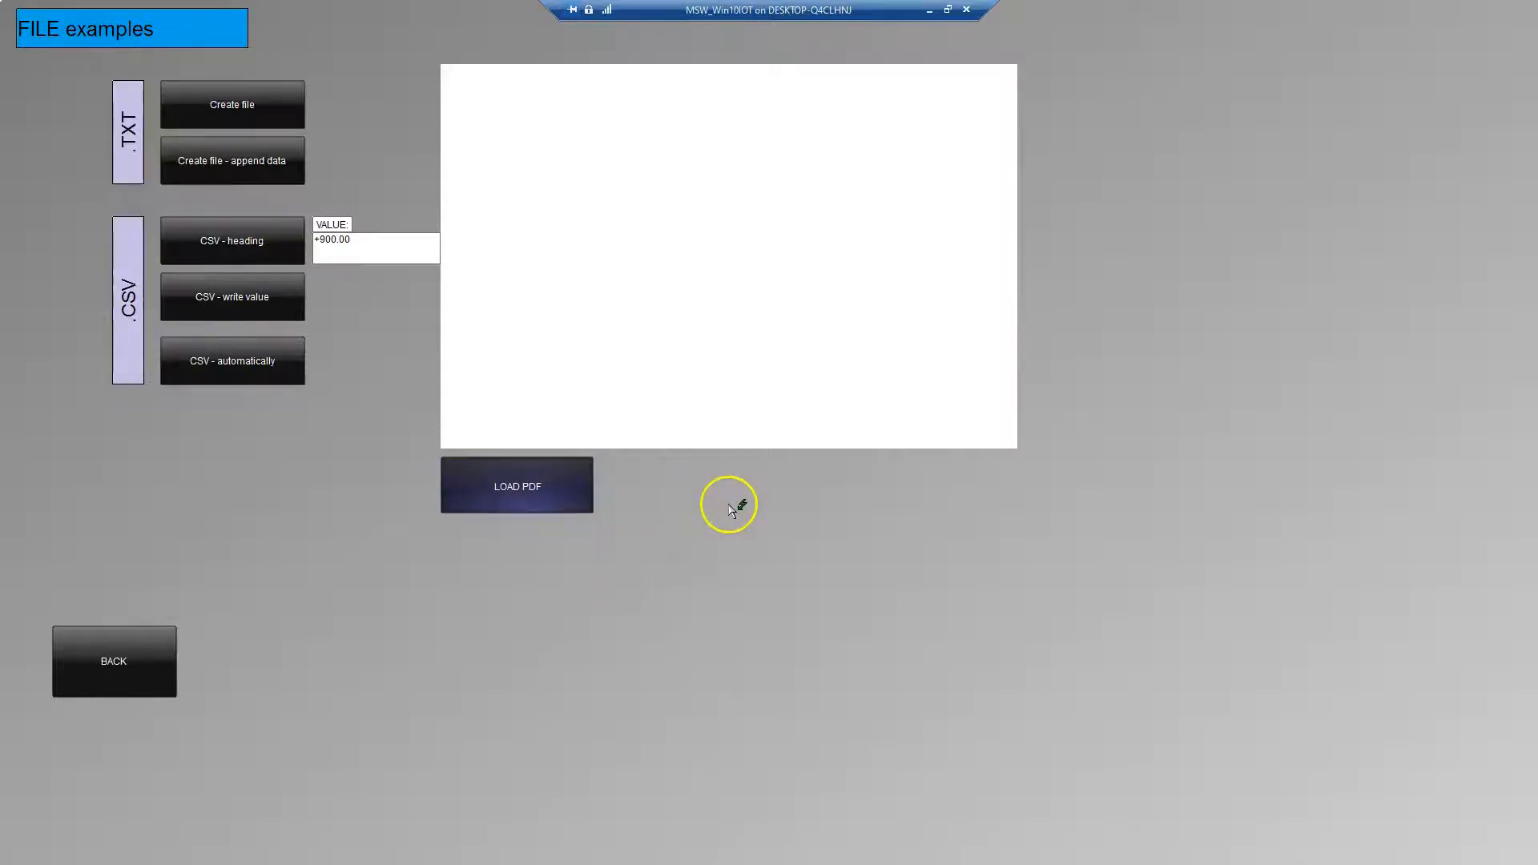
- Load Trends.pdf with LOAD PDF and try the viewer's zoom and page controls
click(516, 485)
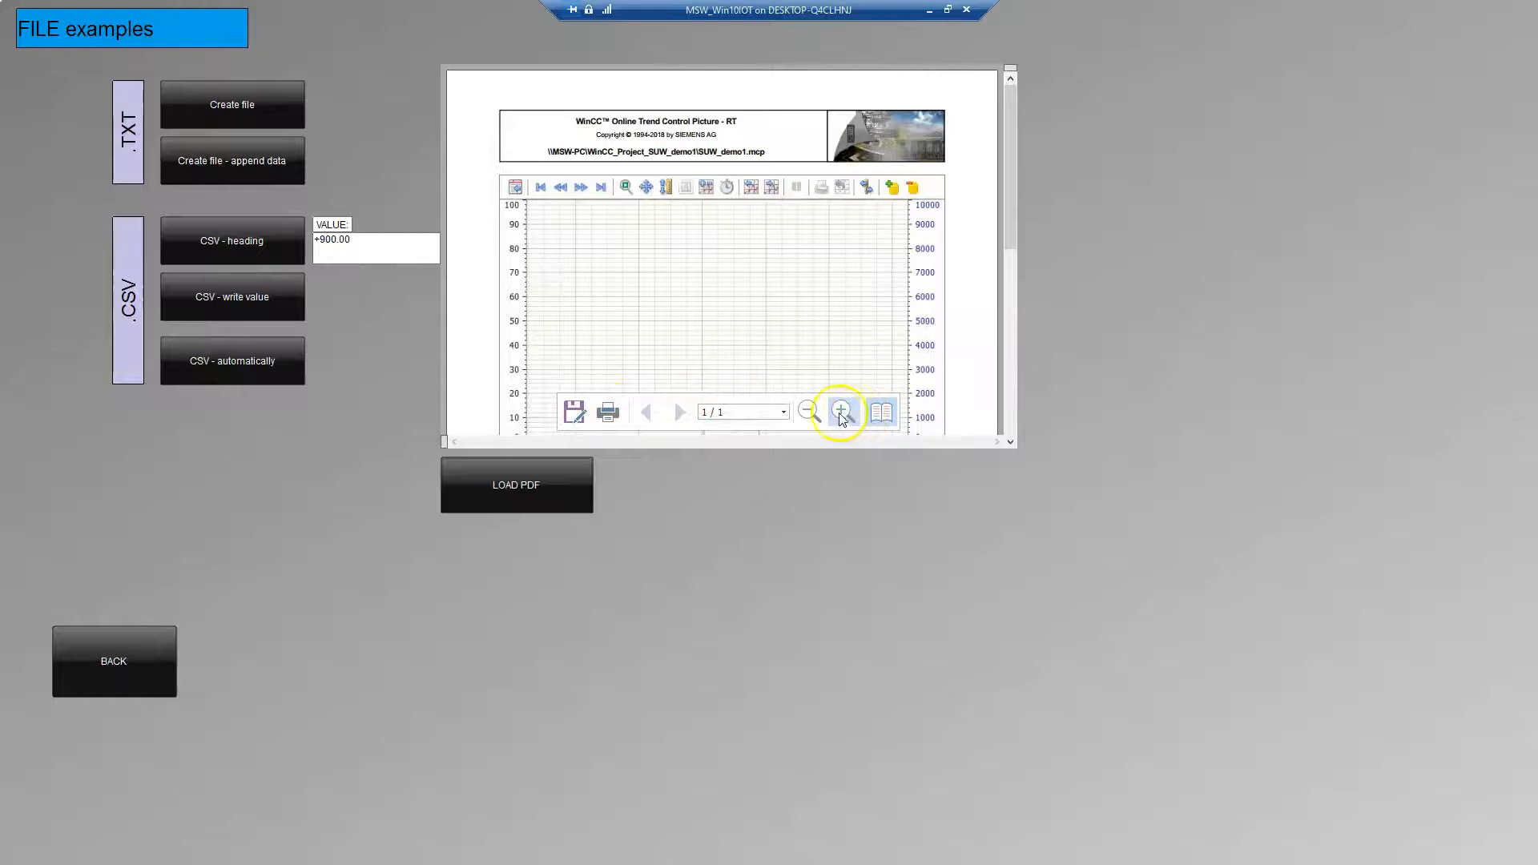
click(839, 411)
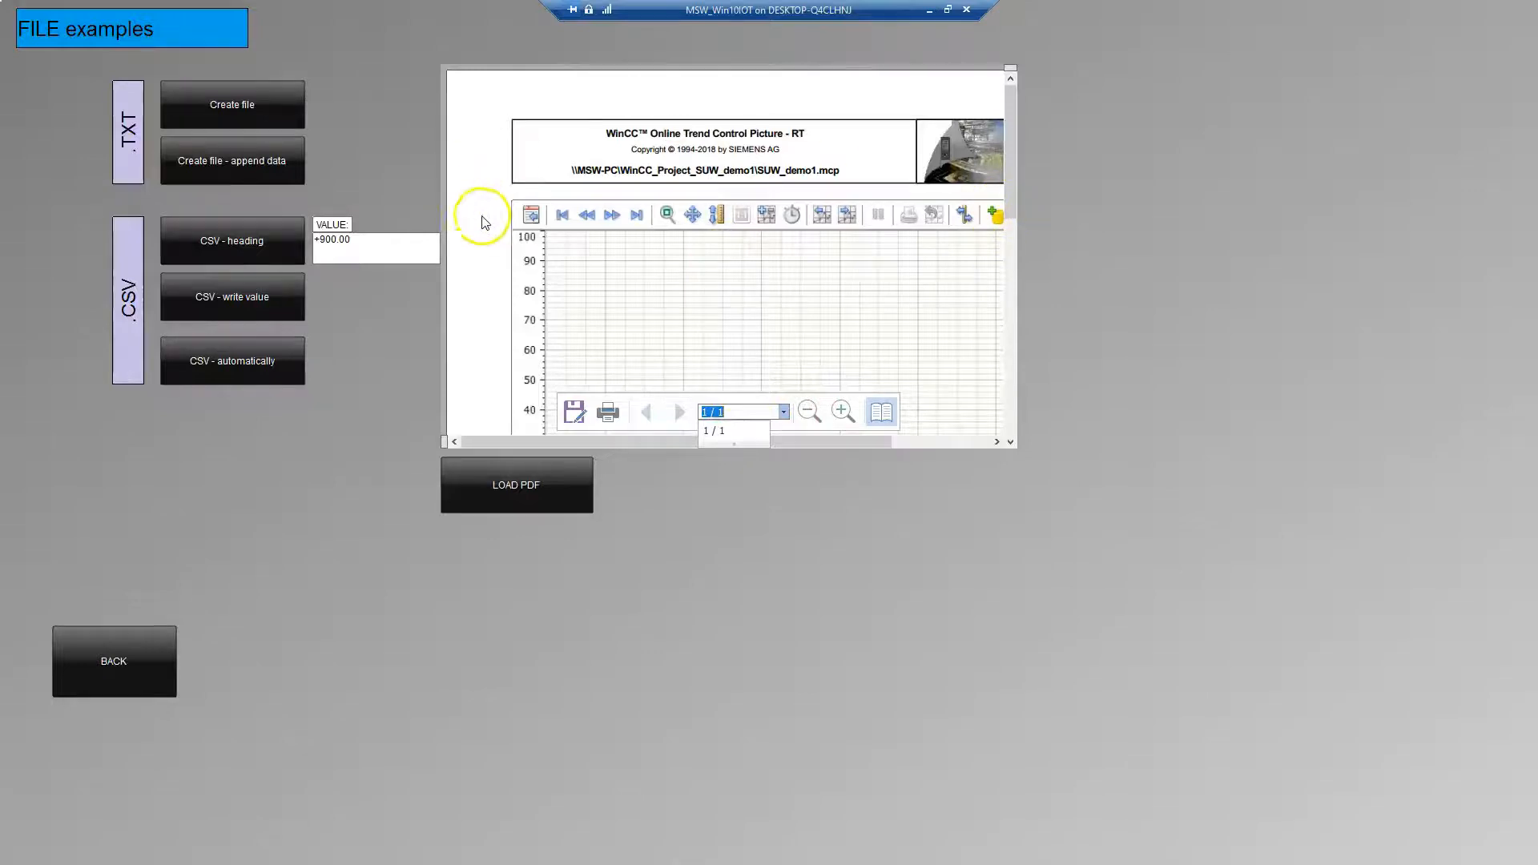
click(808, 411)
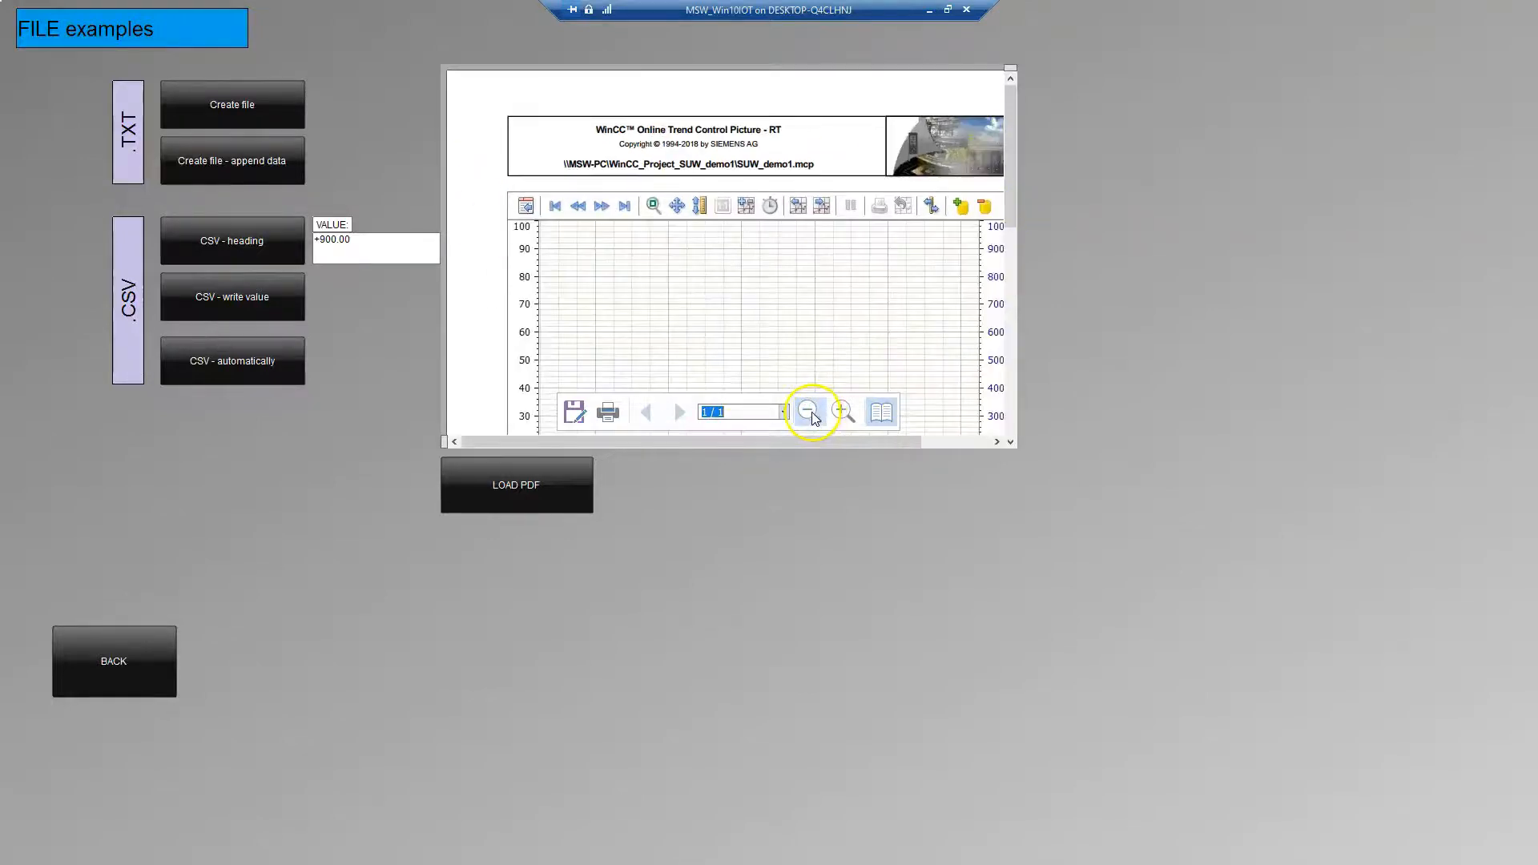
click(809, 411)
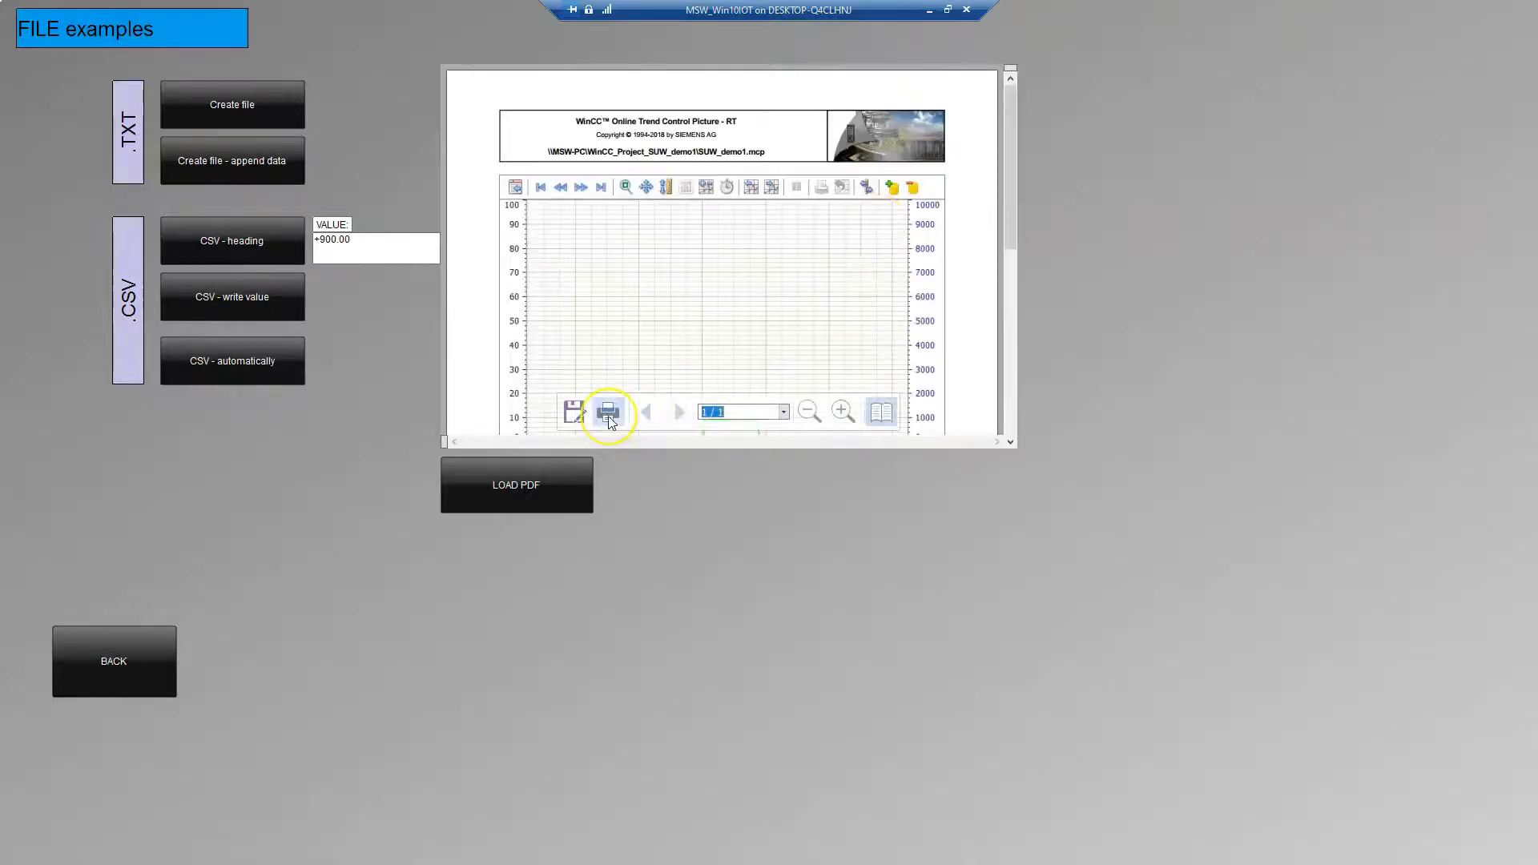
mouse_move(573, 412)
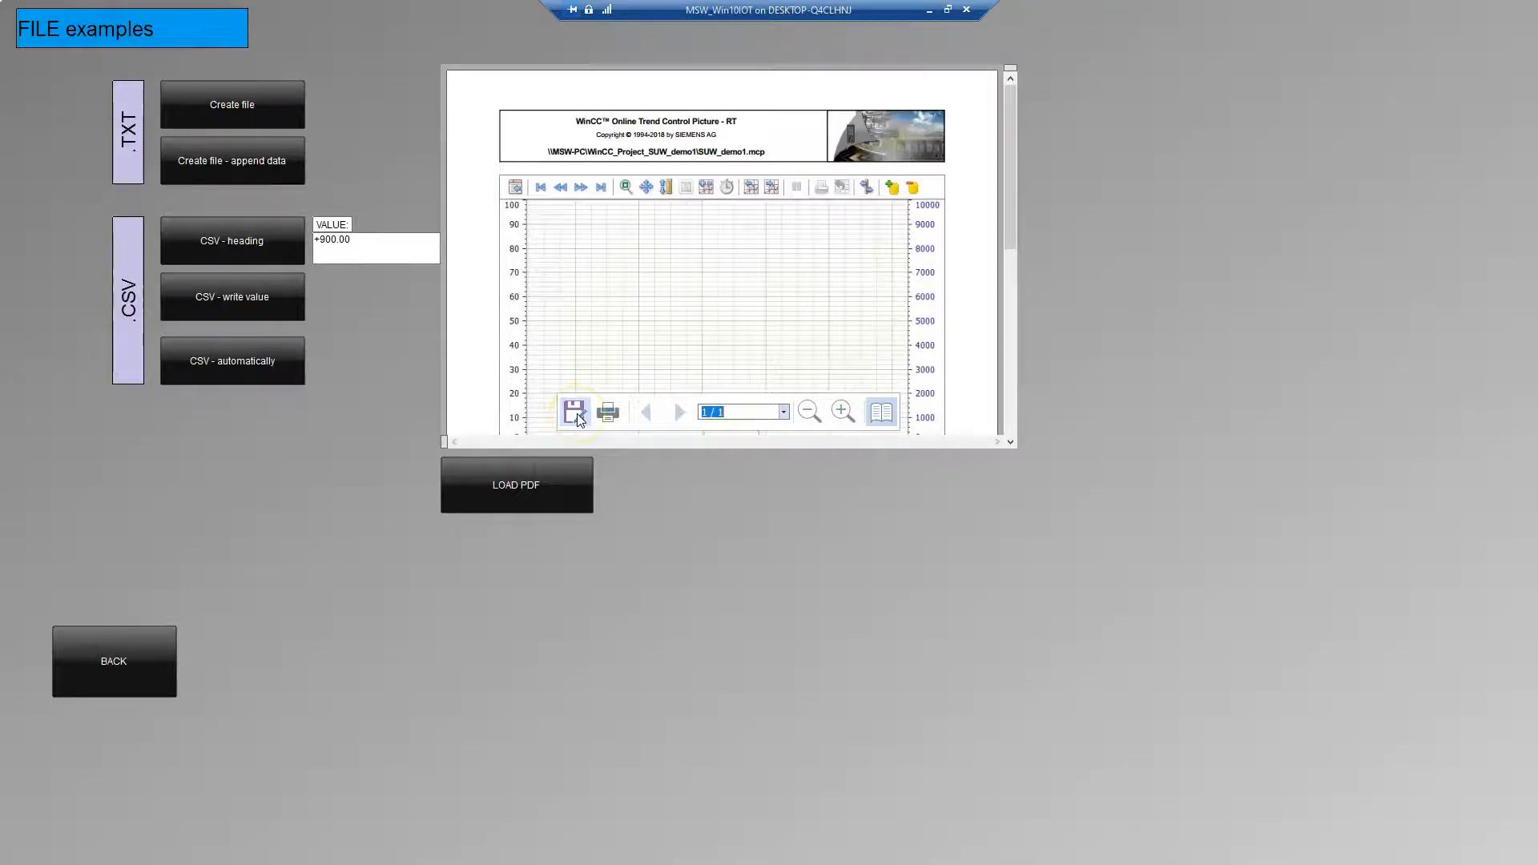
scroll(down, 3)
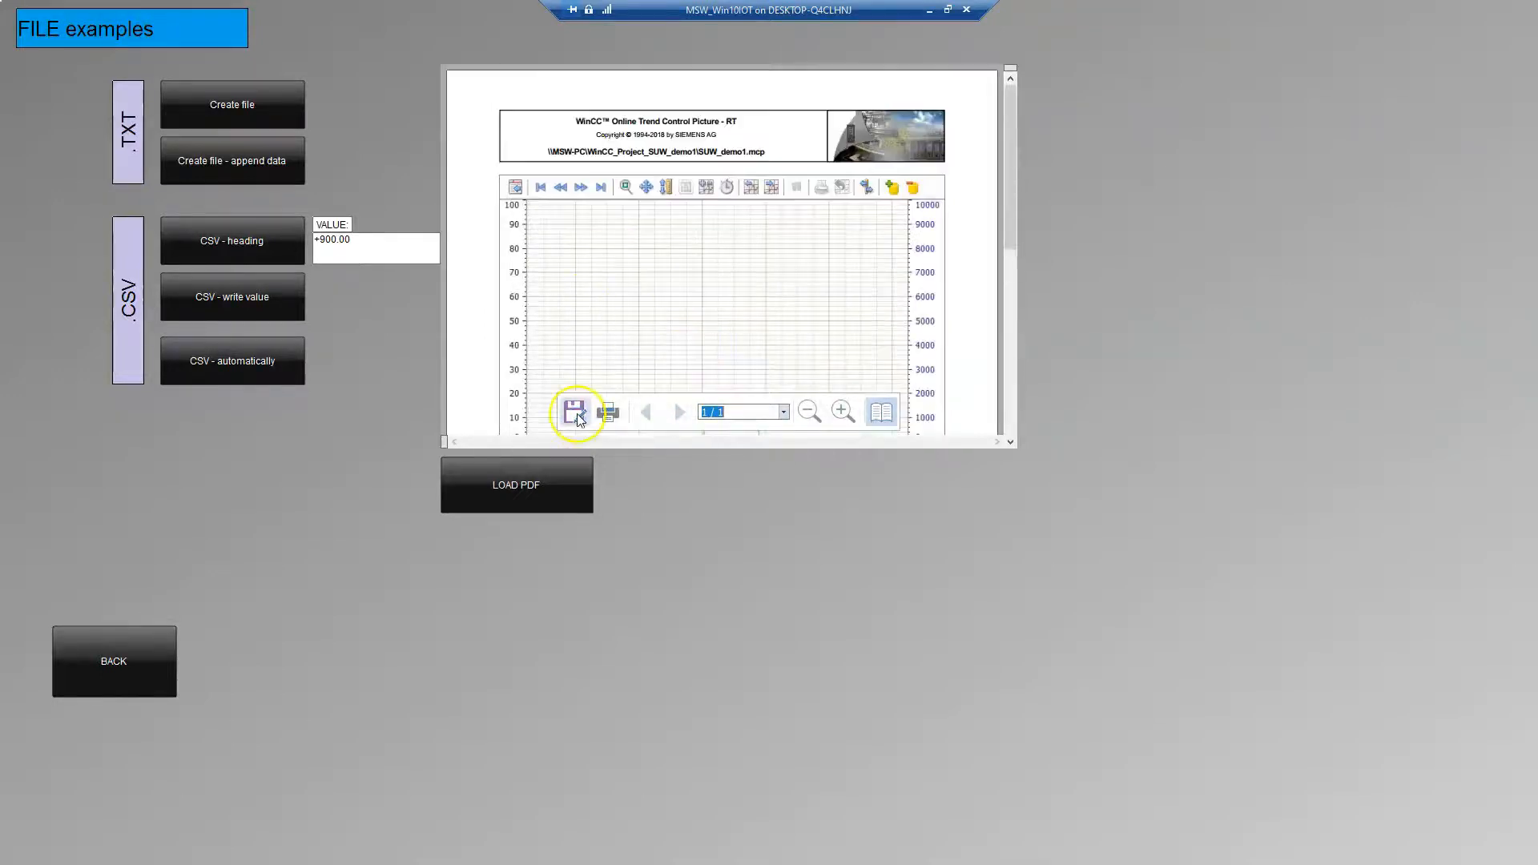
- Save a copy of the displayed trend PDF as Trends11.pdf in Documents
click(576, 410)
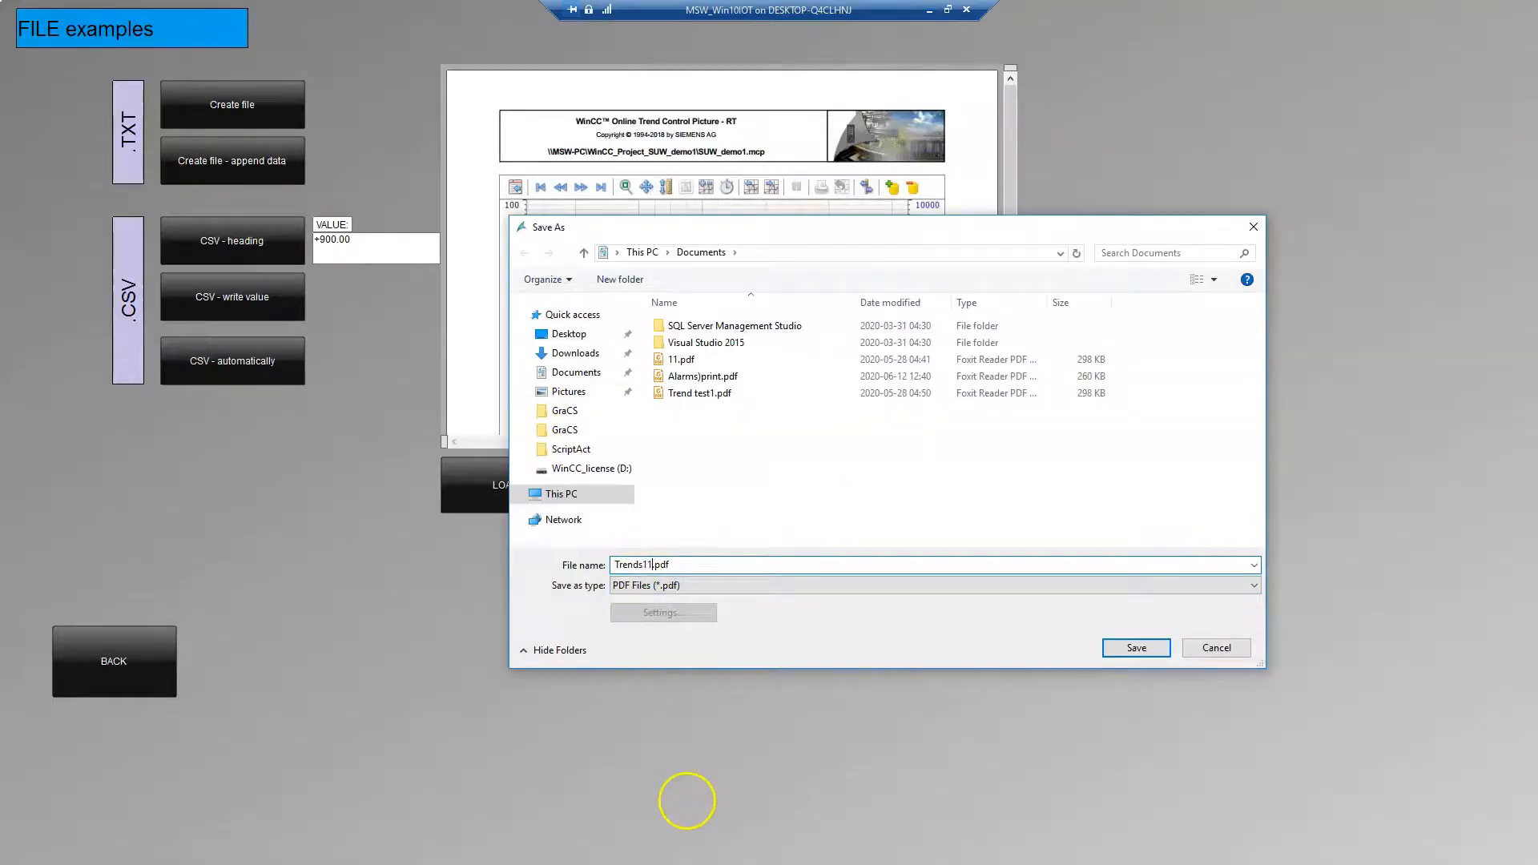
click(1135, 647)
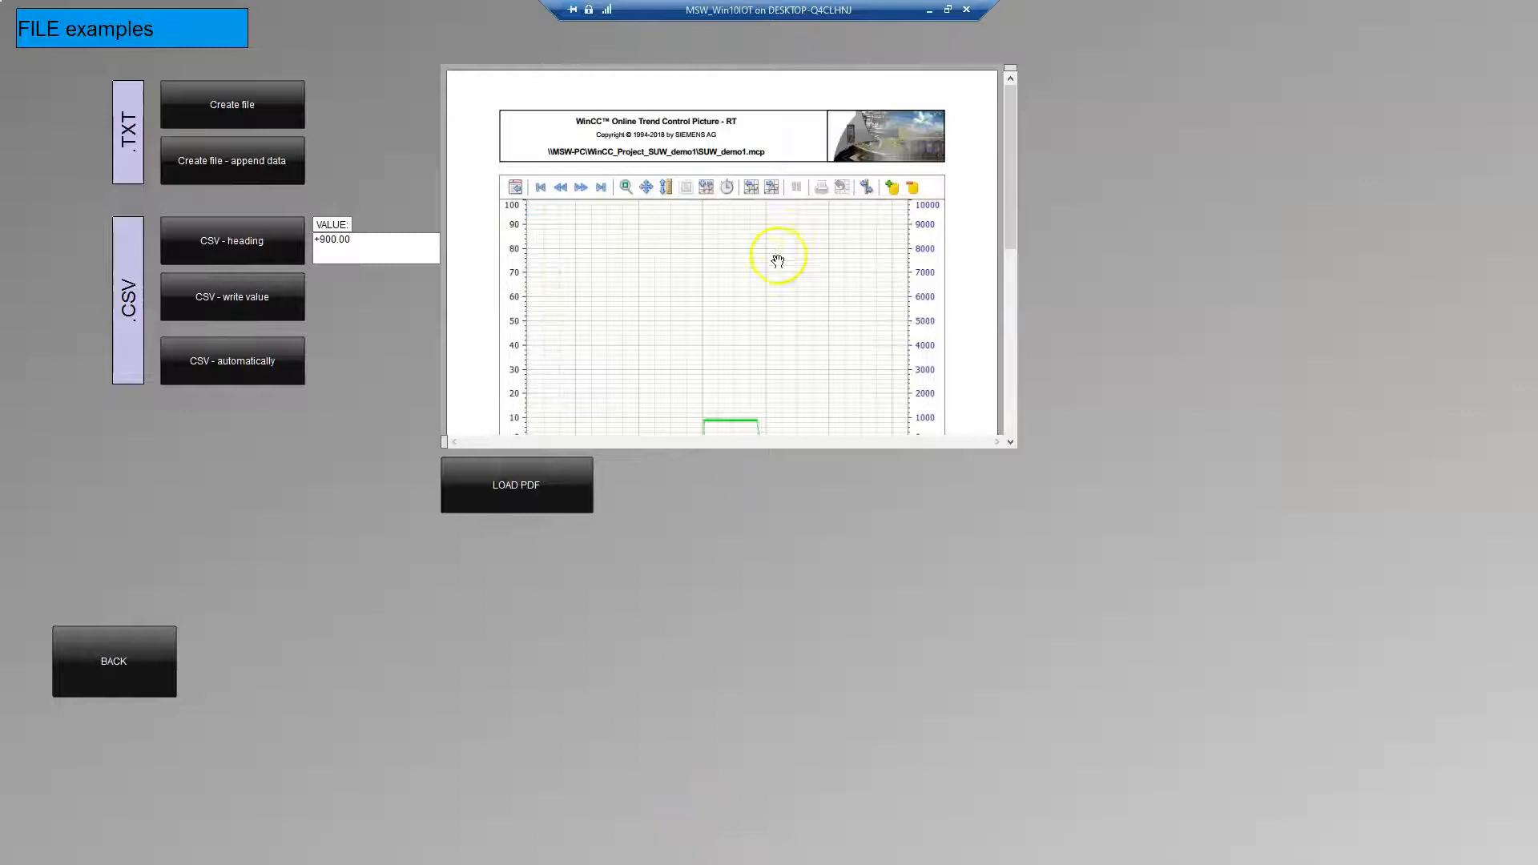
click(17, 847)
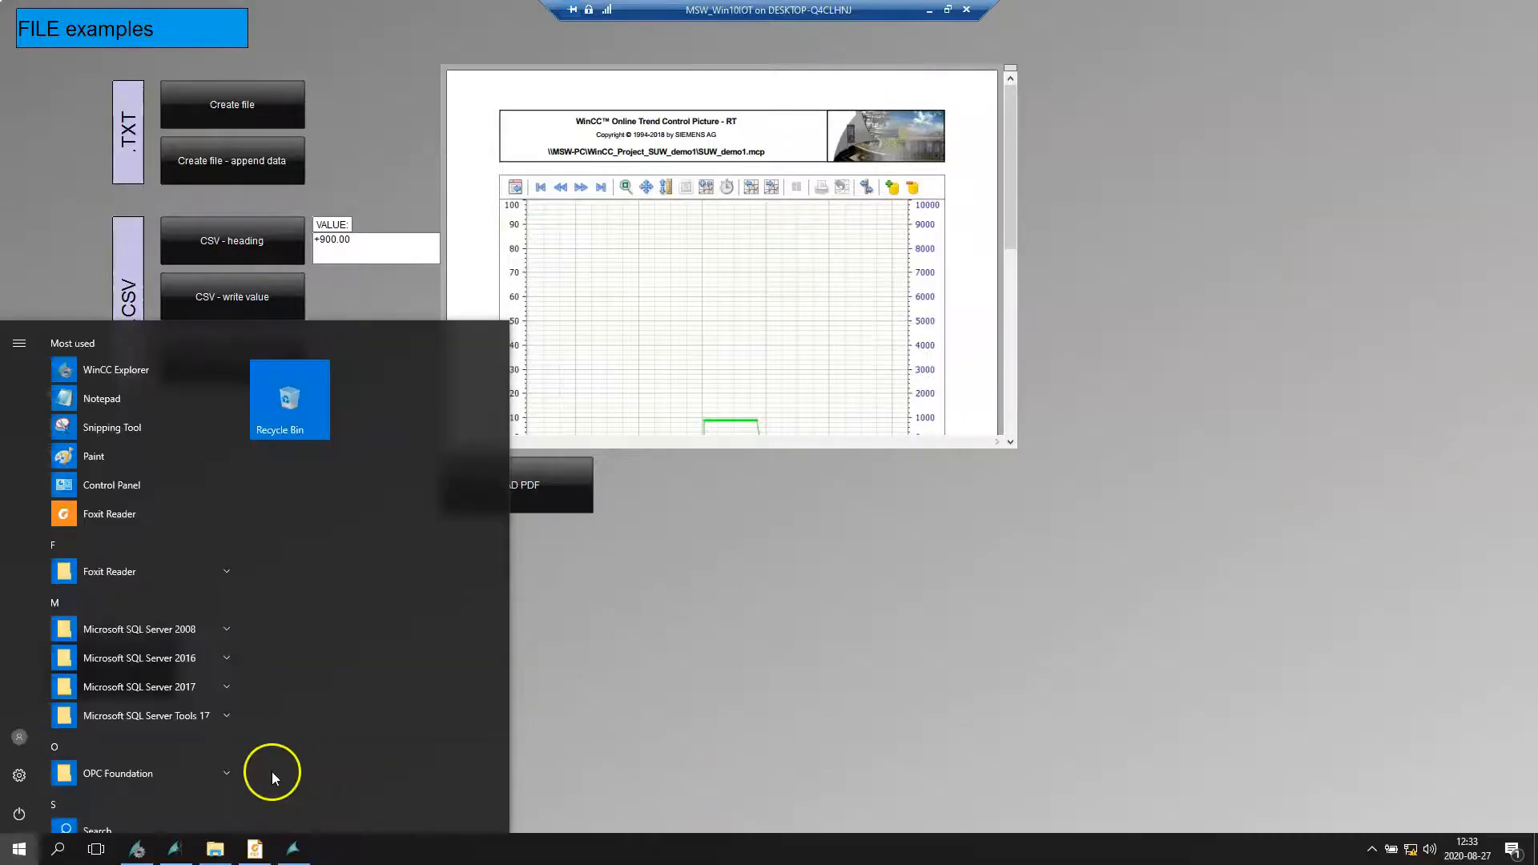
mouse_move(214, 848)
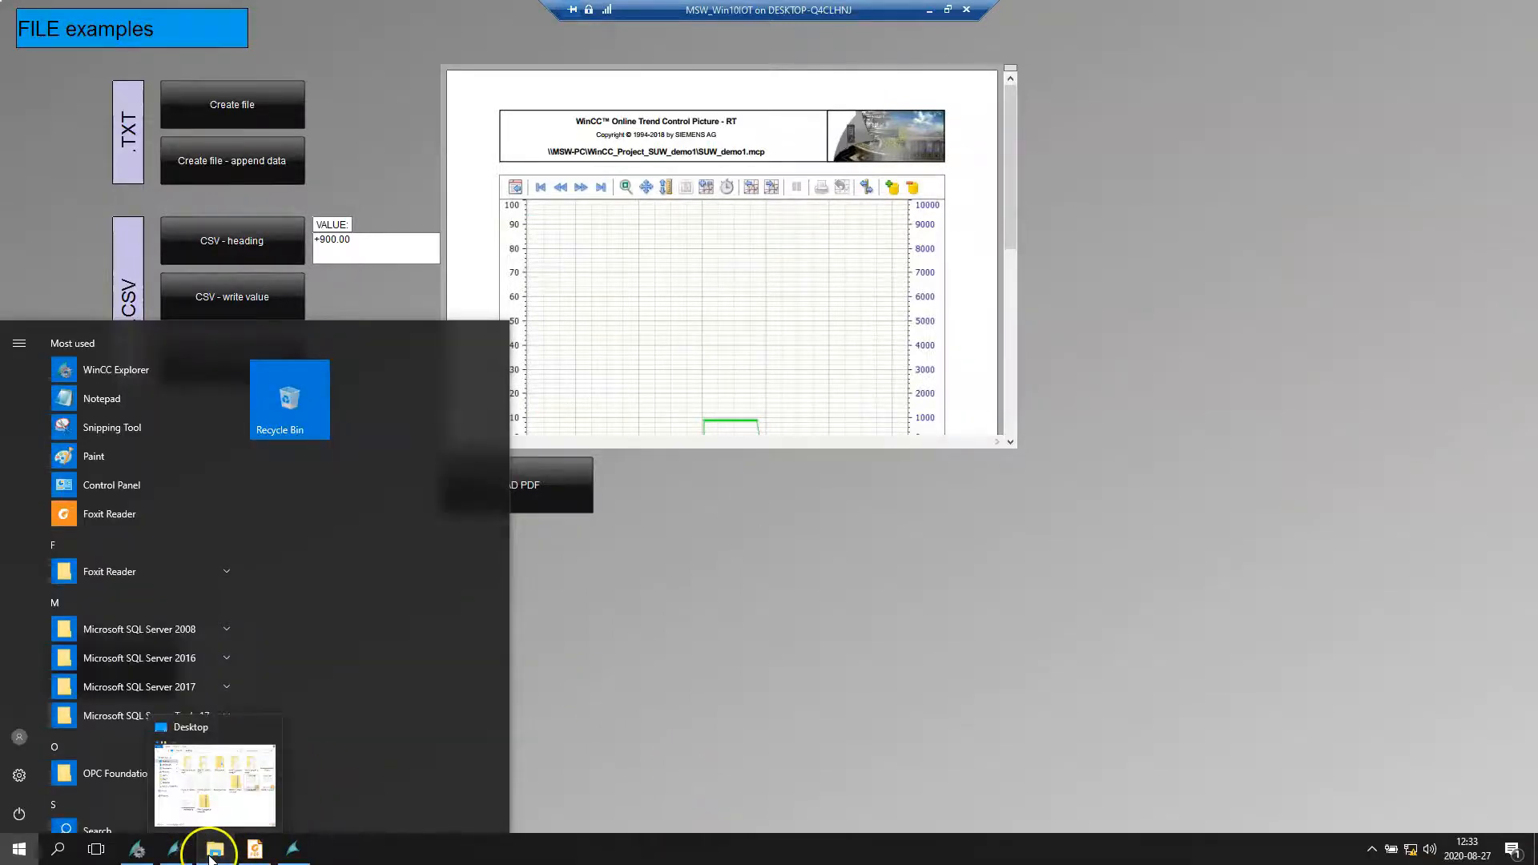
- Confirm Trends11.pdf in the Documents folder, open it in Foxit Reader, then close it
click(214, 848)
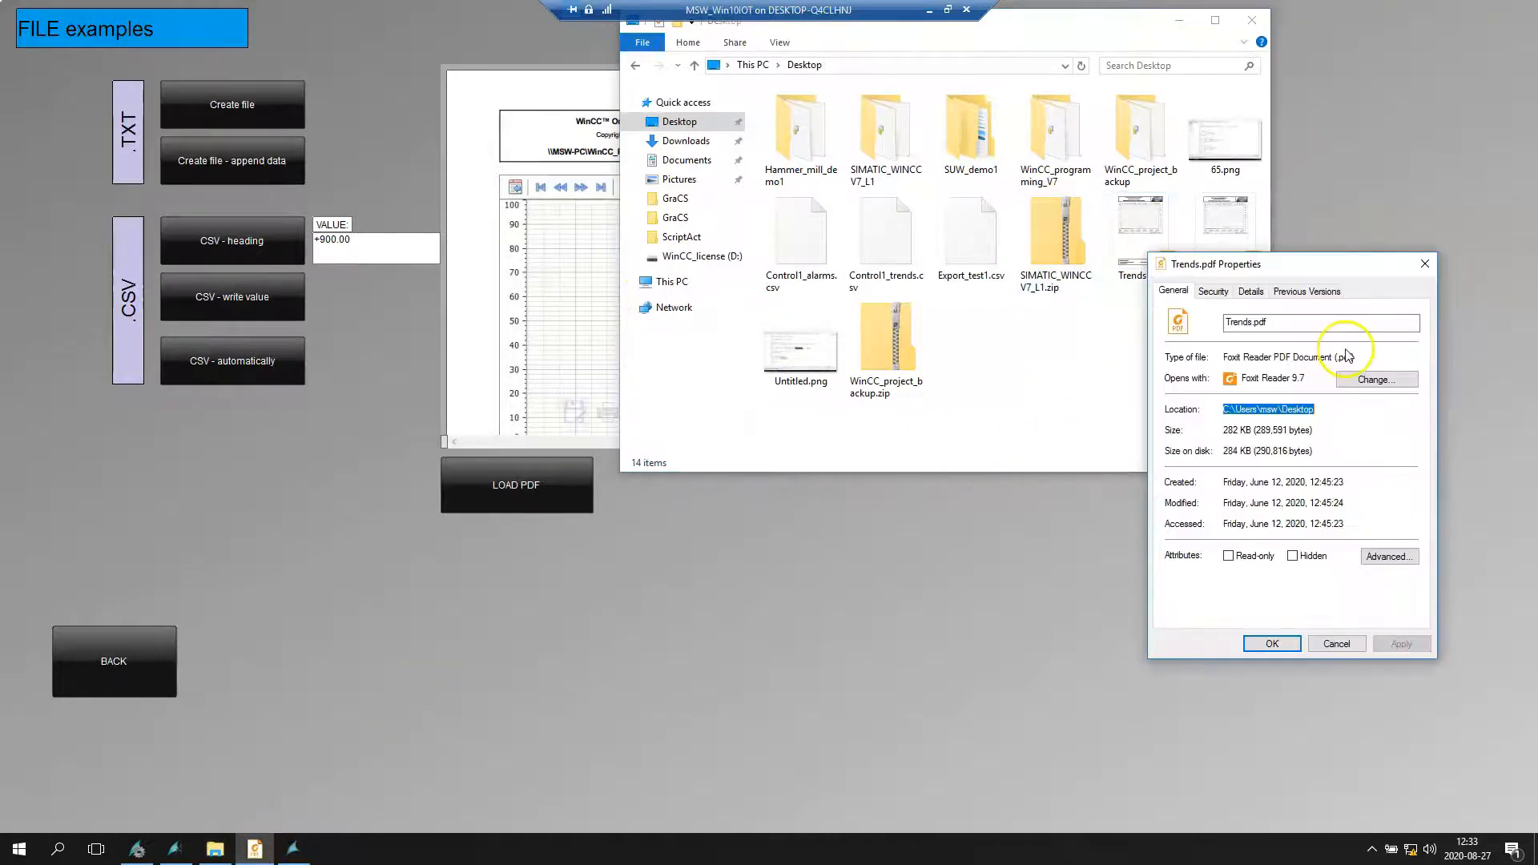
click(686, 160)
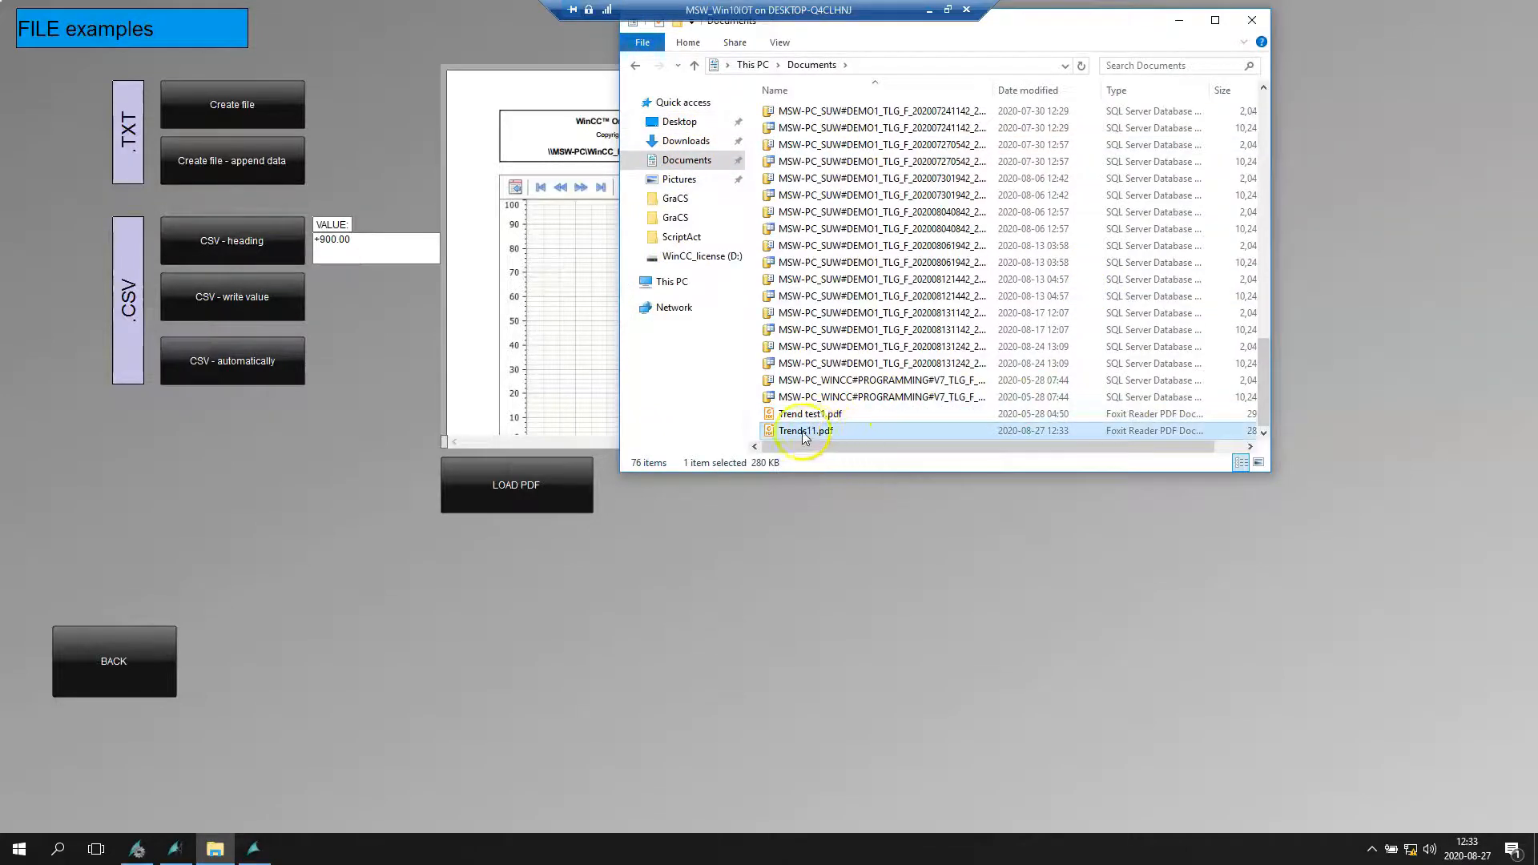
double_click(805, 431)
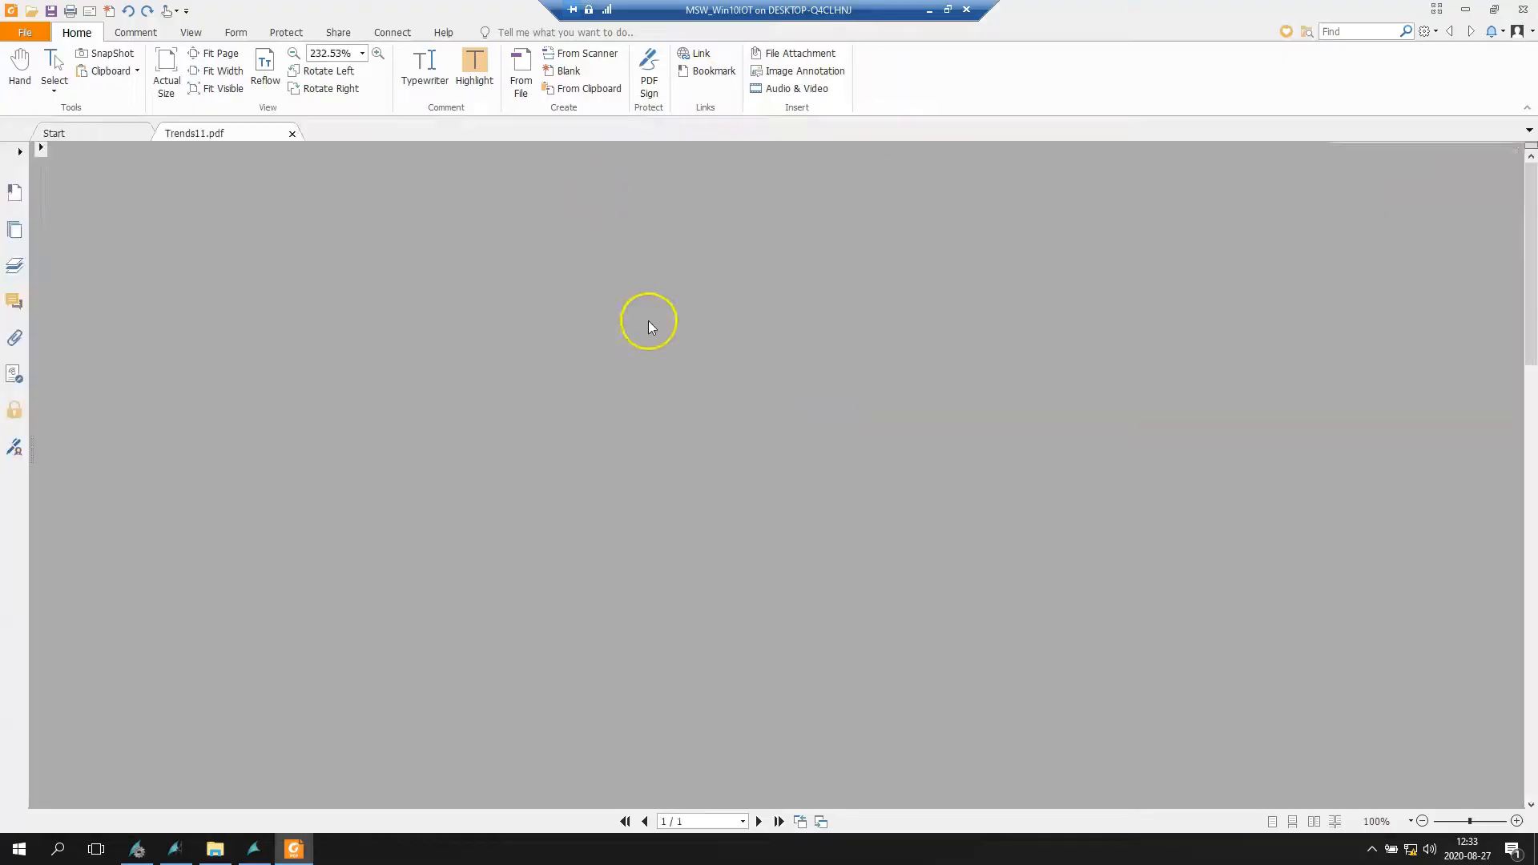
click(223, 71)
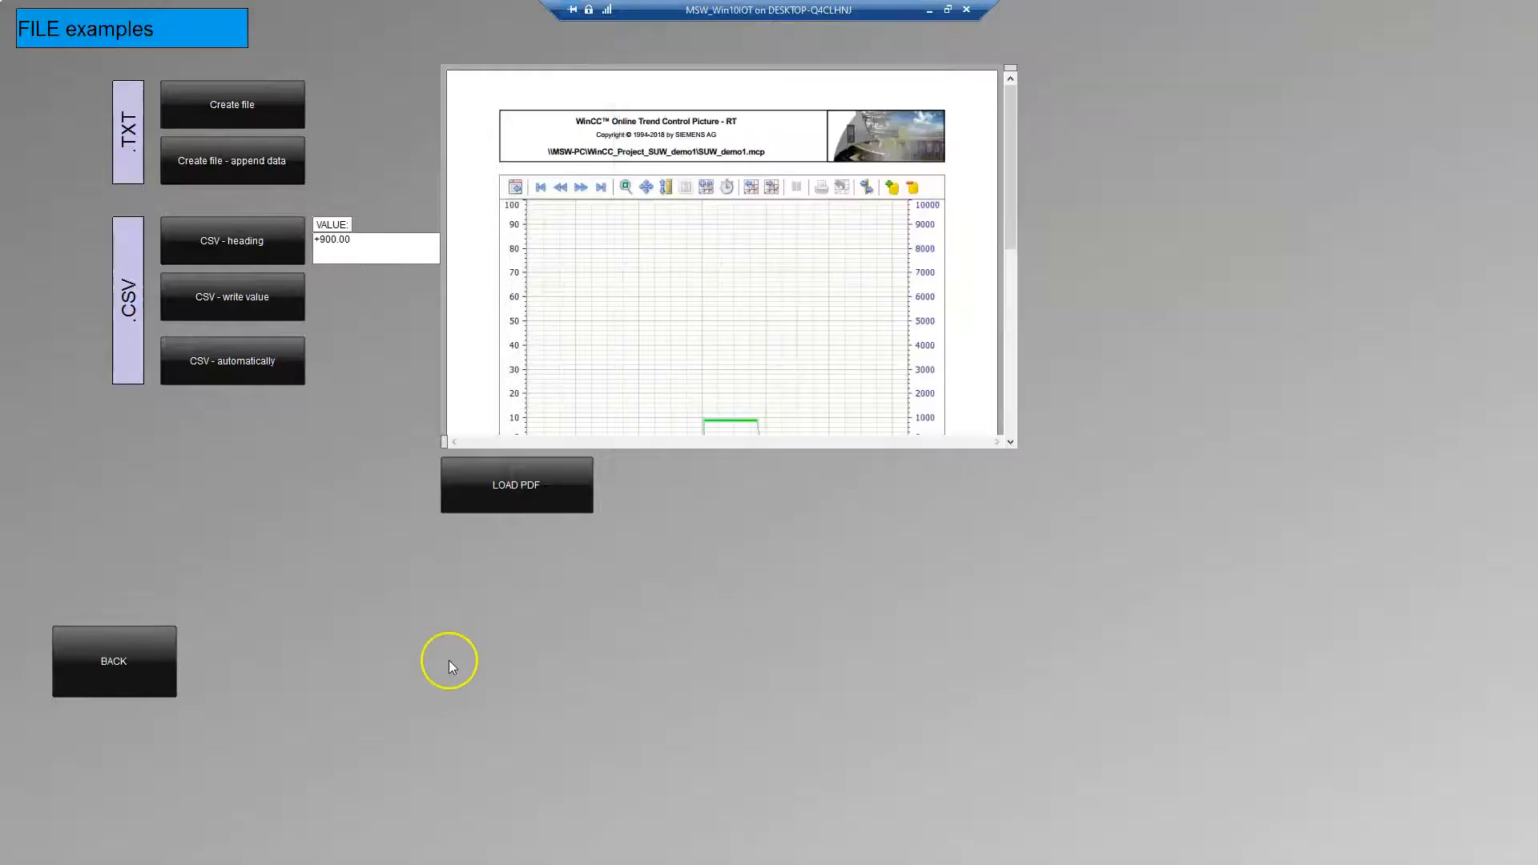
click(18, 847)
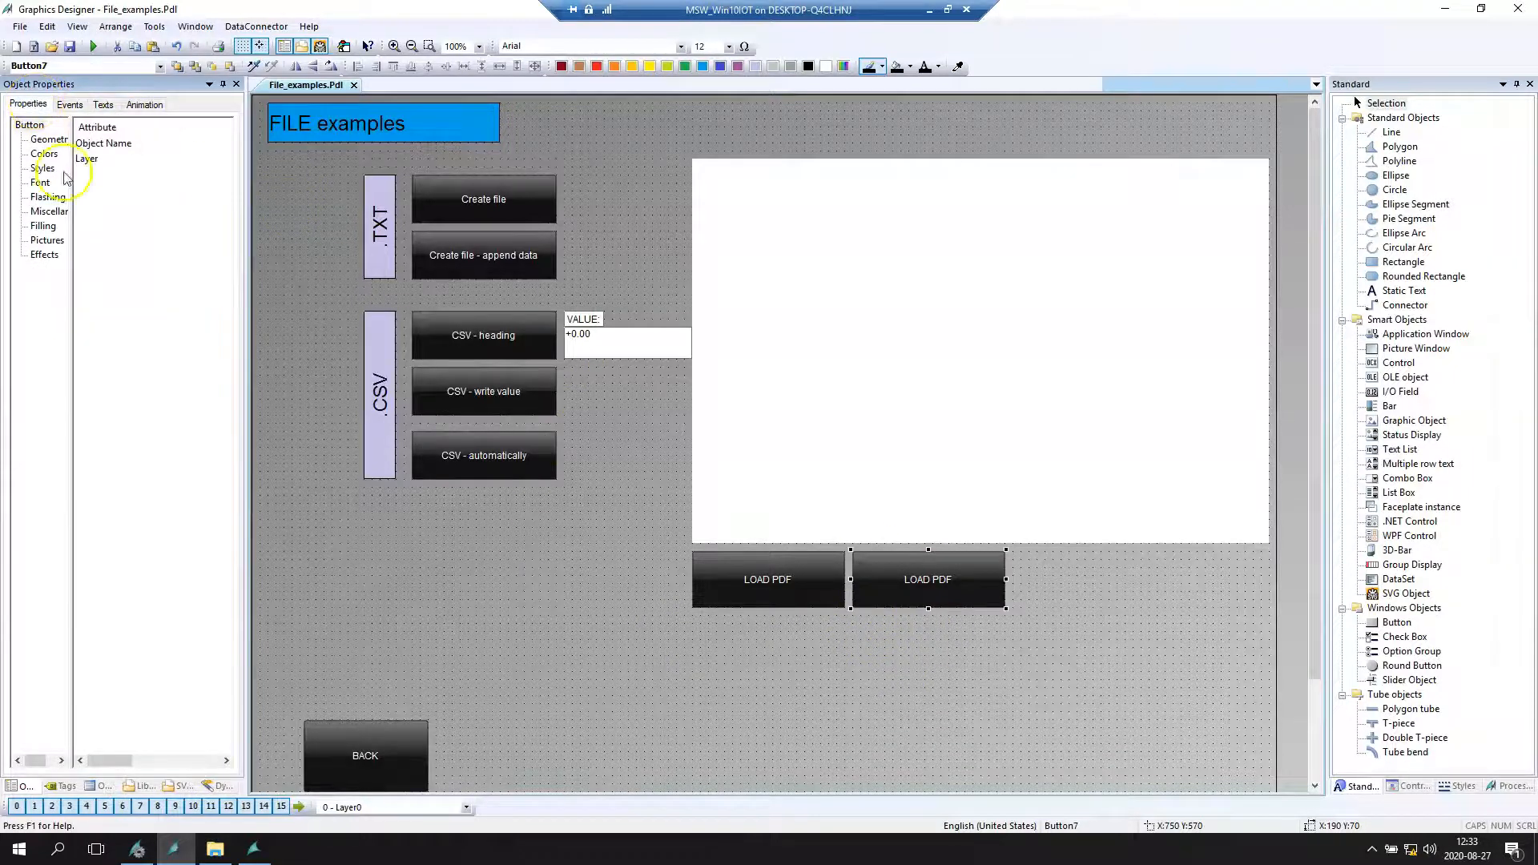
mouse_move(955, 599)
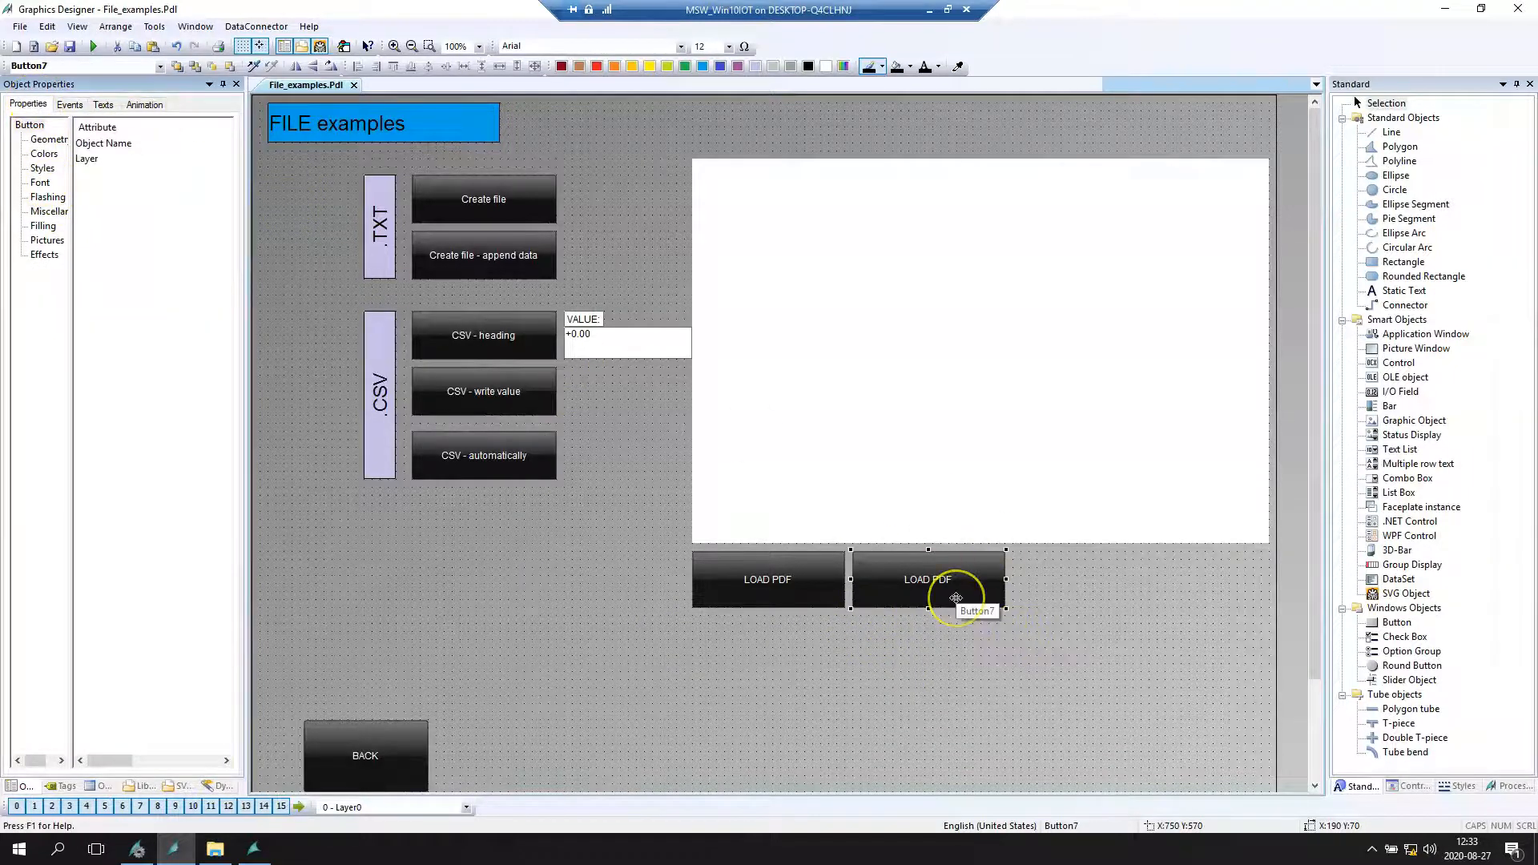
mouse_move(927, 585)
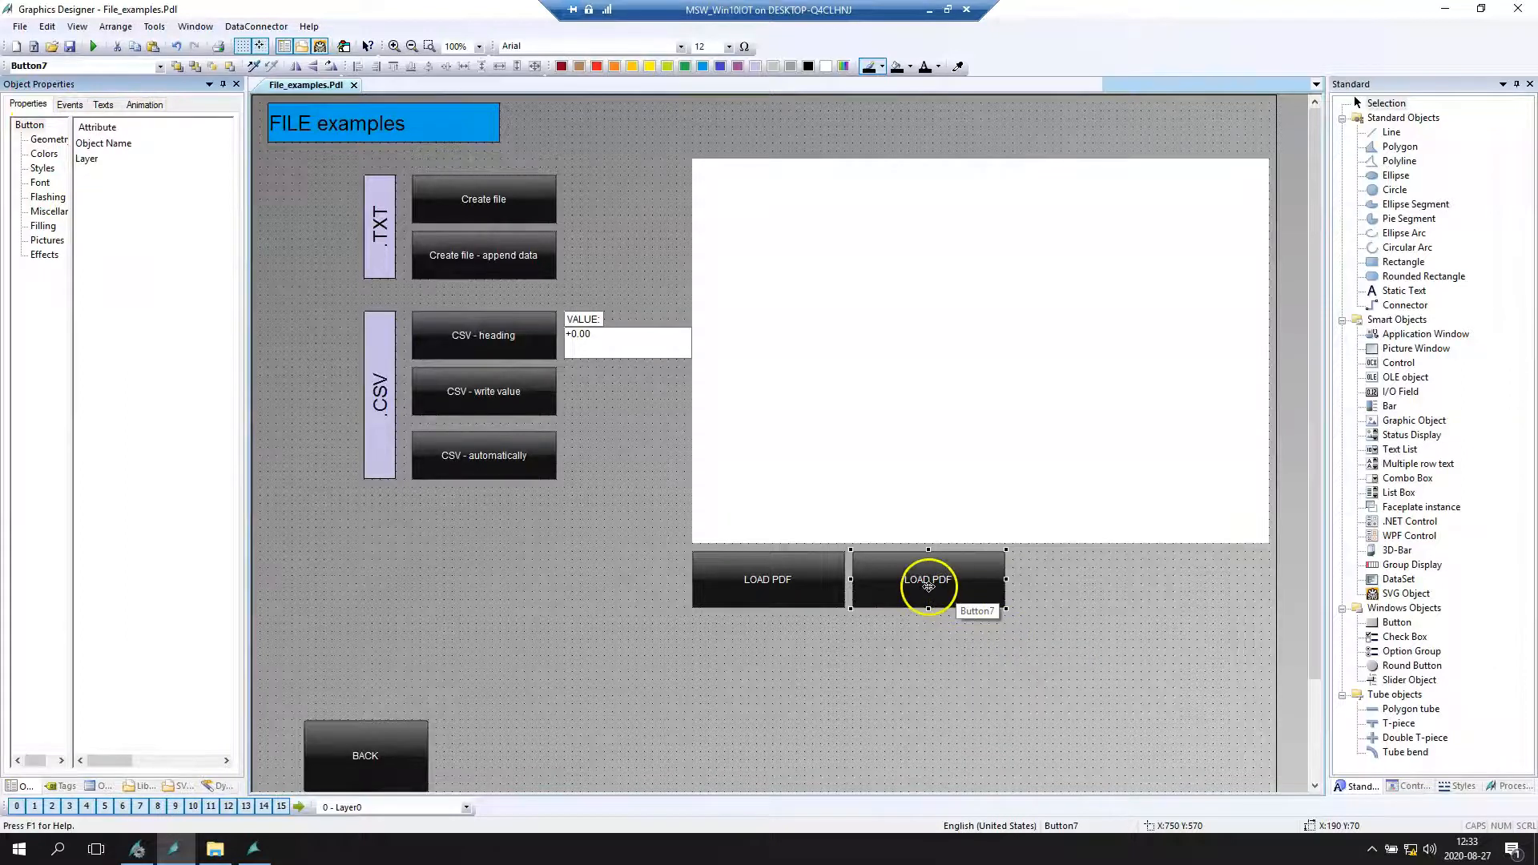
- Relabel the copied button's Font Text to PRINT and open its mouse-click script
click(43, 183)
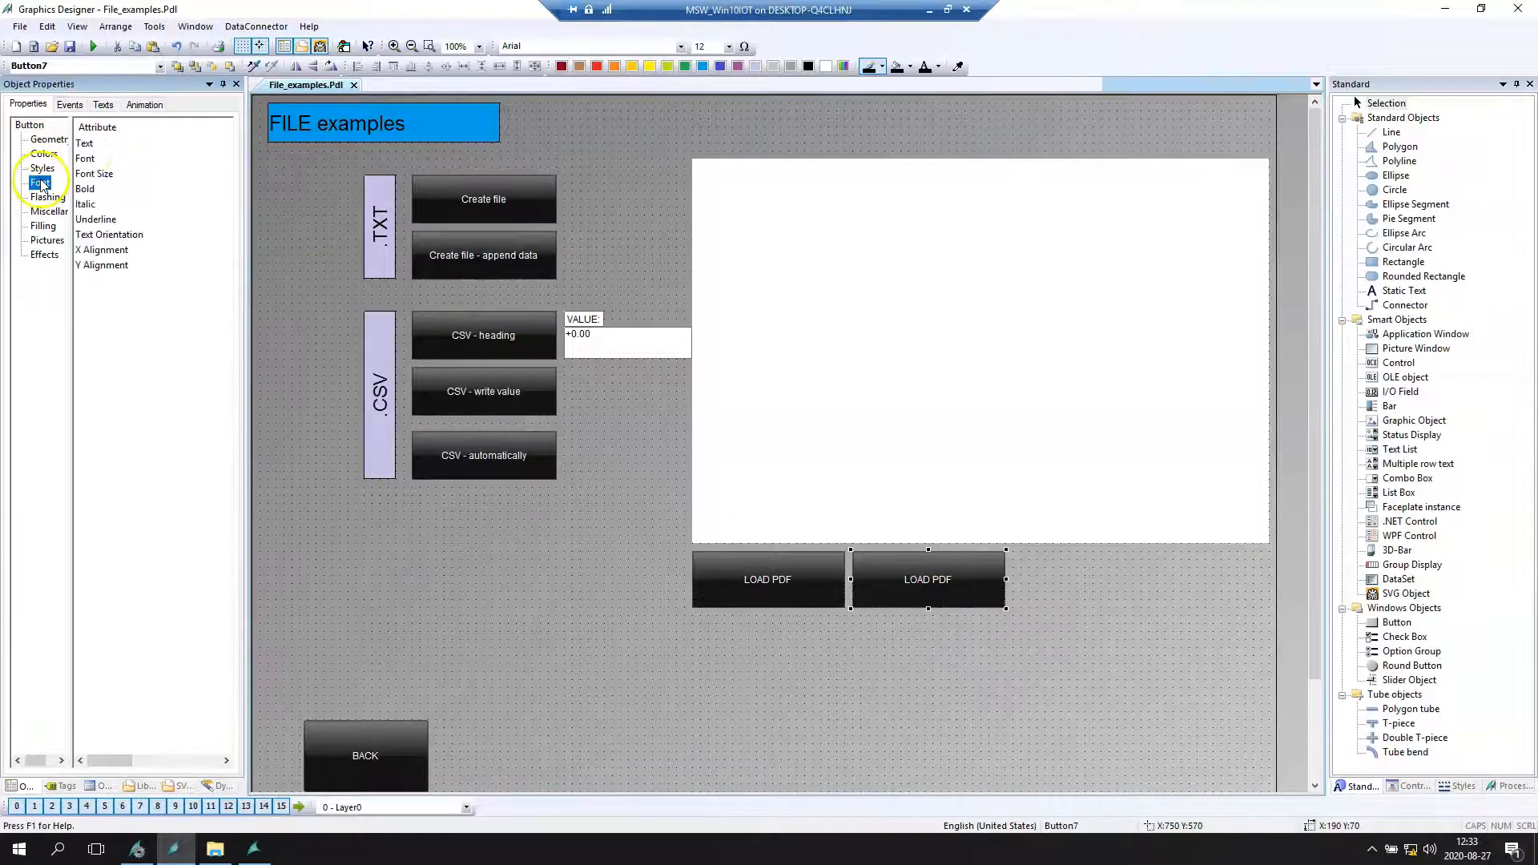
click(84, 143)
text(PRI)
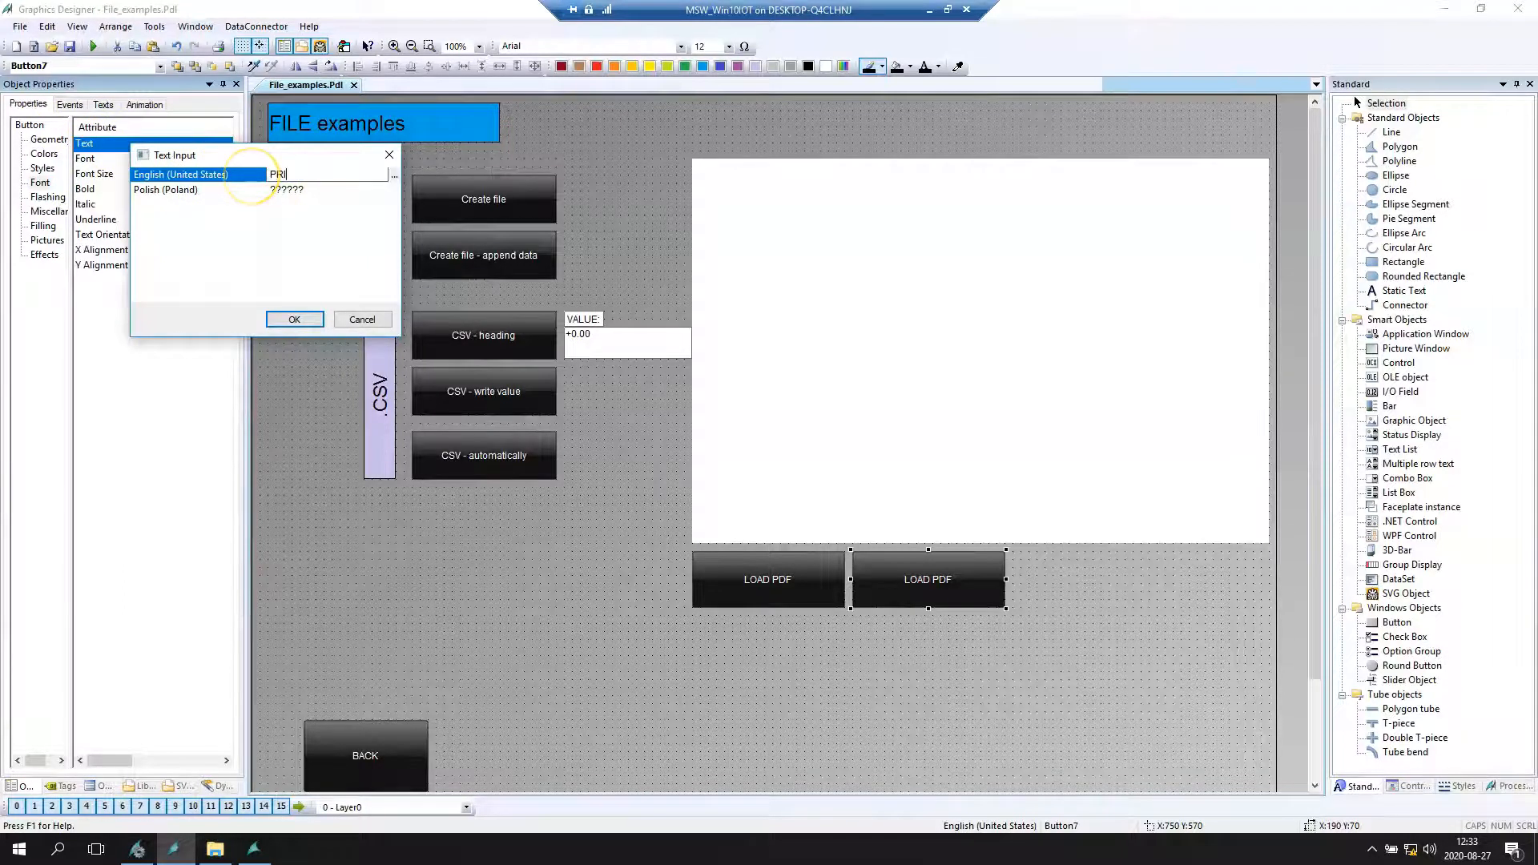
click(294, 319)
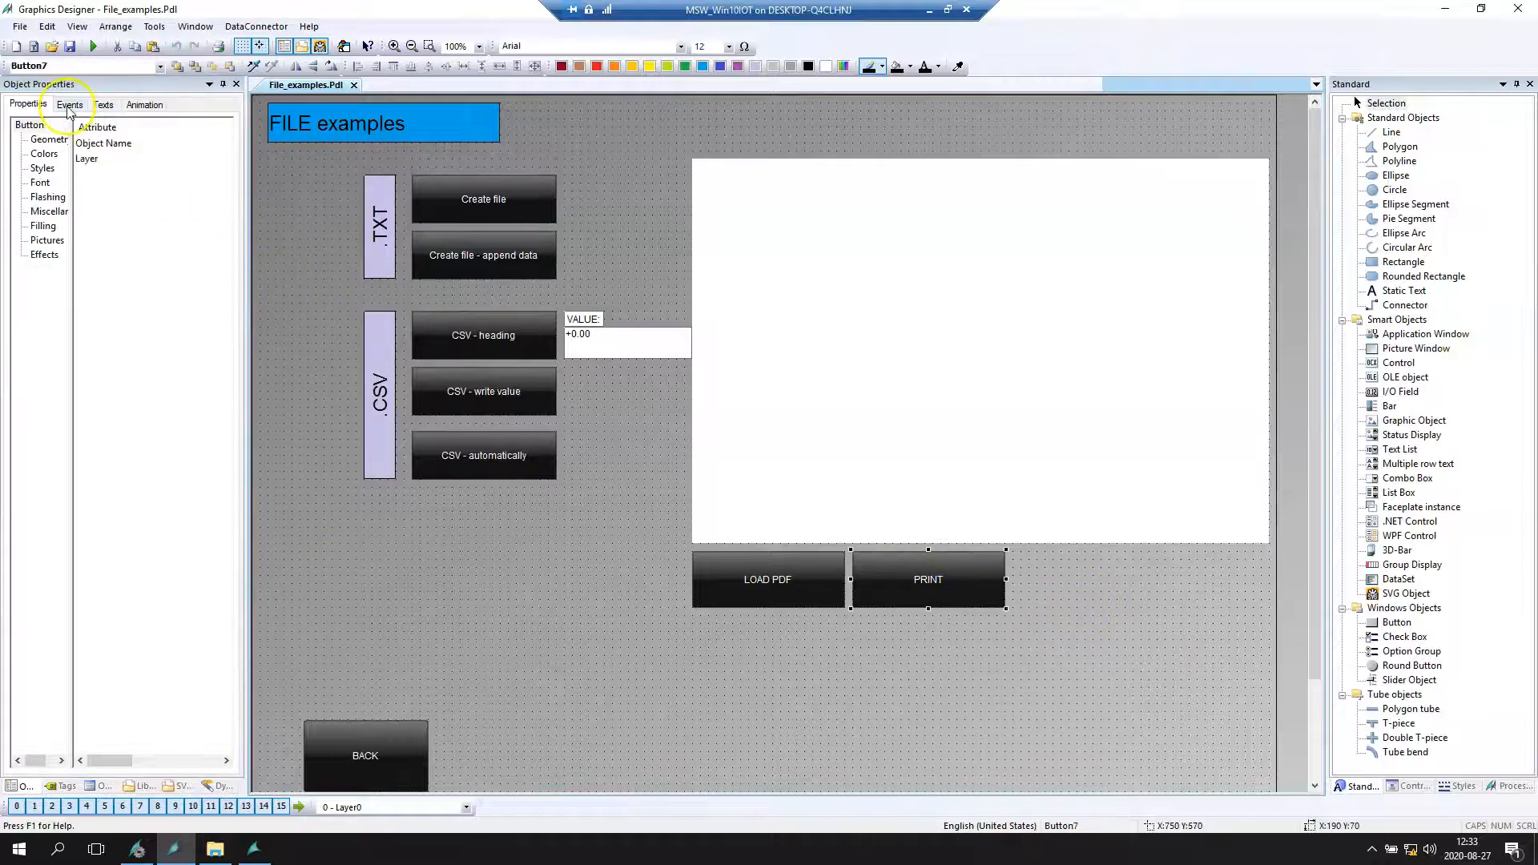
click(70, 105)
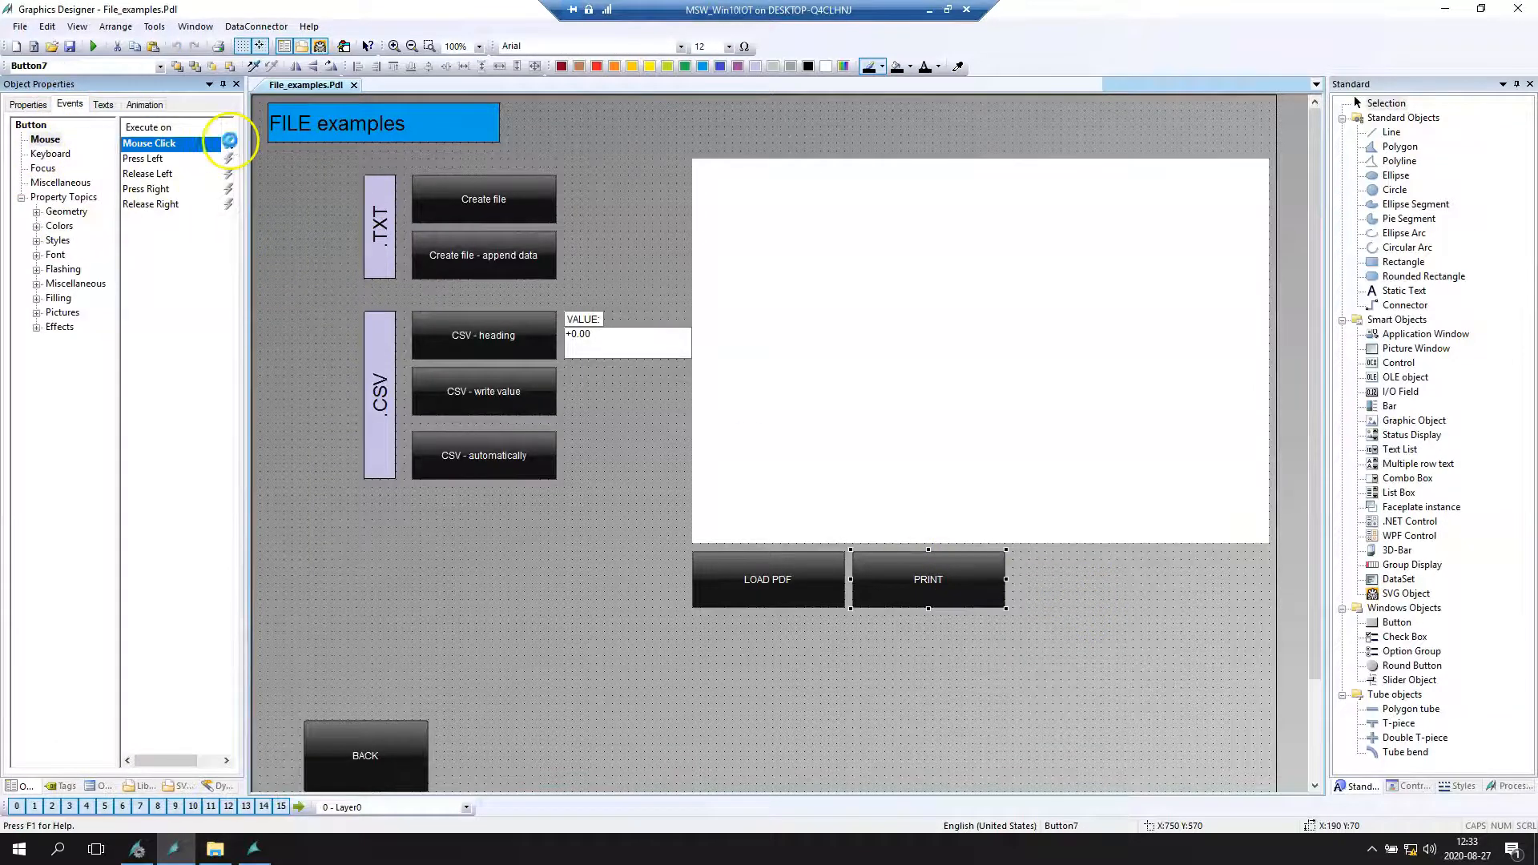
click(228, 141)
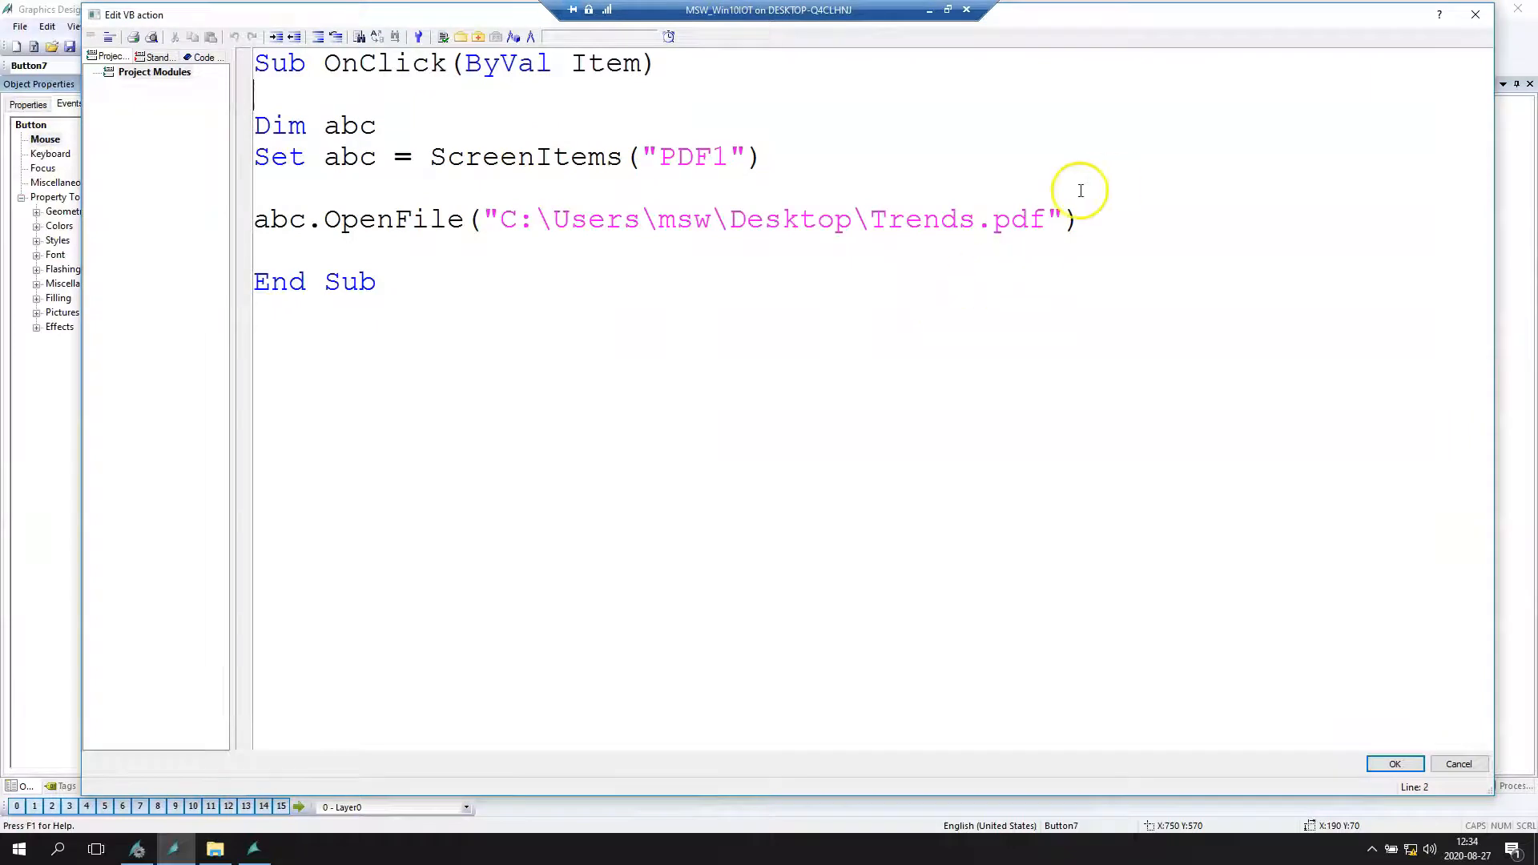
- Comment out the OpenFile line, add abc.PrintFile, and save the PRINT button script
click(257, 219)
text(')
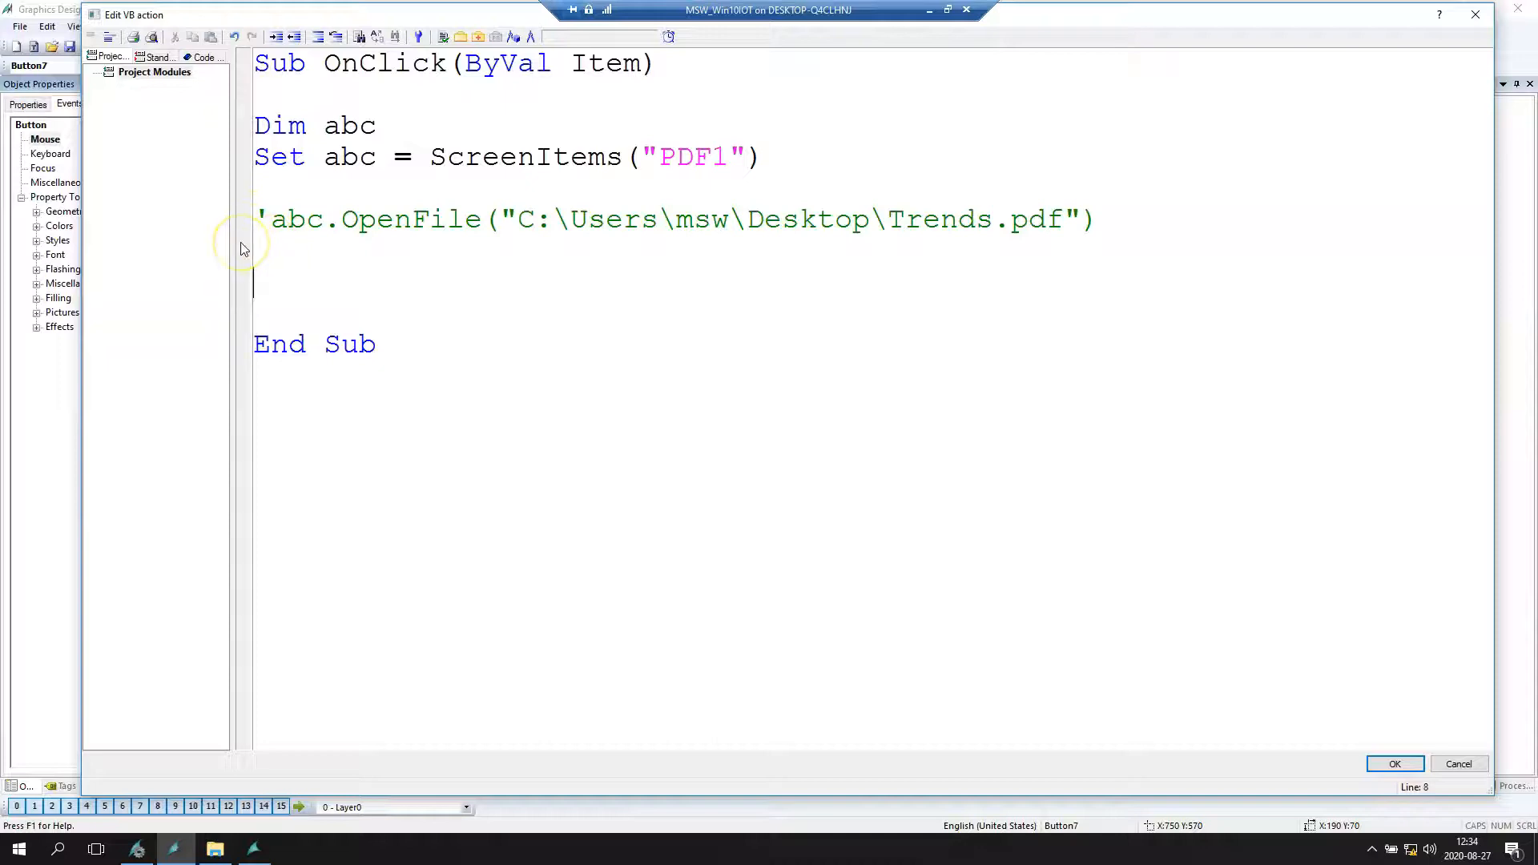
text(abc)
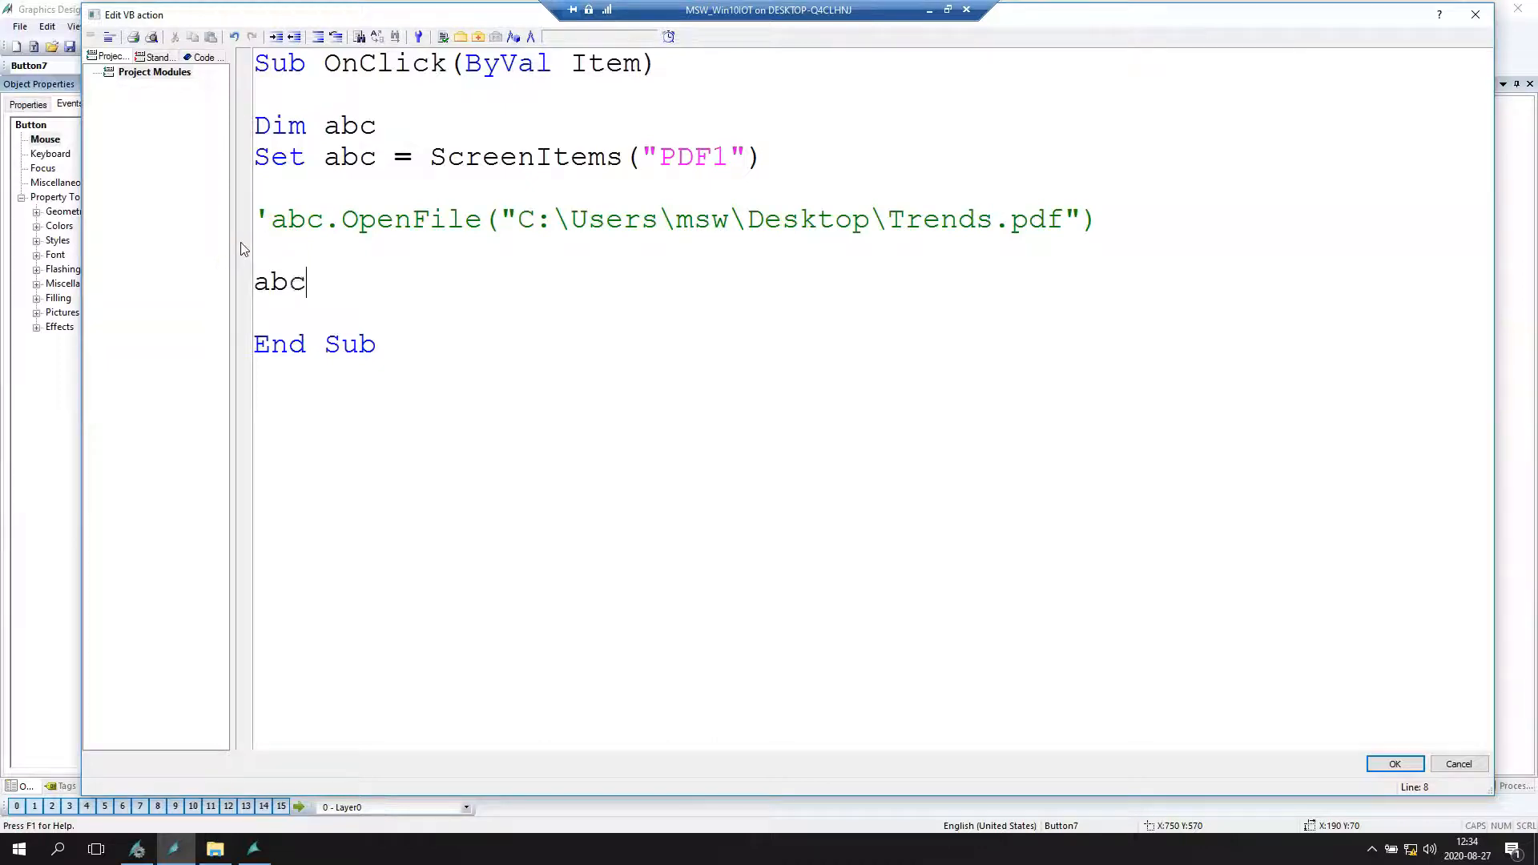
text(.)
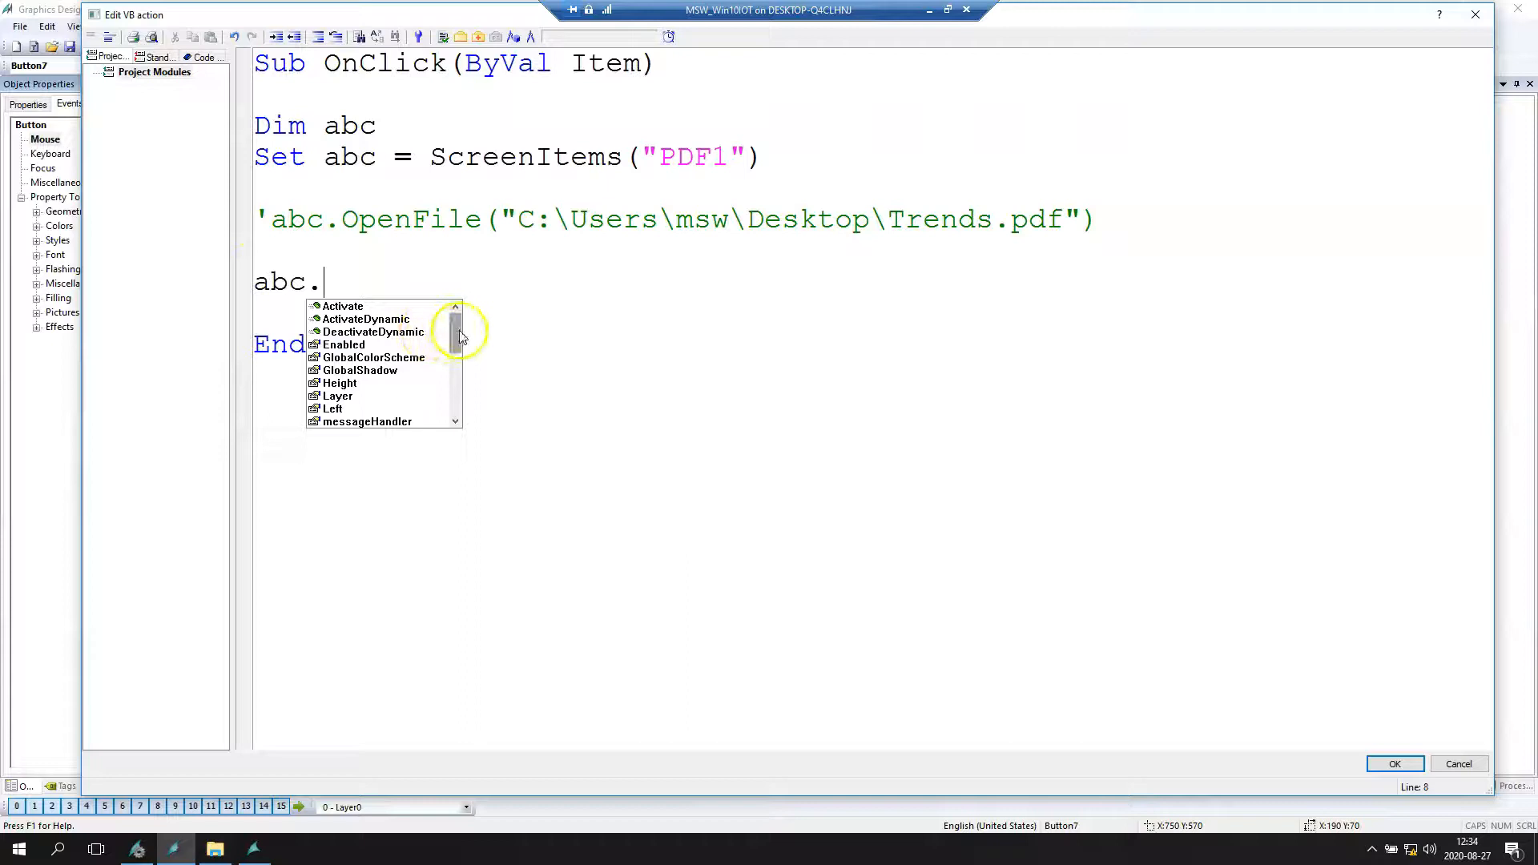
scroll(down, 3)
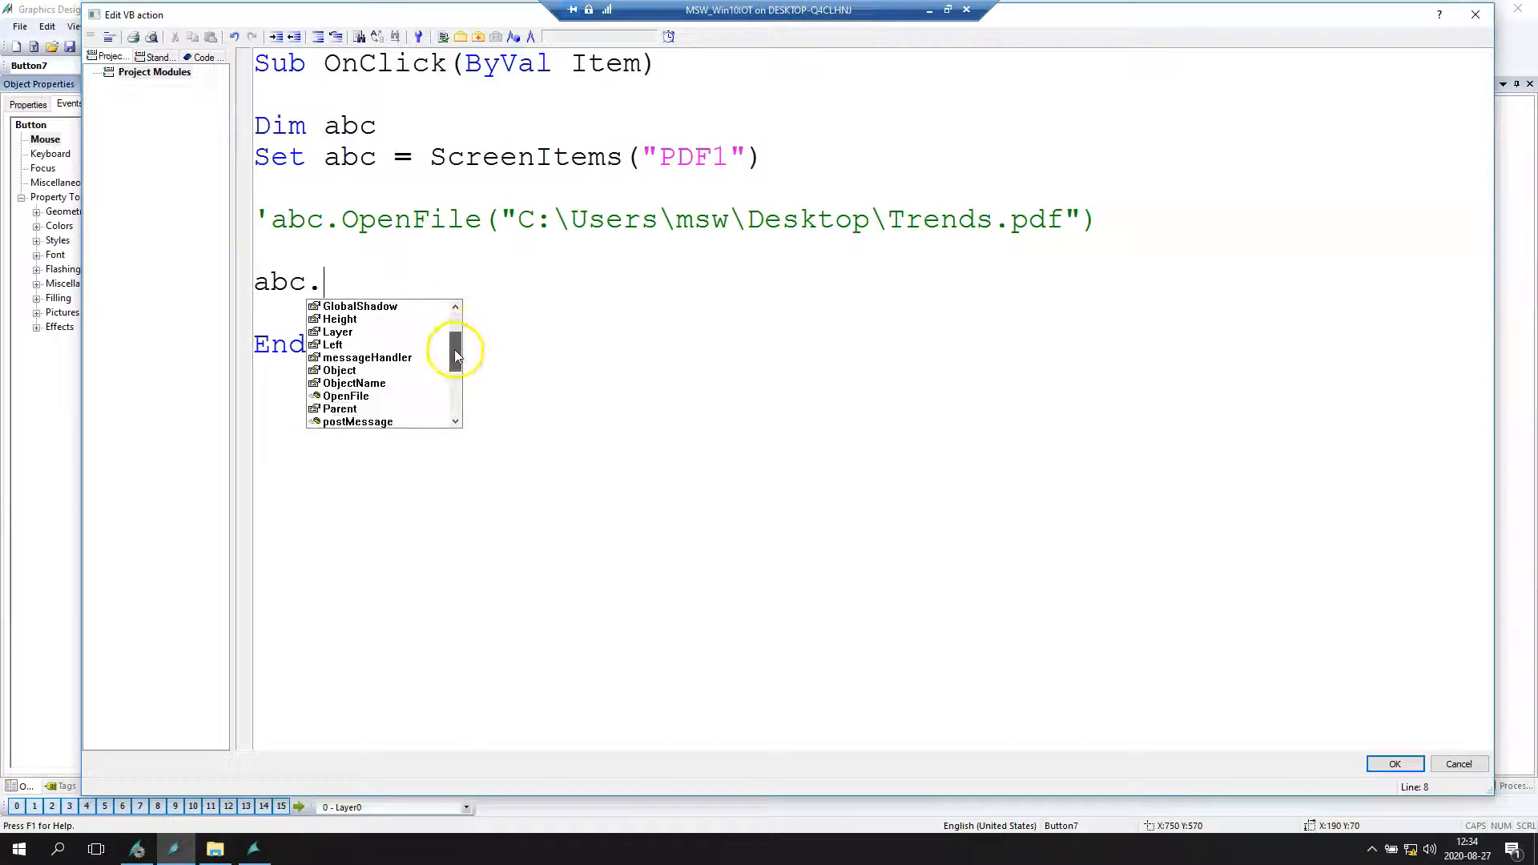
scroll(down, 3)
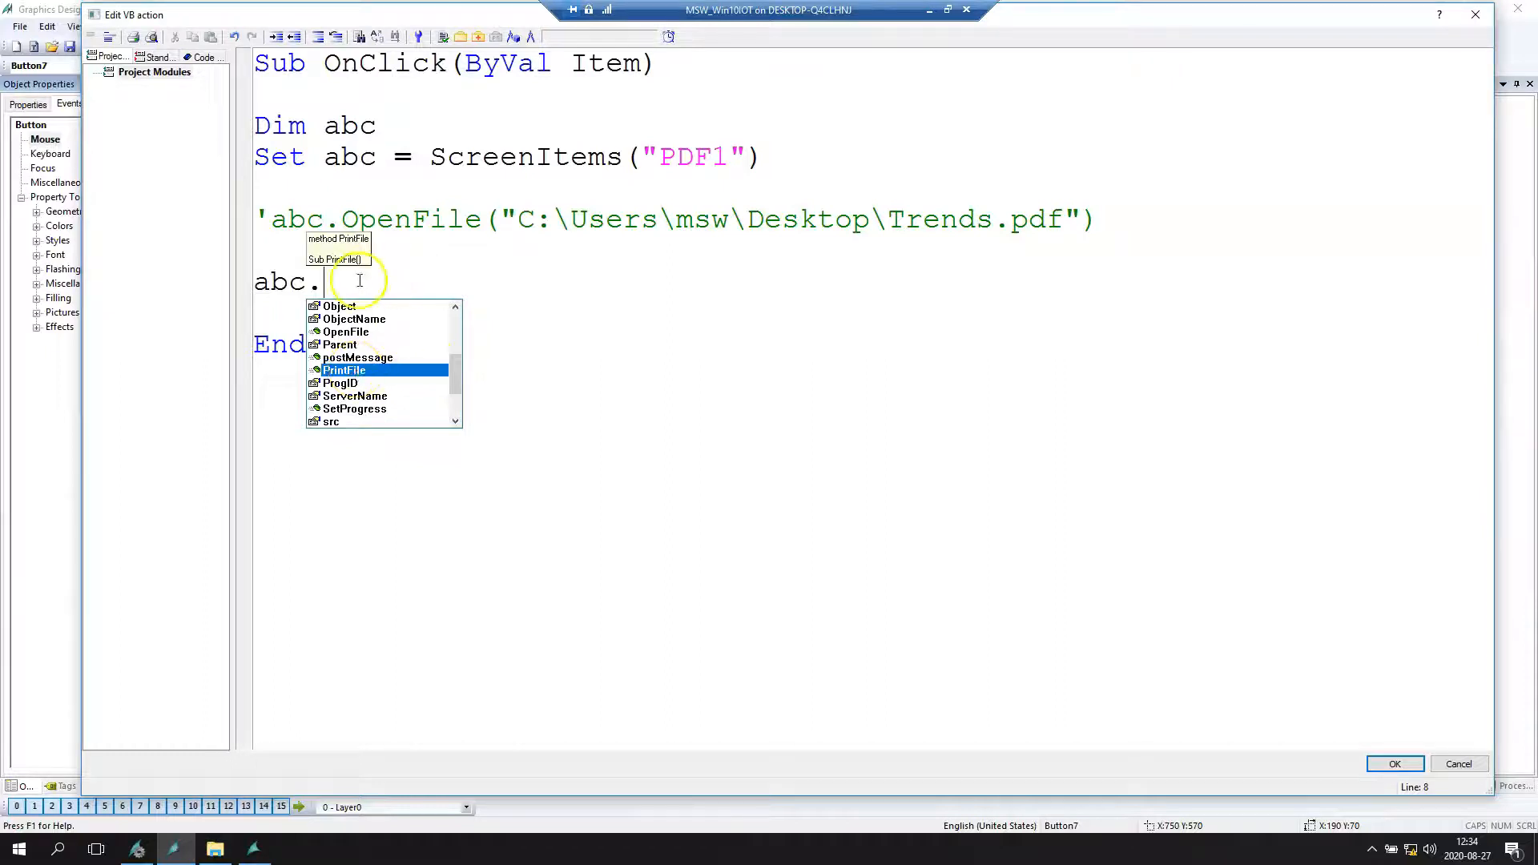
mouse_move(351, 259)
text(PrintFile)
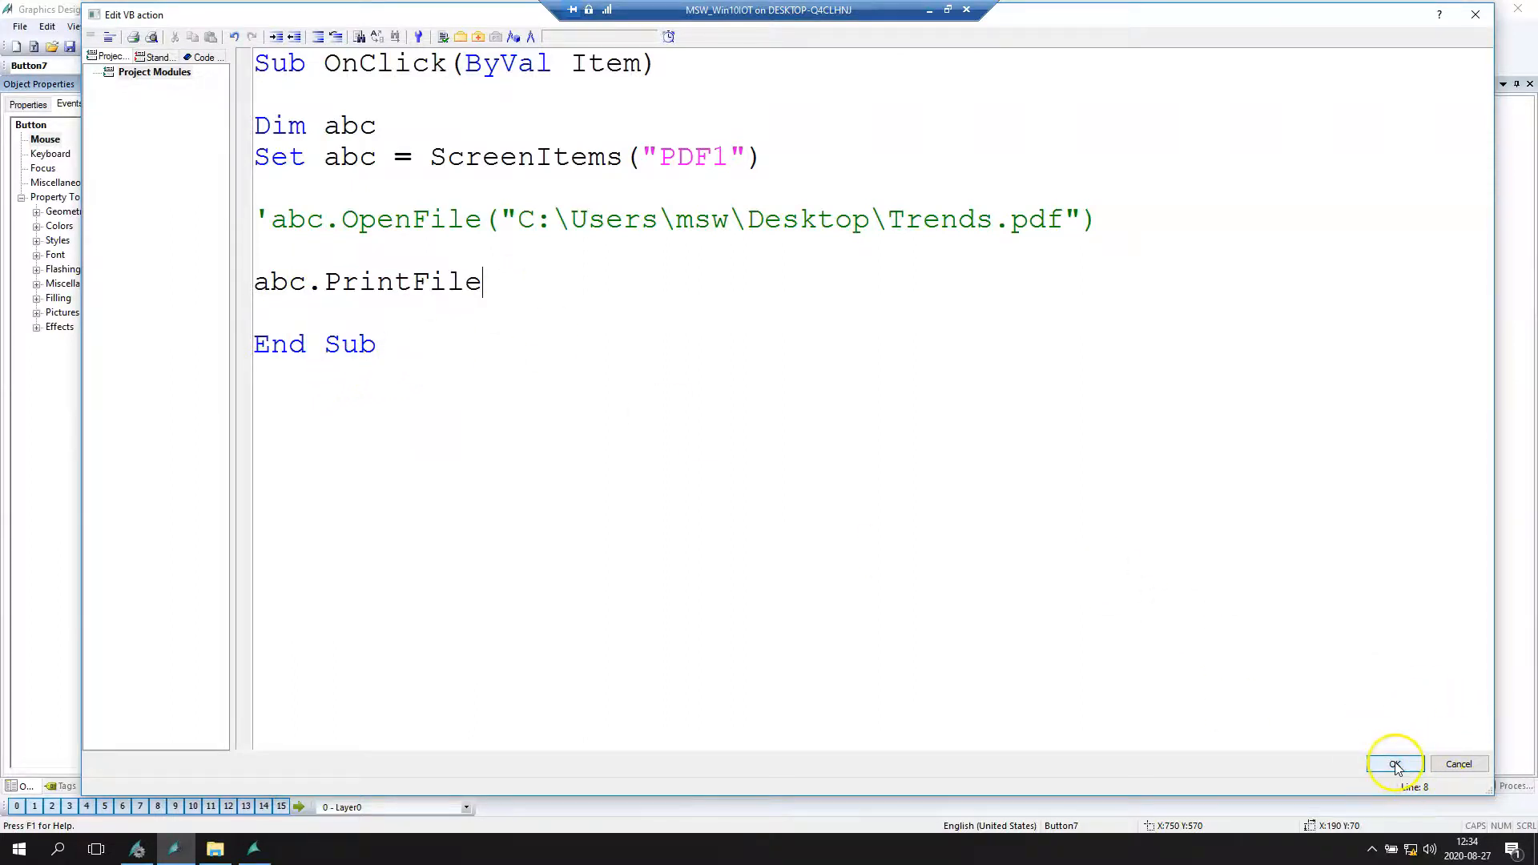
click(1394, 764)
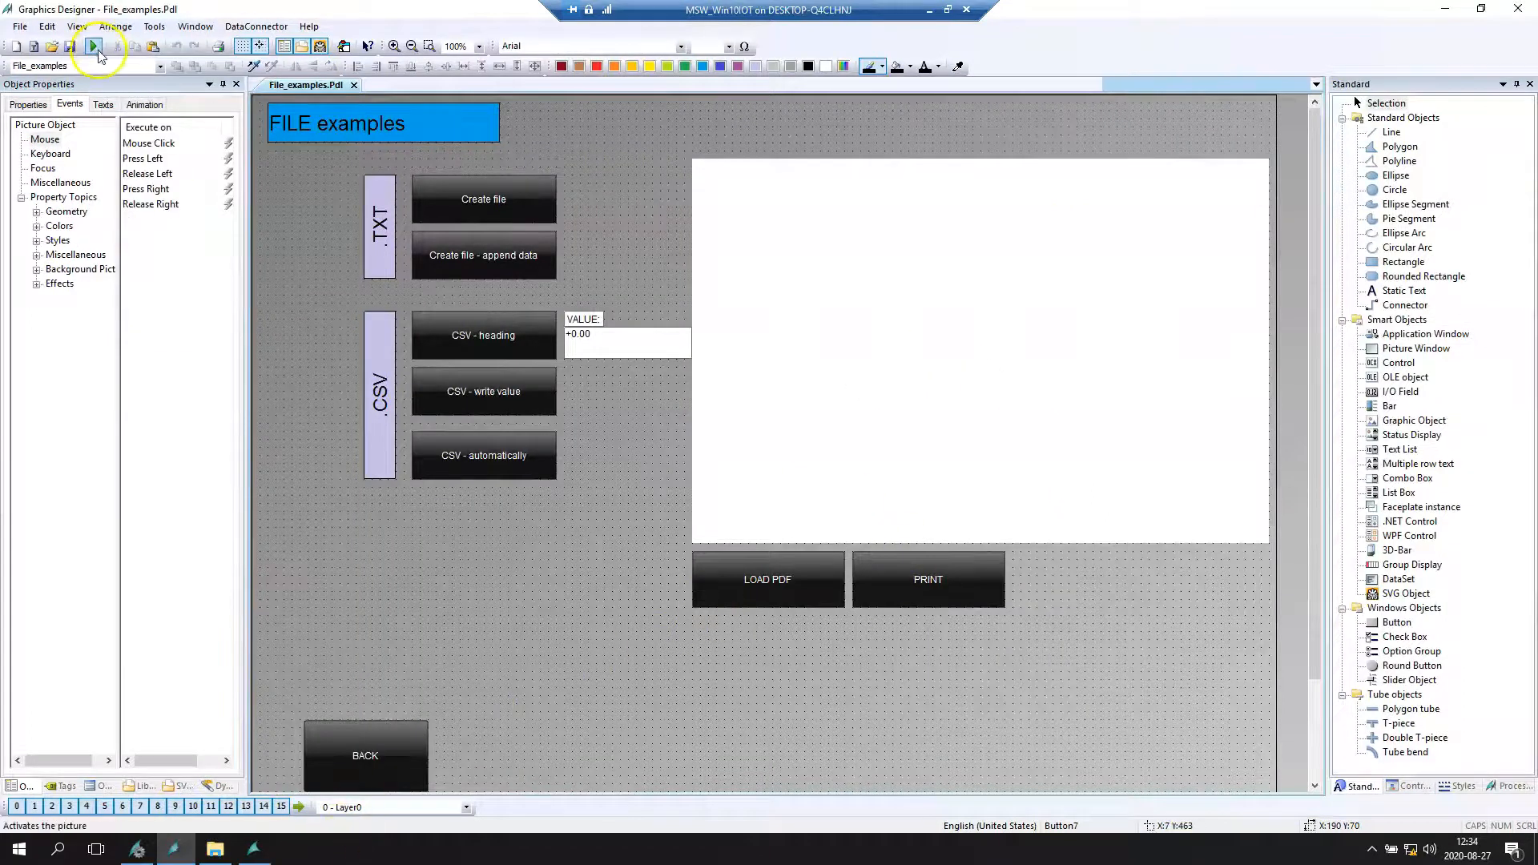
- Activate Runtime, load the Trends PDF with LOAD PDF, and start printing with PRINT
click(95, 47)
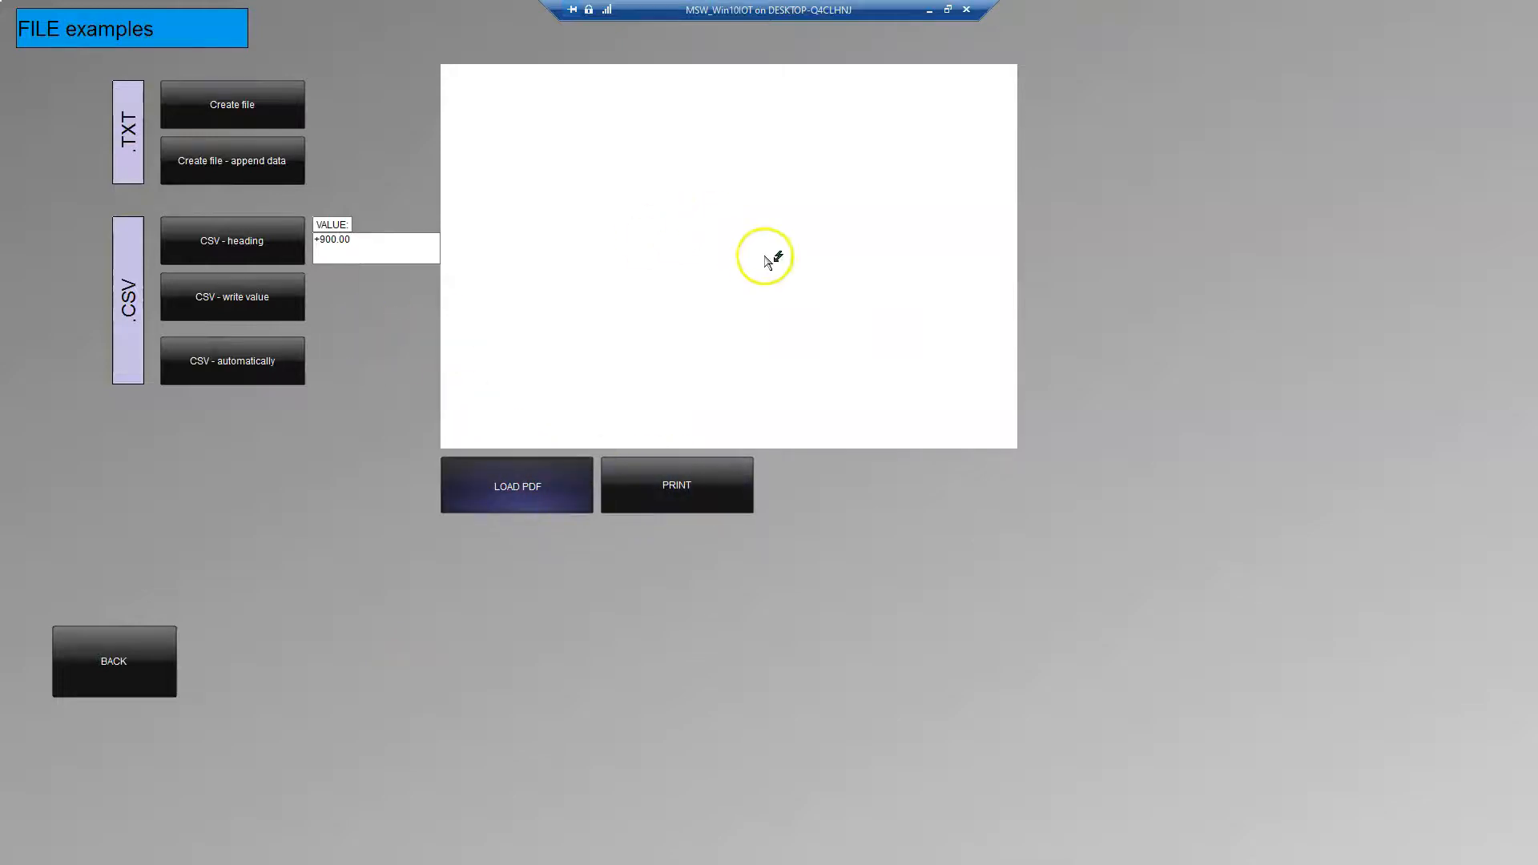
click(516, 484)
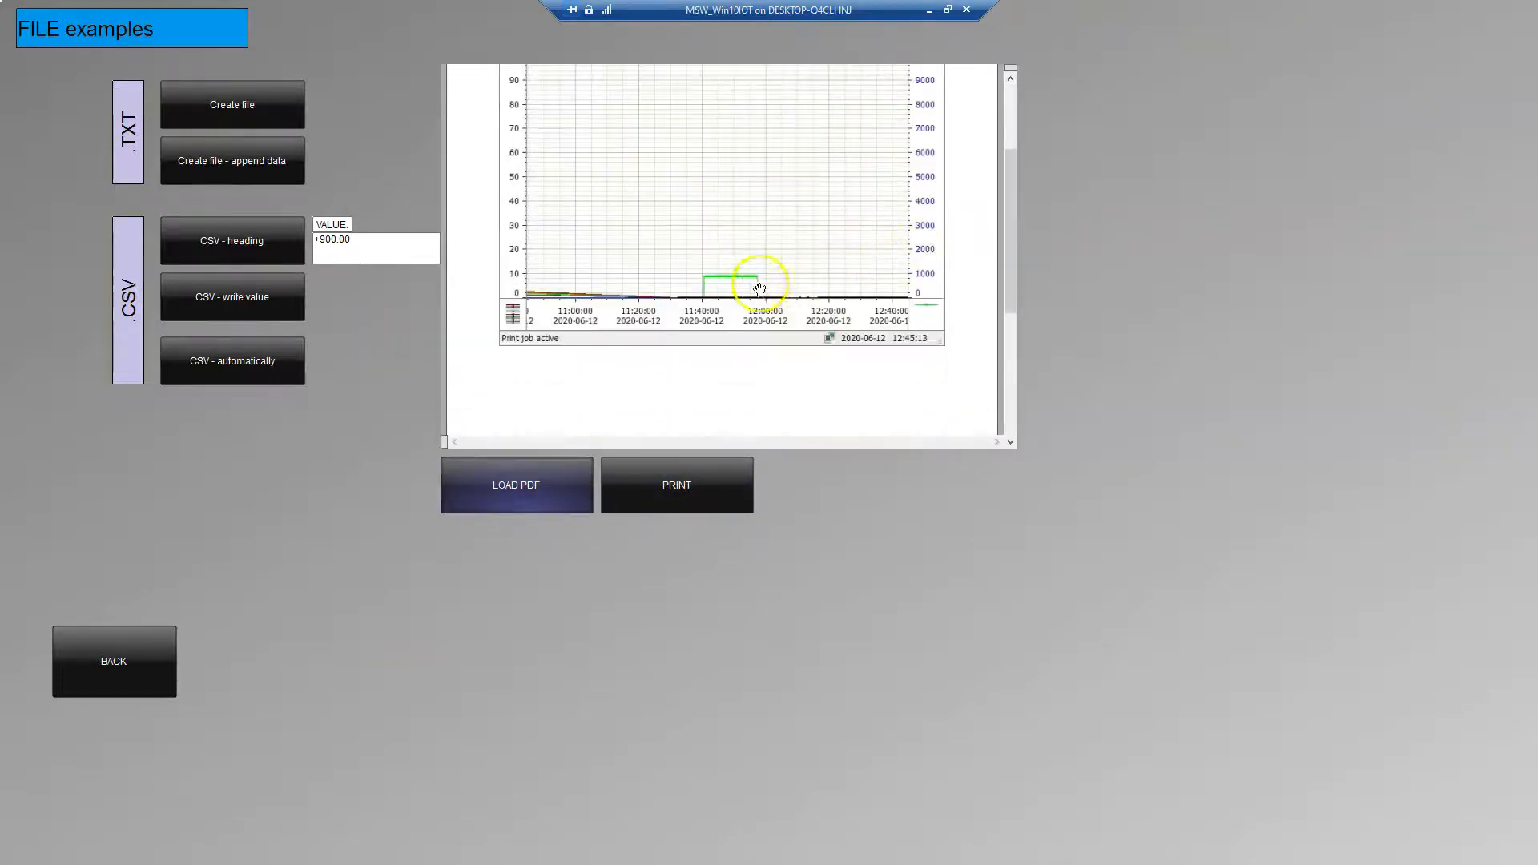
click(674, 483)
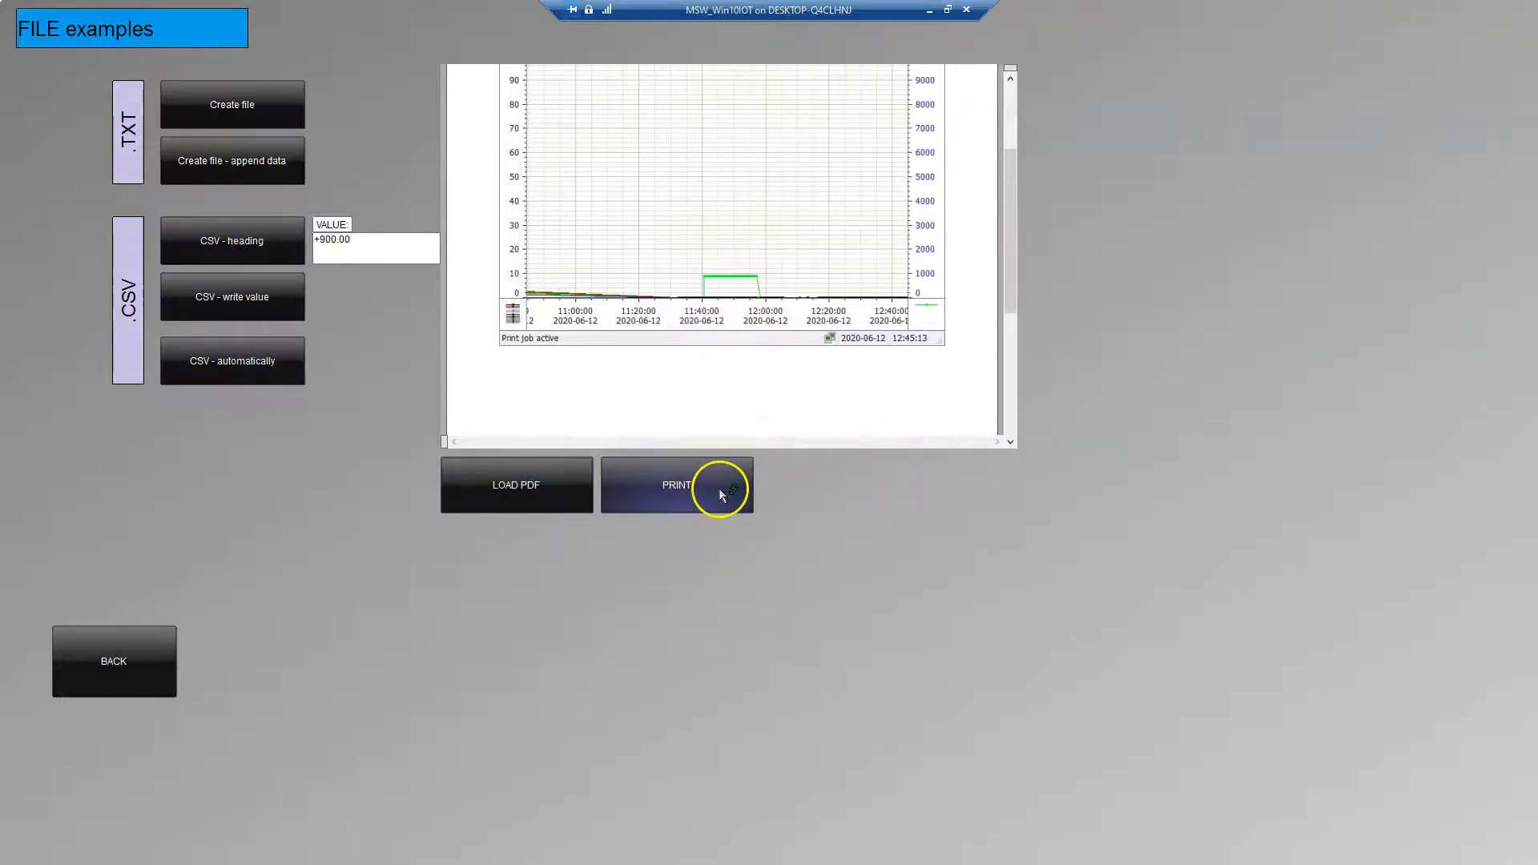
click(675, 484)
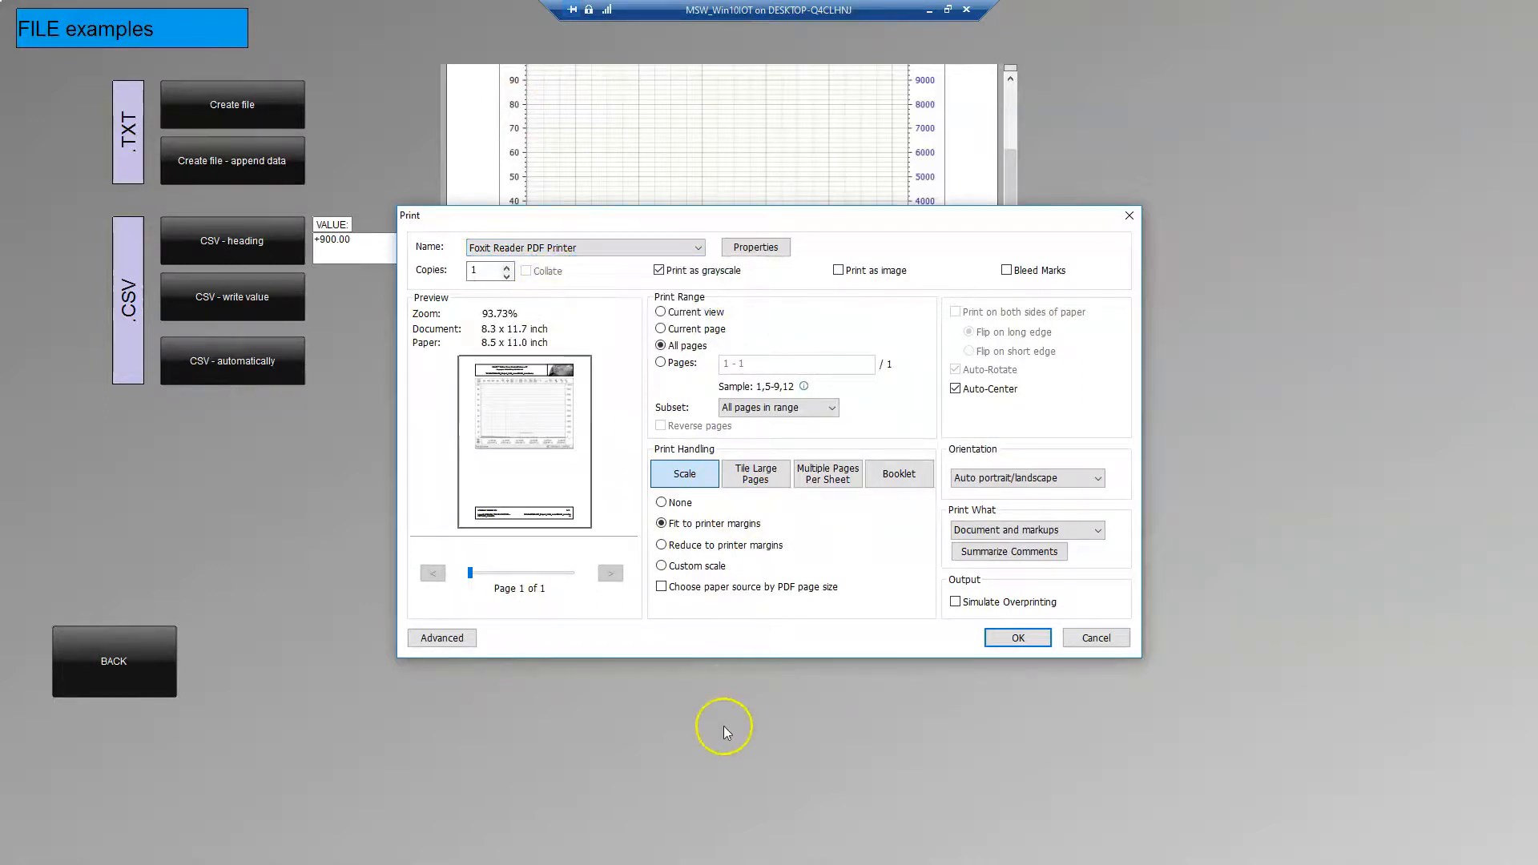
mouse_move(839, 442)
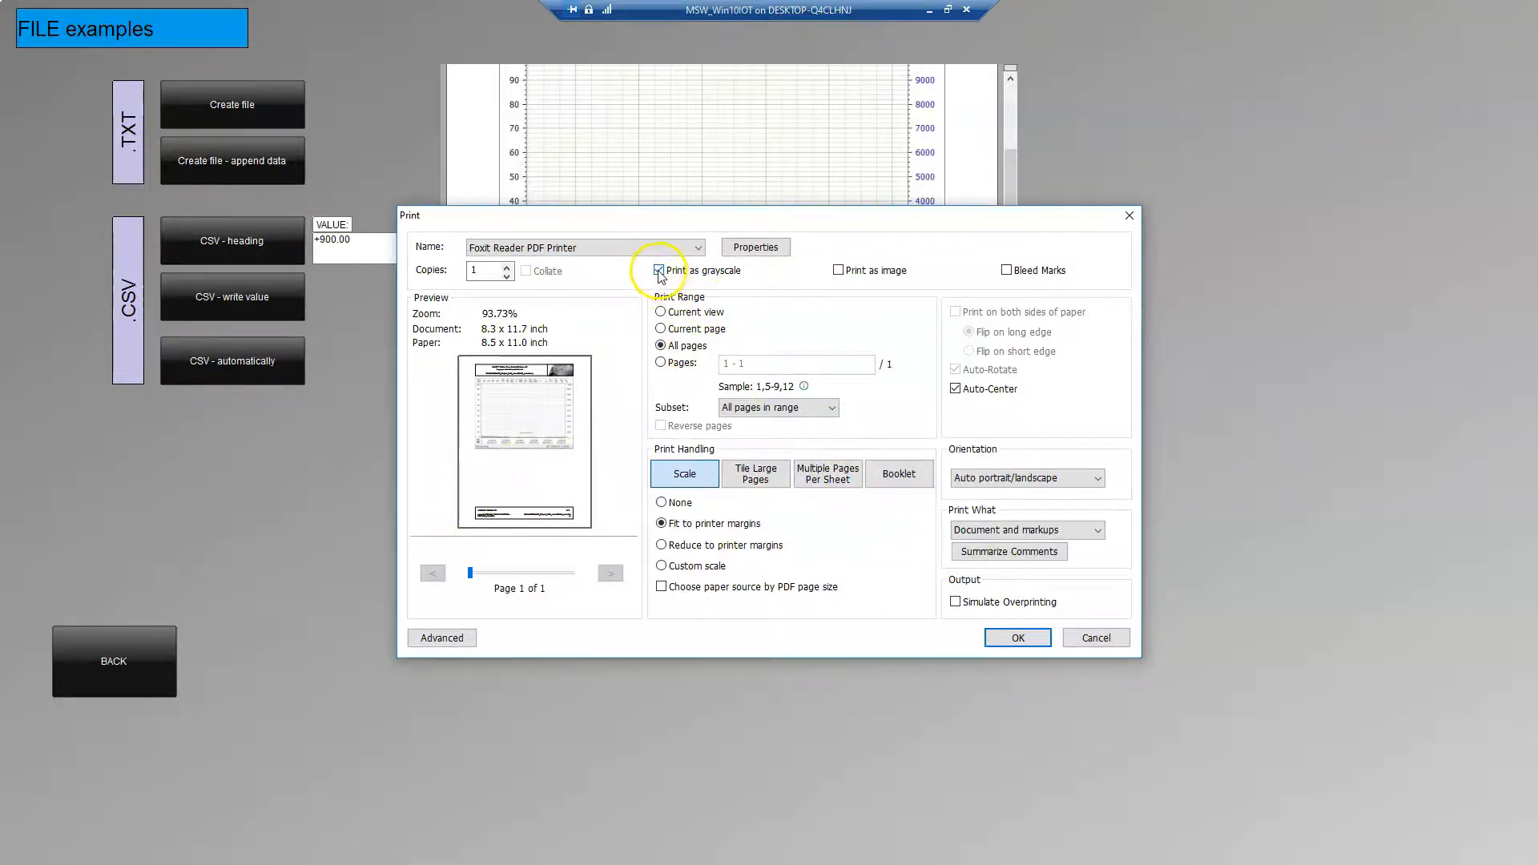
- Print the PDF in grayscale with Foxit Reader PDF Printer, saving the file with '1G' added
click(659, 270)
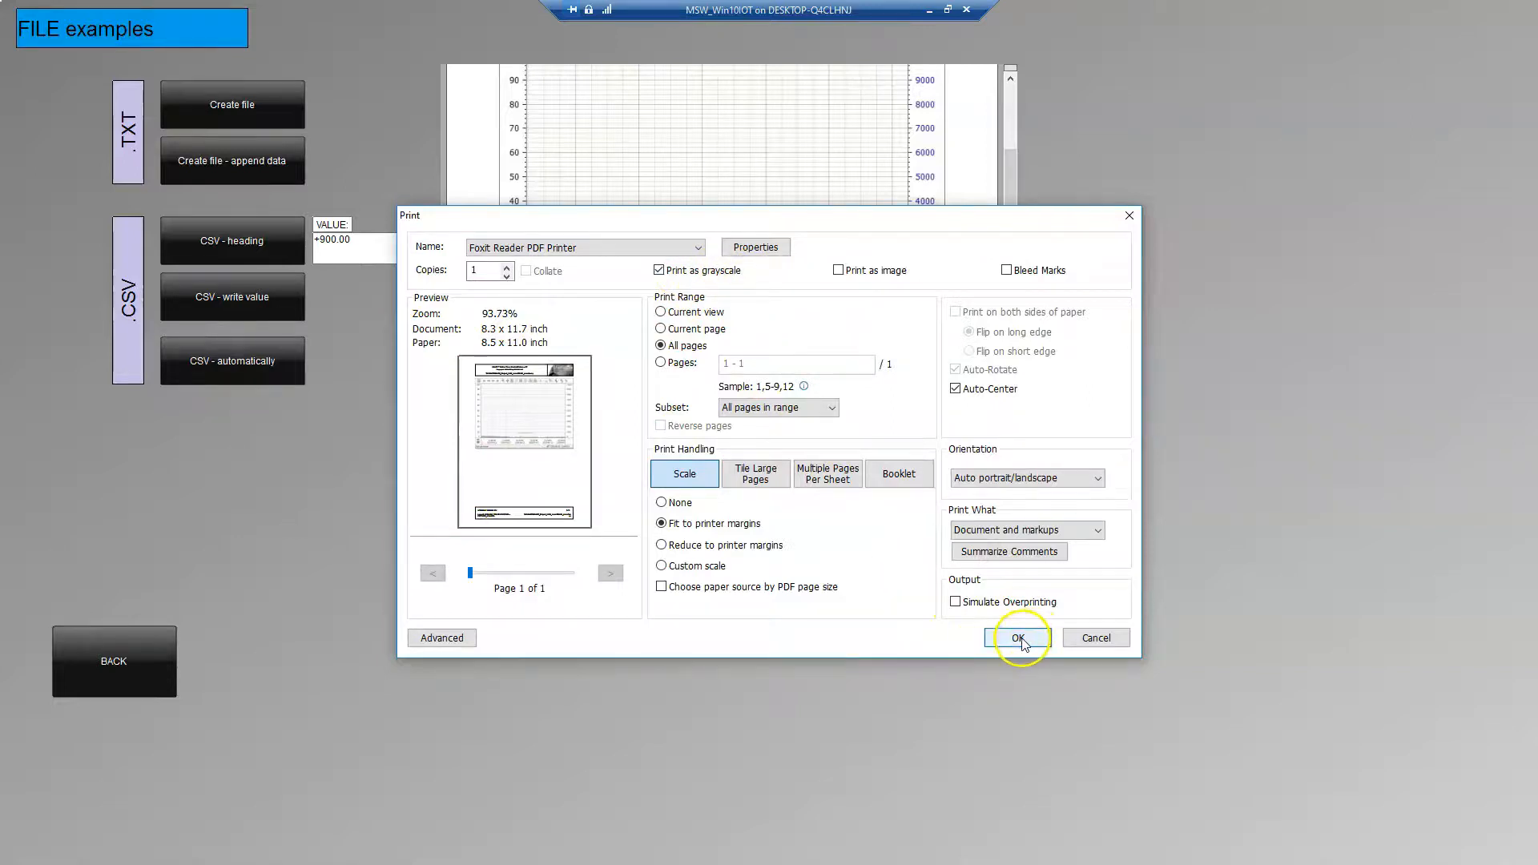
click(1017, 637)
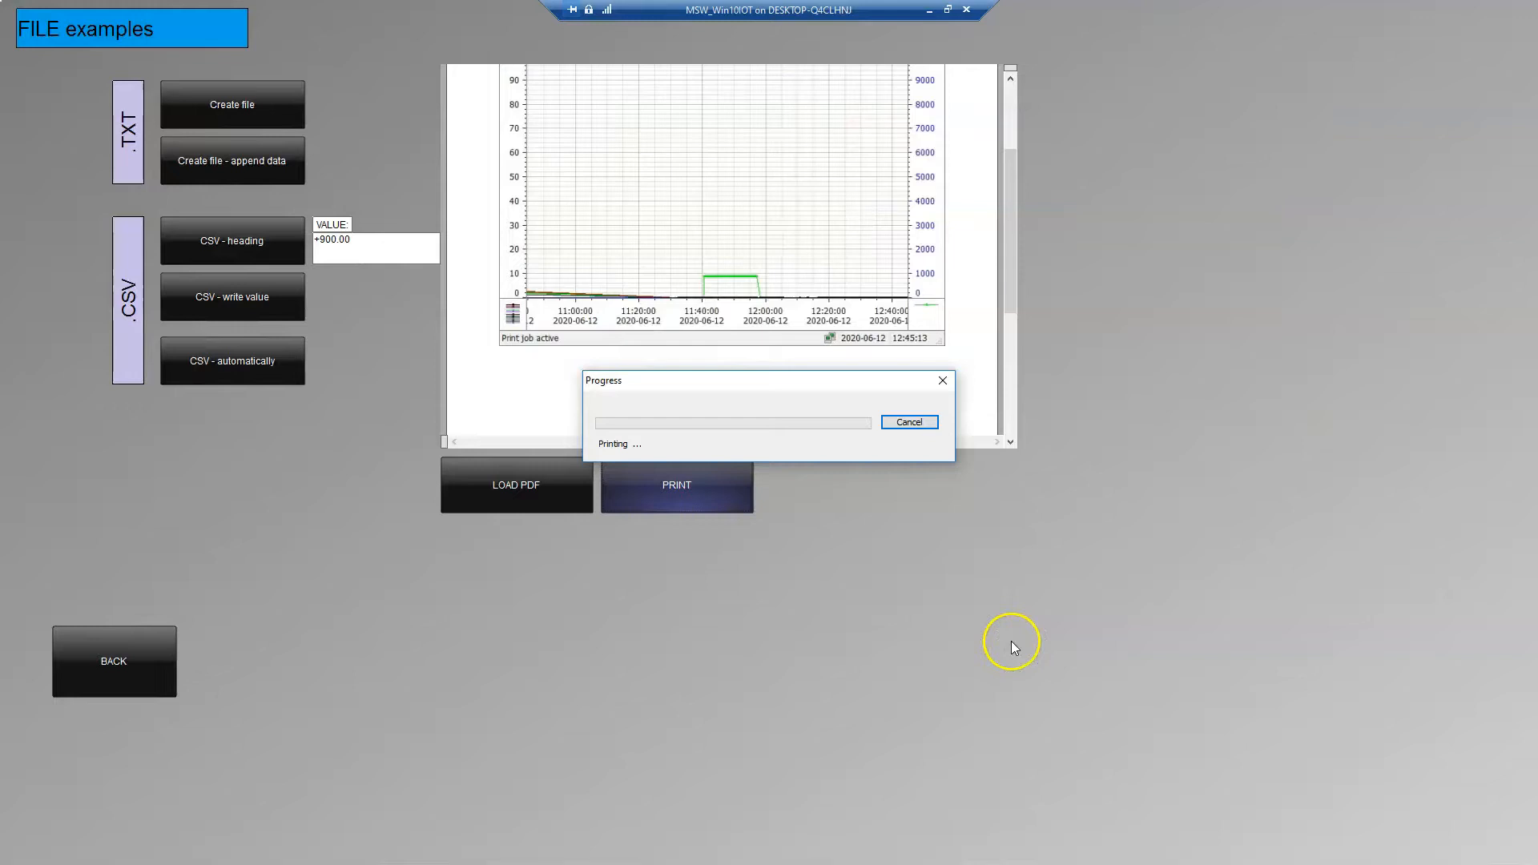
click(676, 485)
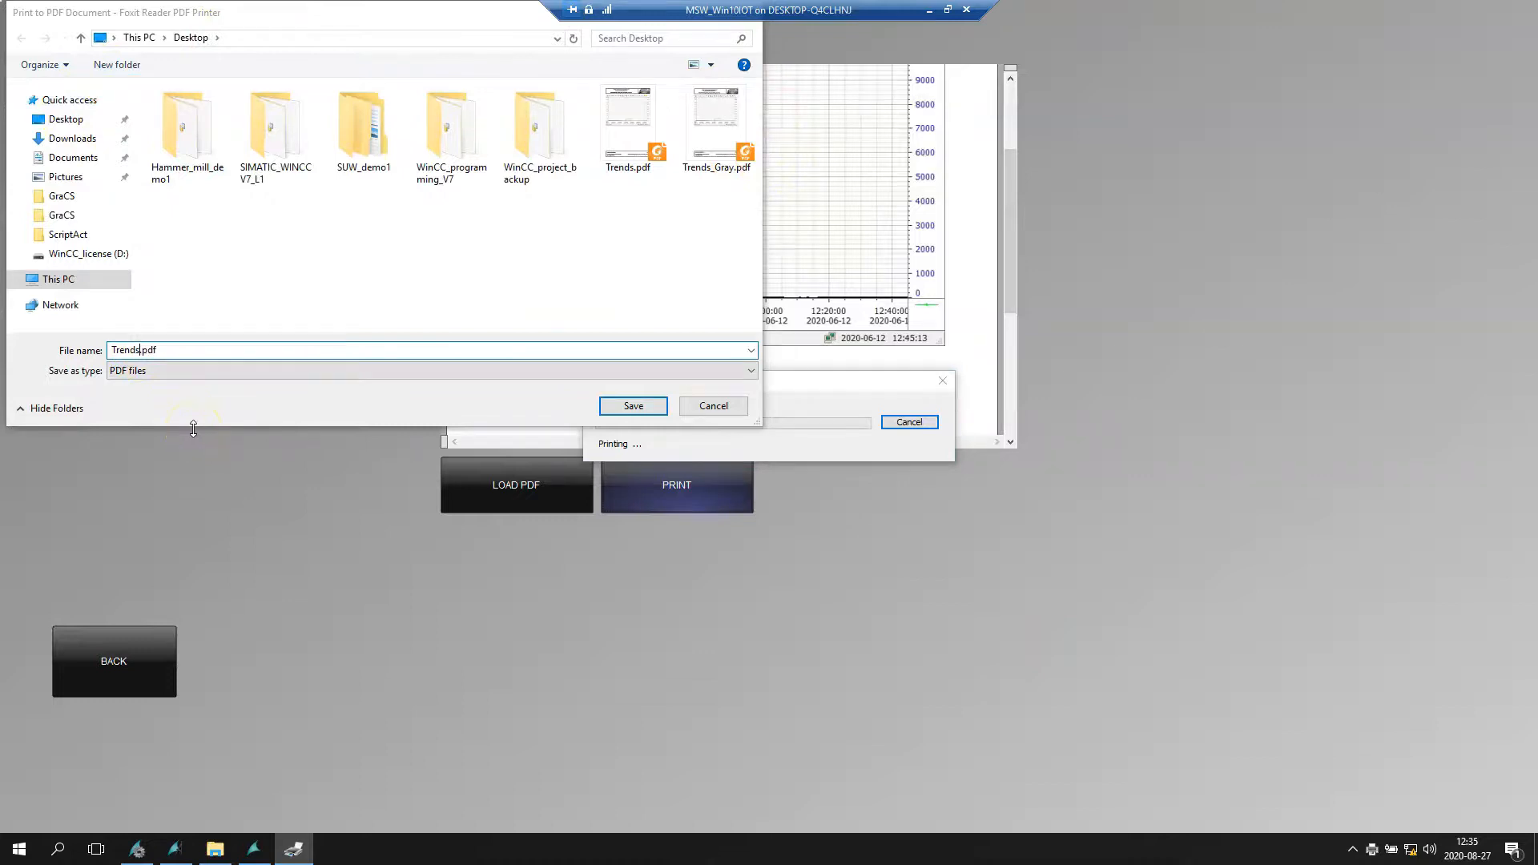
text(1G)
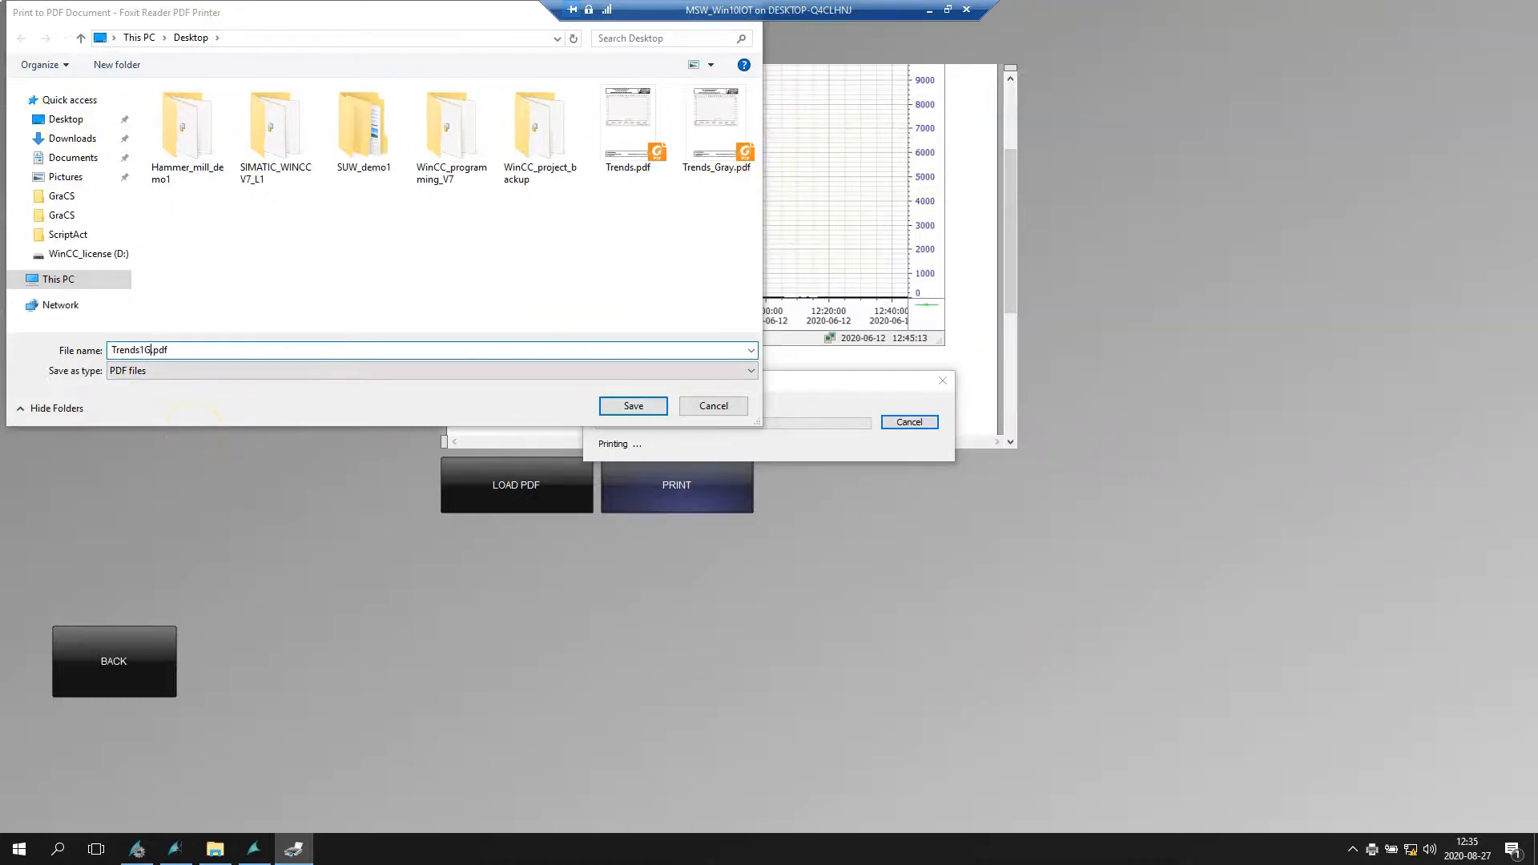
click(632, 406)
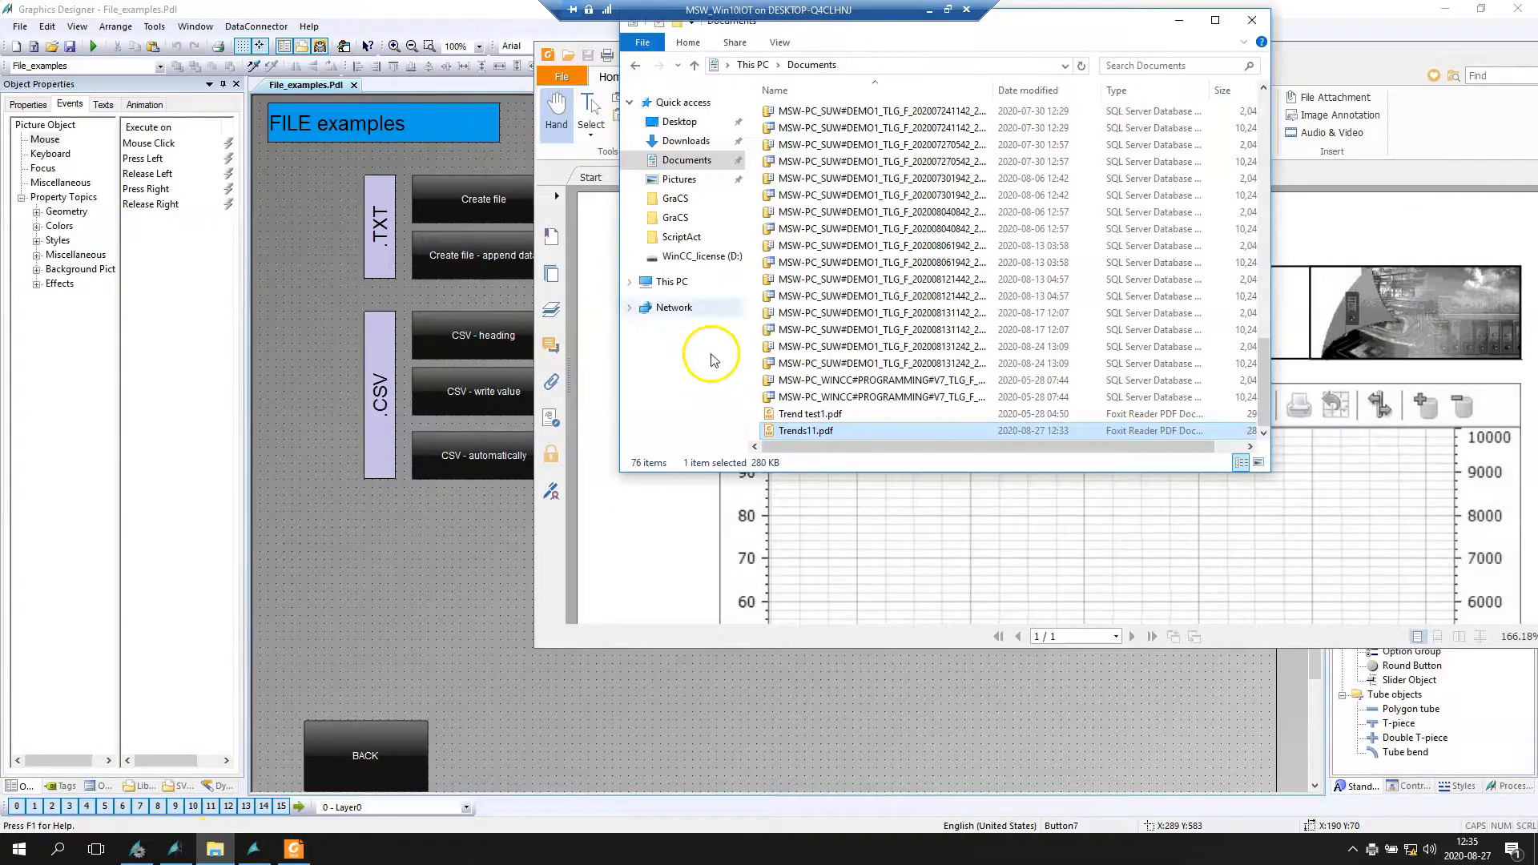
- Open the grayscale trend PDF from the Desktop in Foxit Reader, maximized
click(678, 121)
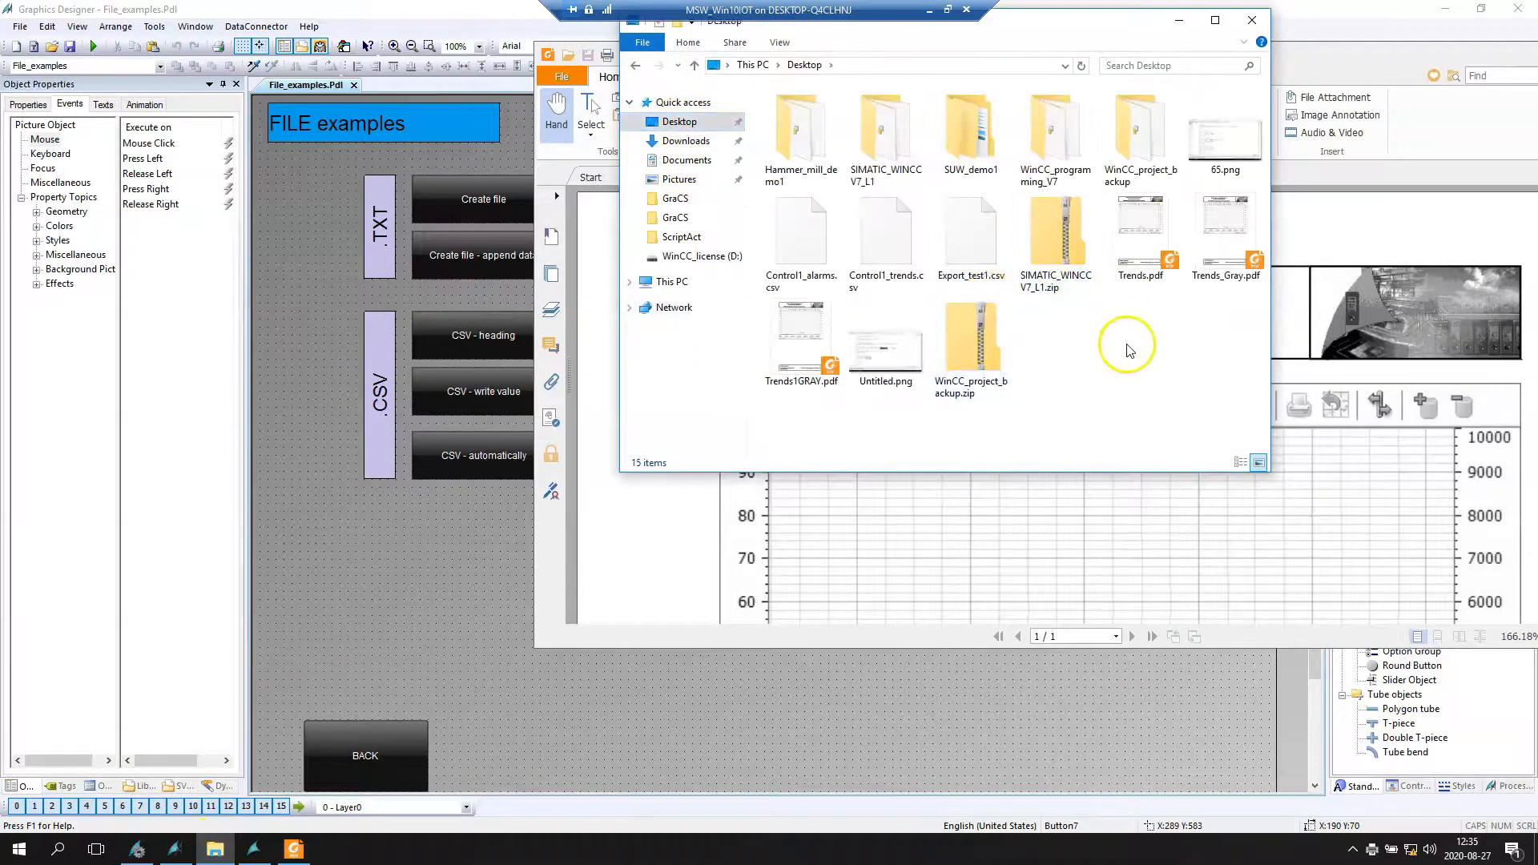
double_click(1139, 228)
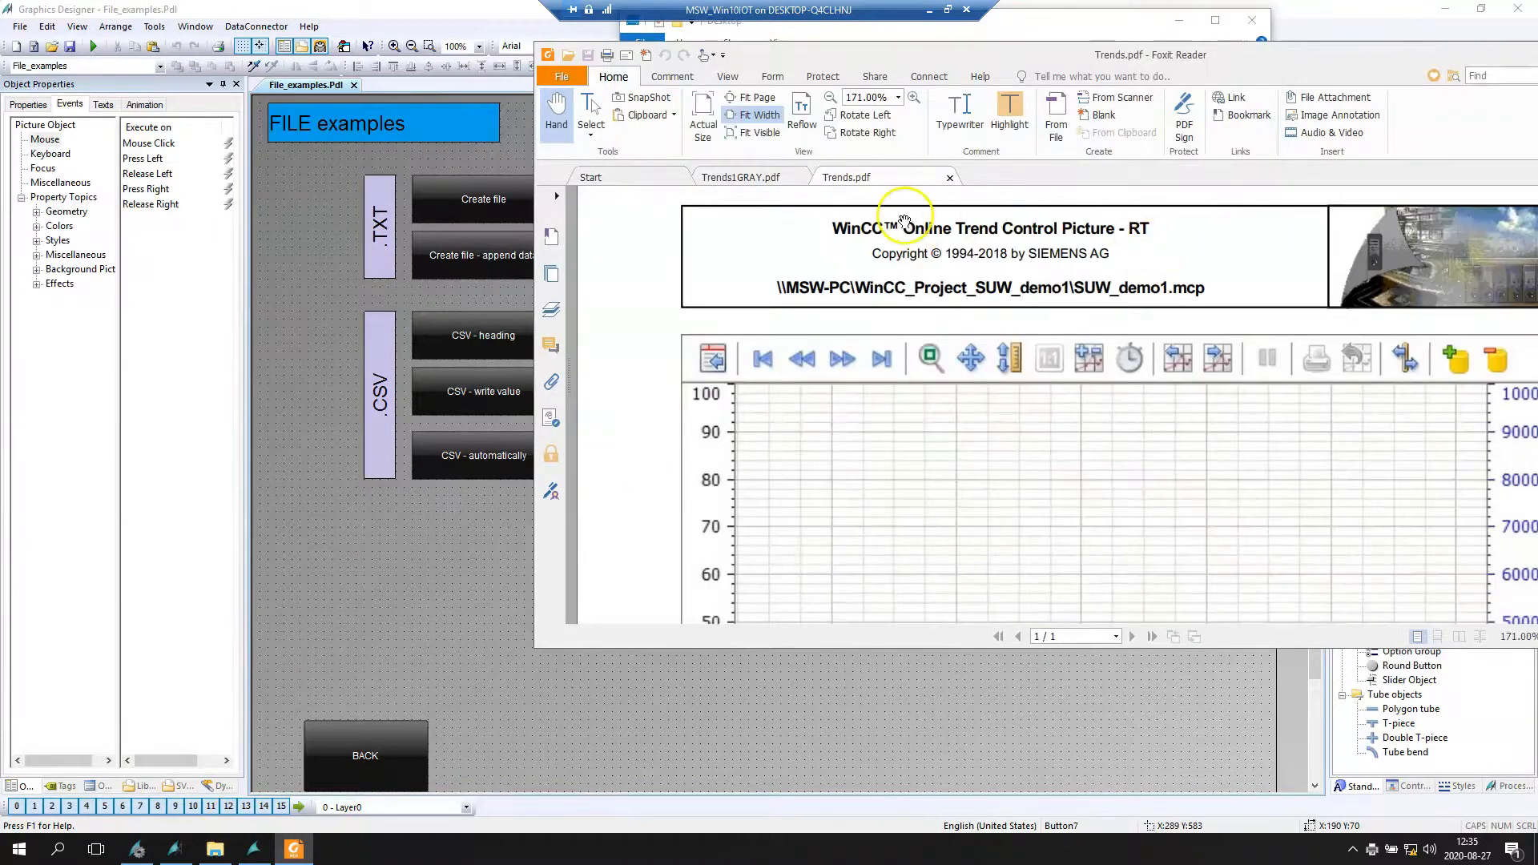
click(1214, 19)
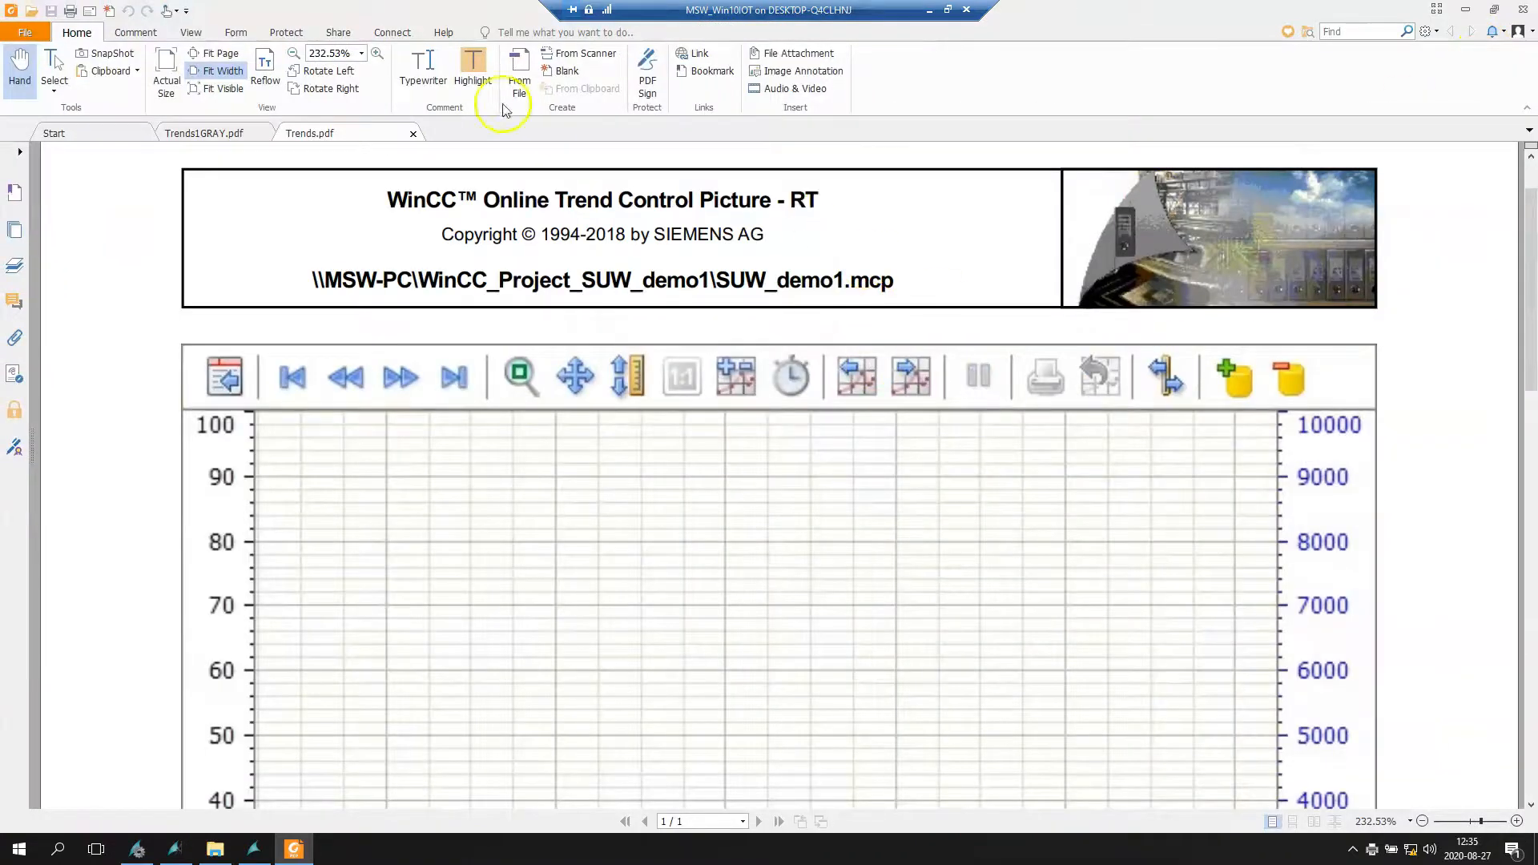
mouse_move(358, 137)
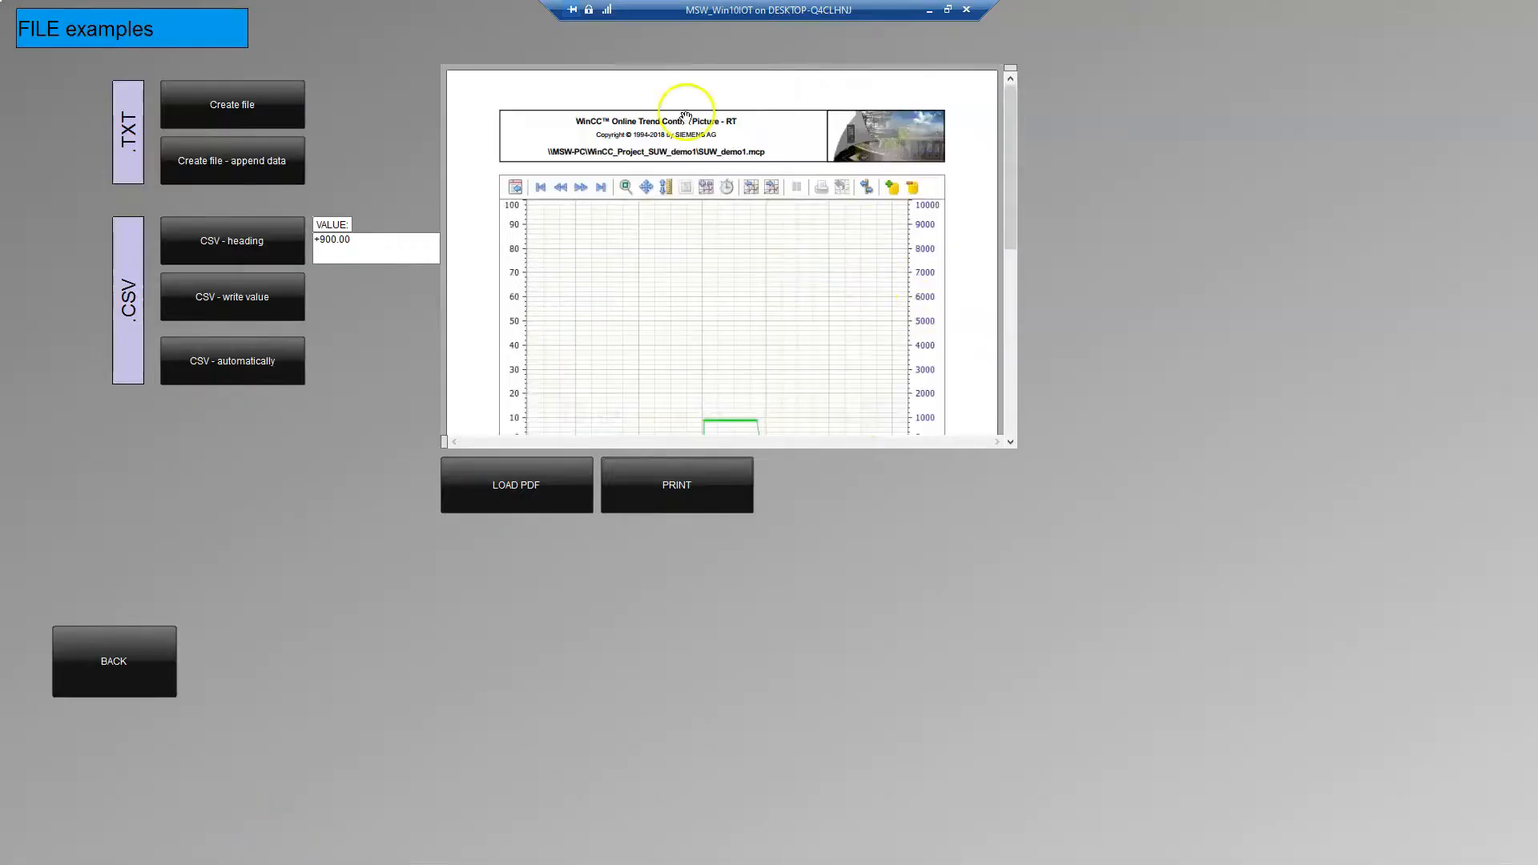
mouse_move(443, 66)
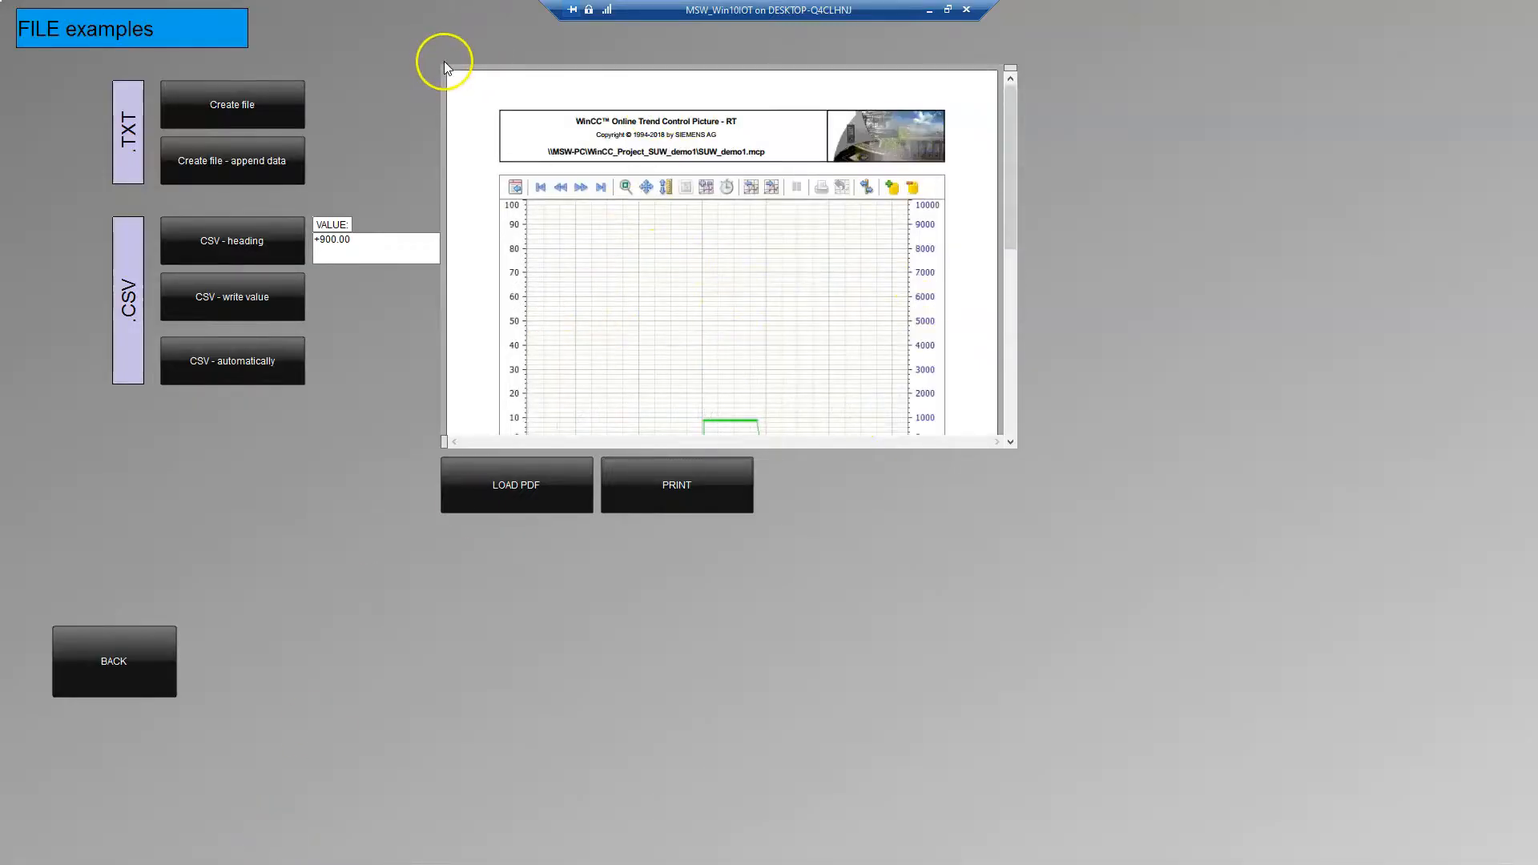
mouse_move(1125, 384)
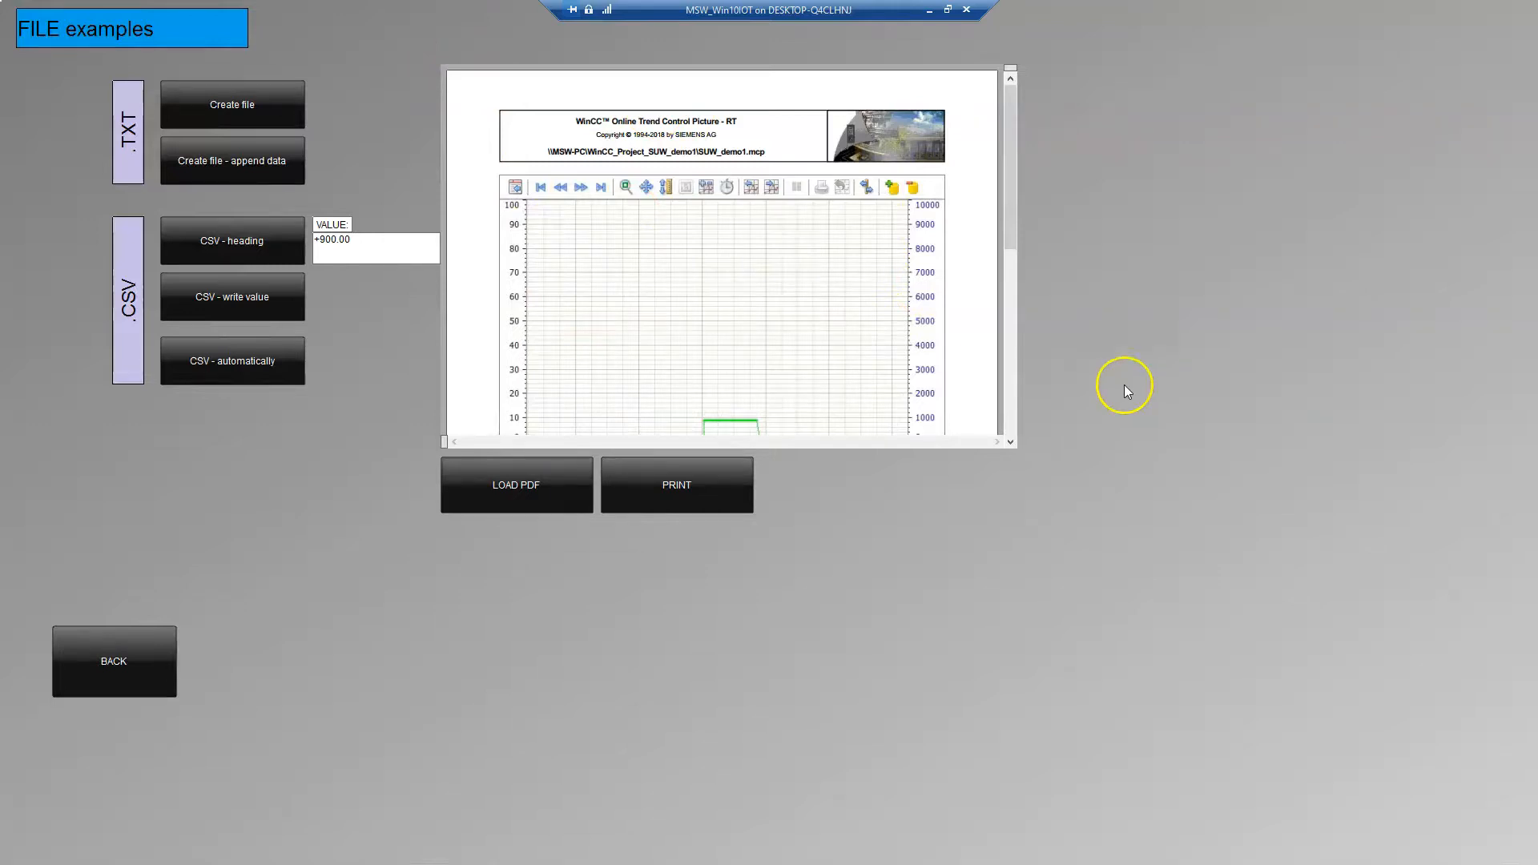
mouse_move(467, 613)
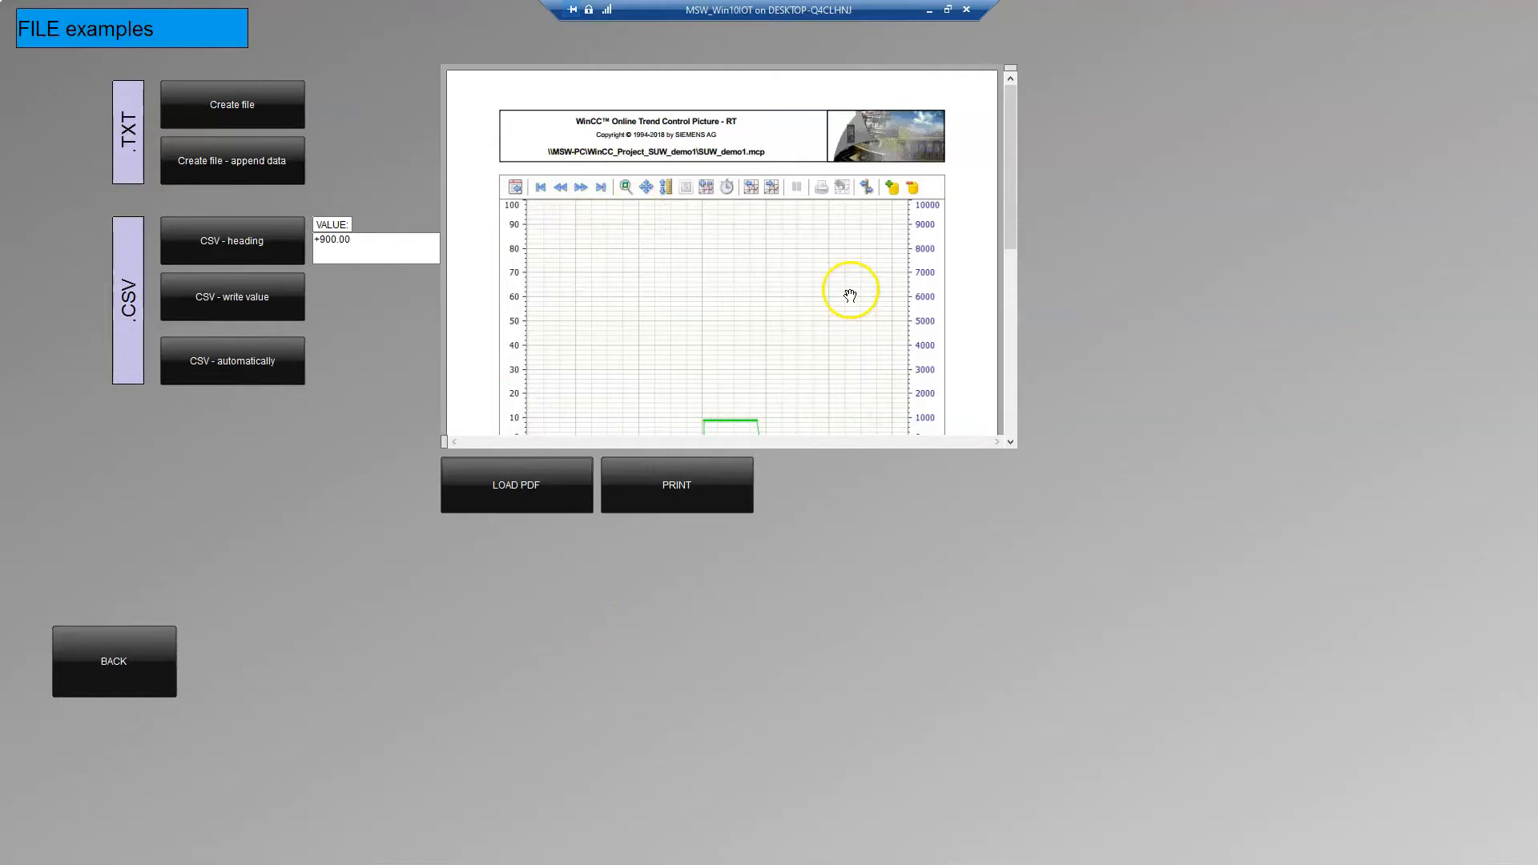
mouse_move(1020, 125)
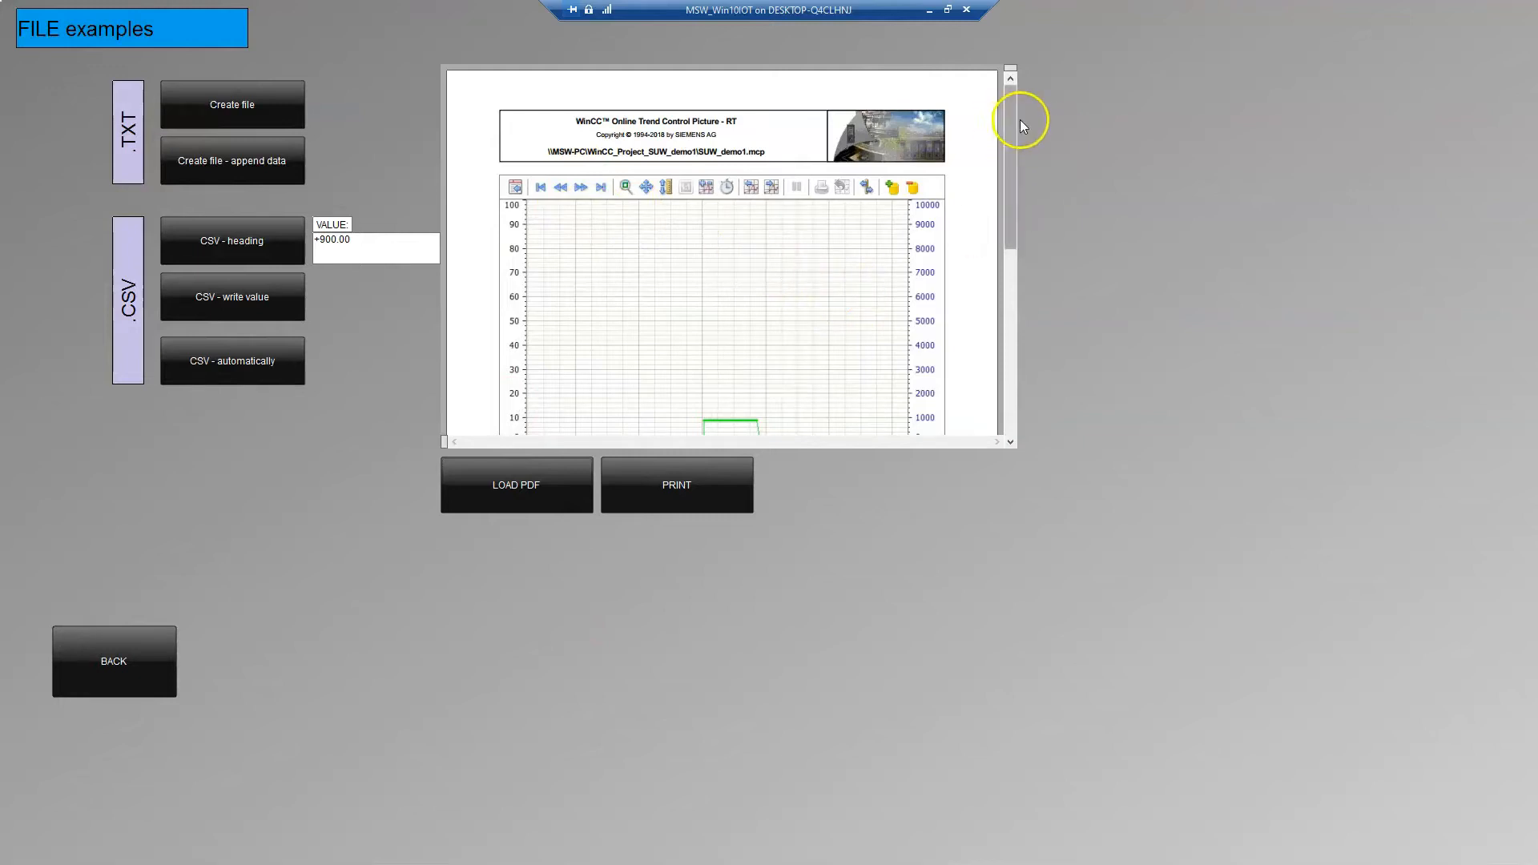
mouse_move(1009, 154)
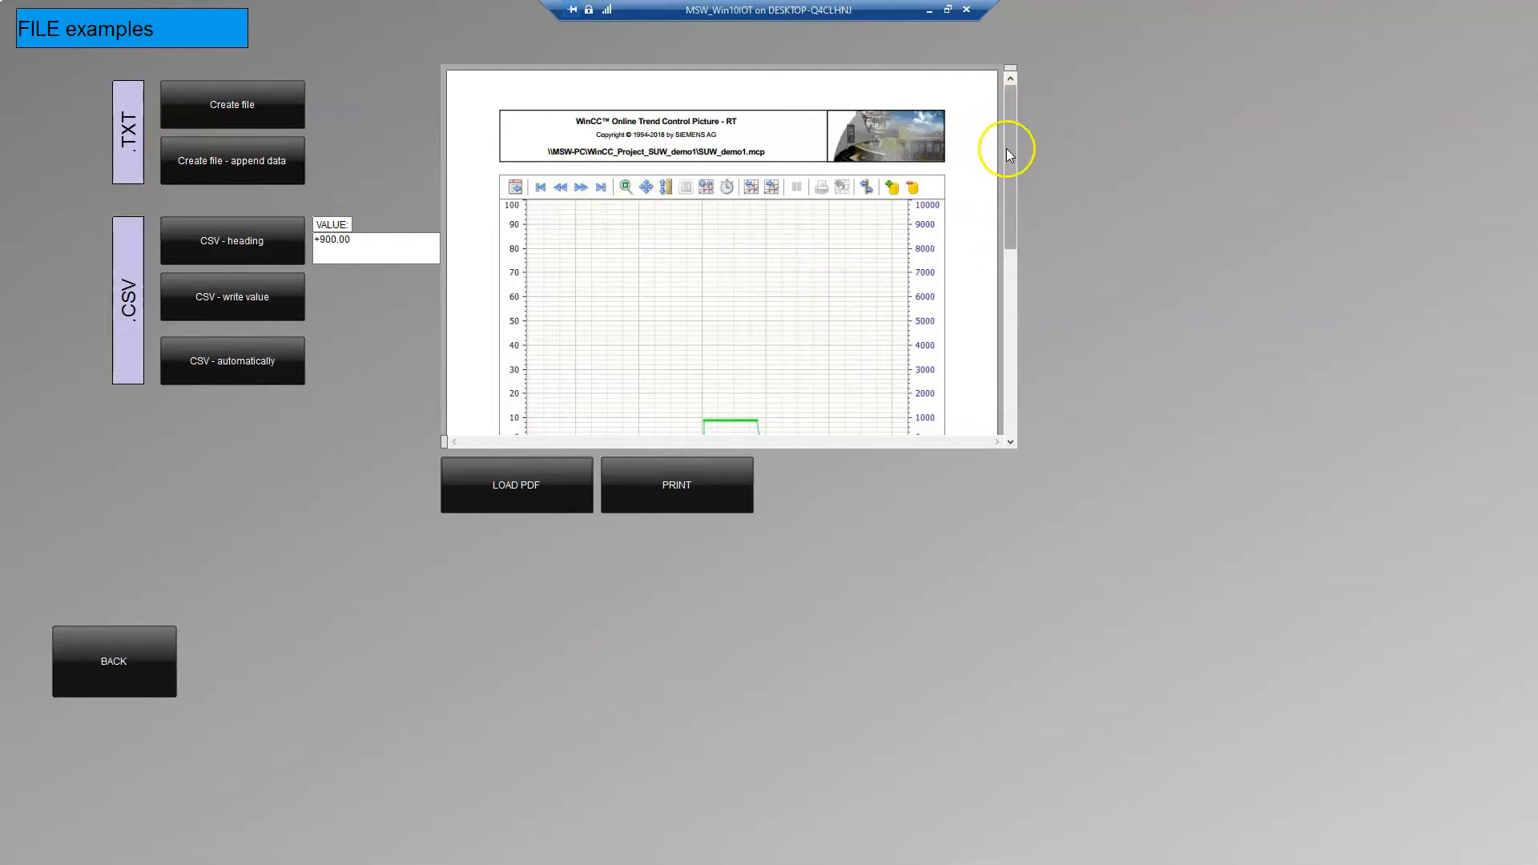